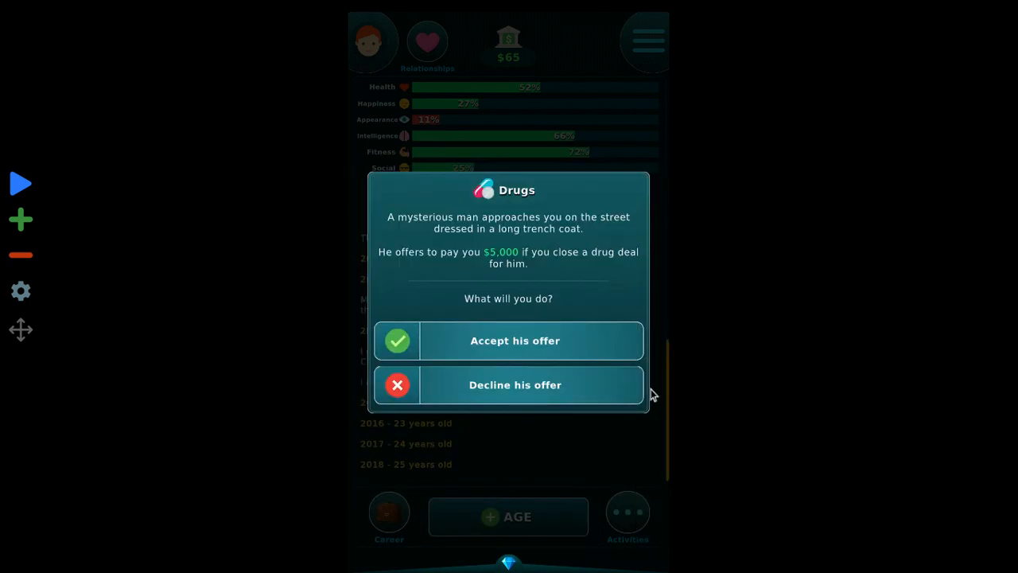
- Decline the drug deal offer and choose Custom Life from Activities
click(508, 384)
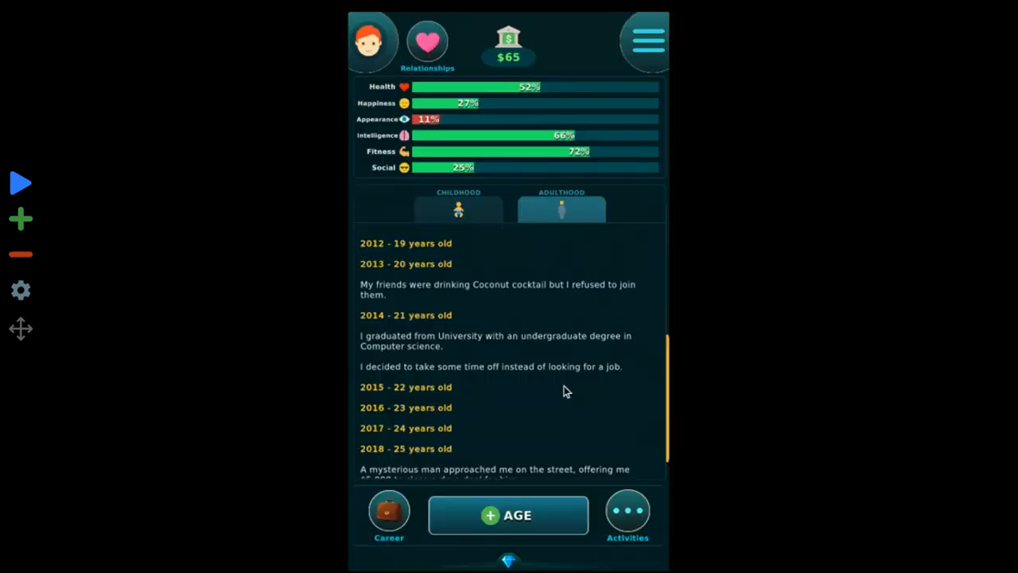
click(628, 515)
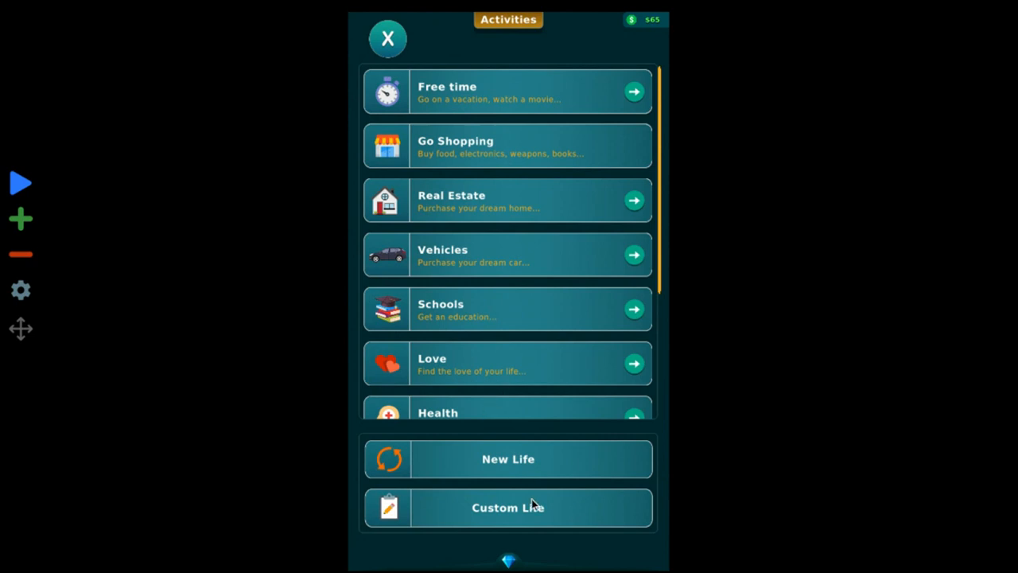
click(507, 507)
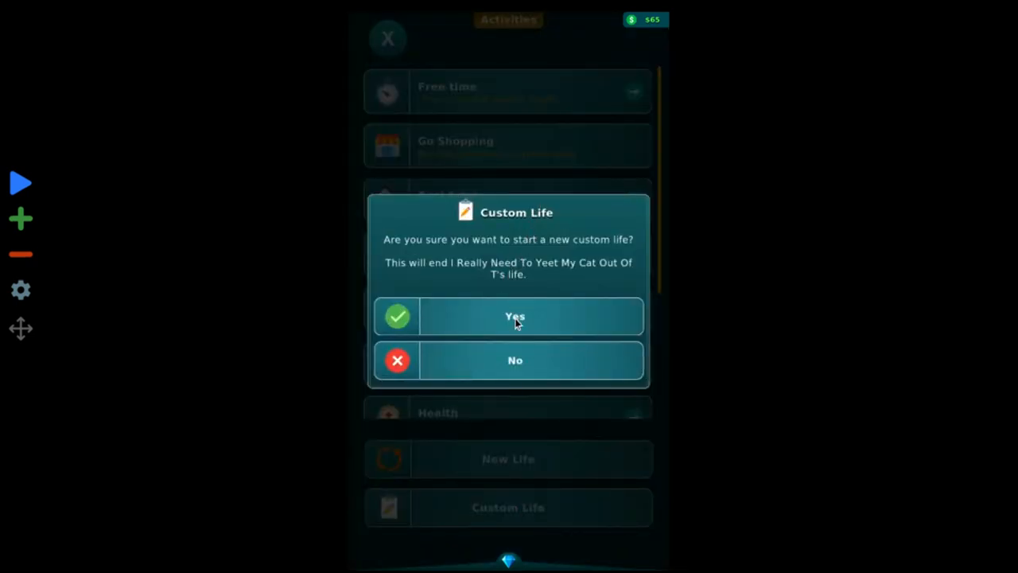
- End the current life, pick United Kingdom as the country, and begin entering a first name
click(514, 315)
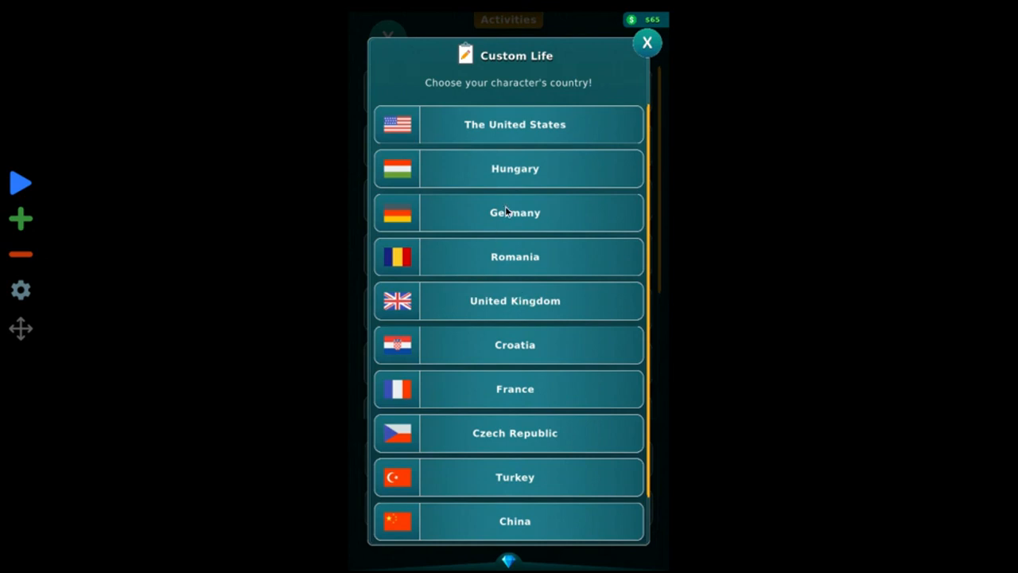
mouse_move(555, 396)
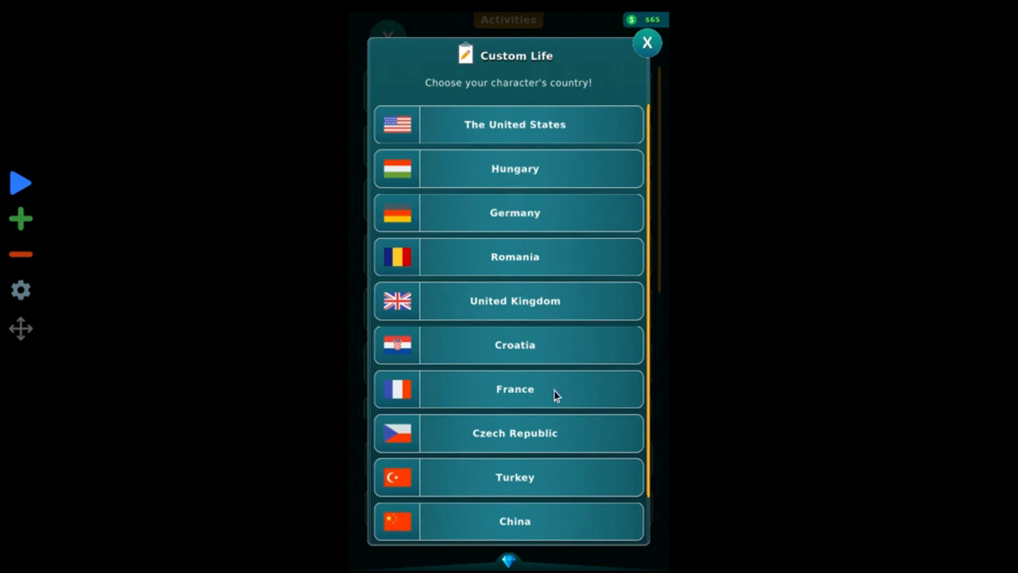
mouse_move(406, 84)
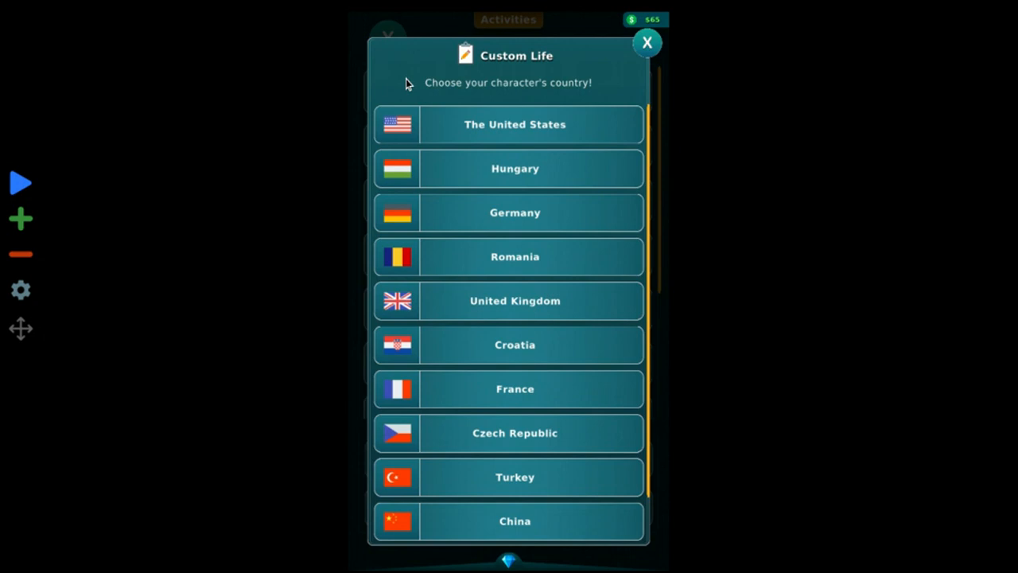
click(515, 124)
text(William)
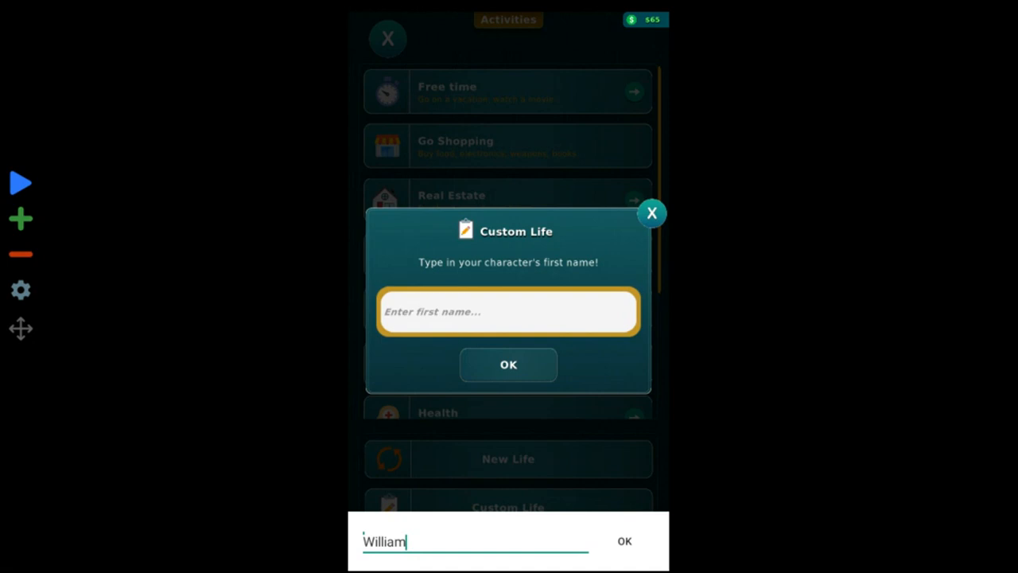
text(Jam)
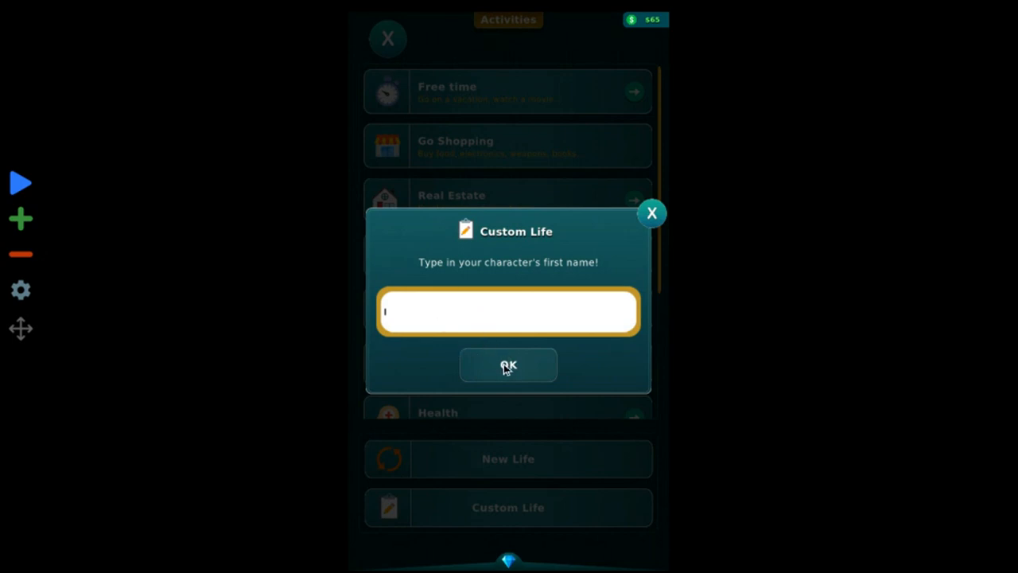
click(507, 311)
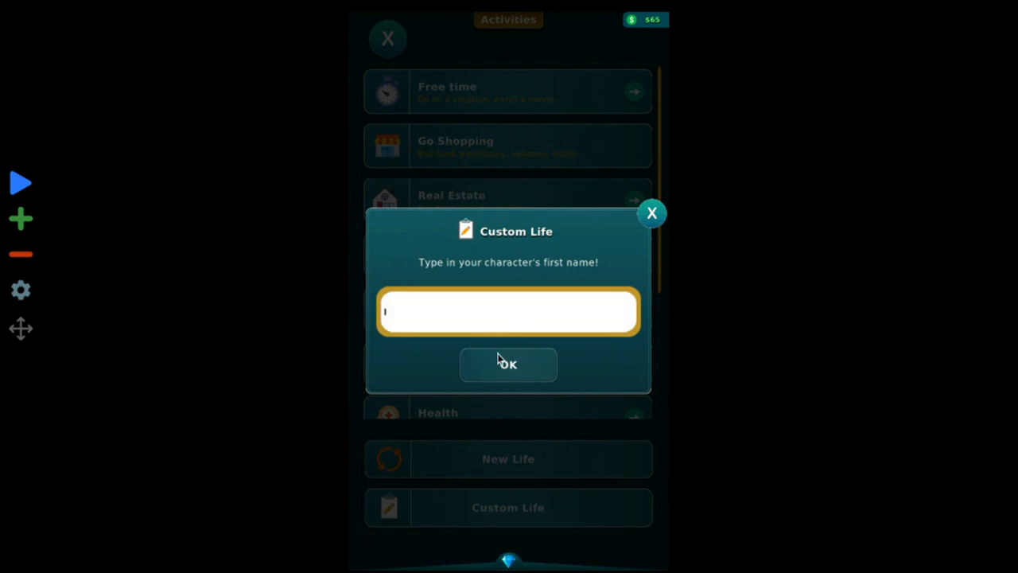
click(507, 311)
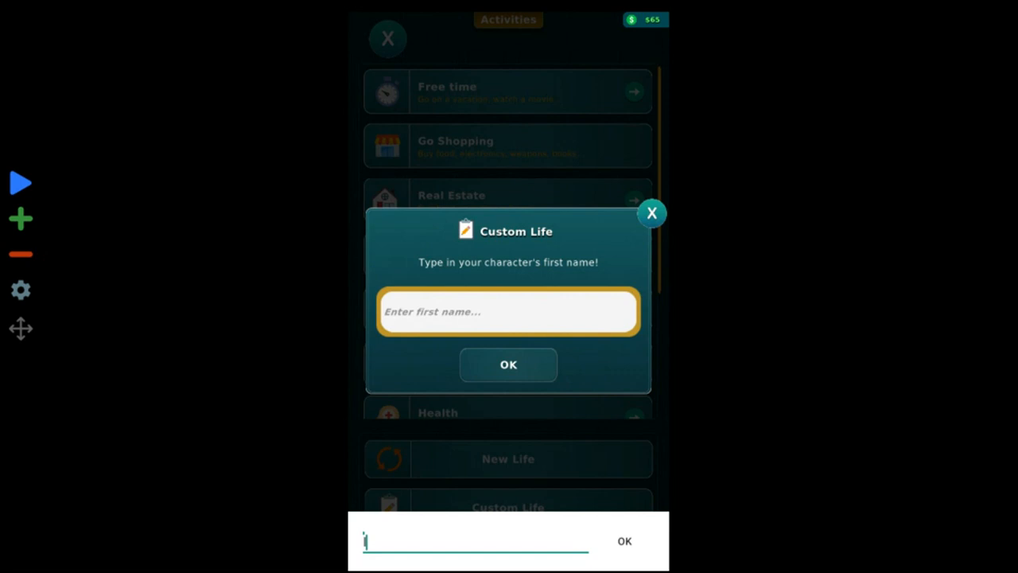
- Name him Jack Does Not Want To Liv, confirm birth year 1993 and birth day, and create him
text(Jac)
text(w)
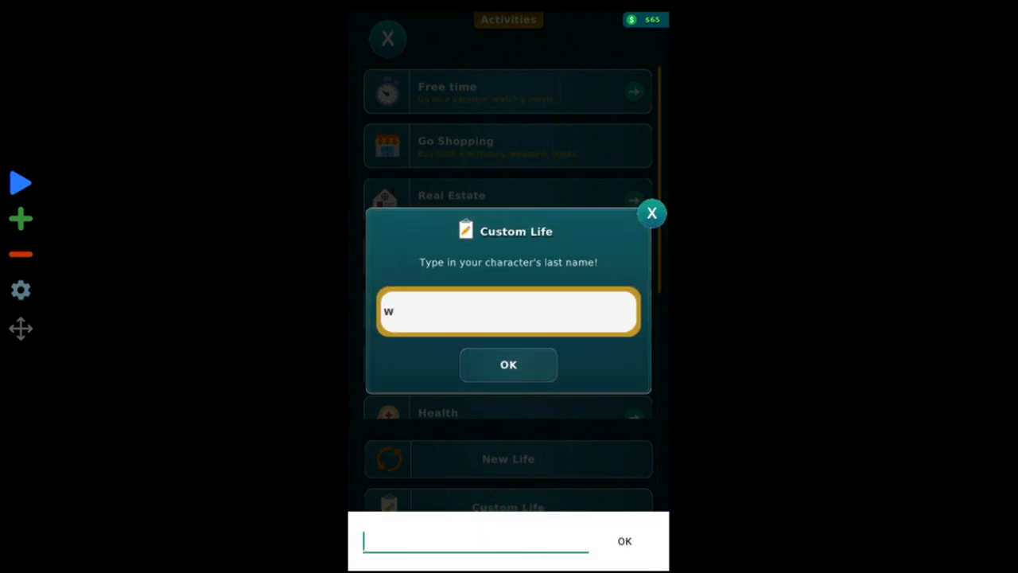
text(Does N)
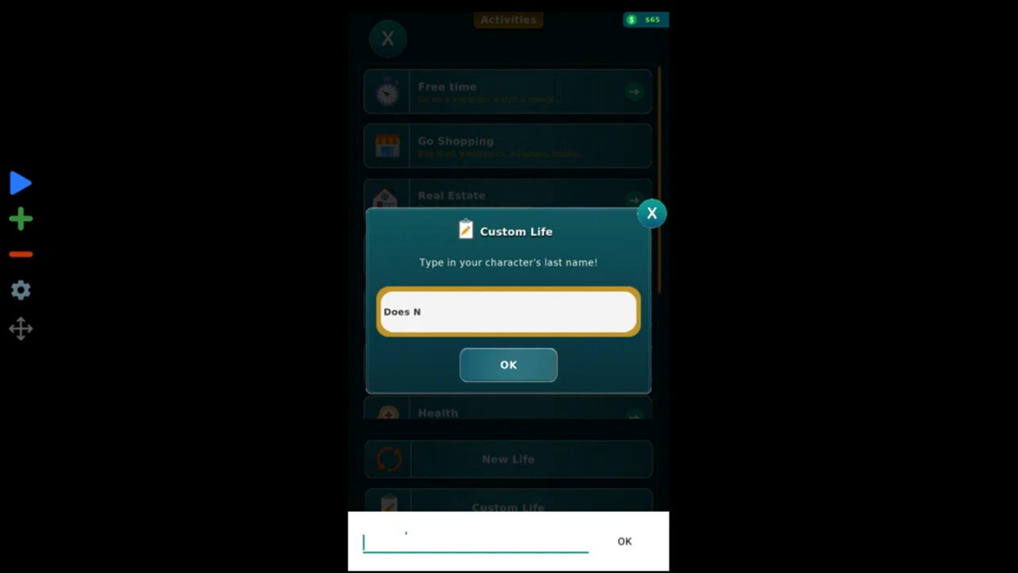
text(ot Want To)
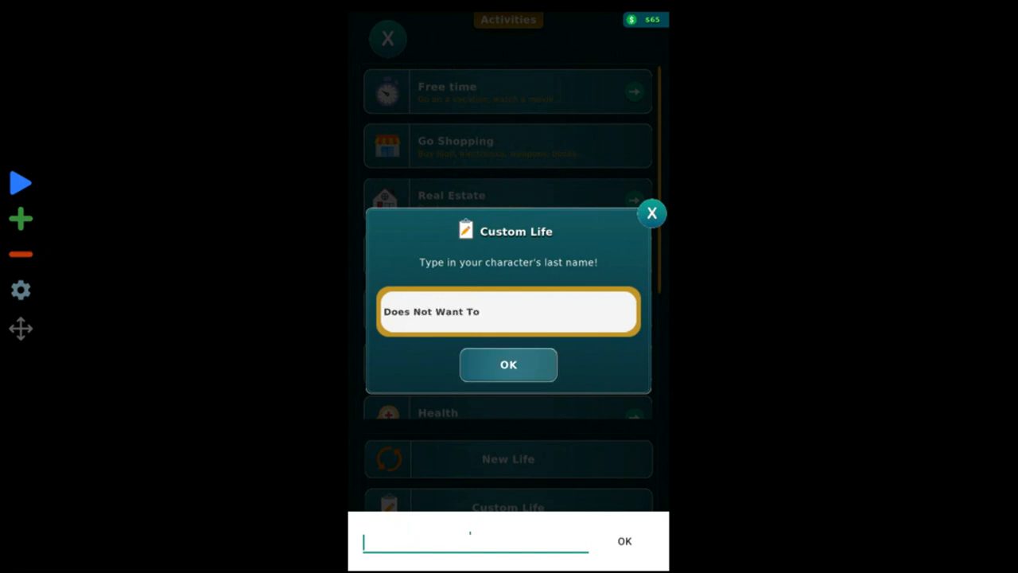
text(Liv)
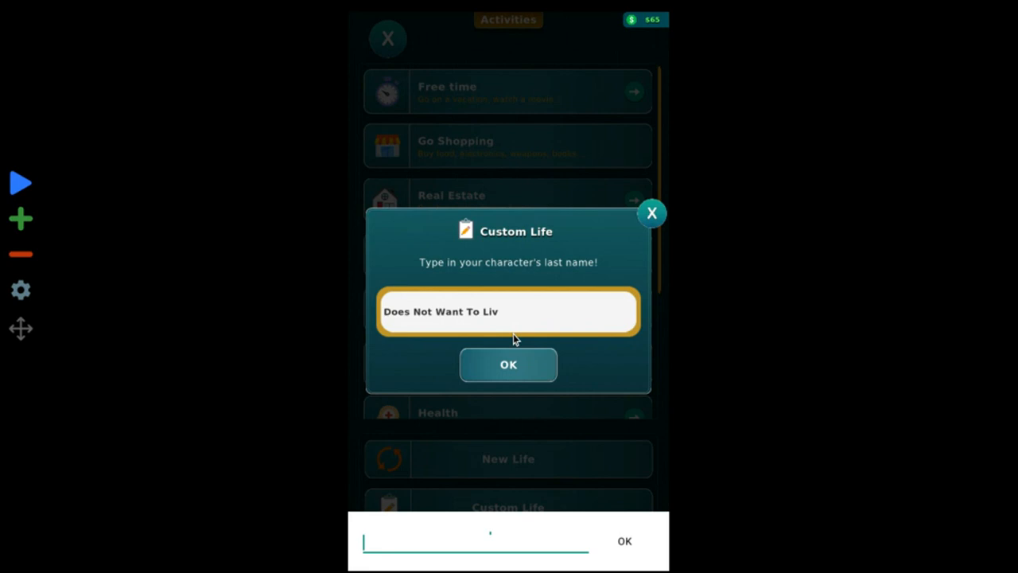
click(508, 365)
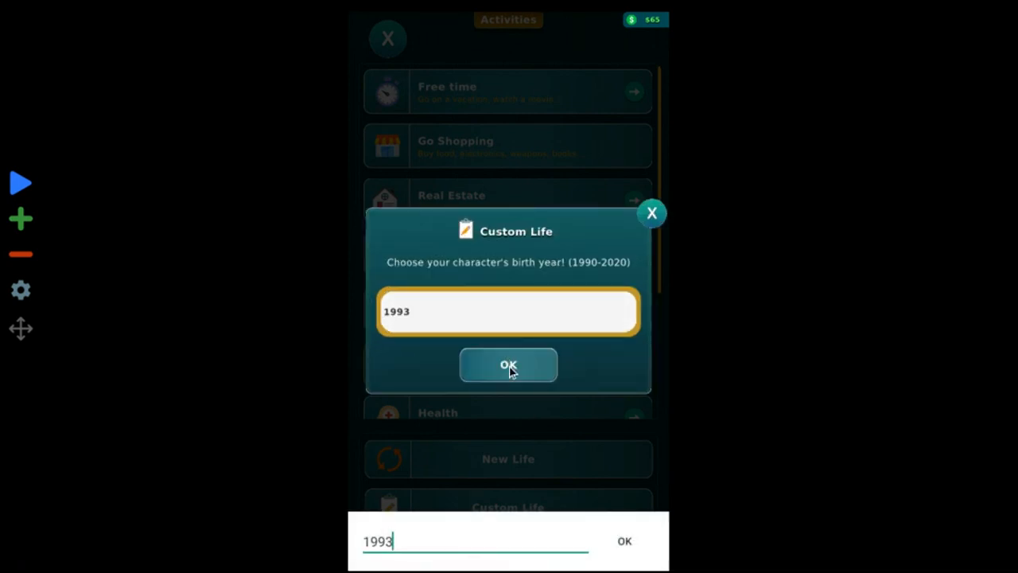
click(509, 364)
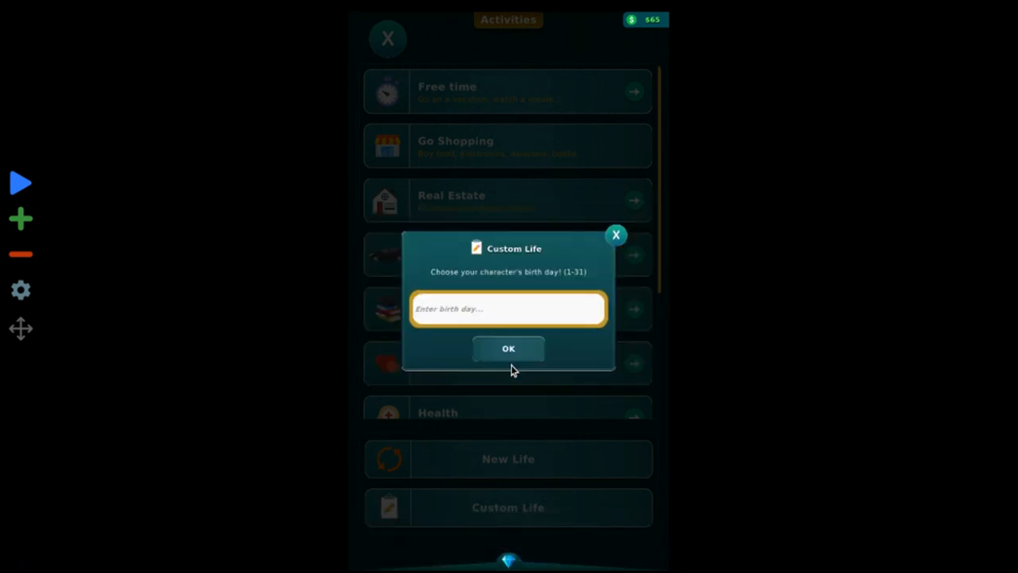
click(508, 348)
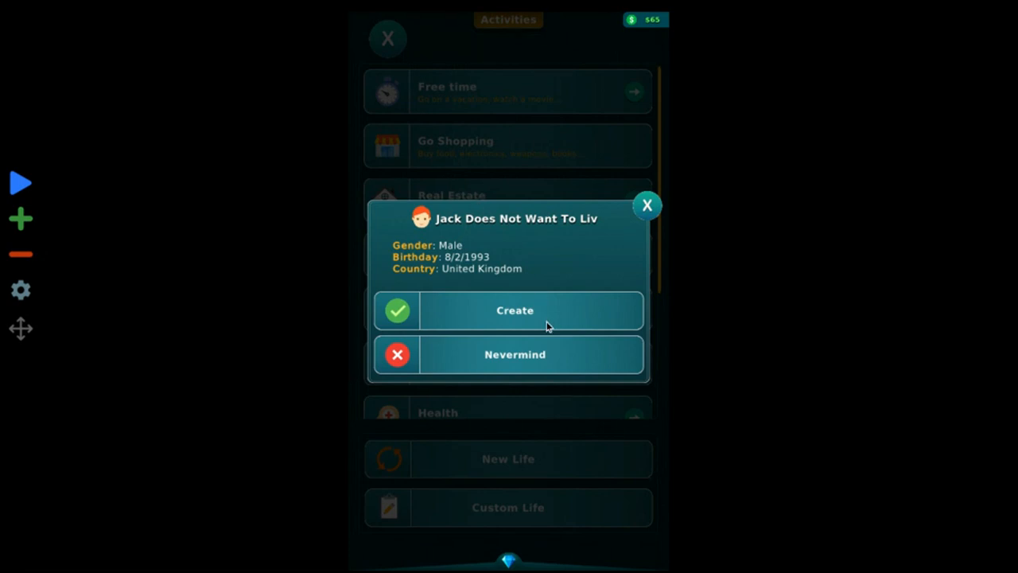
click(515, 310)
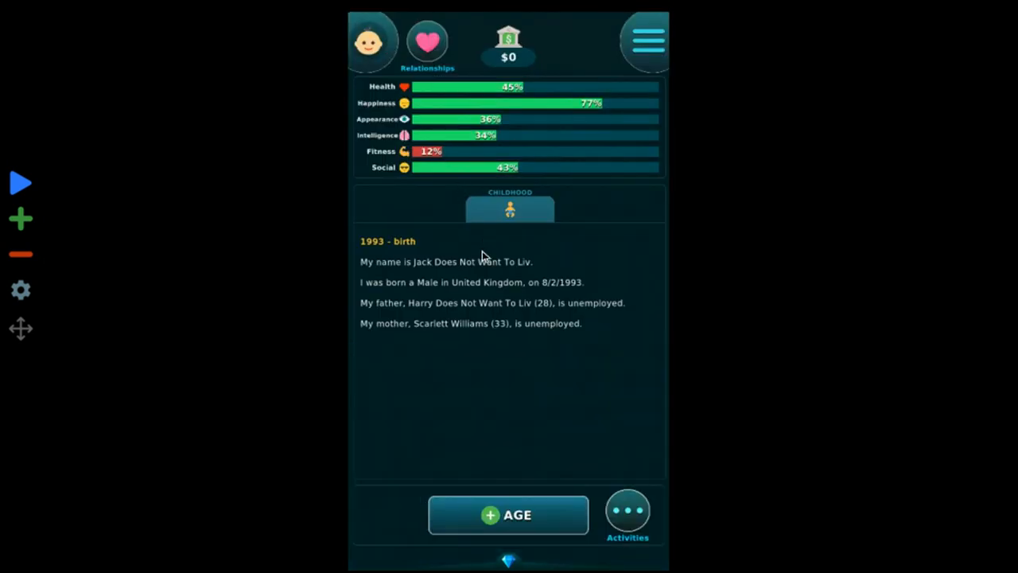
mouse_move(470, 320)
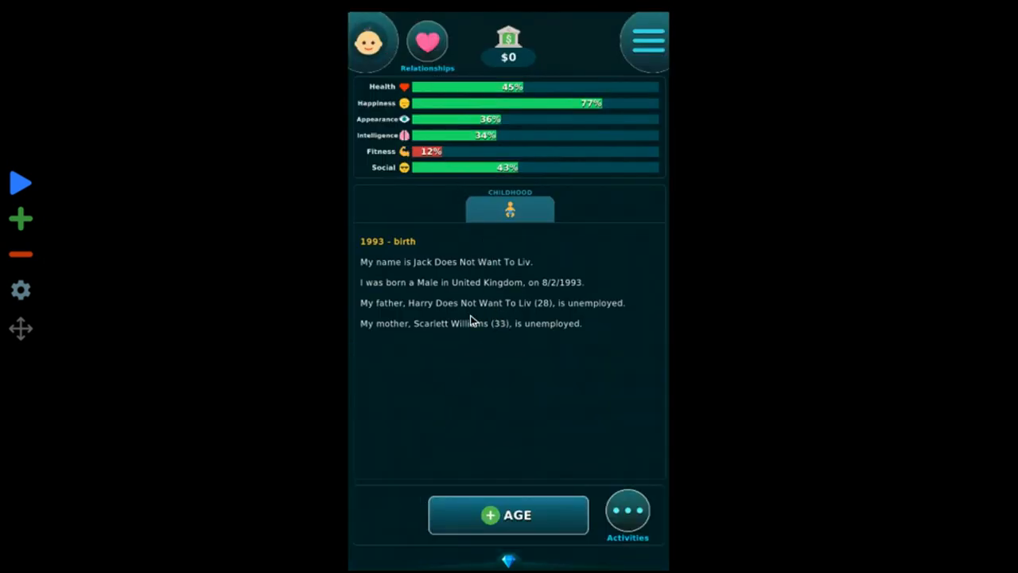
mouse_move(463, 254)
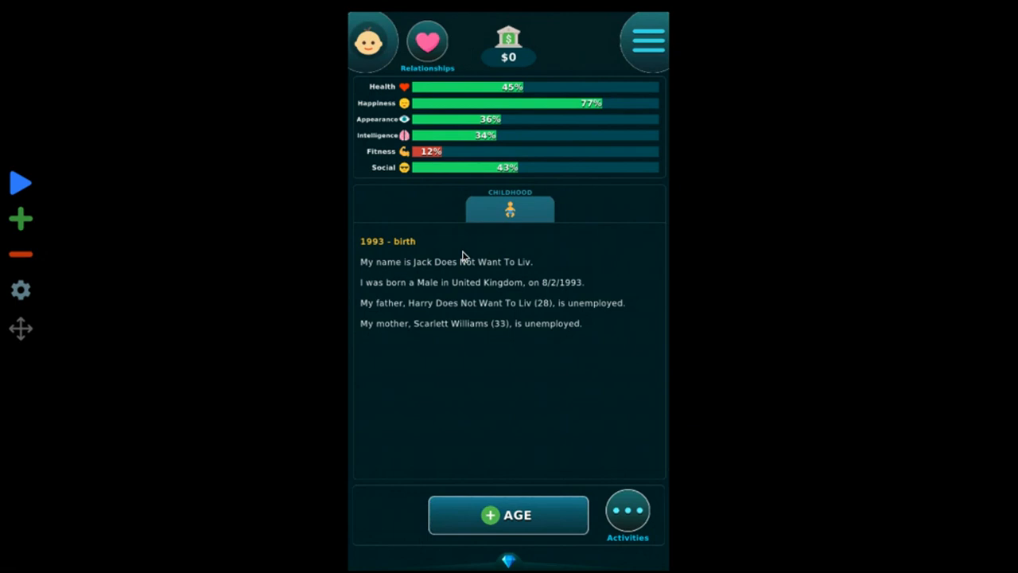
mouse_move(470, 308)
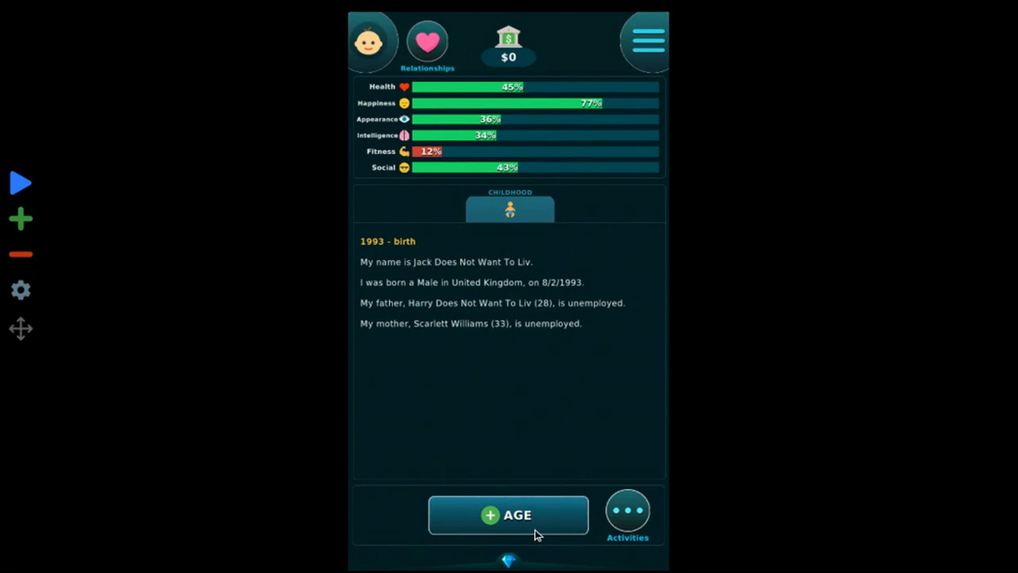
- Age Jack two years to 4 and join the classmates playing hot potato
click(508, 515)
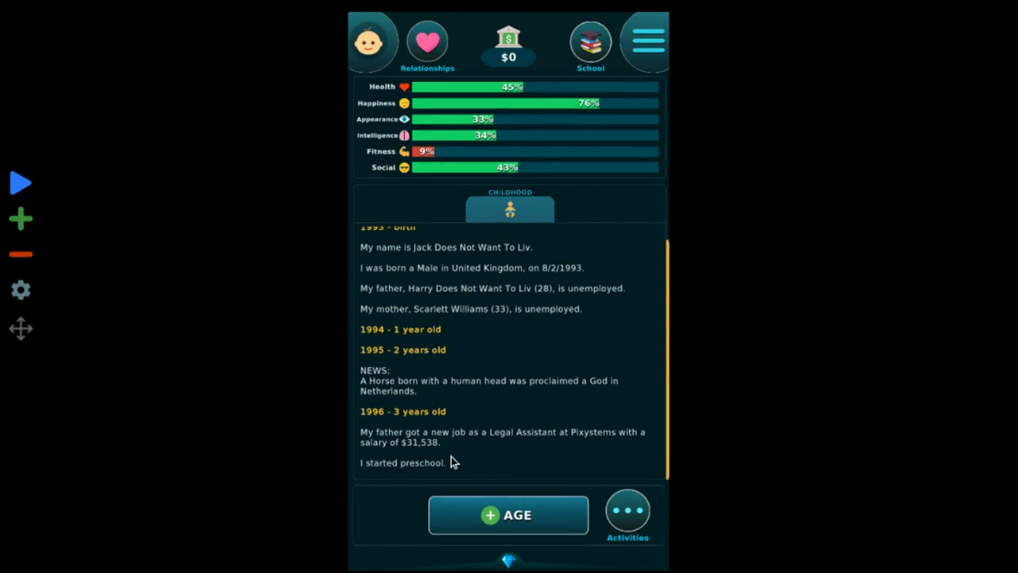
click(507, 514)
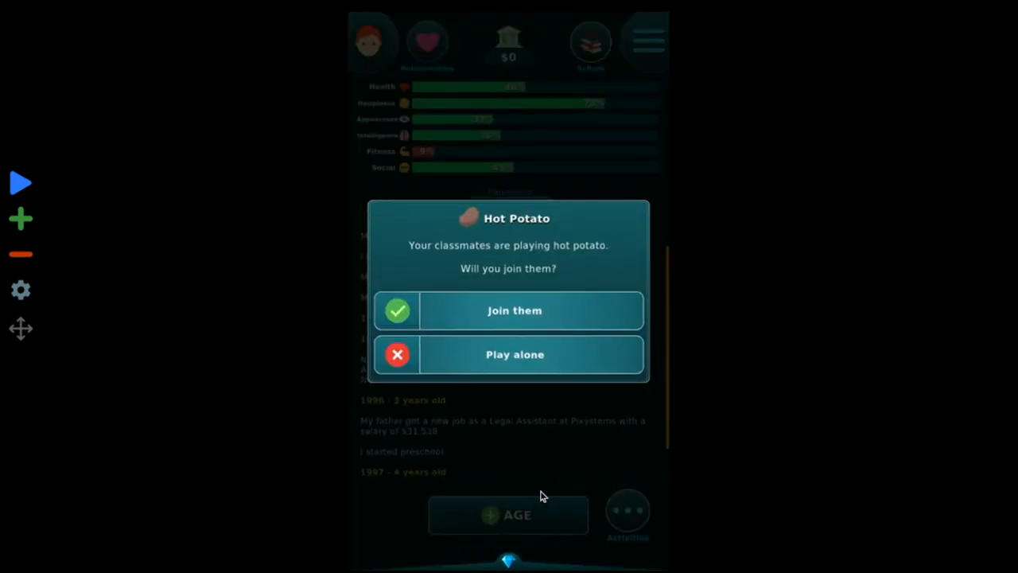
click(513, 310)
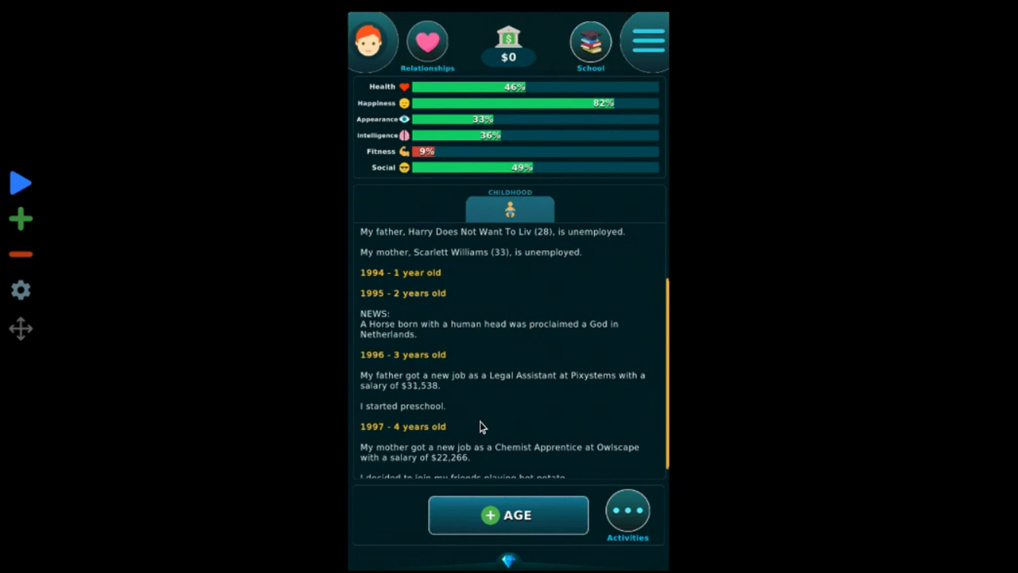
- Age Jack another year on the way to 6
click(508, 515)
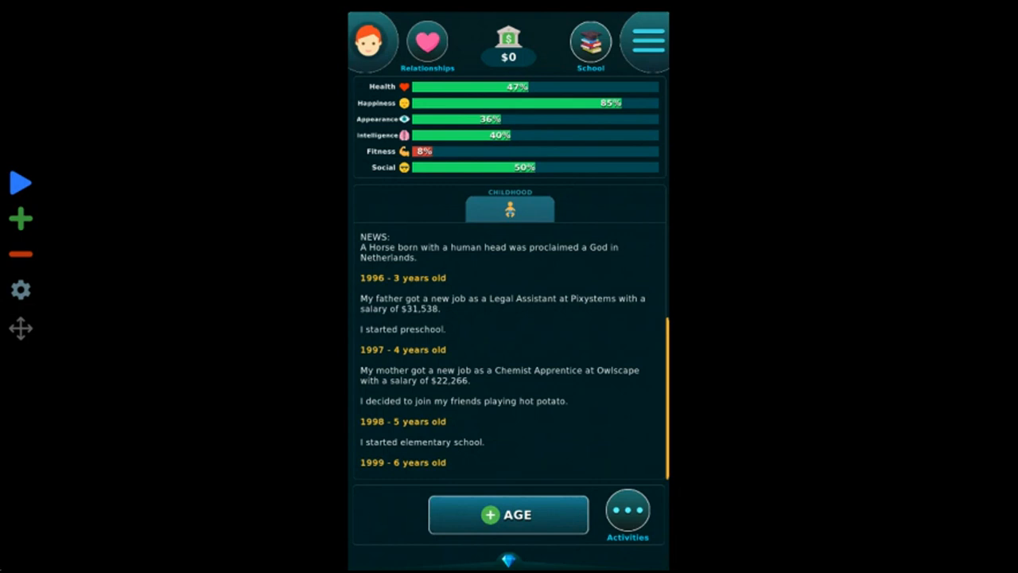
mouse_move(278, 396)
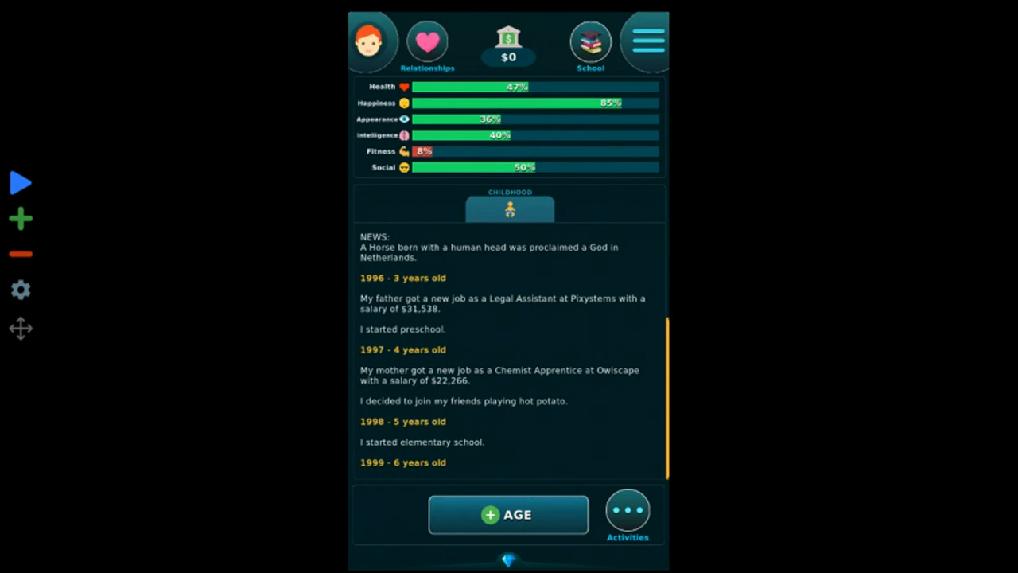
mouse_move(322, 261)
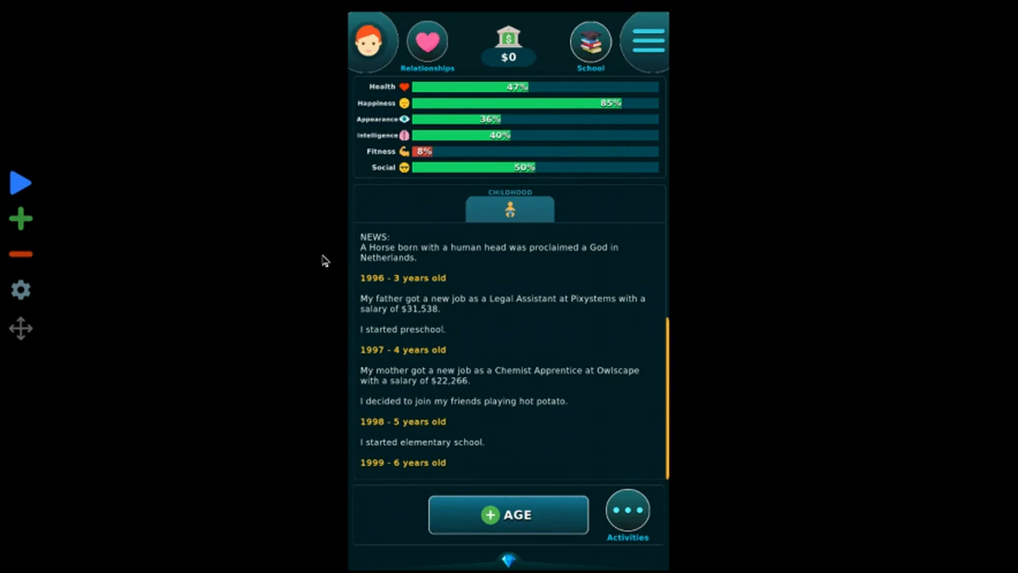
mouse_move(324, 265)
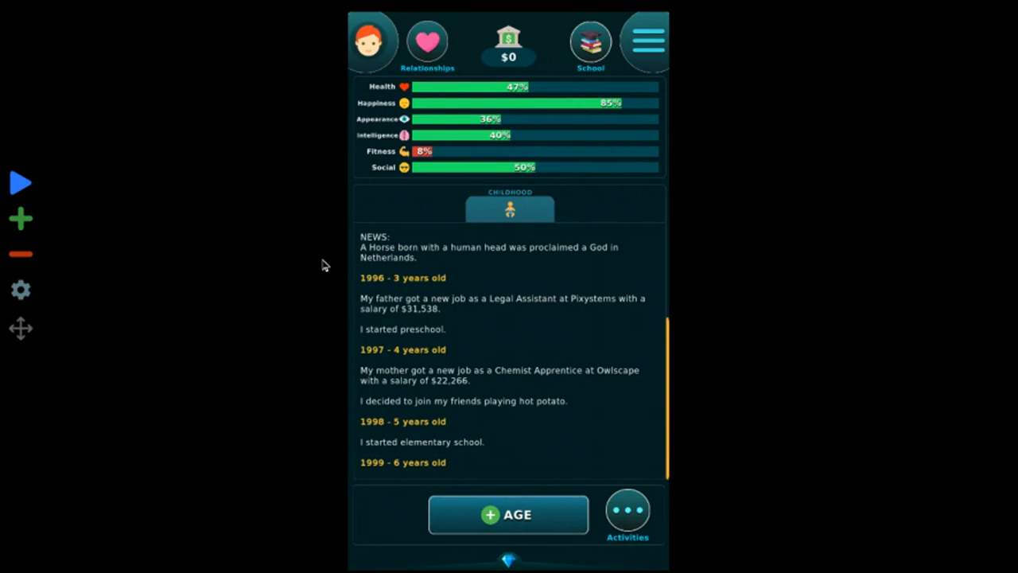
mouse_move(341, 322)
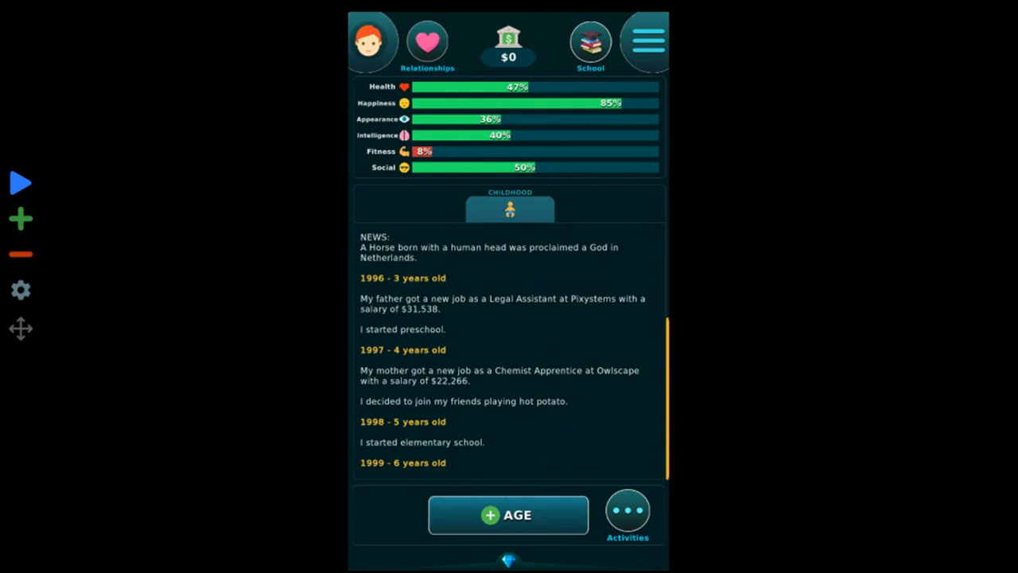
mouse_move(488, 488)
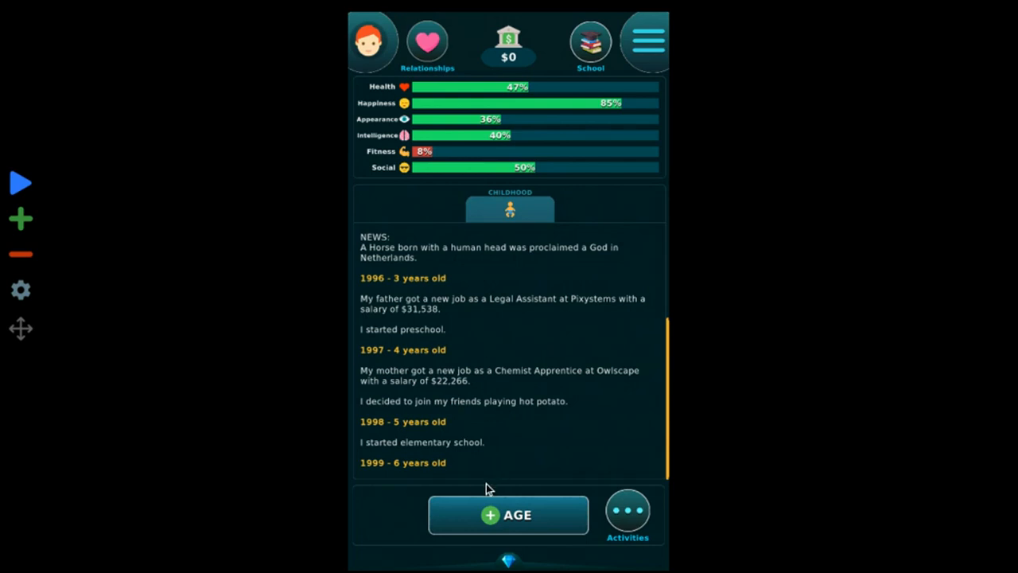
mouse_move(483, 496)
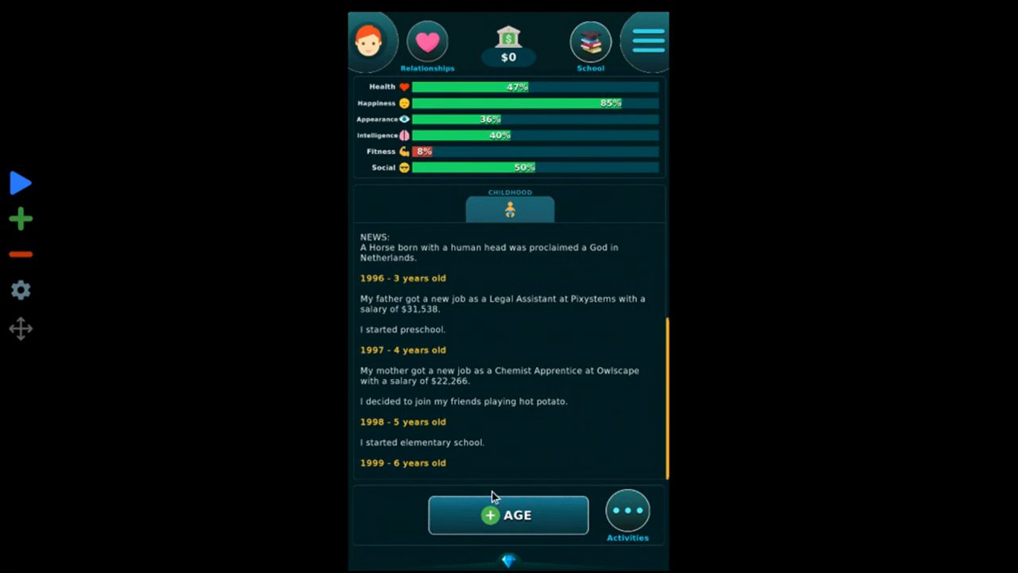
mouse_move(392, 513)
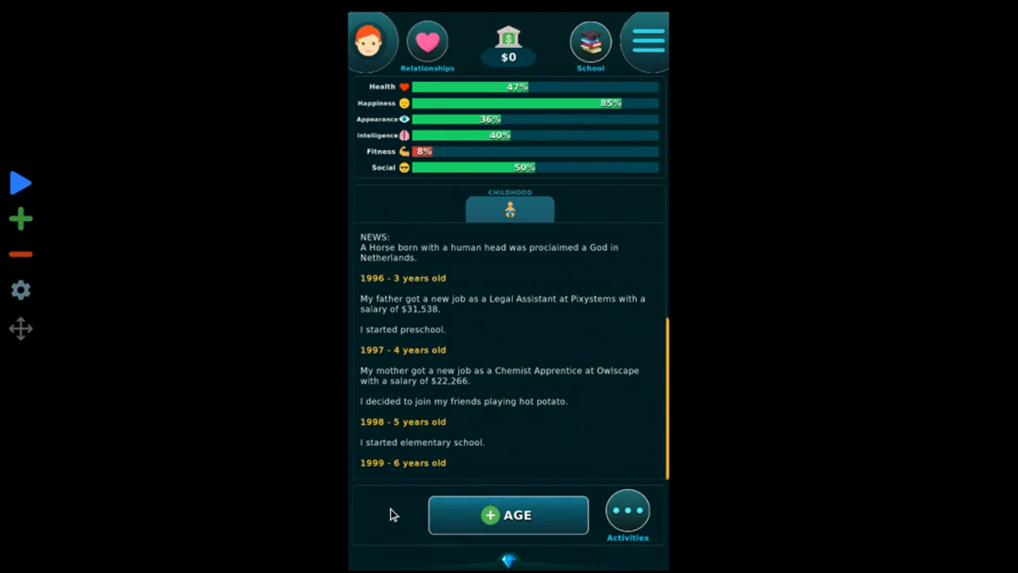
- Age Jack yearly to 12, studying harder at school and attending his mother's funeral
click(508, 514)
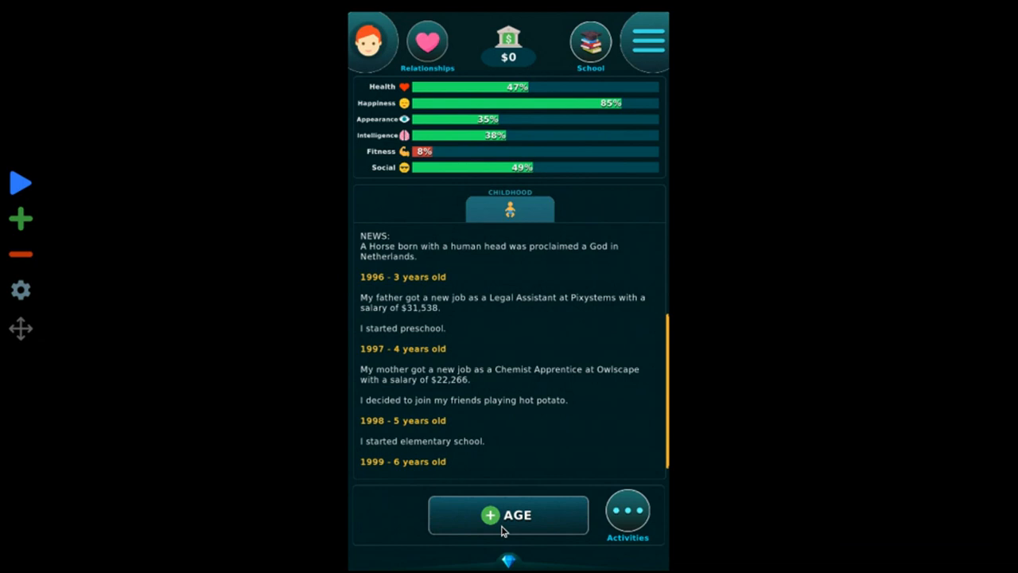
click(509, 515)
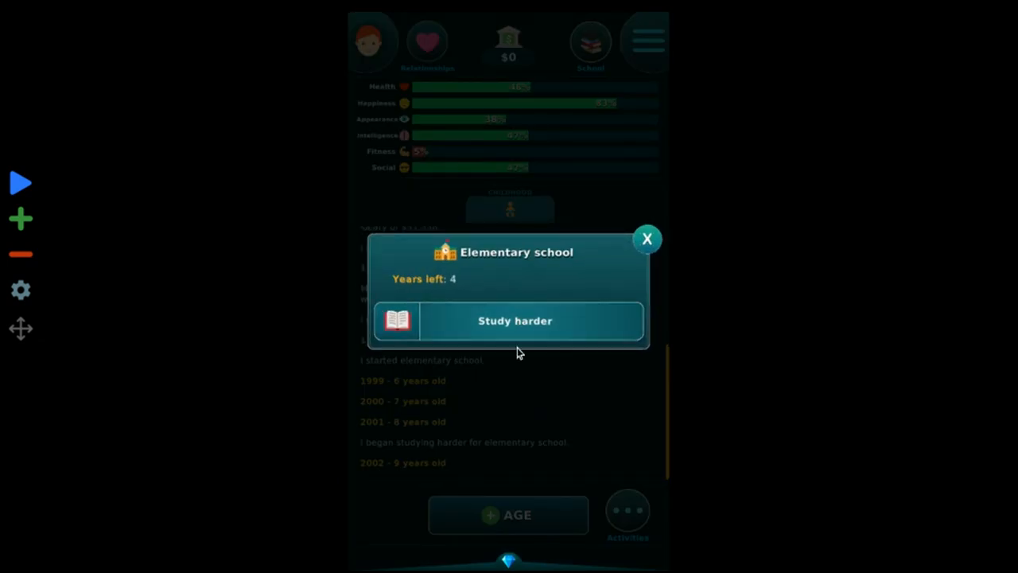
click(515, 320)
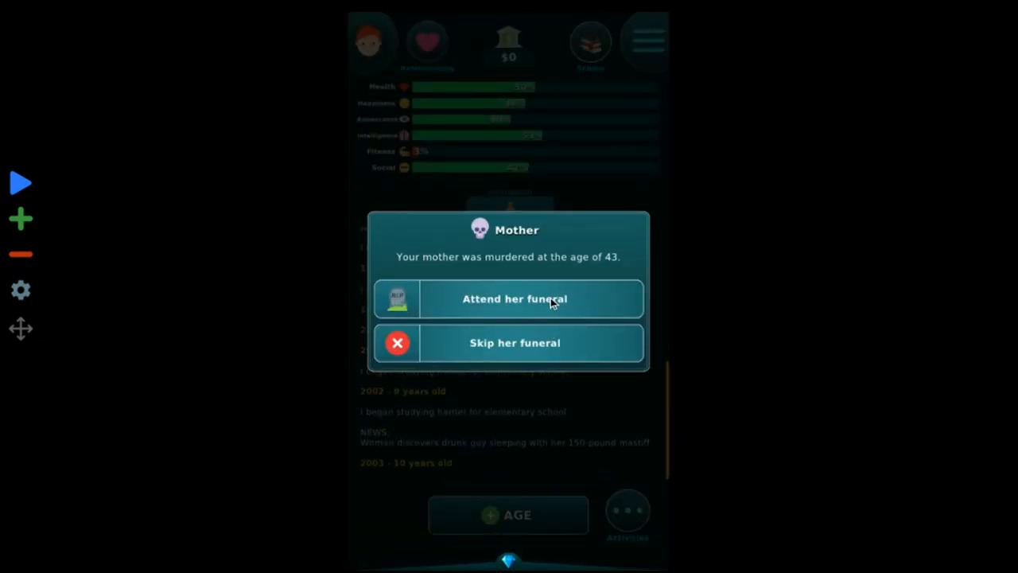
click(515, 298)
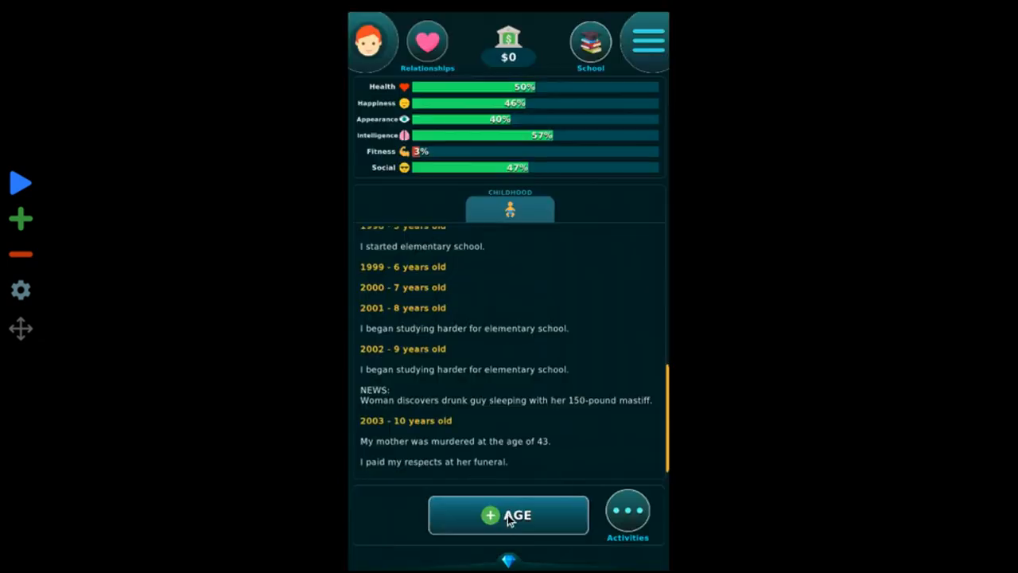
click(508, 514)
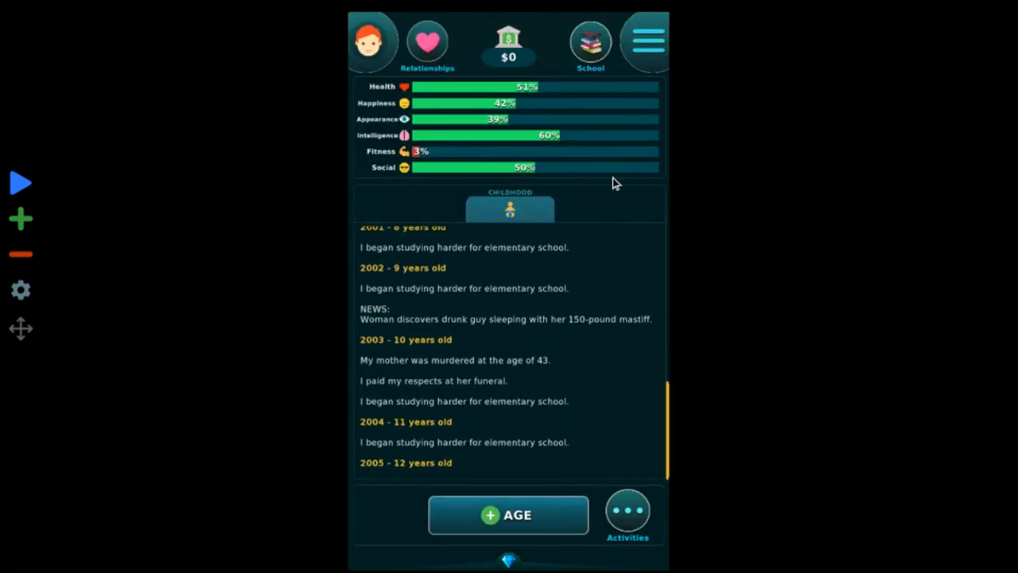
click(509, 515)
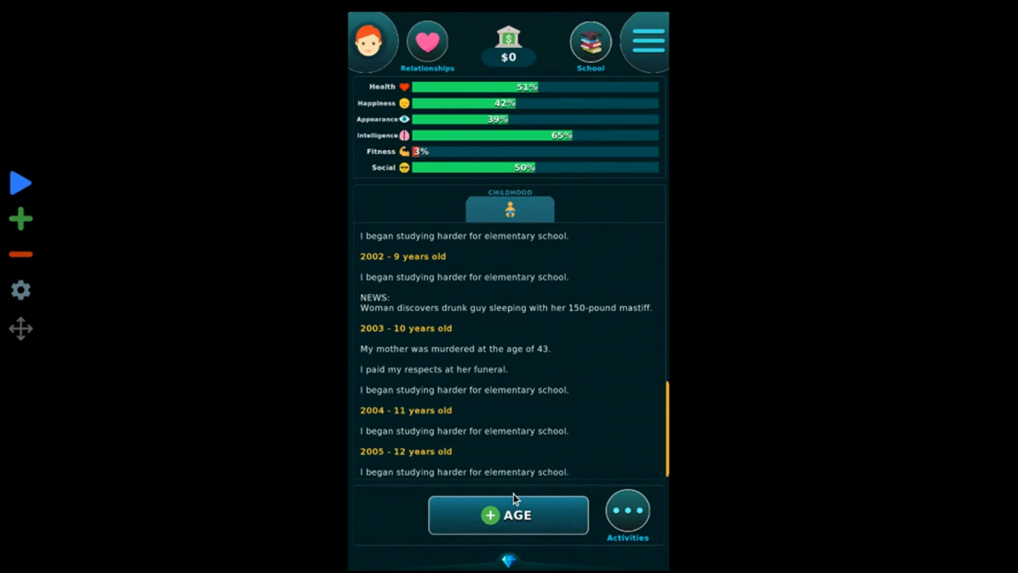
click(508, 515)
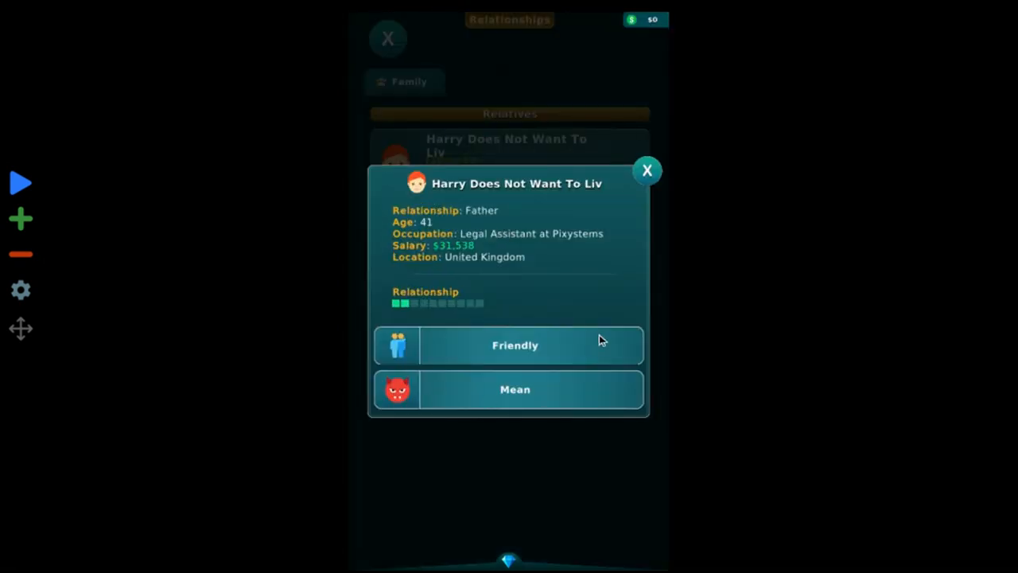
- Get a $7 weekly allowance from the father, then age a year
click(515, 345)
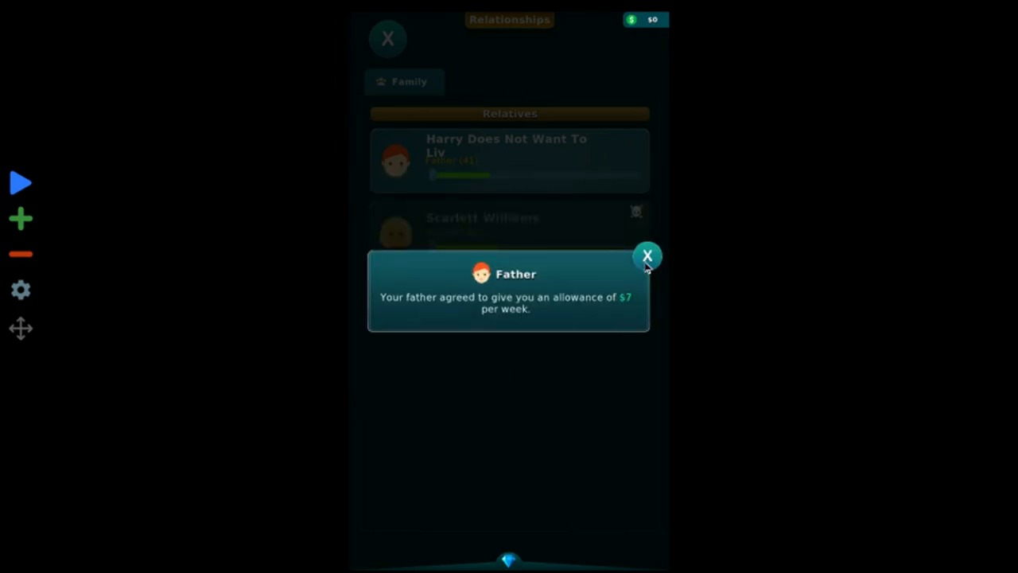
click(648, 256)
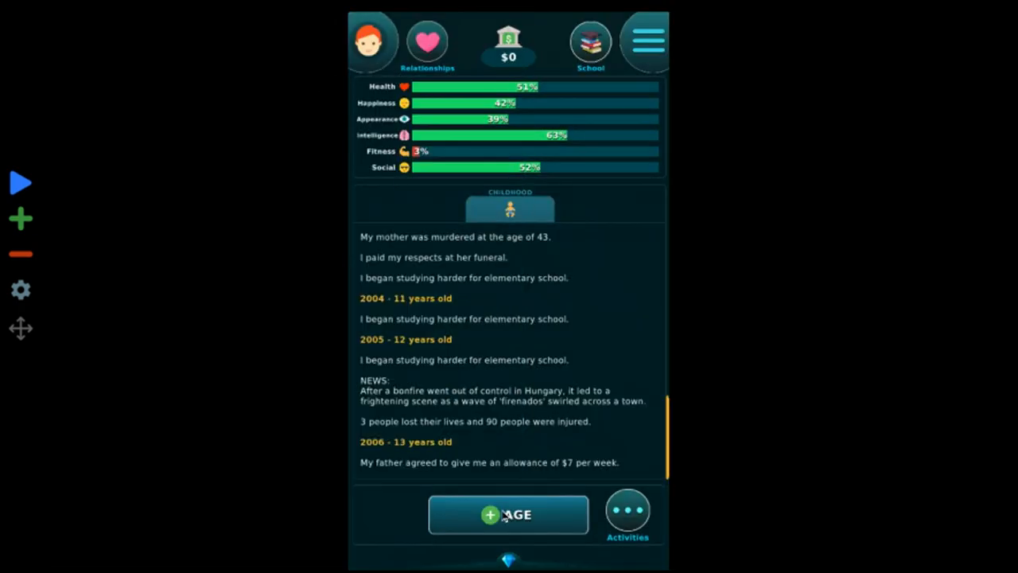
click(508, 514)
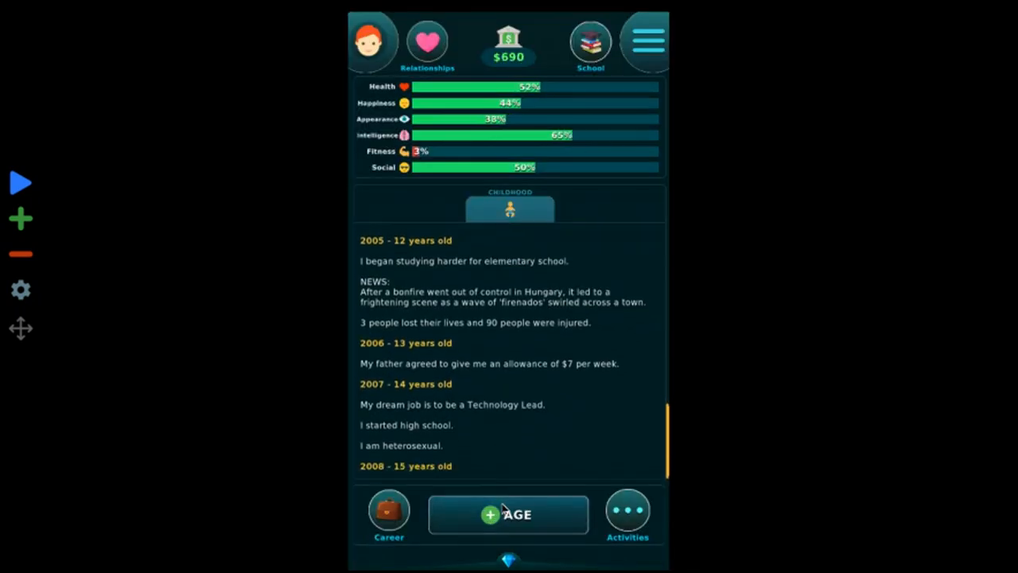
- Age Jack to 17, fund university with a scholarship, and major in Computer science
click(508, 515)
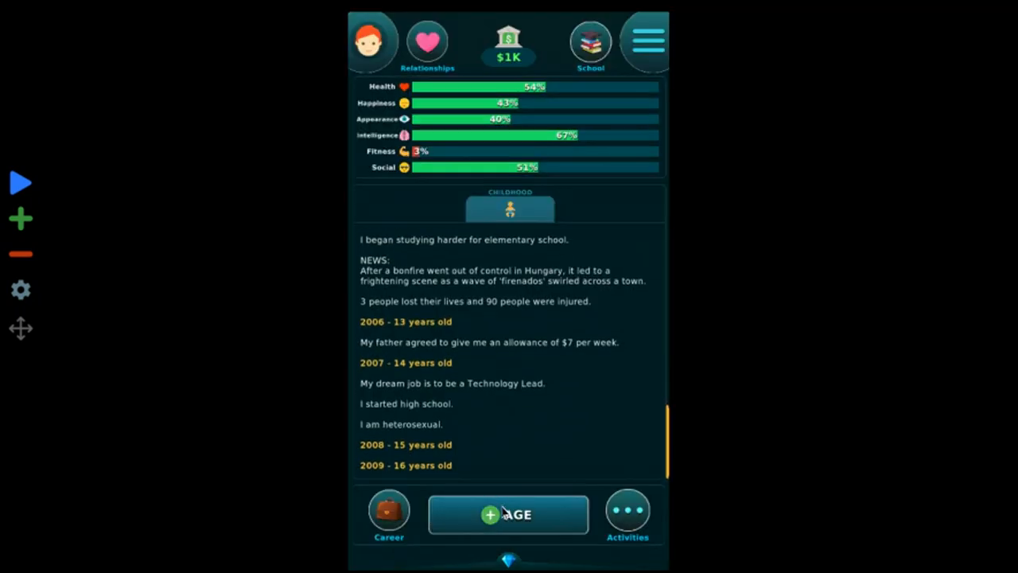
click(508, 515)
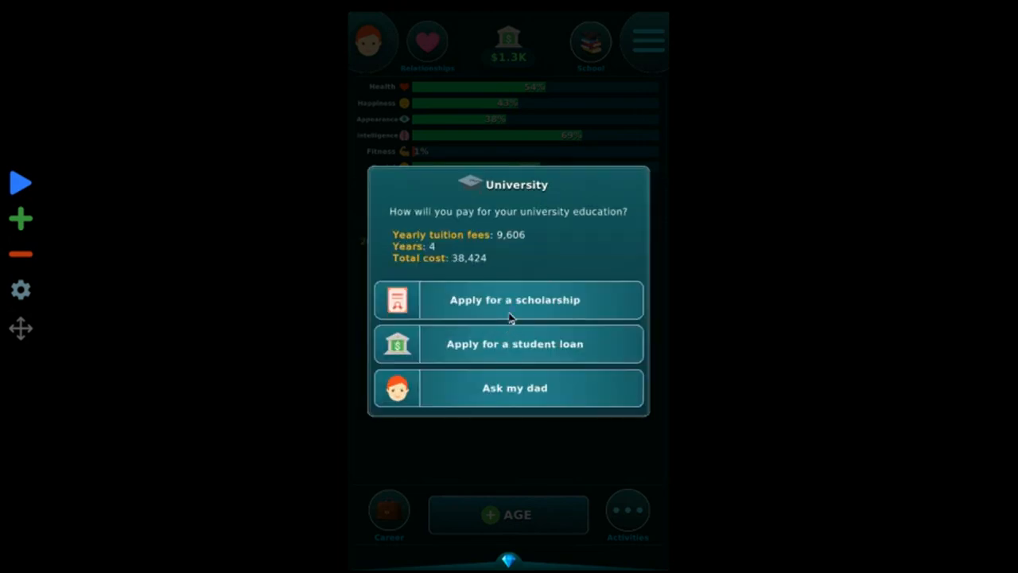
click(515, 300)
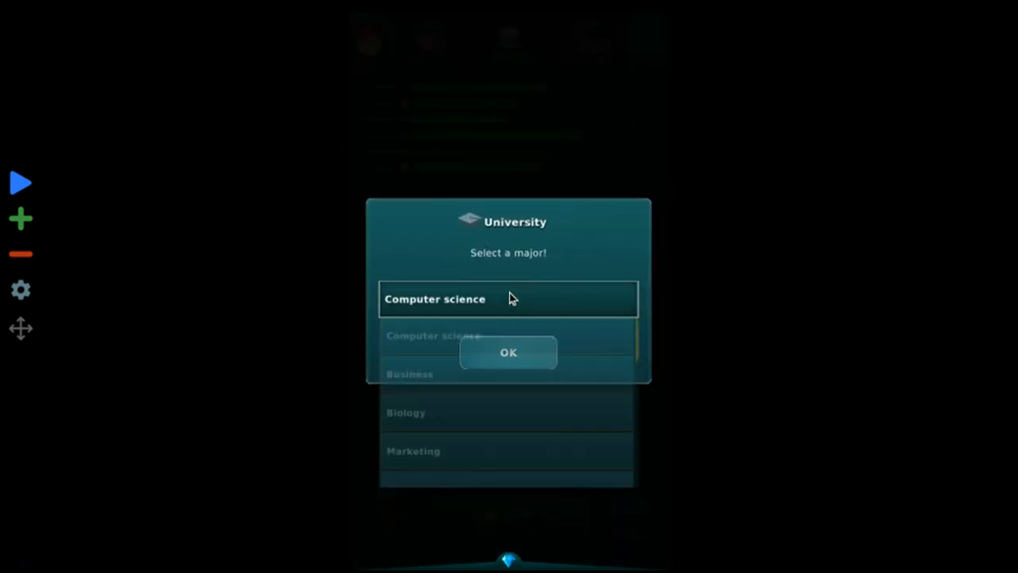
click(508, 353)
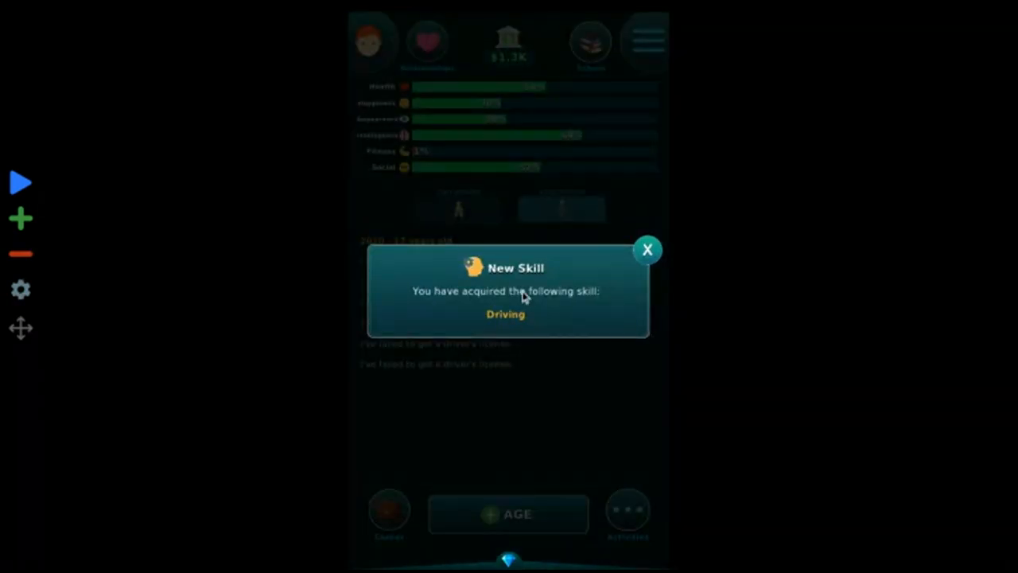
- Dismiss the Driving skill notice, age Jack to 19, and view the available jobs
click(648, 249)
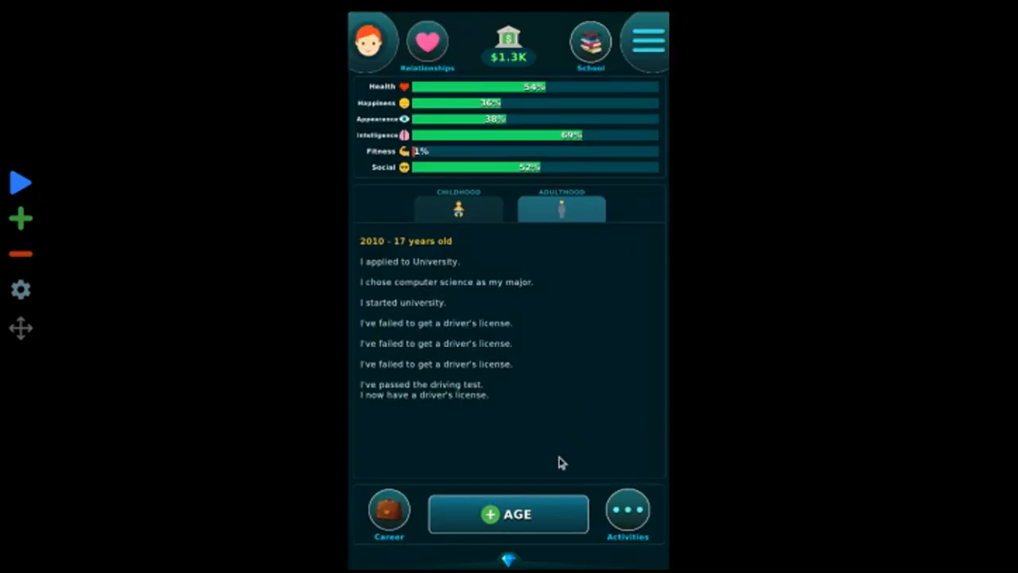
click(508, 514)
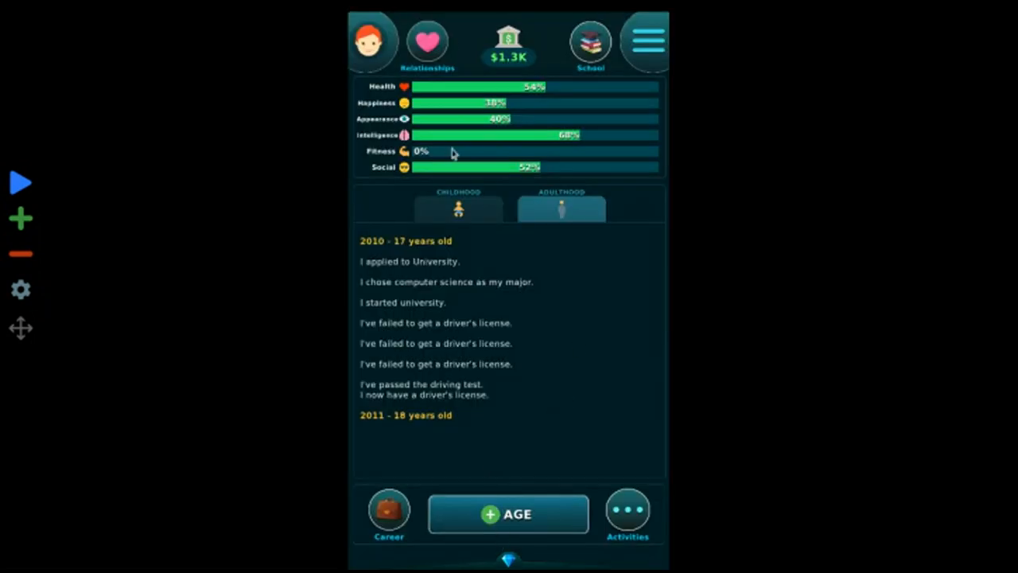
mouse_move(545, 504)
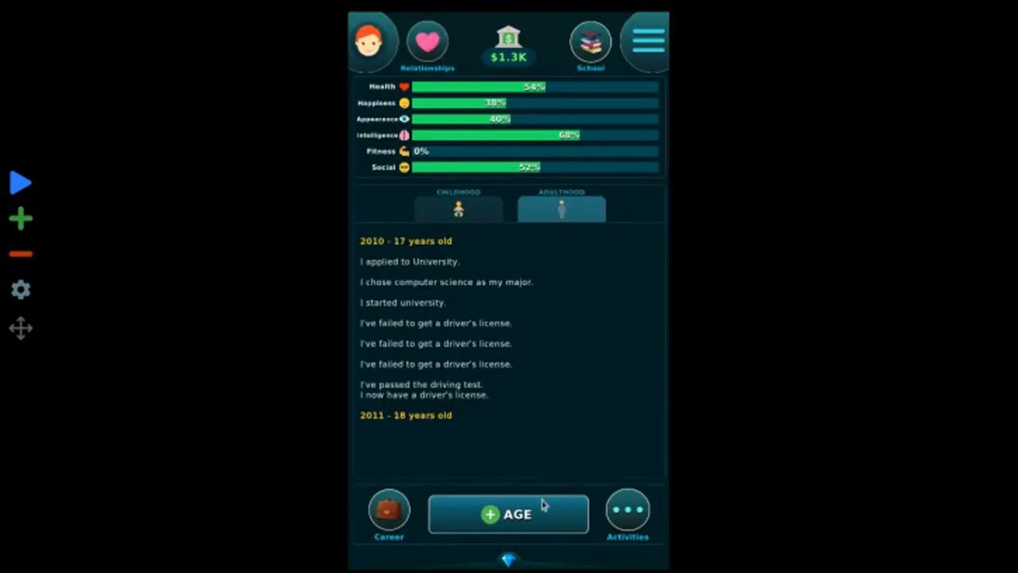
click(509, 514)
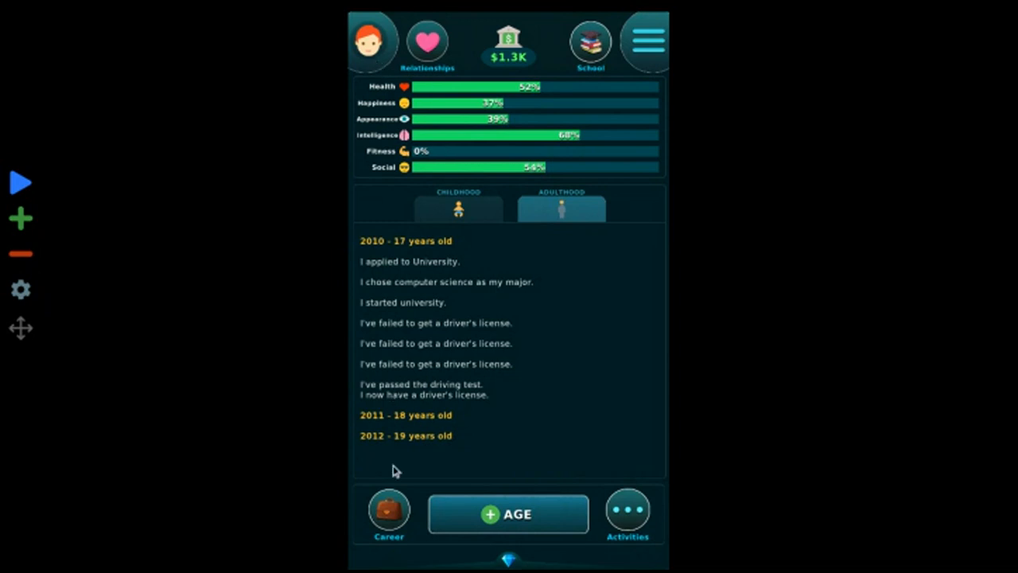
click(389, 513)
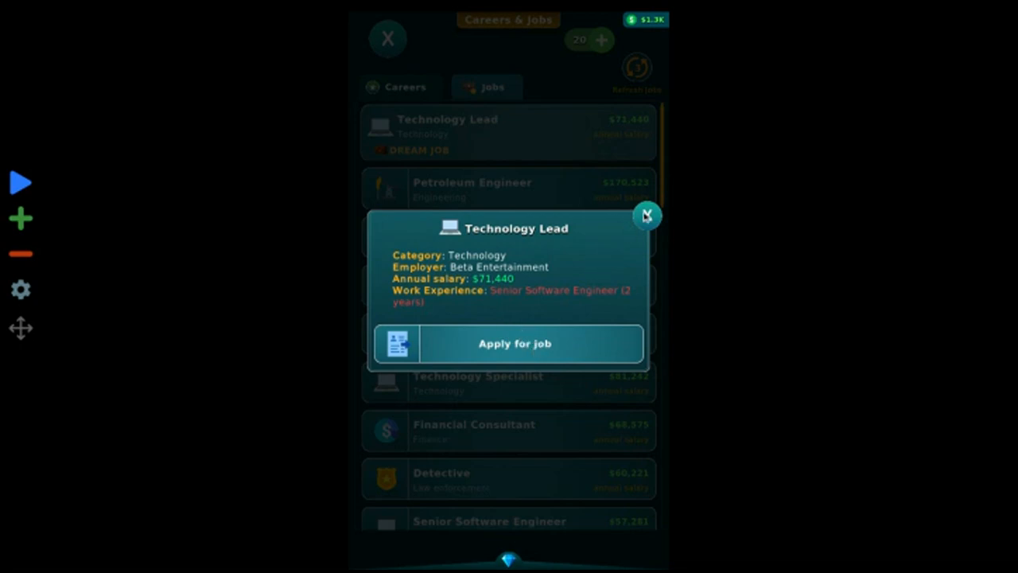
- Leave the jobs list and buy a computer while shopping for electronics
click(647, 215)
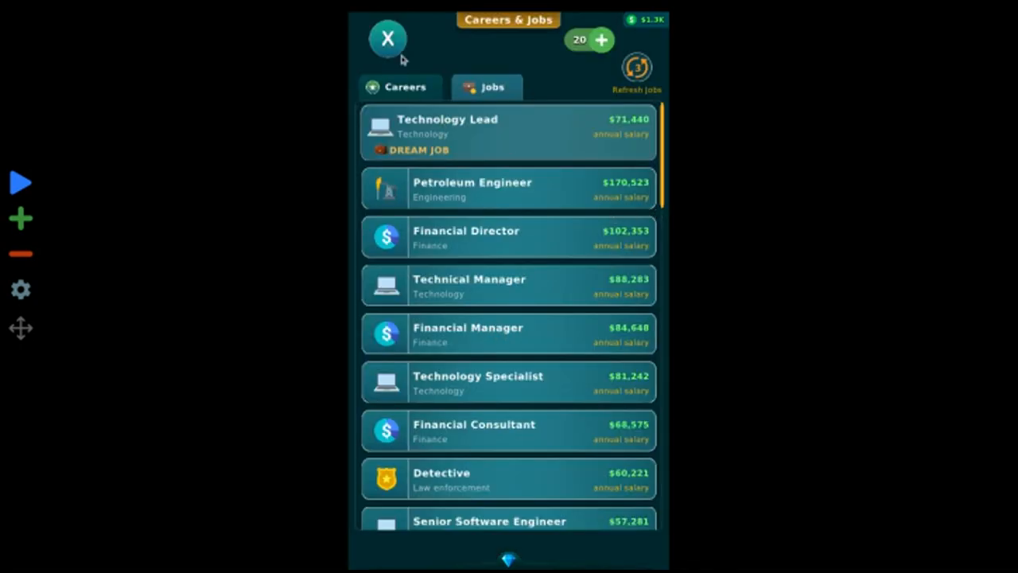
click(388, 38)
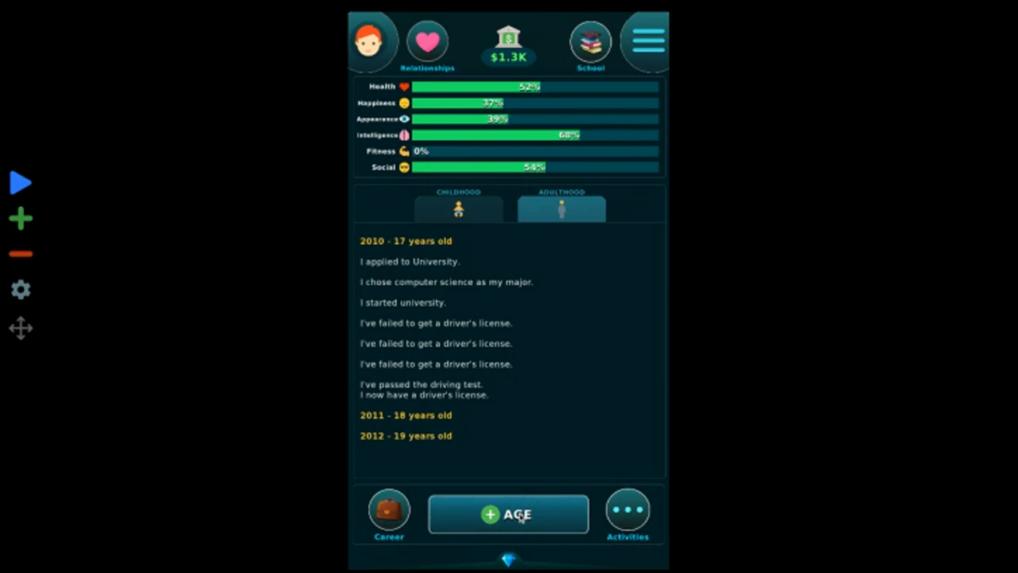
click(627, 509)
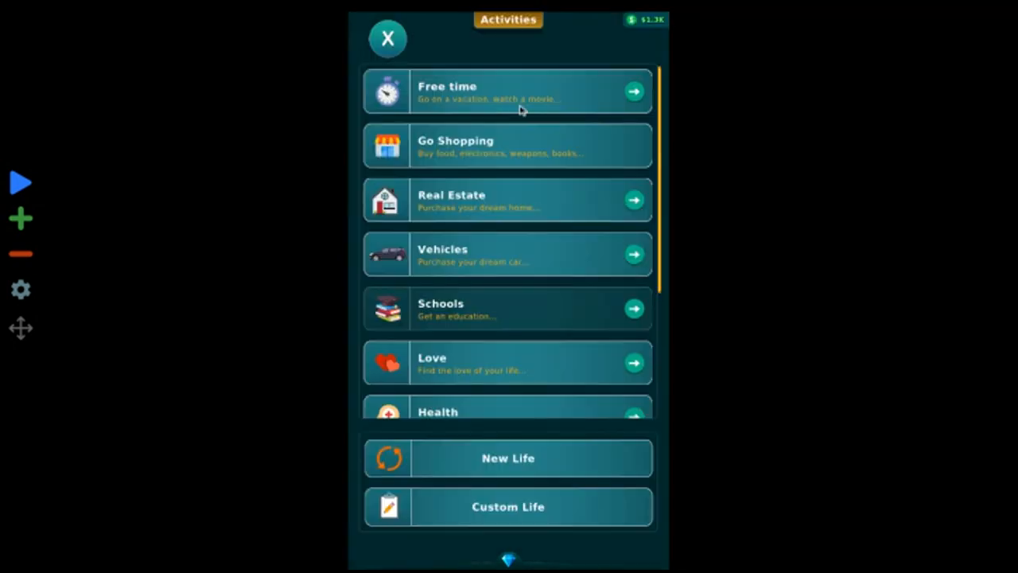
click(508, 147)
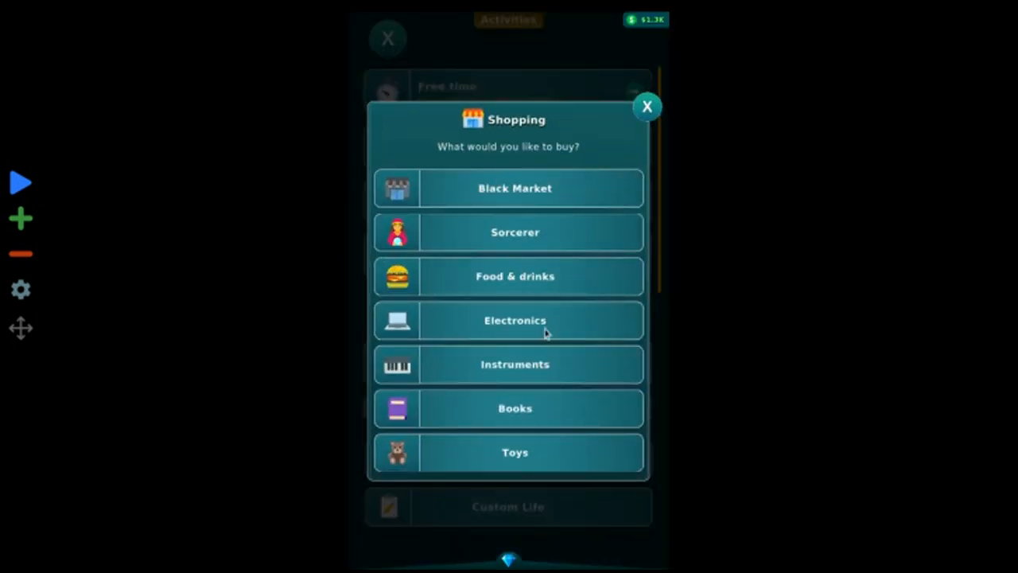
click(515, 320)
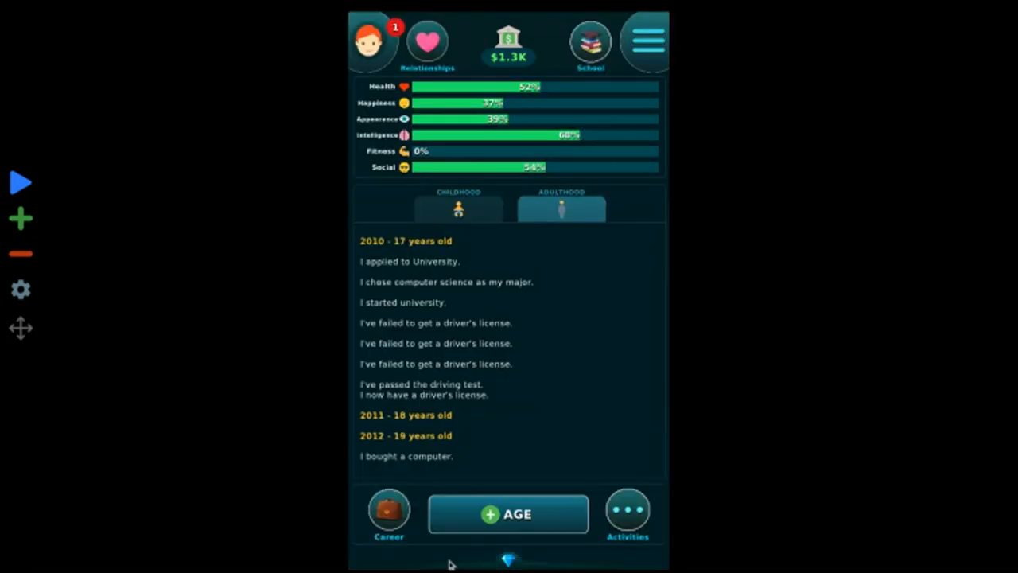
- Pay $1,000 to upgrade the computer to $2,250, gaining the Handiness skill
click(389, 513)
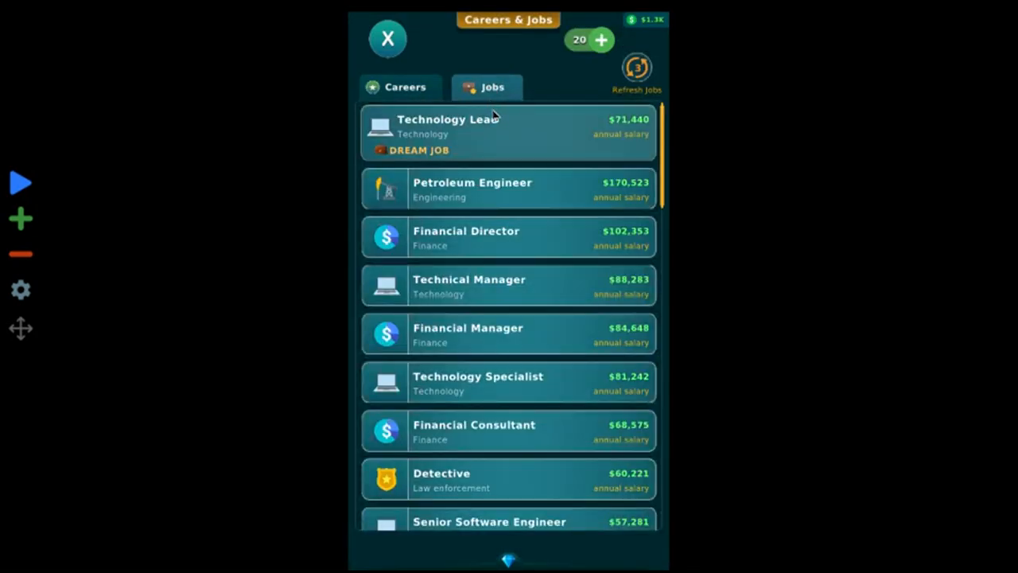
mouse_move(453, 187)
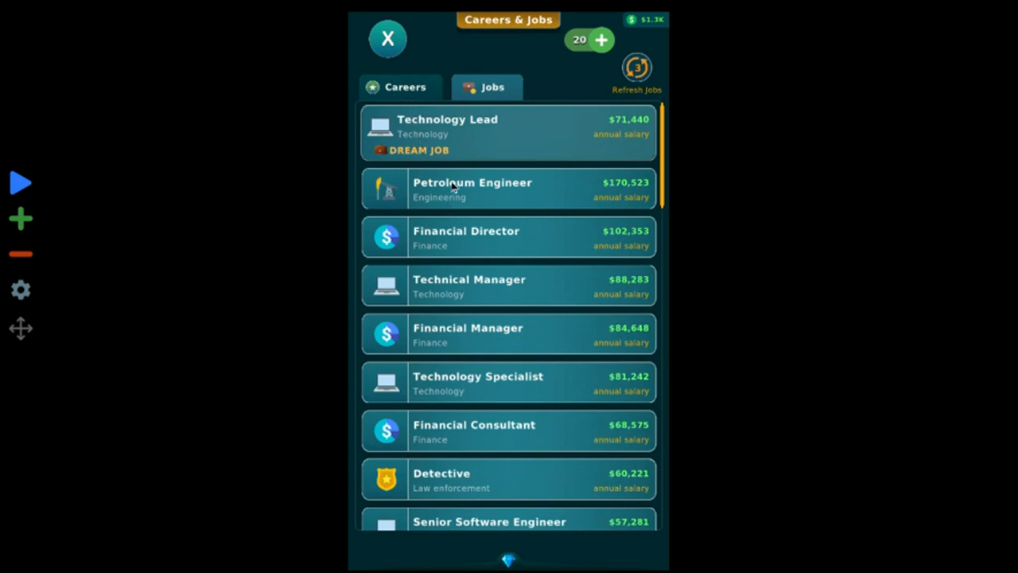
click(387, 38)
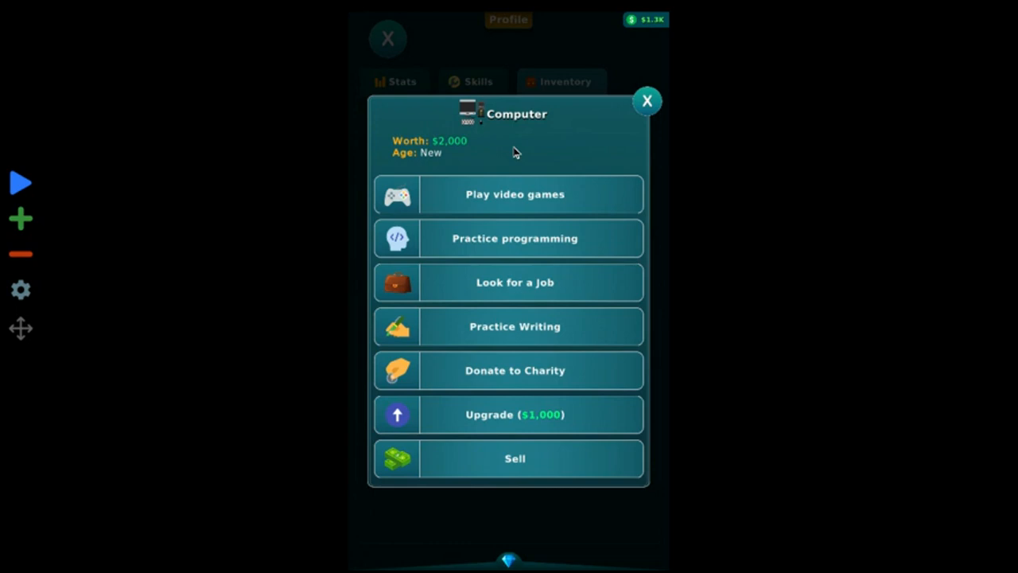
click(514, 414)
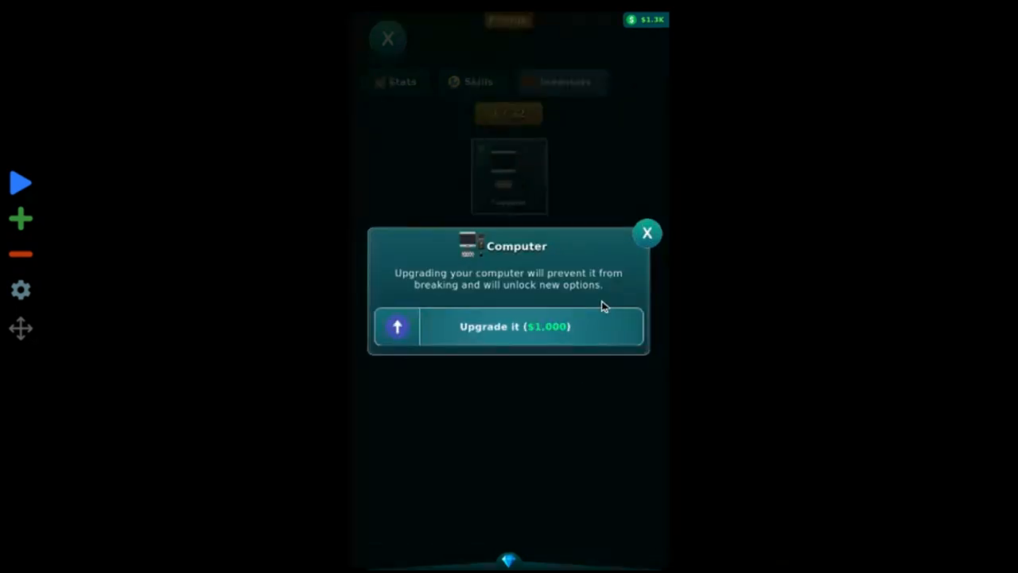
click(515, 326)
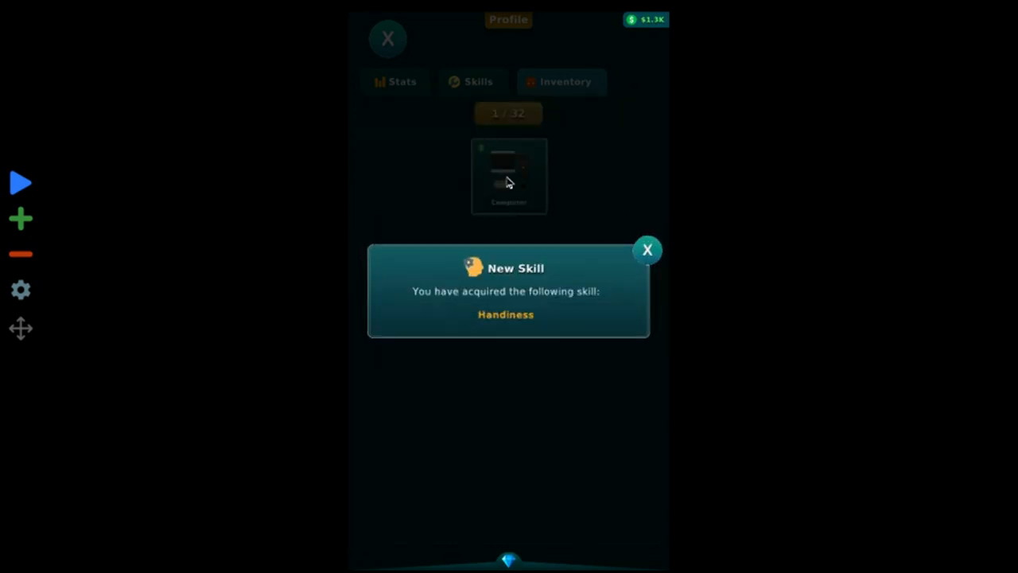
click(648, 250)
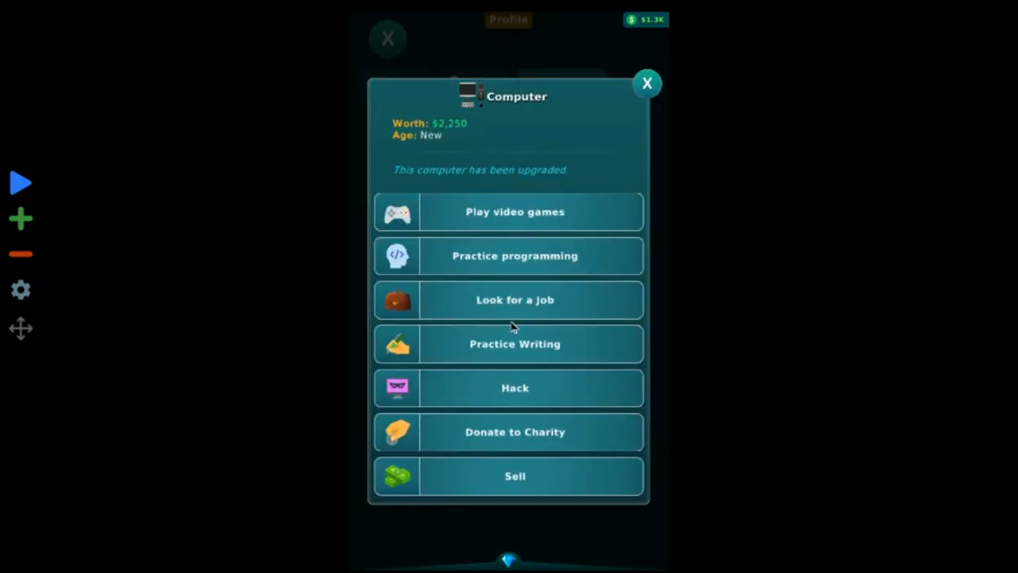
mouse_move(517, 333)
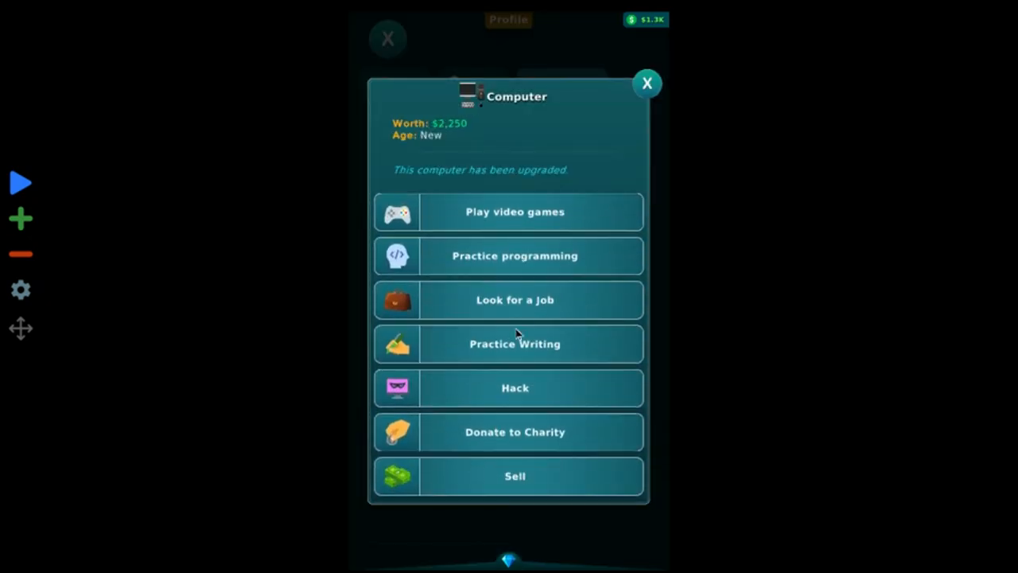
- Browse Technology job listings and check the Senior Software Engineer requirements
click(515, 300)
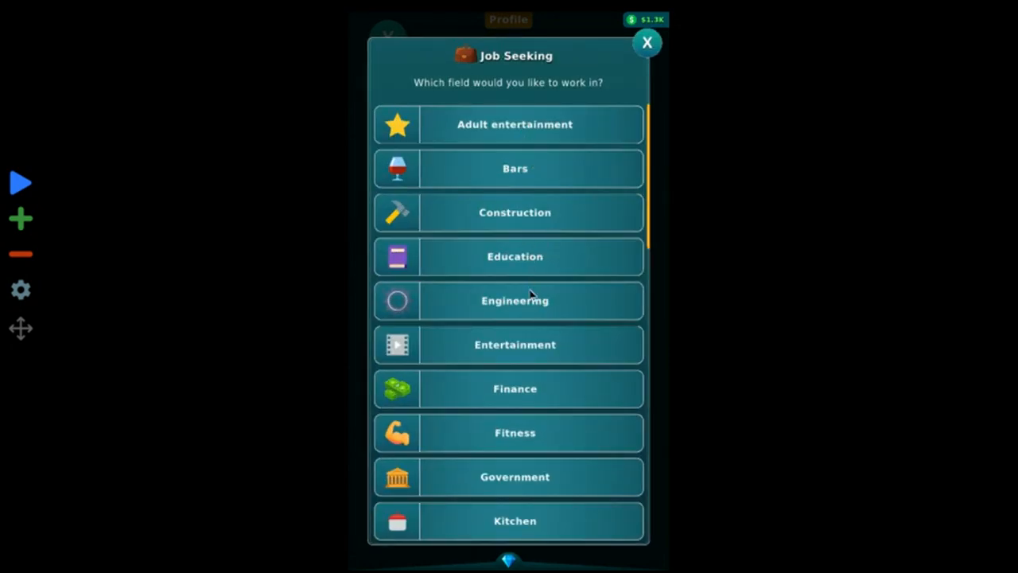
scroll(down, 3)
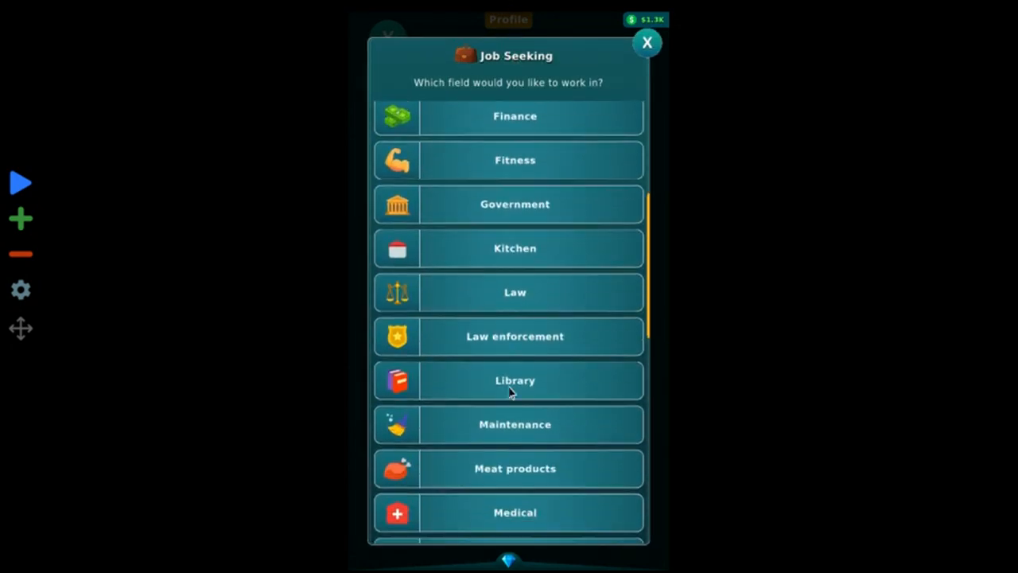
scroll(down, 3)
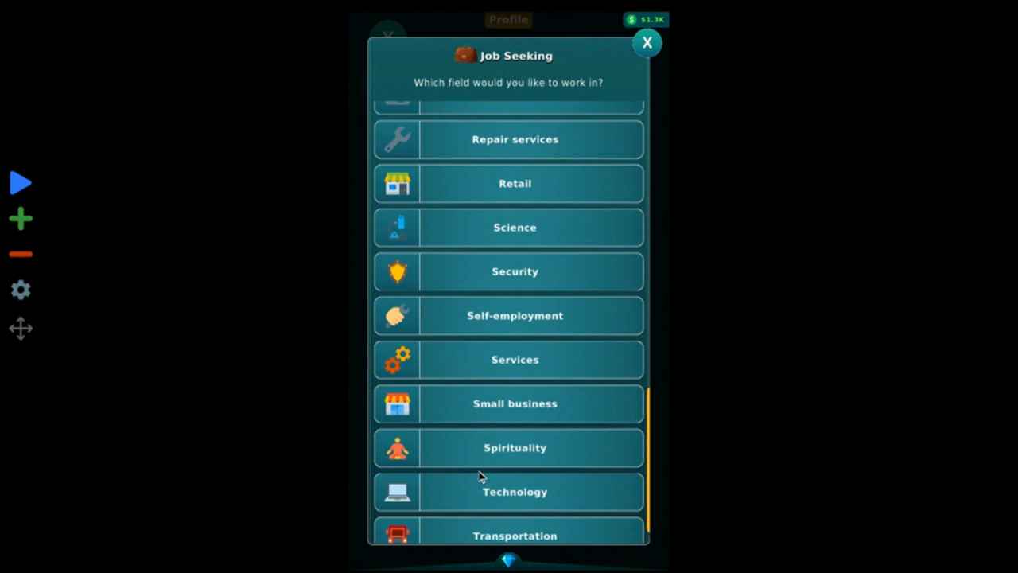
click(514, 491)
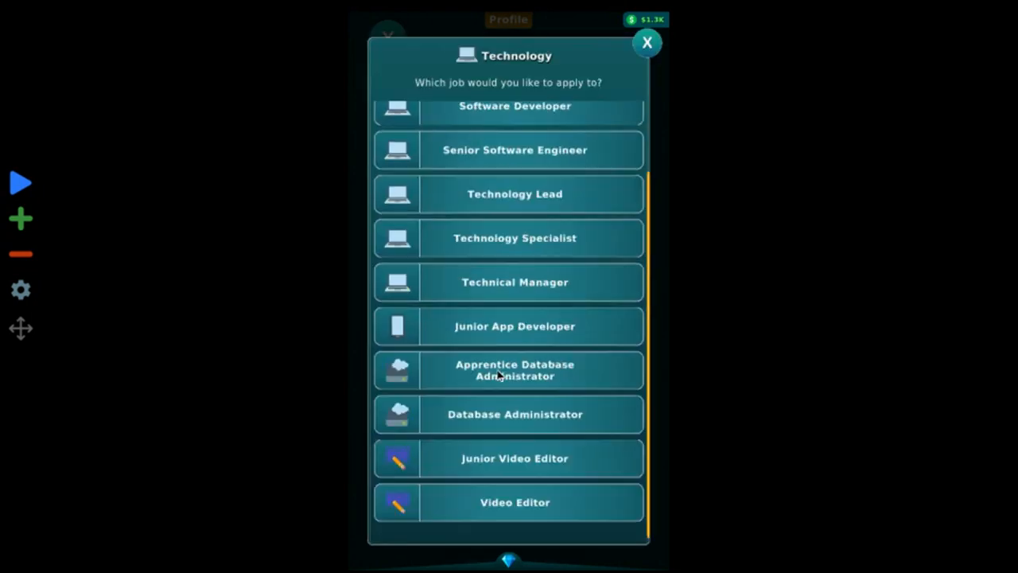
scroll(down, 3)
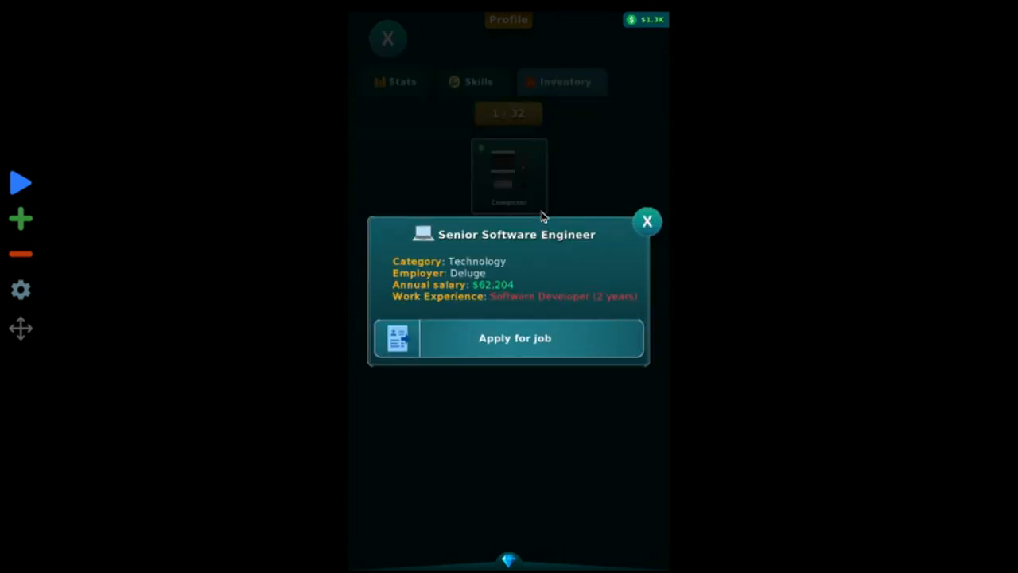
click(646, 221)
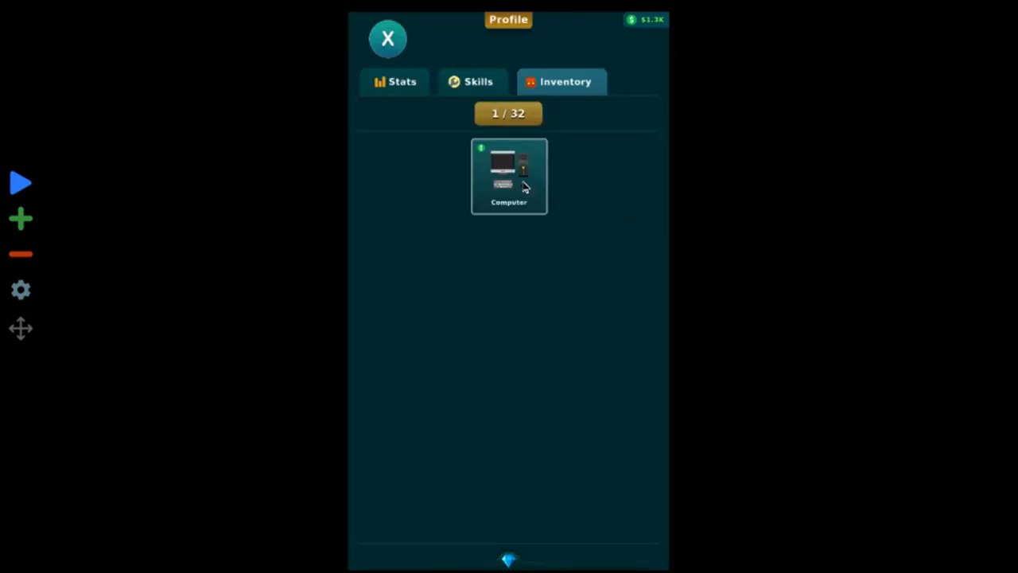
- Check the Jr. Software Developer requirements without applying and return to life overview
click(508, 175)
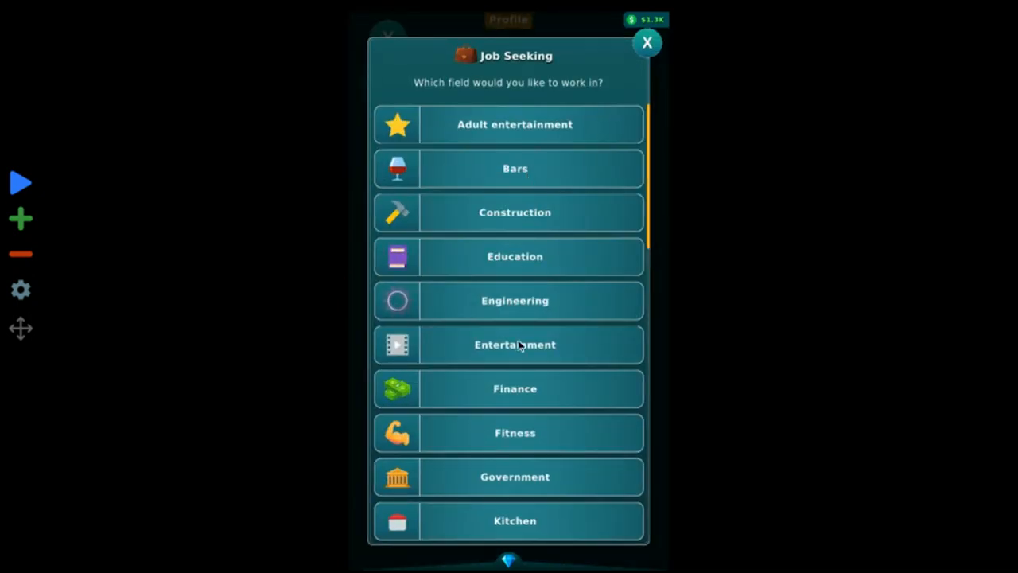
scroll(down, 3)
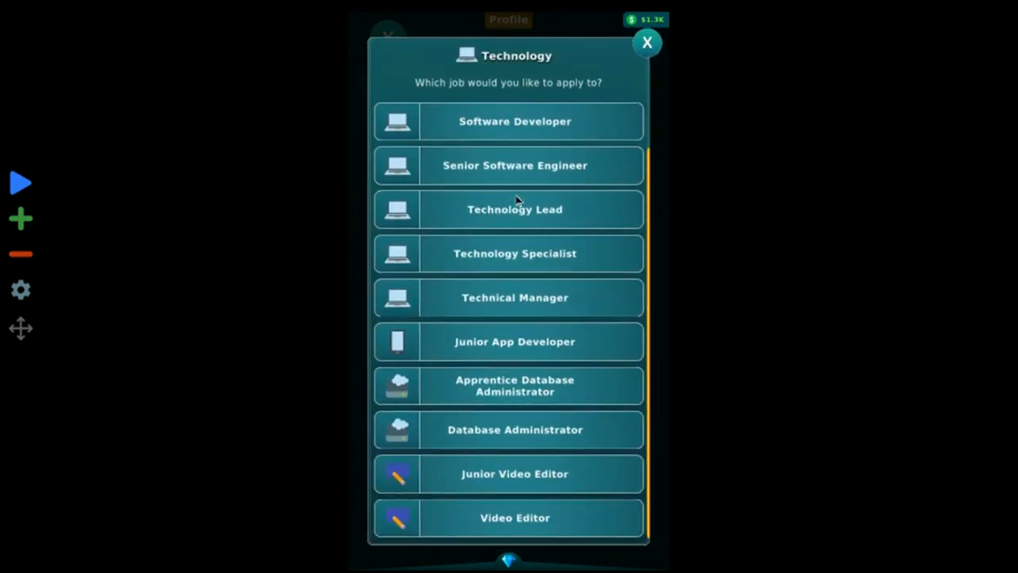
click(514, 121)
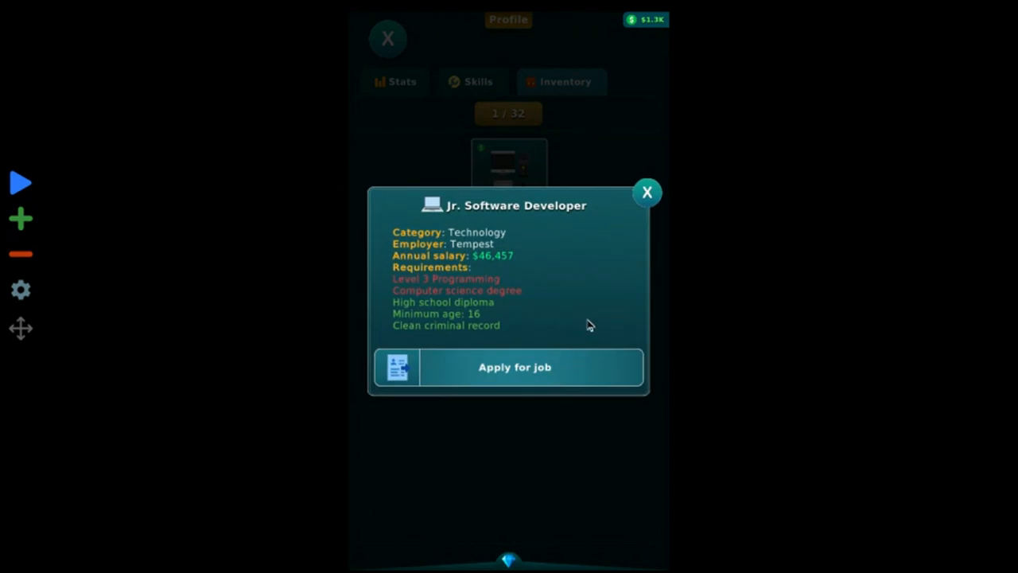
mouse_move(648, 202)
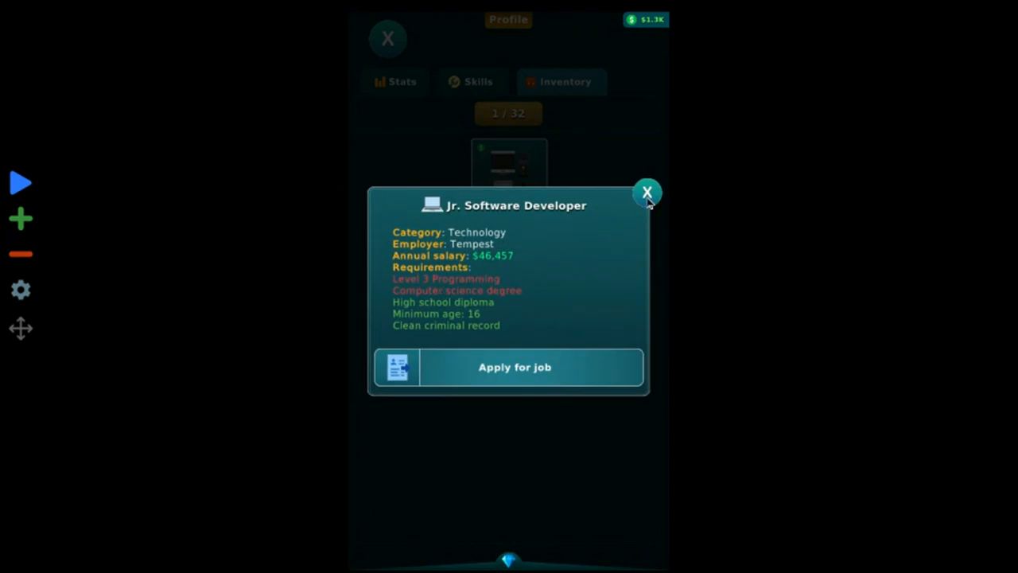
click(648, 192)
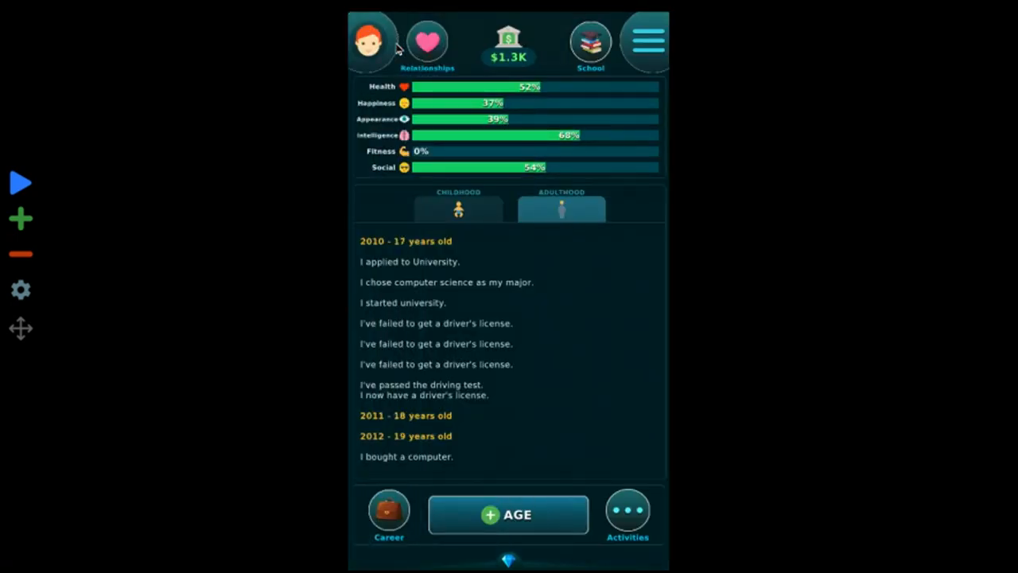
- Use Sandbox Max stats to set all stats to 100% and skills to Level 10
click(596, 112)
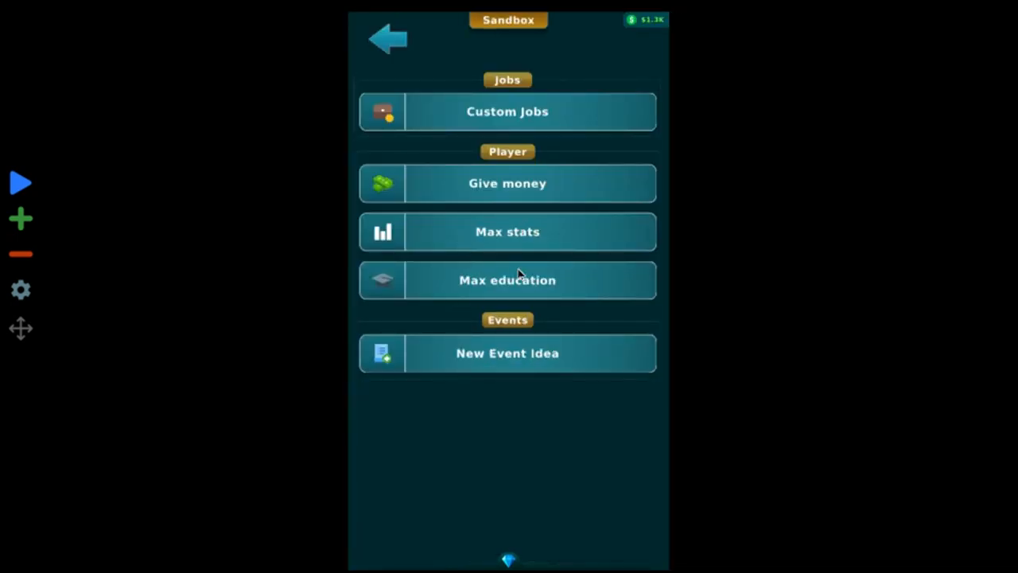
click(507, 232)
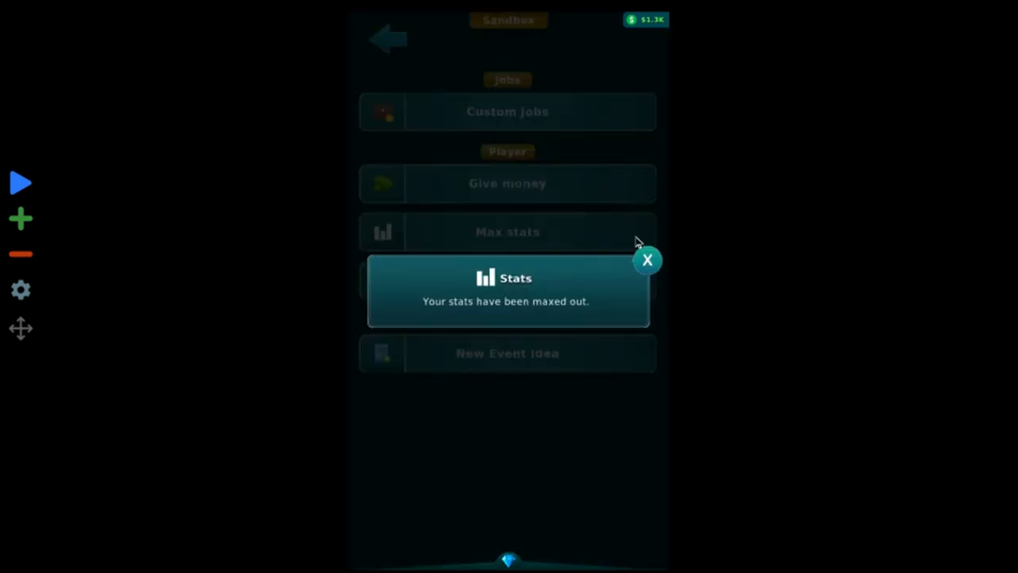
click(648, 260)
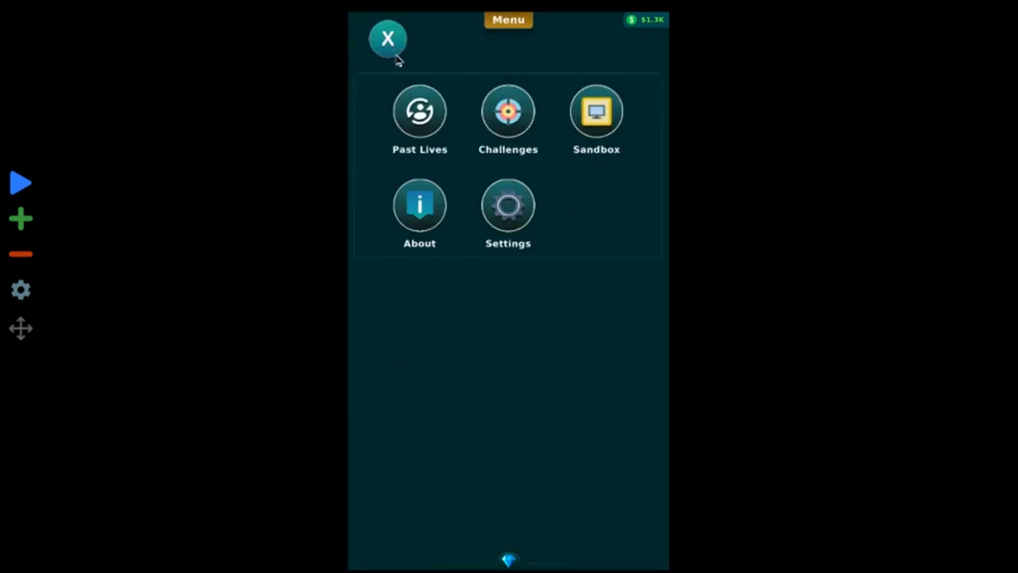
click(387, 38)
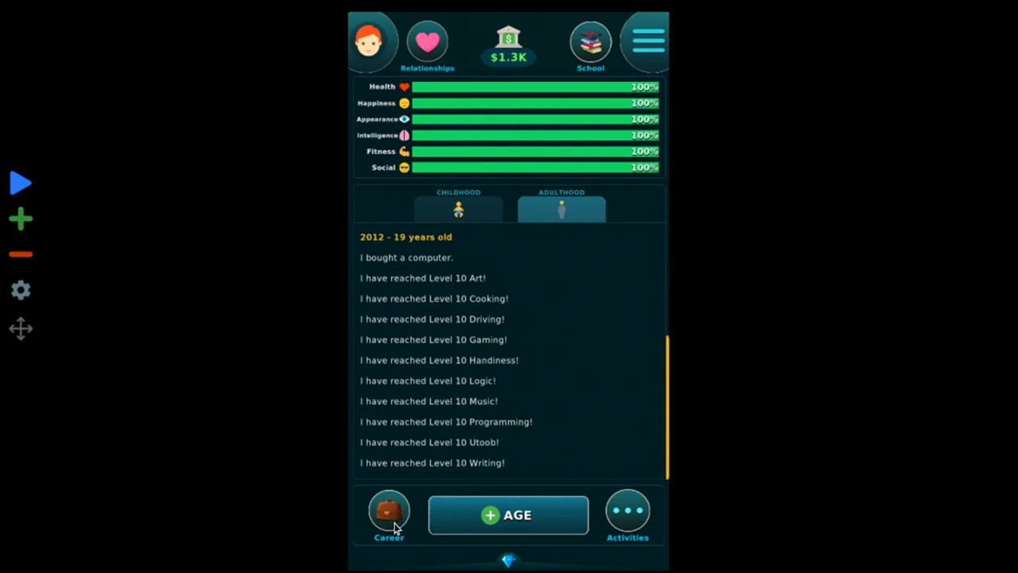
- Review Career job listings, including Technology Lead details, then leave them
click(389, 514)
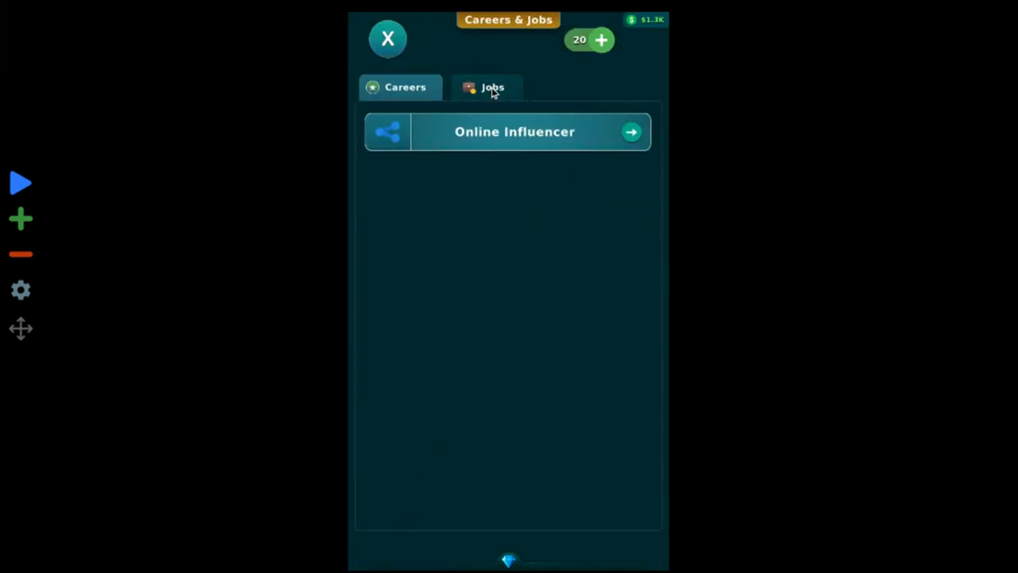
click(447, 127)
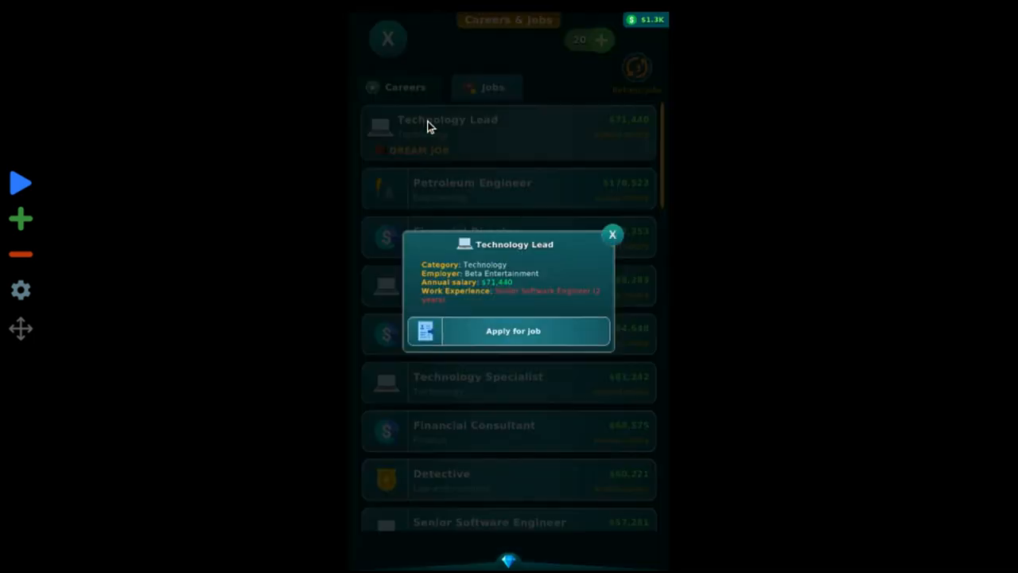
click(612, 235)
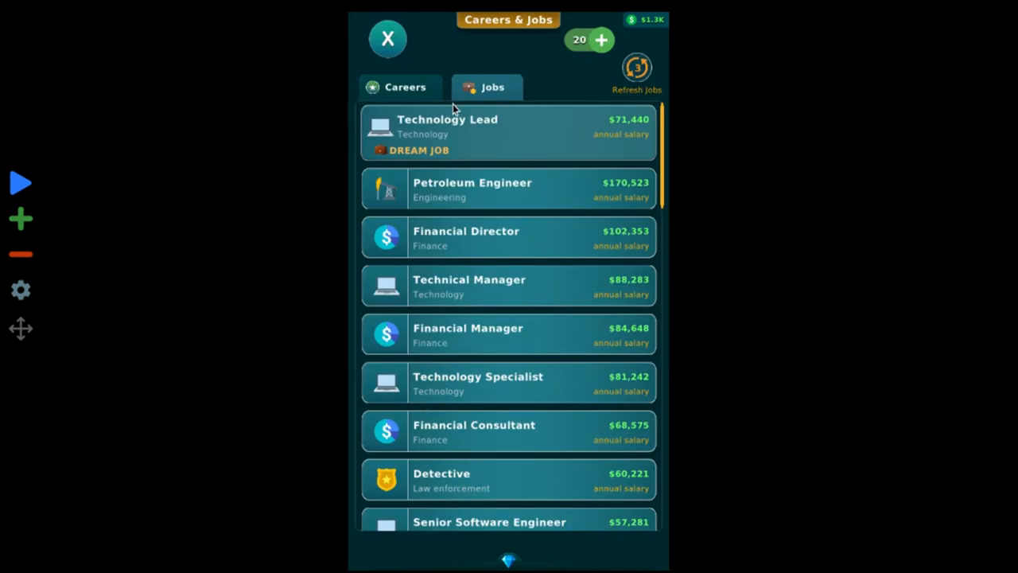
click(387, 38)
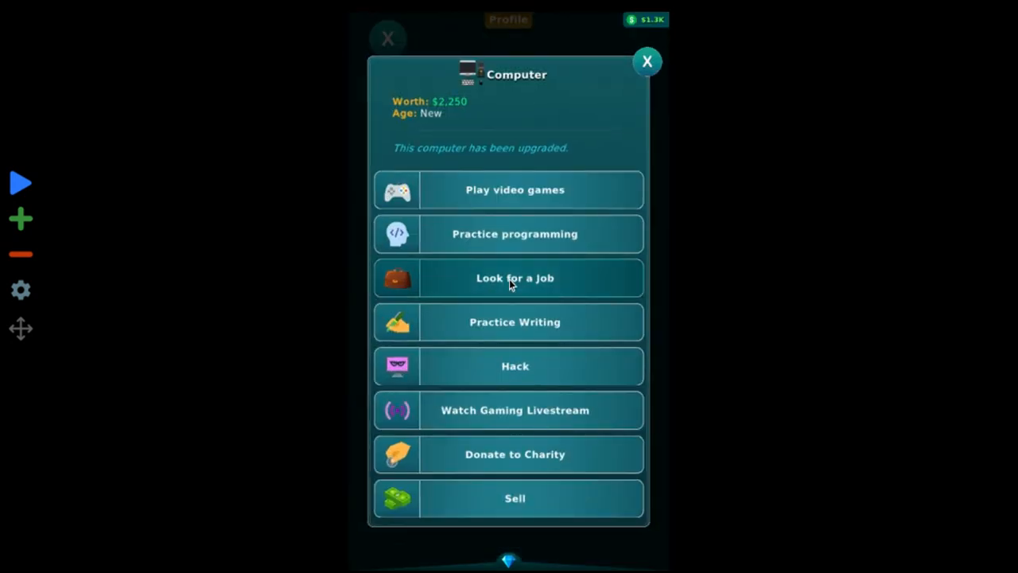
- Apply for Jr. Software Developer via the computer and get rejected as unqualified
click(515, 278)
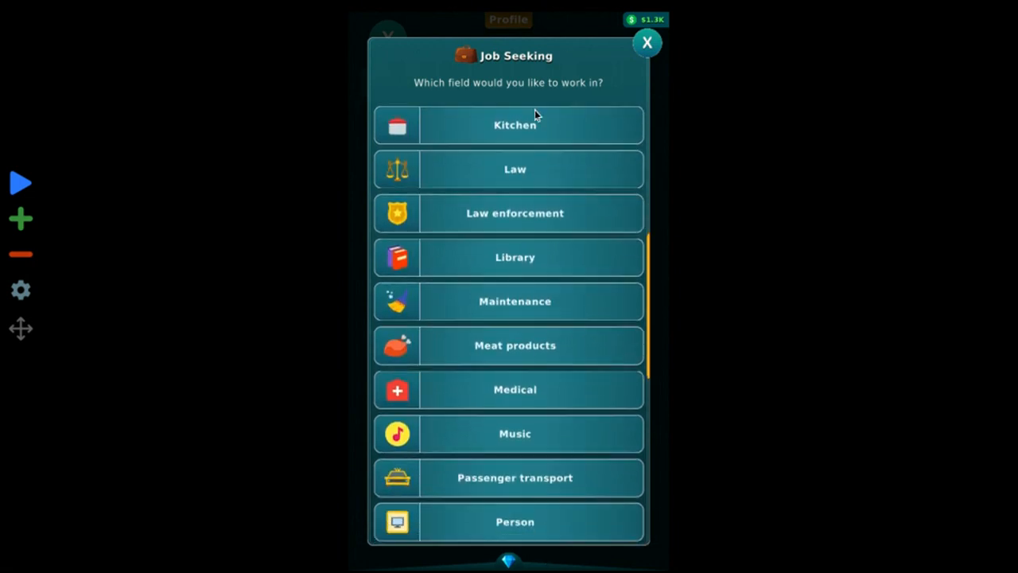
scroll(down, 3)
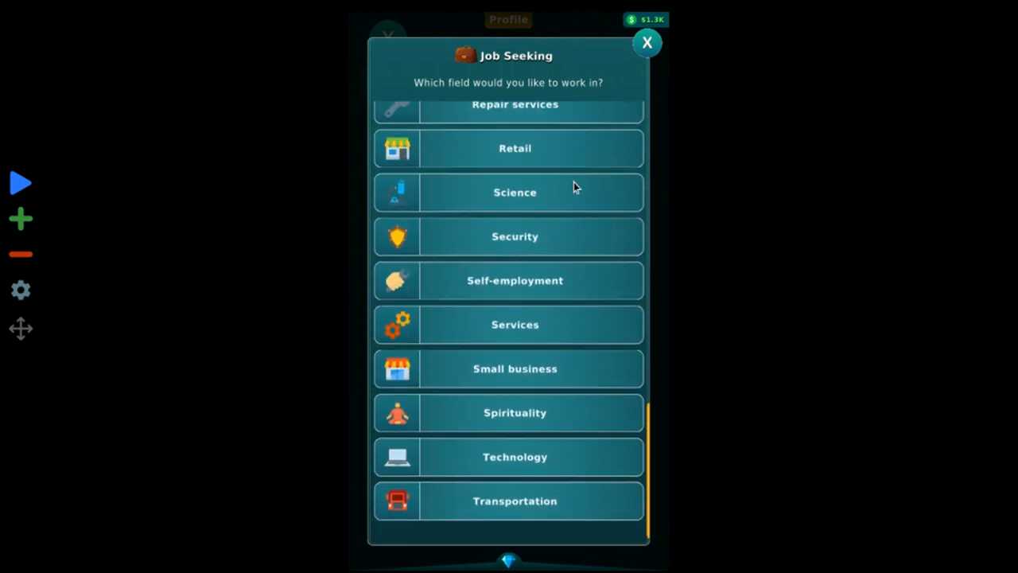
click(514, 456)
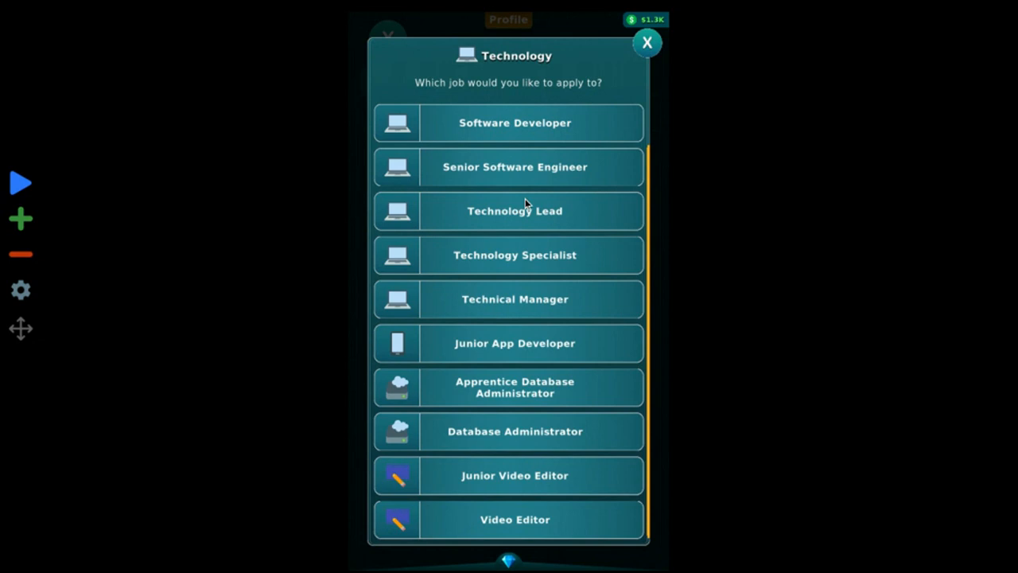
click(515, 122)
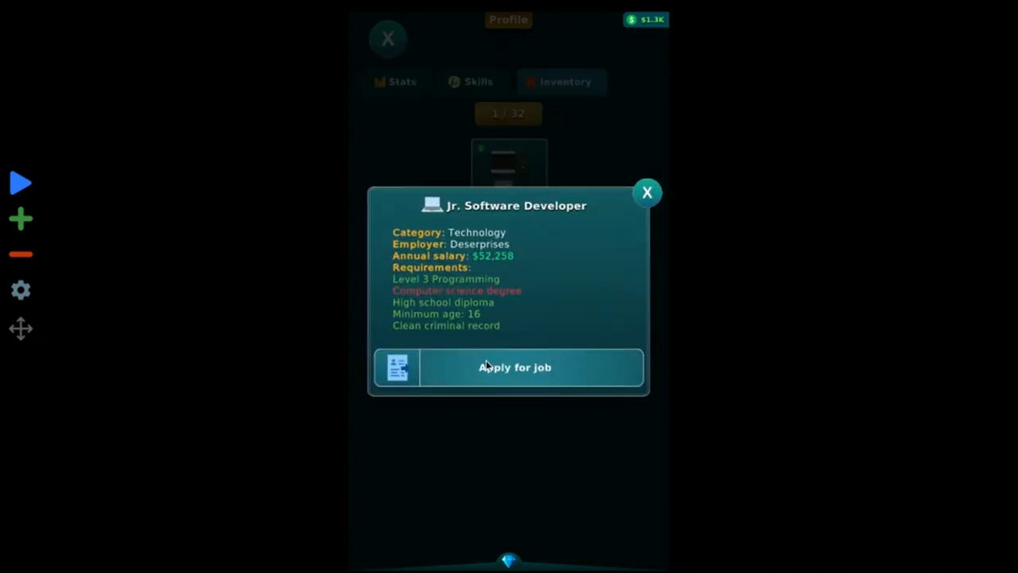
click(514, 367)
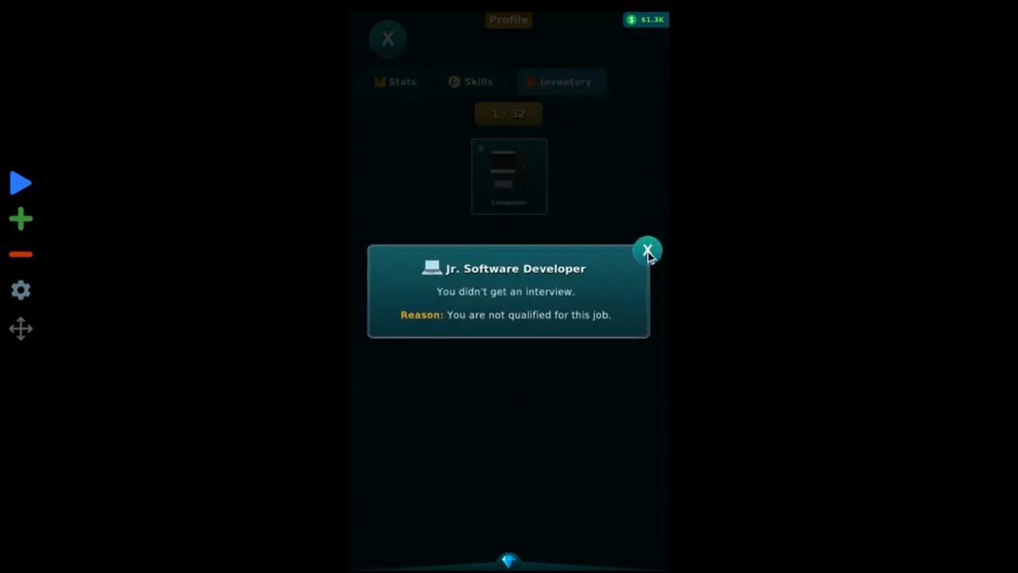
click(647, 249)
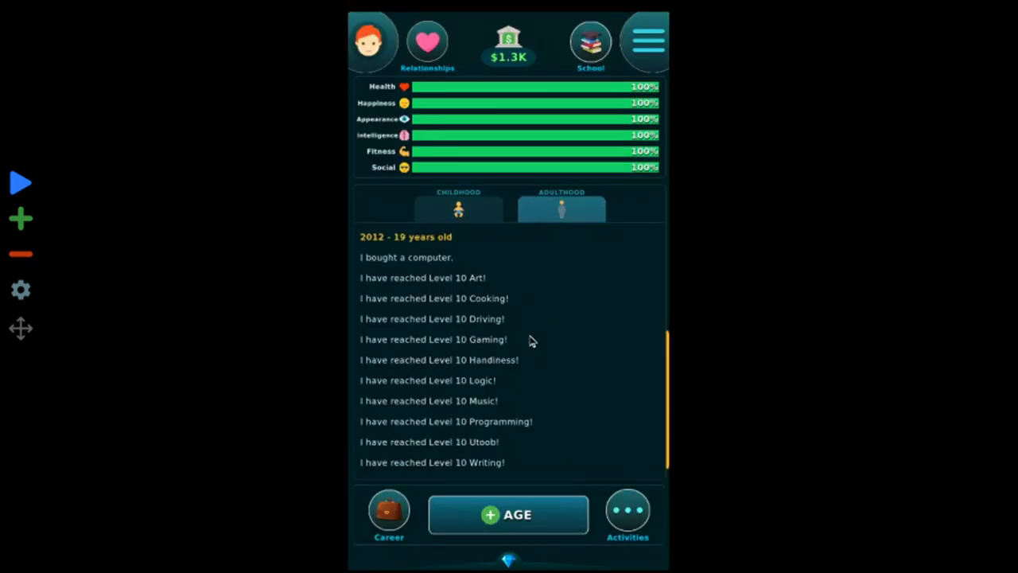
- Age up to graduate at 21 in computer science and look for a job
click(509, 514)
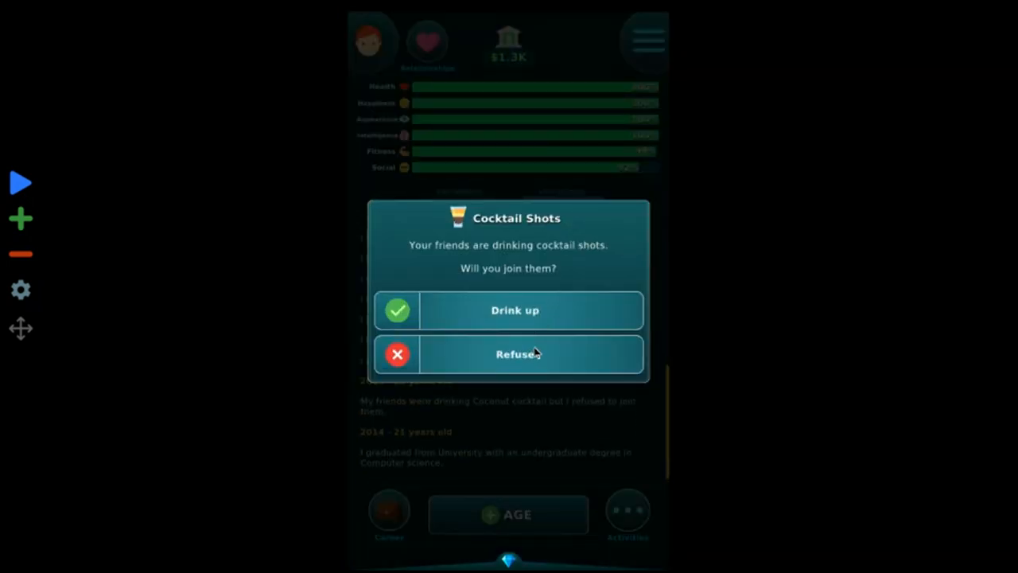
click(508, 353)
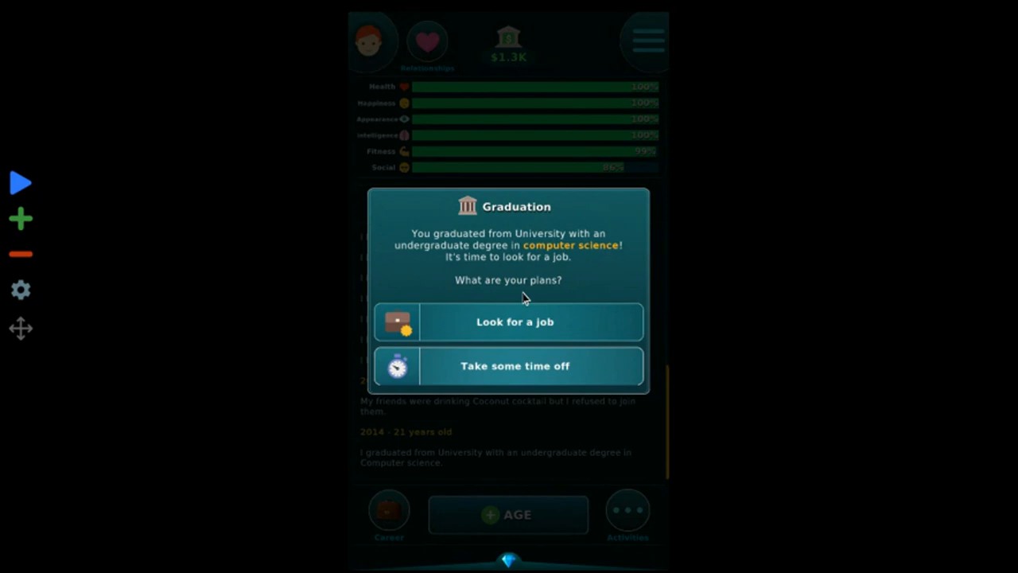
click(514, 322)
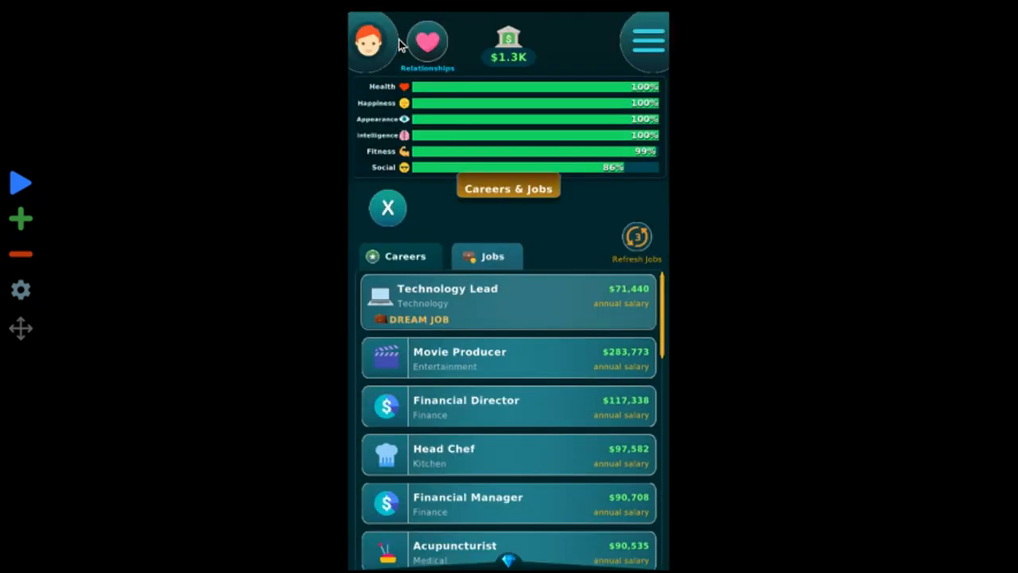
- Get hired as Jr. Software Developer at Riddlectronics, then age up to 22
click(371, 41)
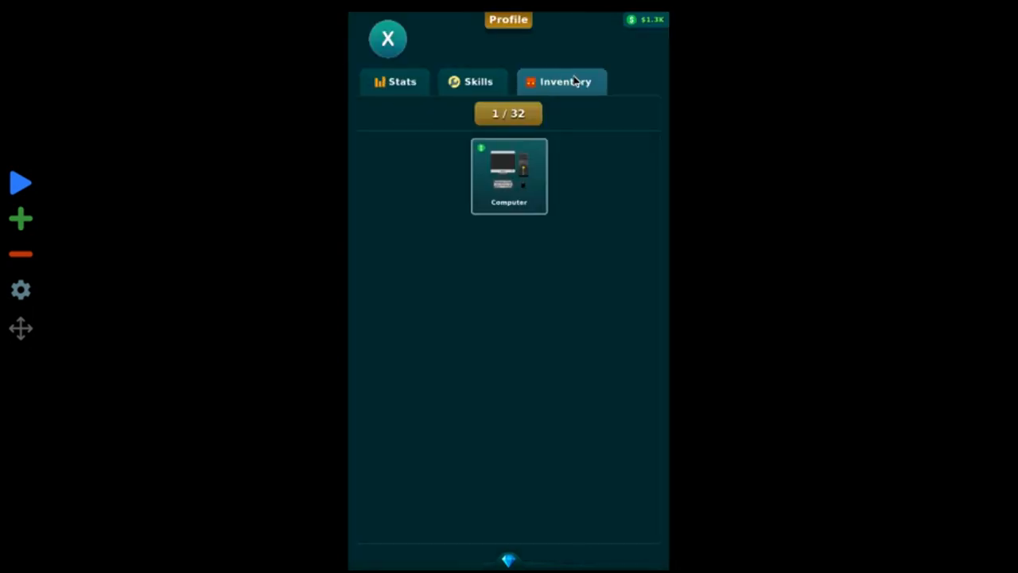
click(509, 175)
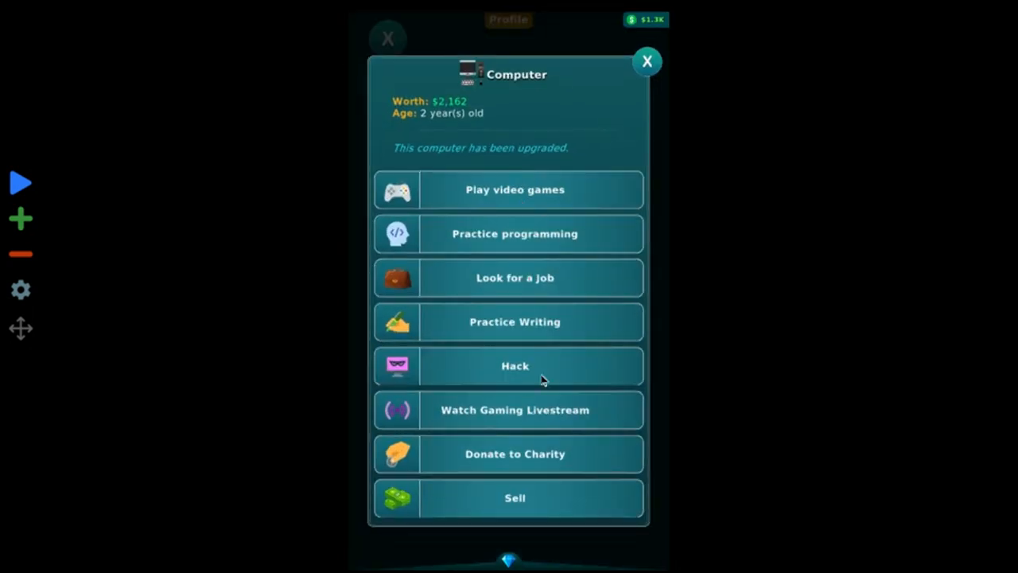
click(515, 277)
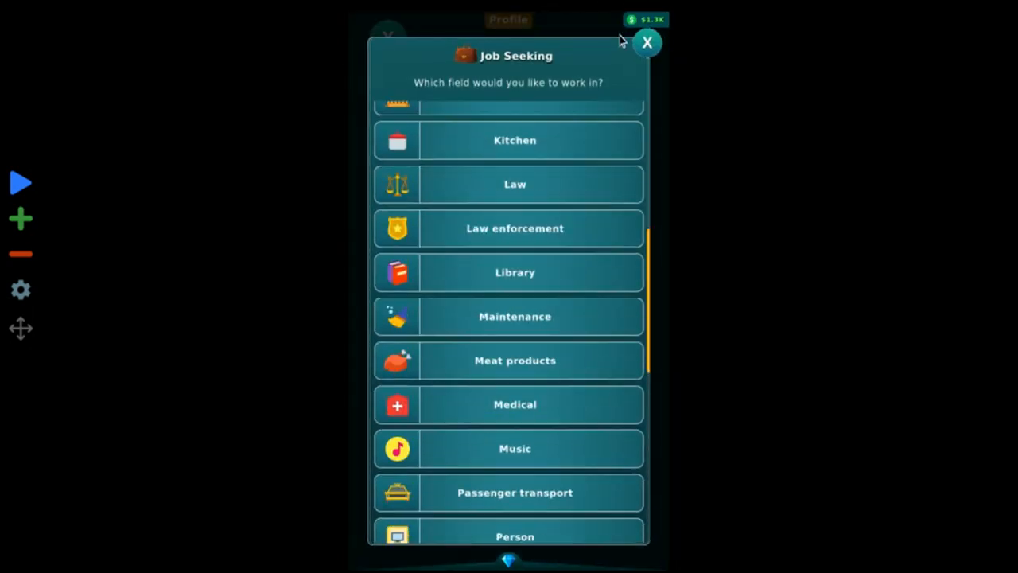
scroll(down, 3)
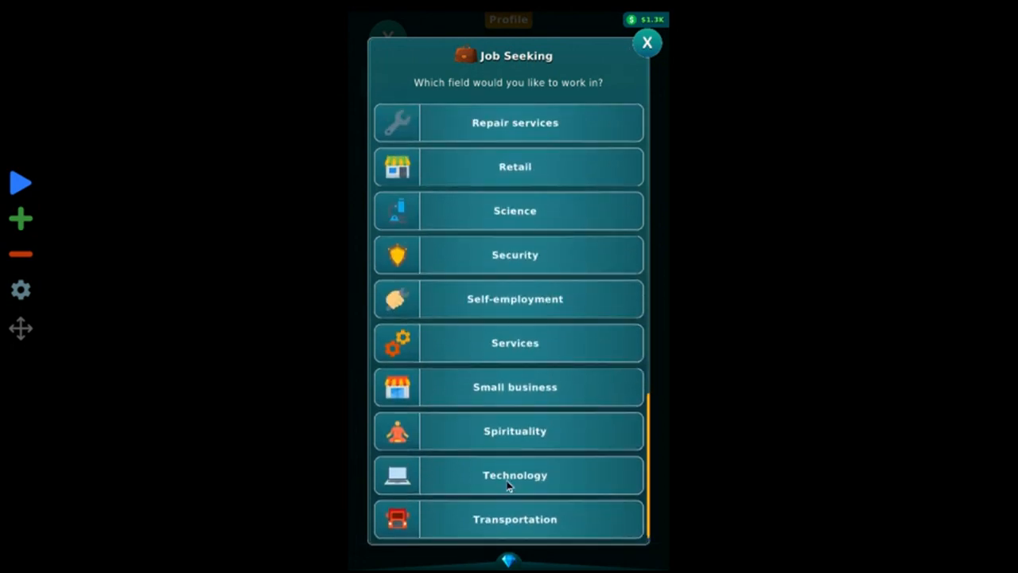
click(515, 475)
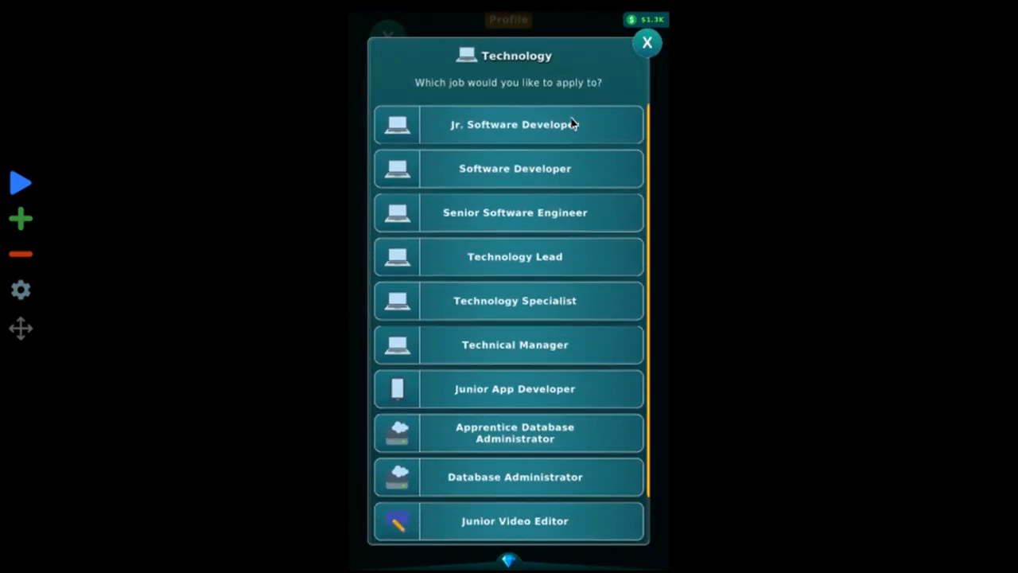
click(509, 124)
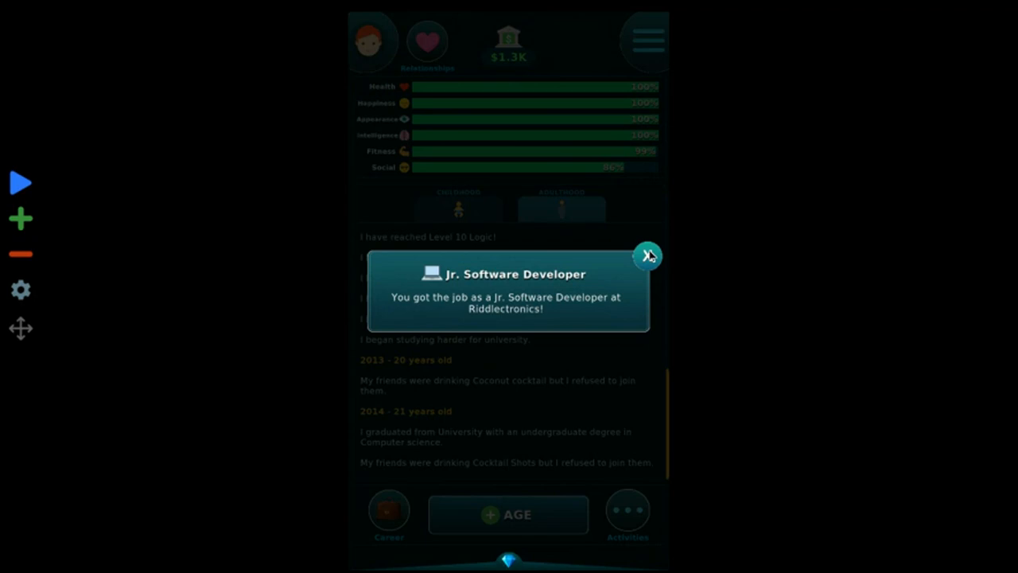
click(647, 255)
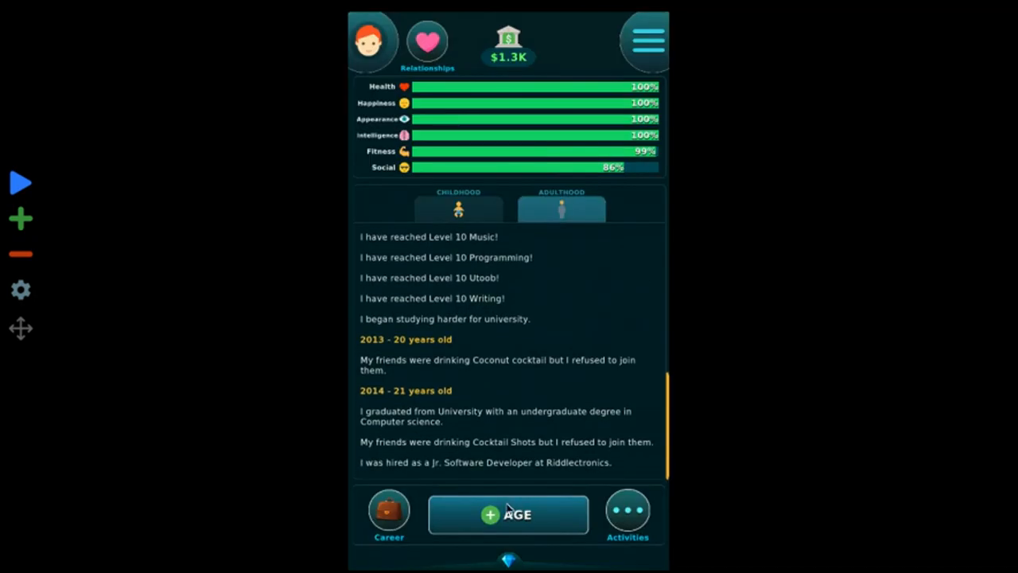
click(508, 513)
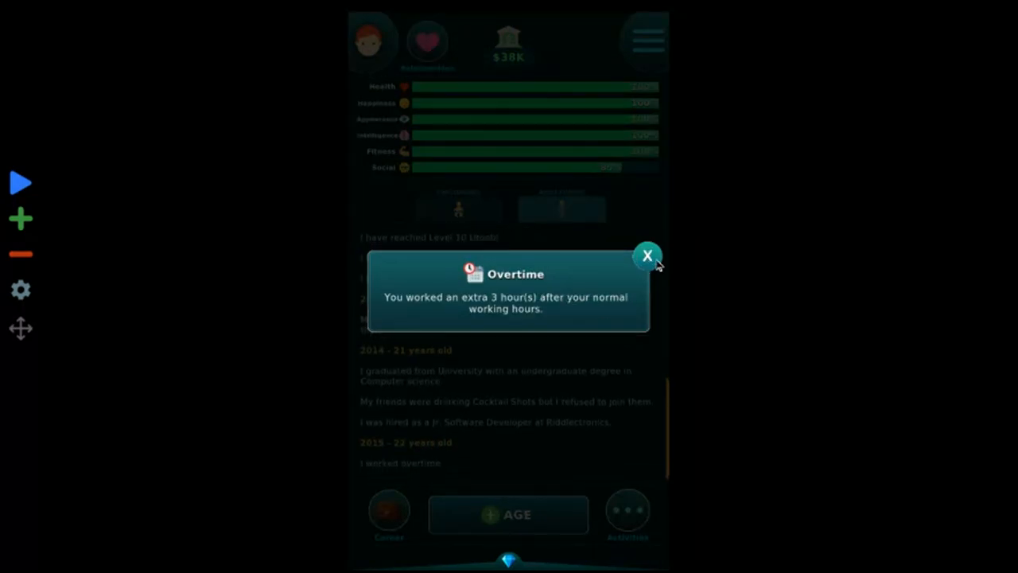
- Accept the promotion to Software Developer, age up, and dismiss the firing at 24
click(648, 256)
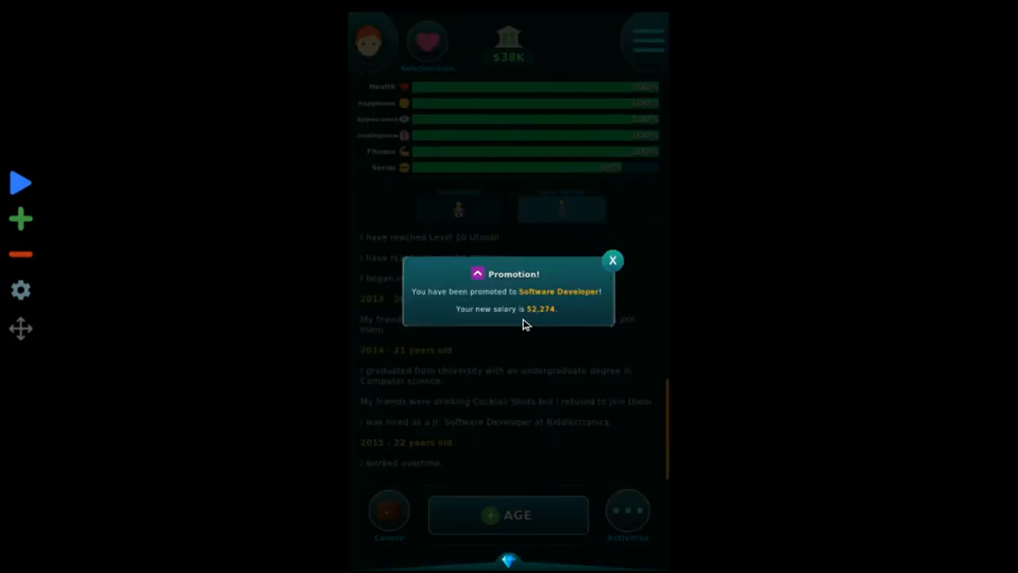
click(613, 260)
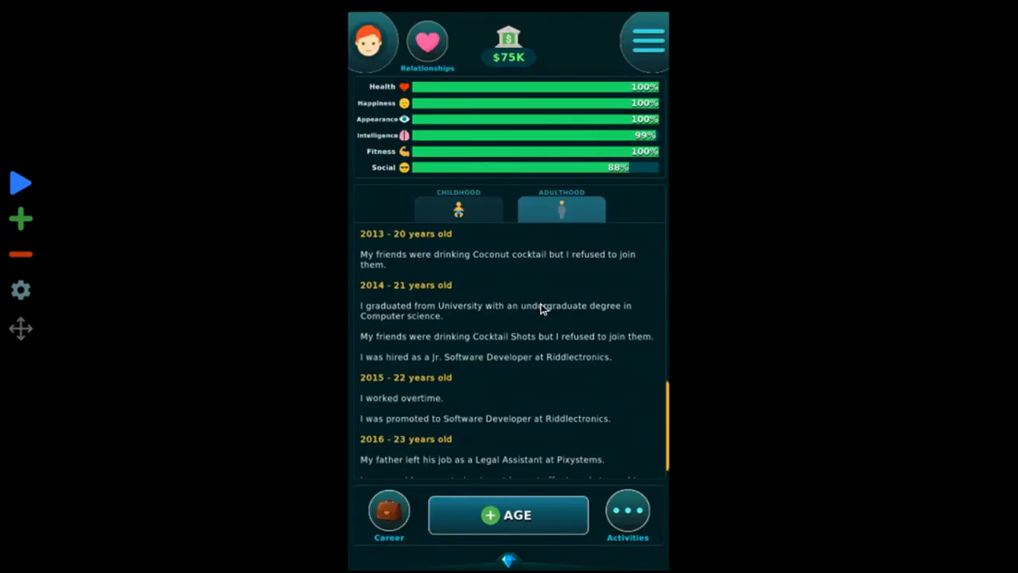
click(508, 514)
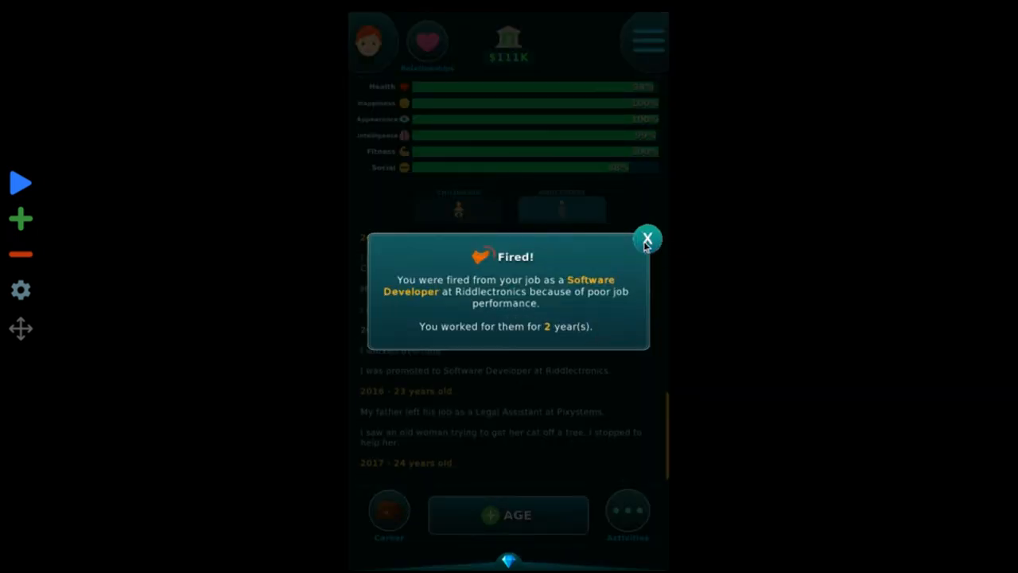
click(647, 238)
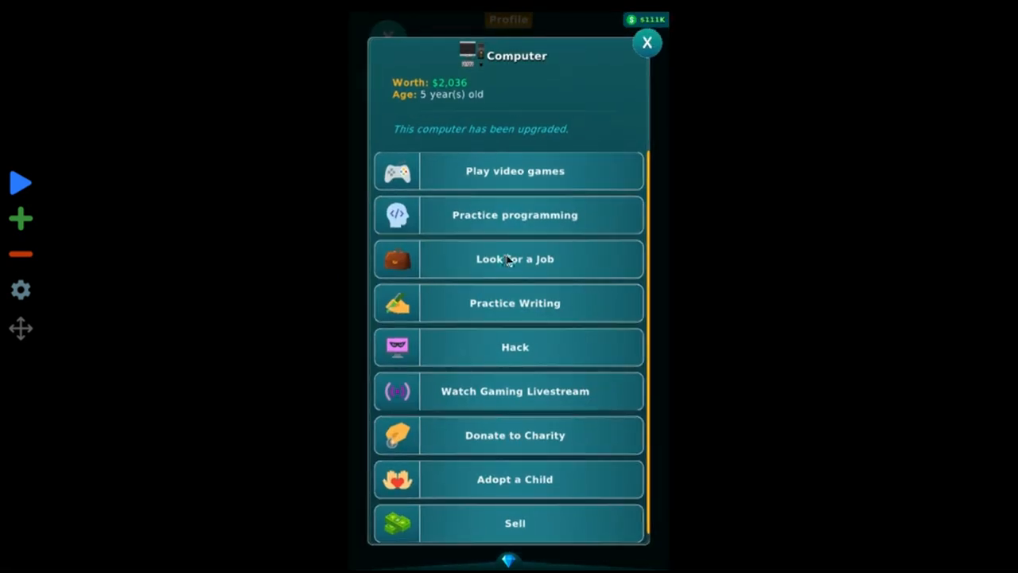
- Join Mazecurity as Jr. Software Developer and ask for a raise, which is denied
click(515, 258)
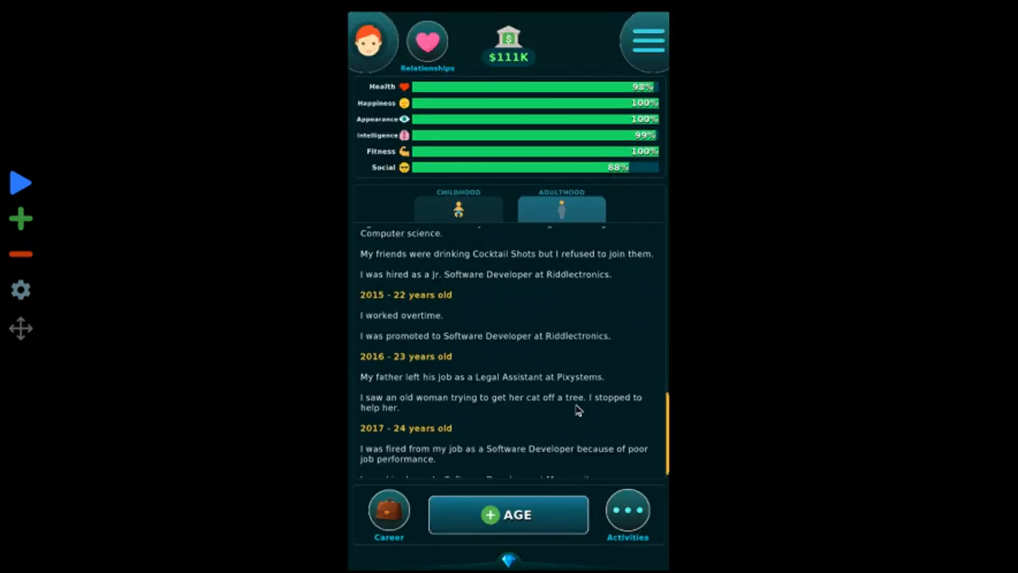
click(389, 515)
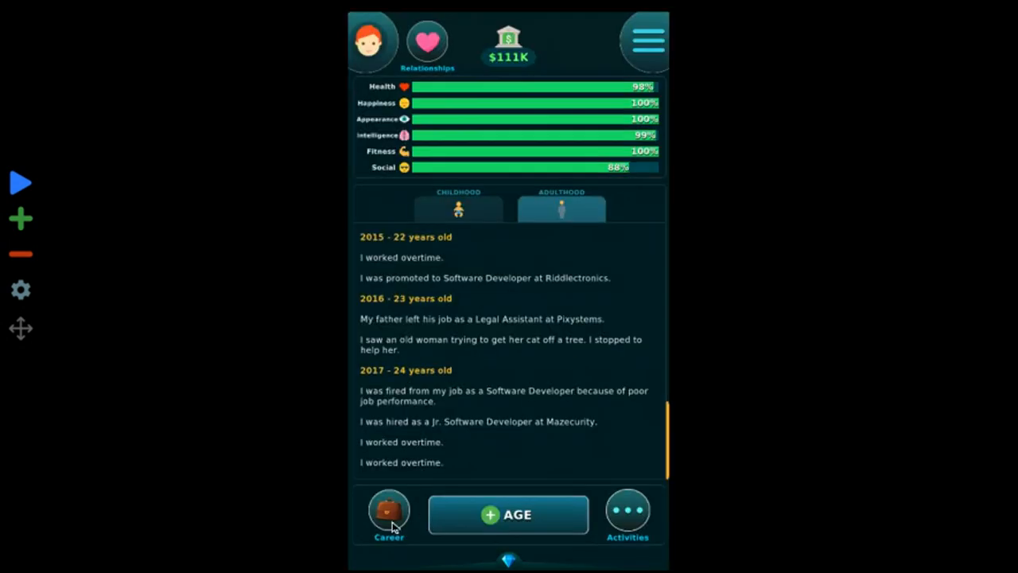
click(388, 513)
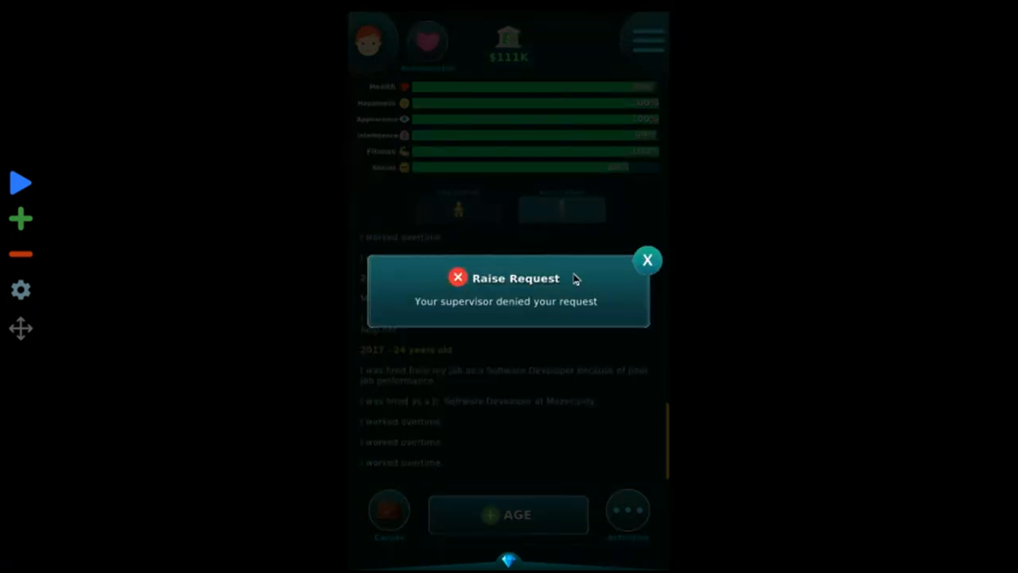
click(647, 260)
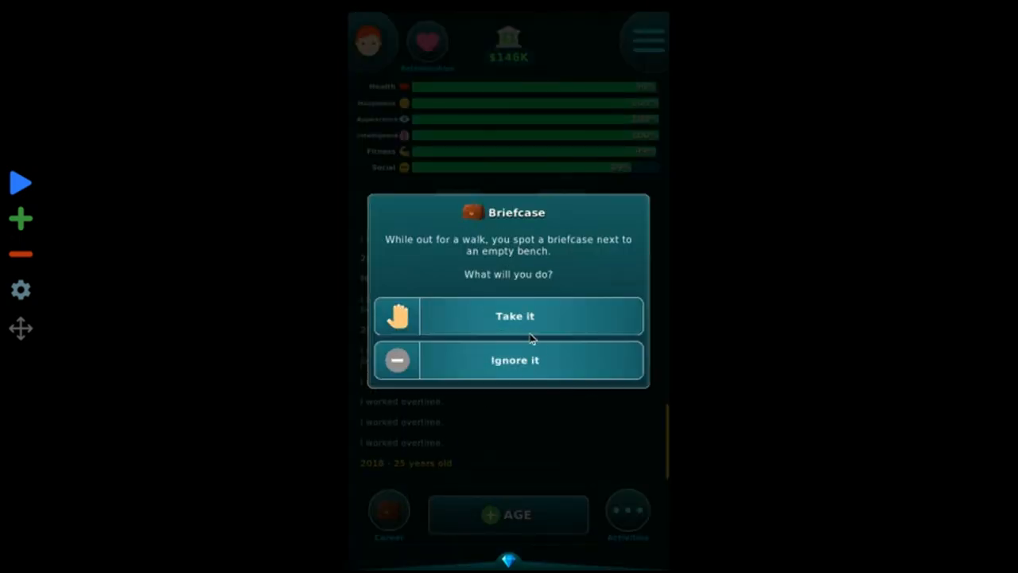
- Take the found briefcase and open it to find $13
click(515, 315)
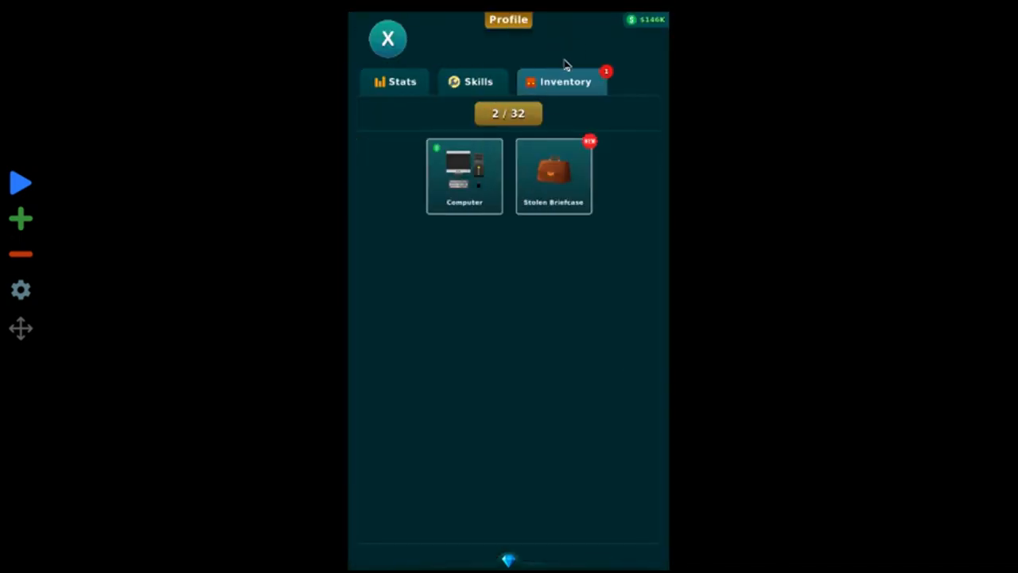
click(553, 175)
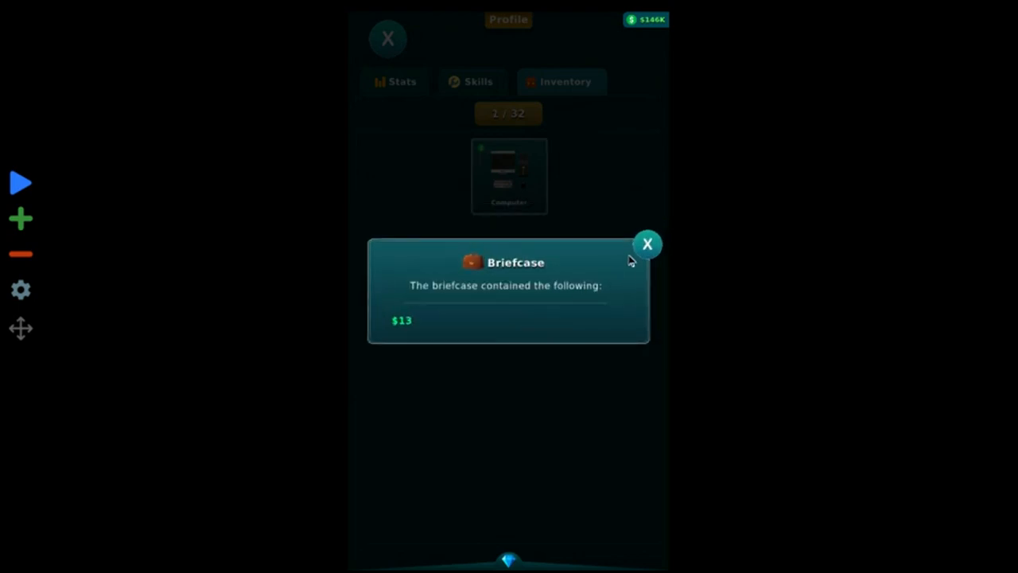
click(647, 244)
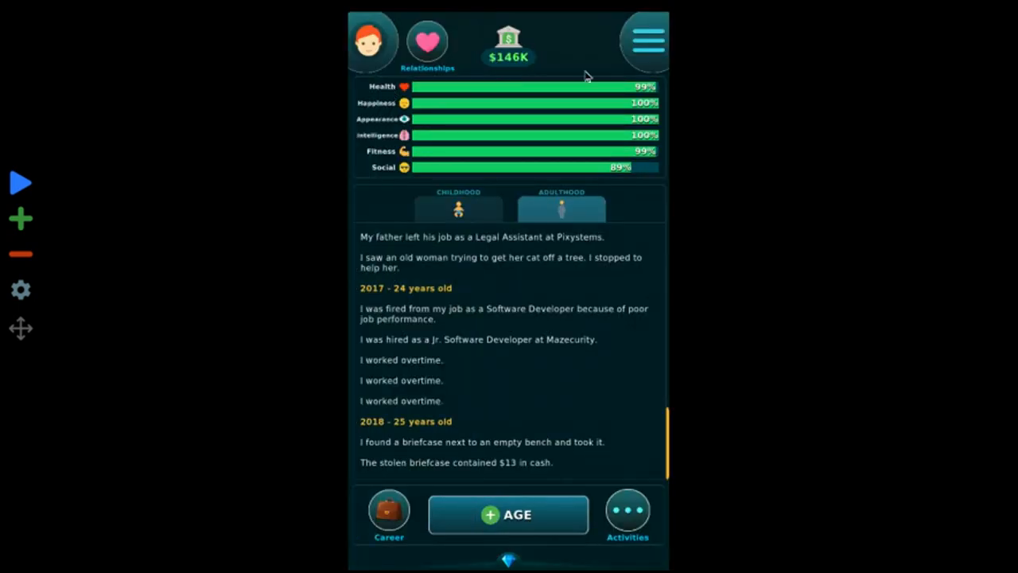
- Work overtime twice and win a 1.26% raise to $54,911 as Software Developer
click(389, 514)
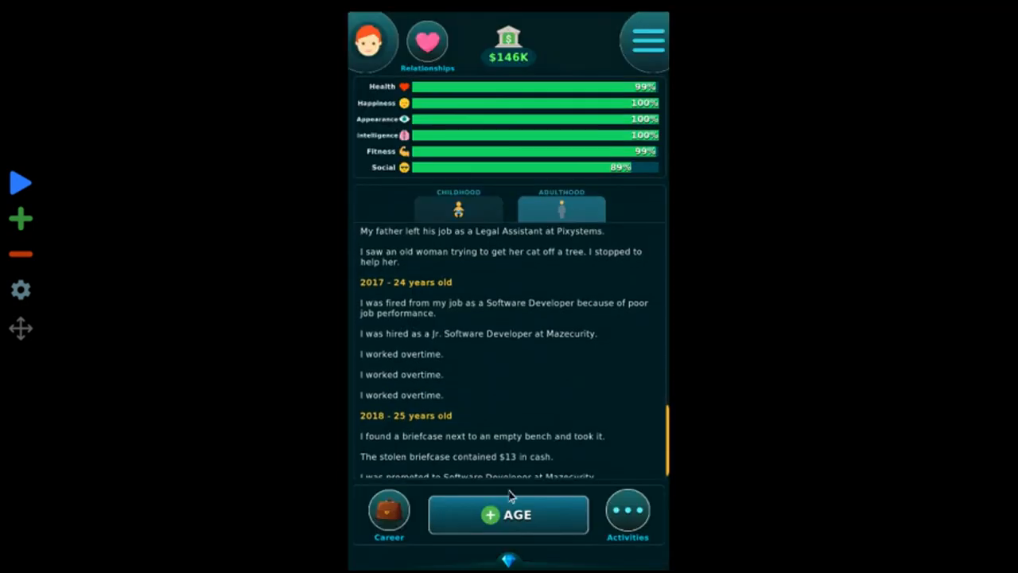
click(508, 513)
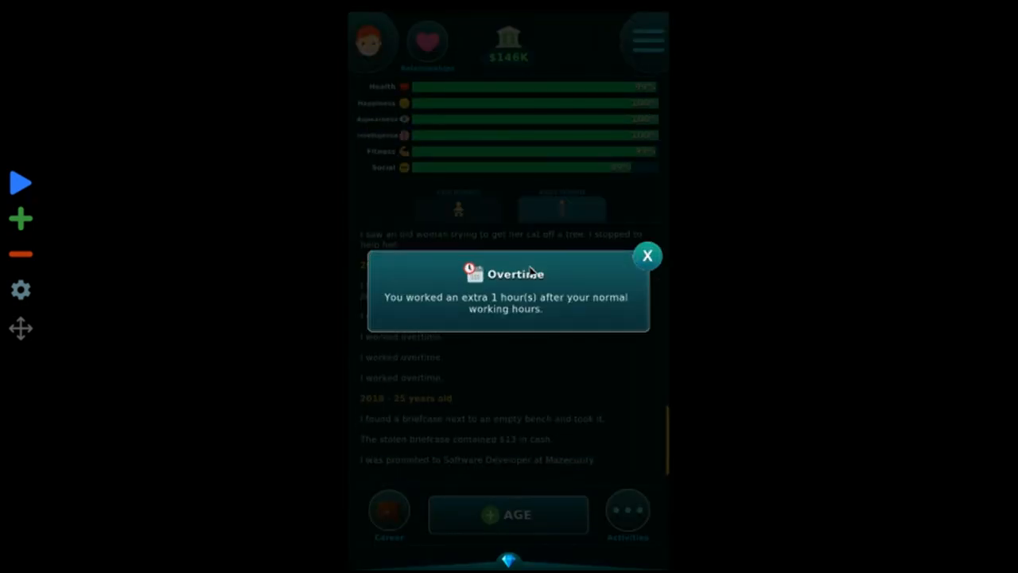
click(648, 256)
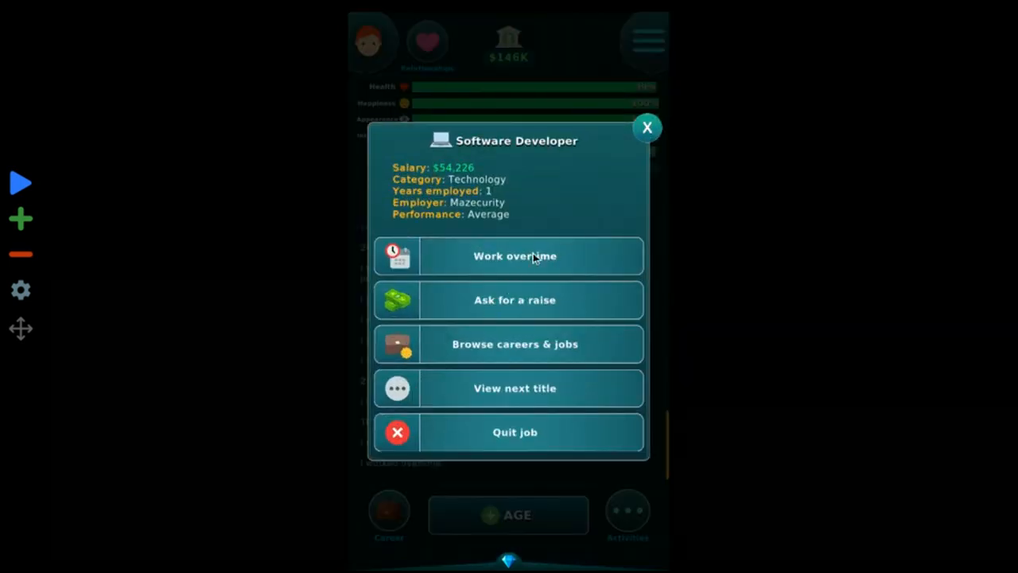
click(646, 127)
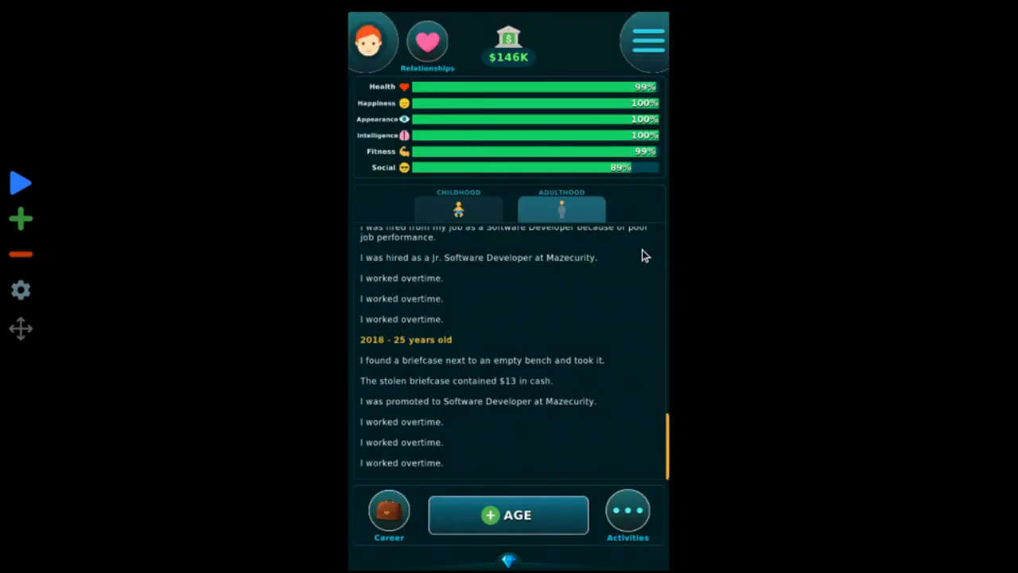
click(509, 515)
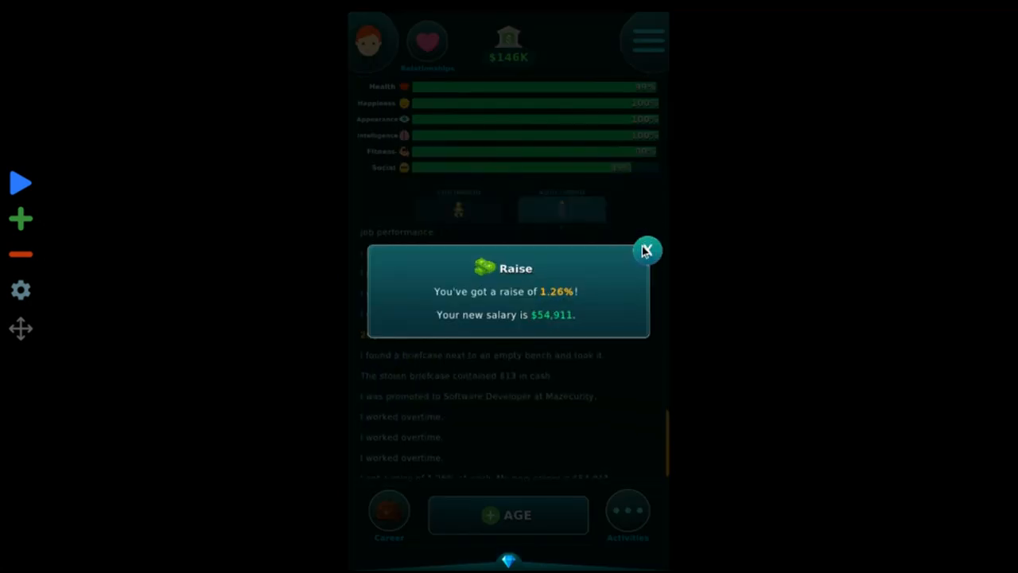
click(647, 249)
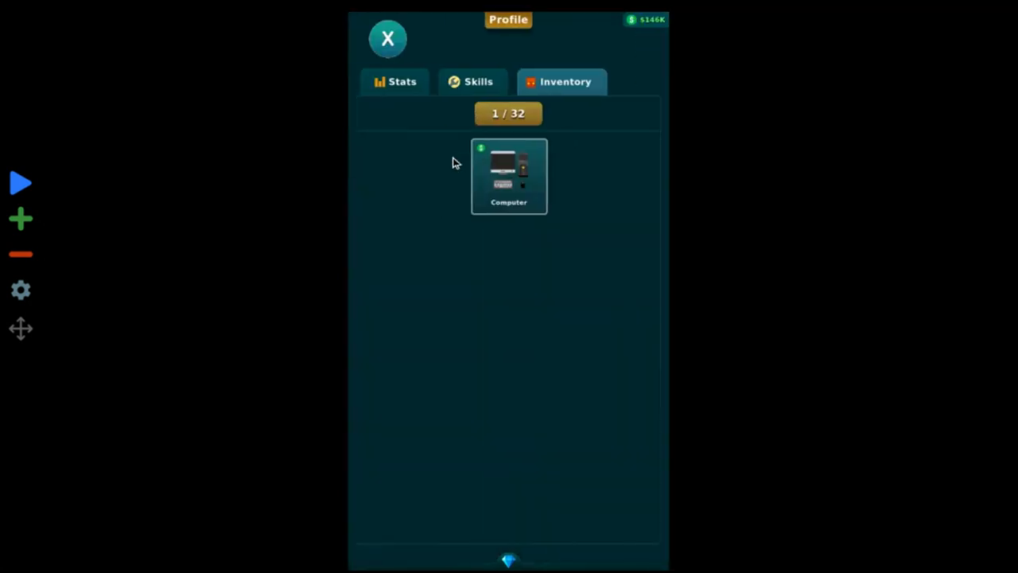
- Hack job performance to Excellent at Mazecurity, then view current job details
click(508, 175)
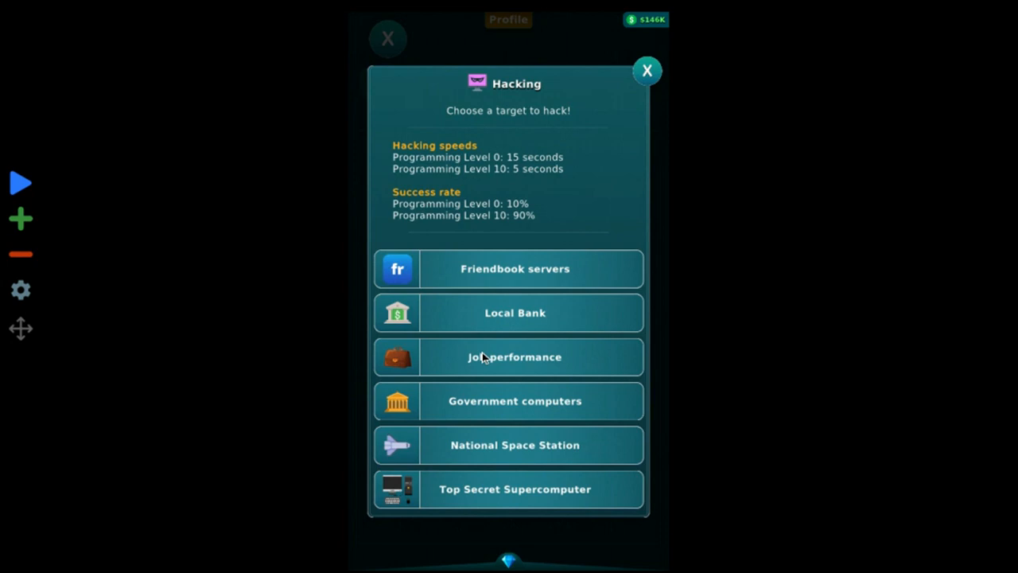
click(514, 356)
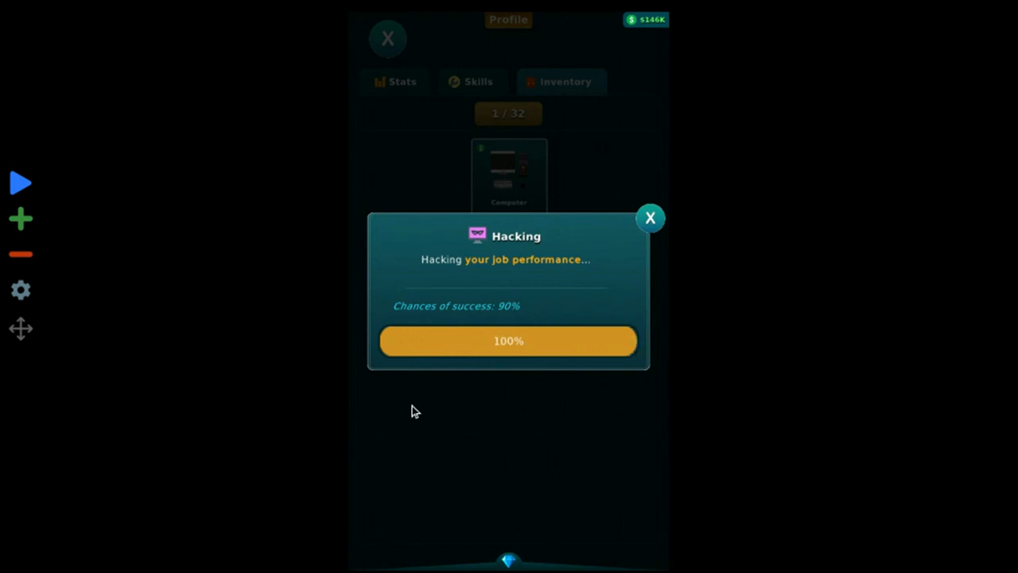
click(650, 217)
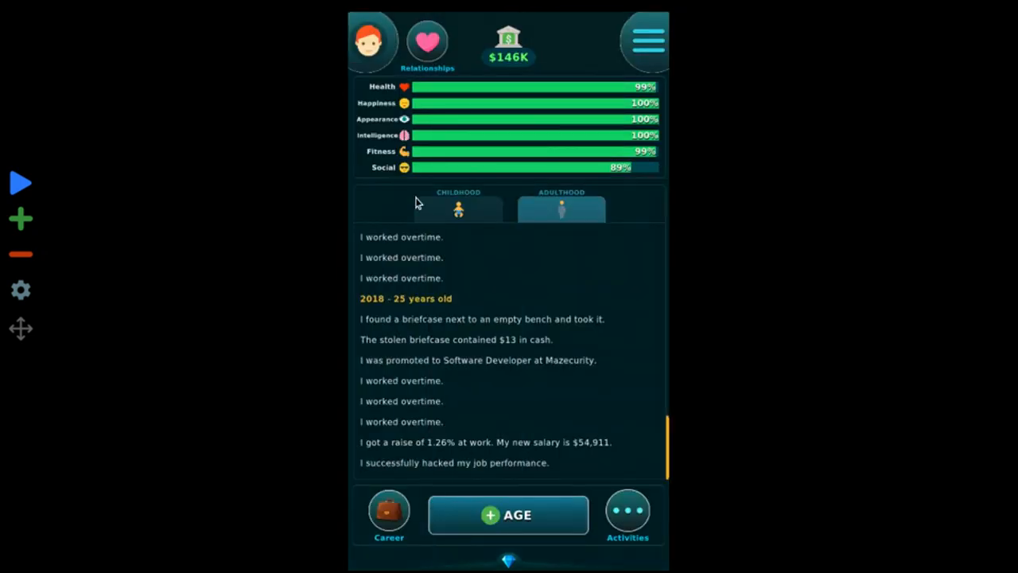
click(389, 515)
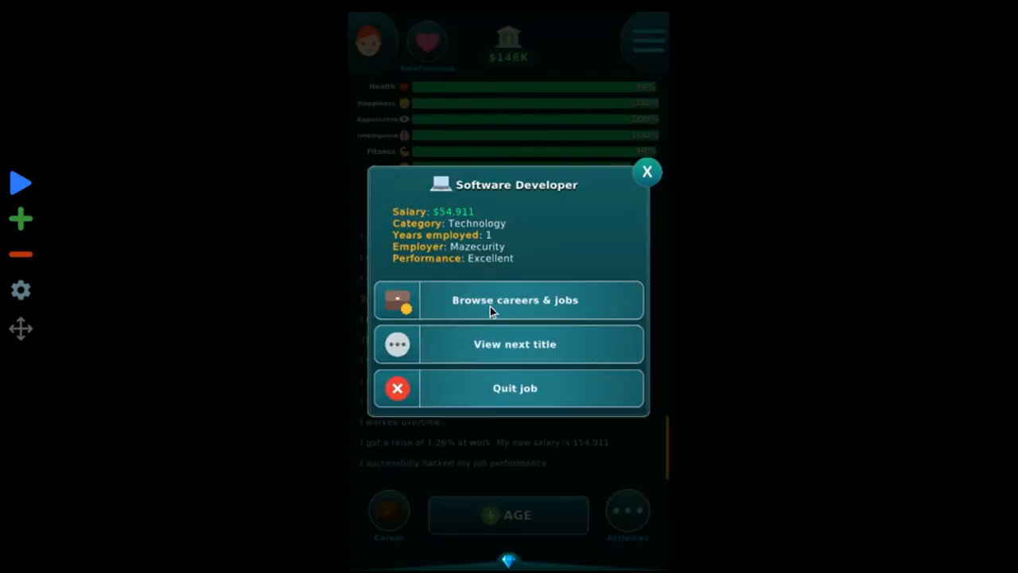
- Age to 26, get promoted to Senior Software Engineer ($61,361), work overtime, and start computer hacking
click(647, 171)
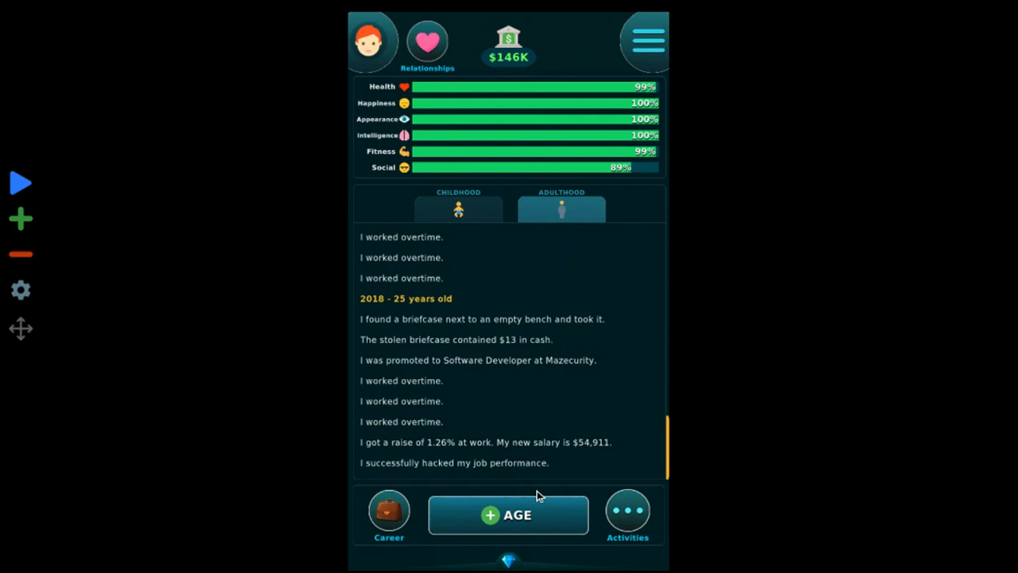
click(507, 515)
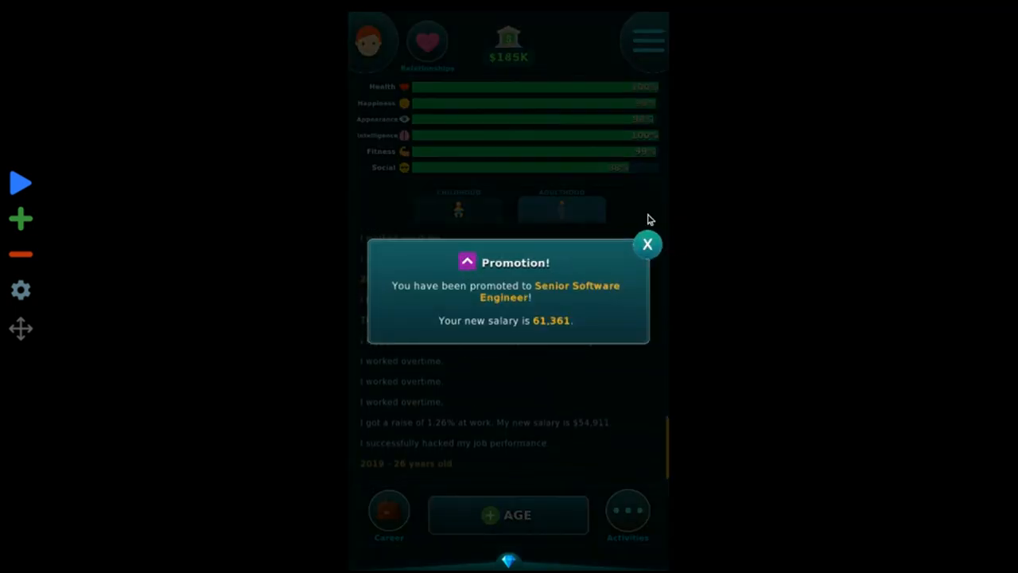
click(647, 244)
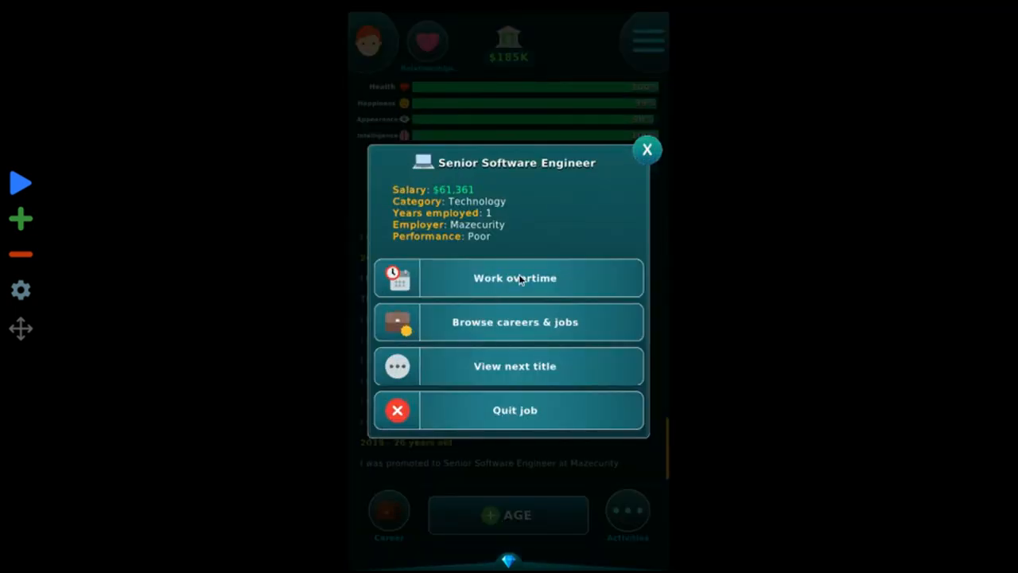
click(515, 278)
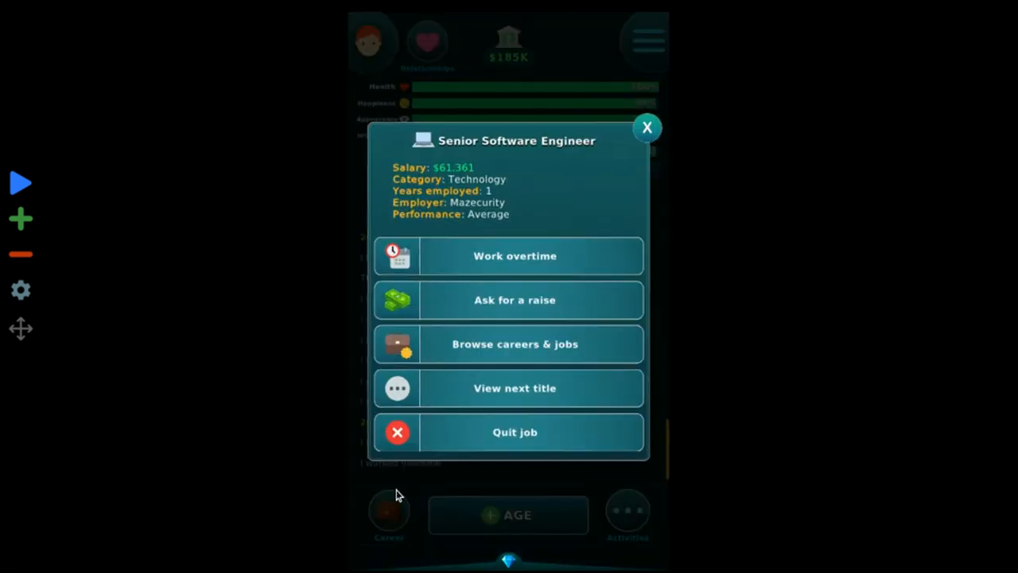
click(646, 127)
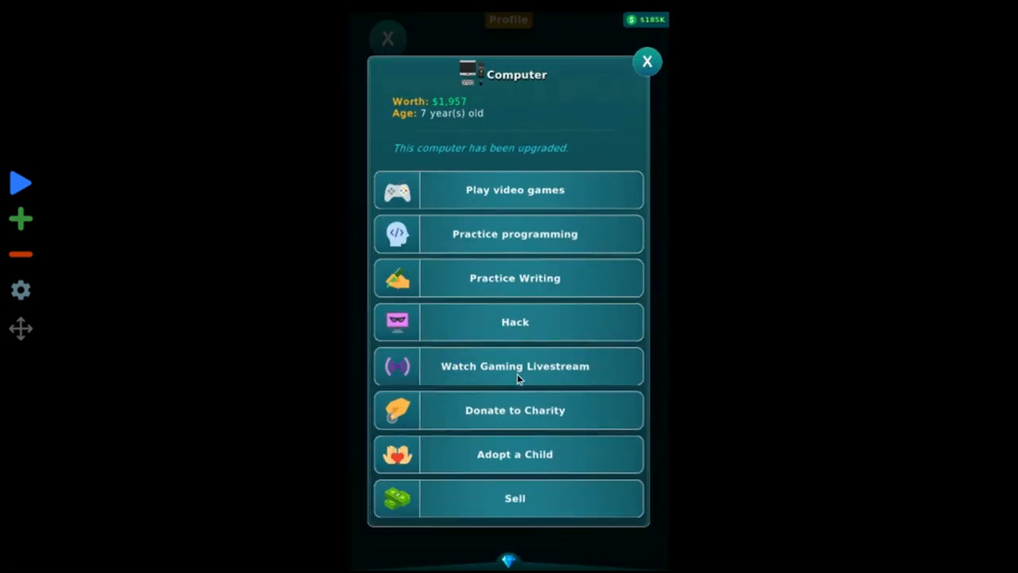
click(514, 321)
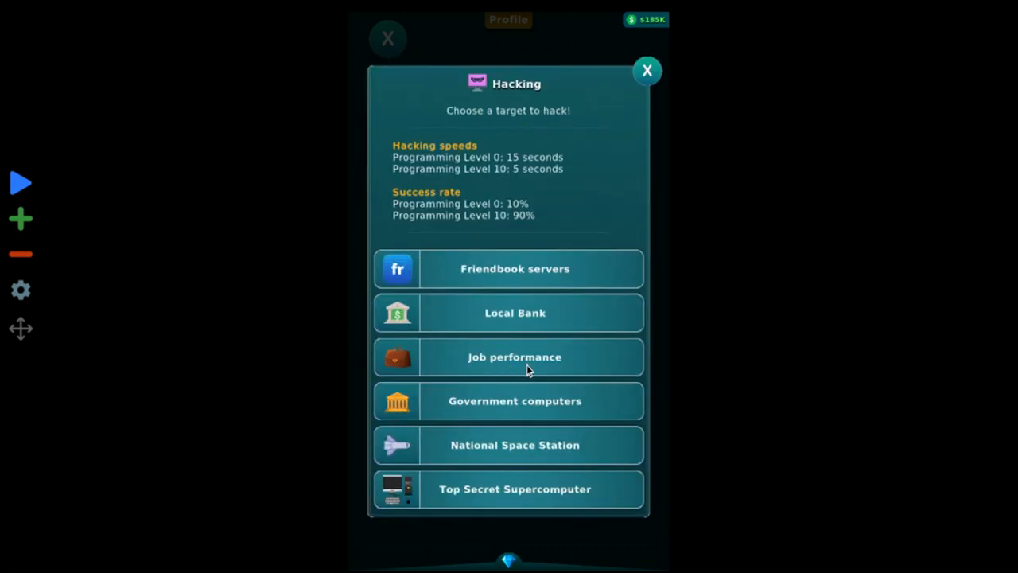
- Hack job performance, work overtime, and age to 28 as Technology Lead at $76,005
click(514, 356)
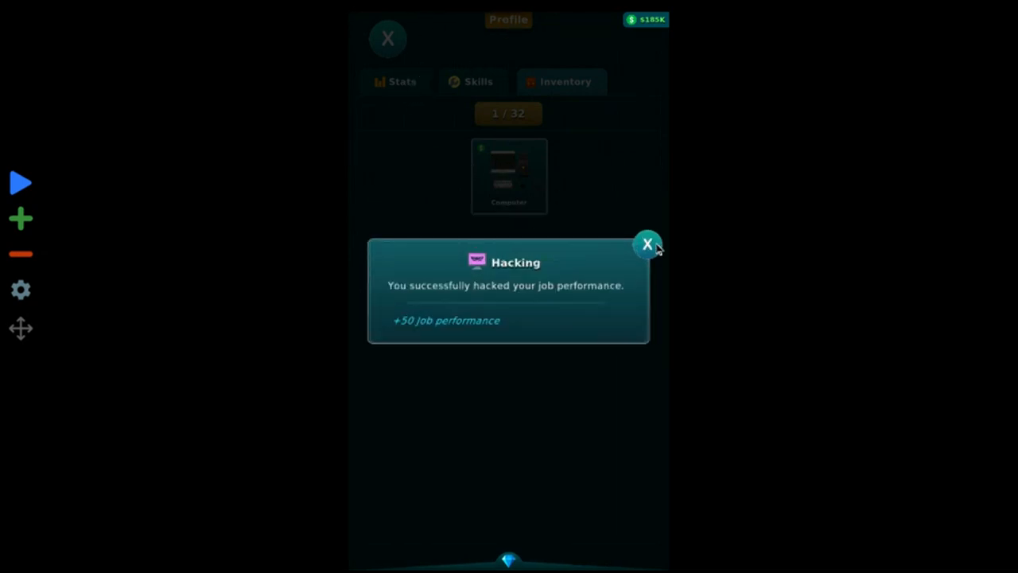
click(647, 243)
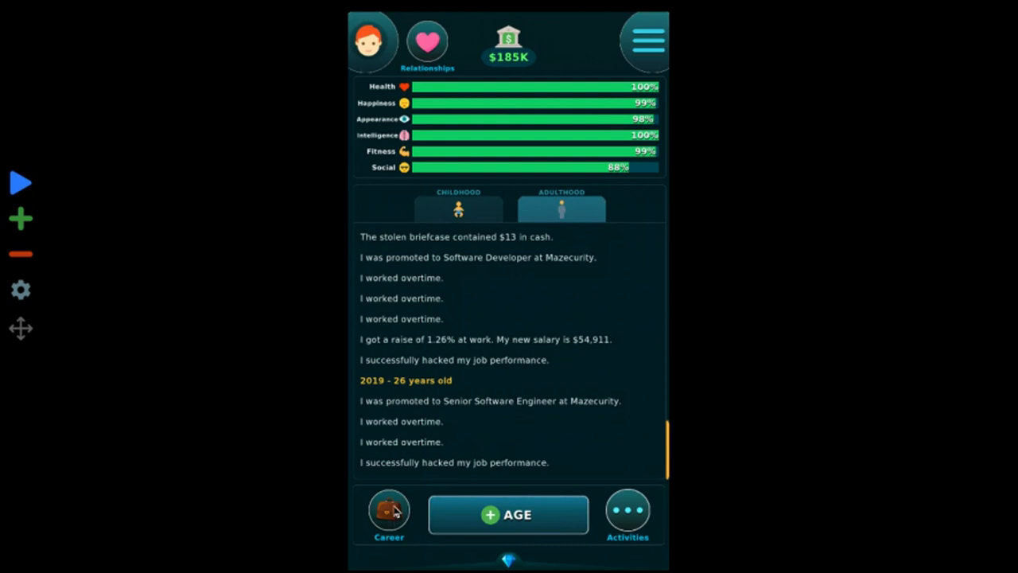
click(508, 515)
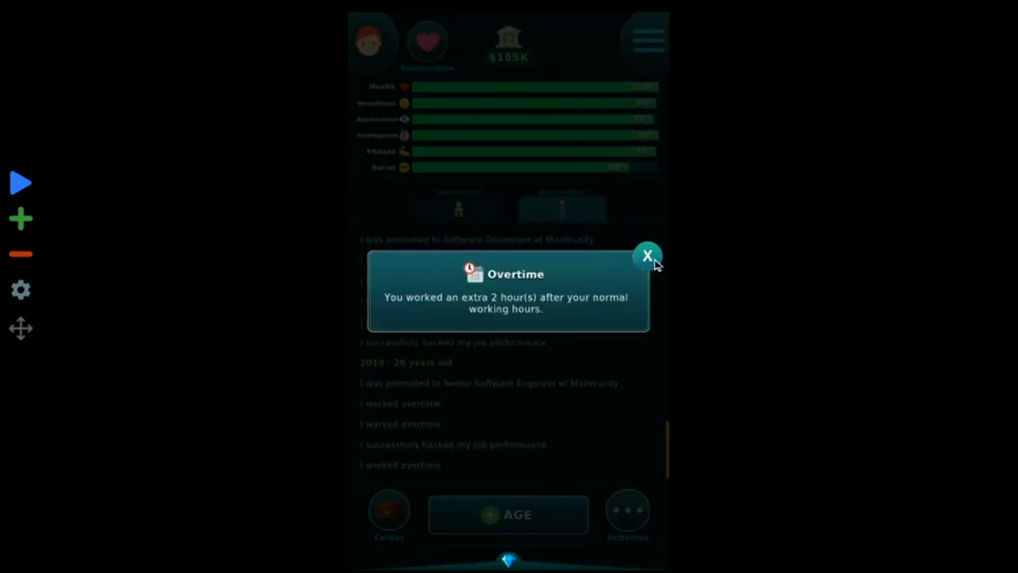
click(648, 256)
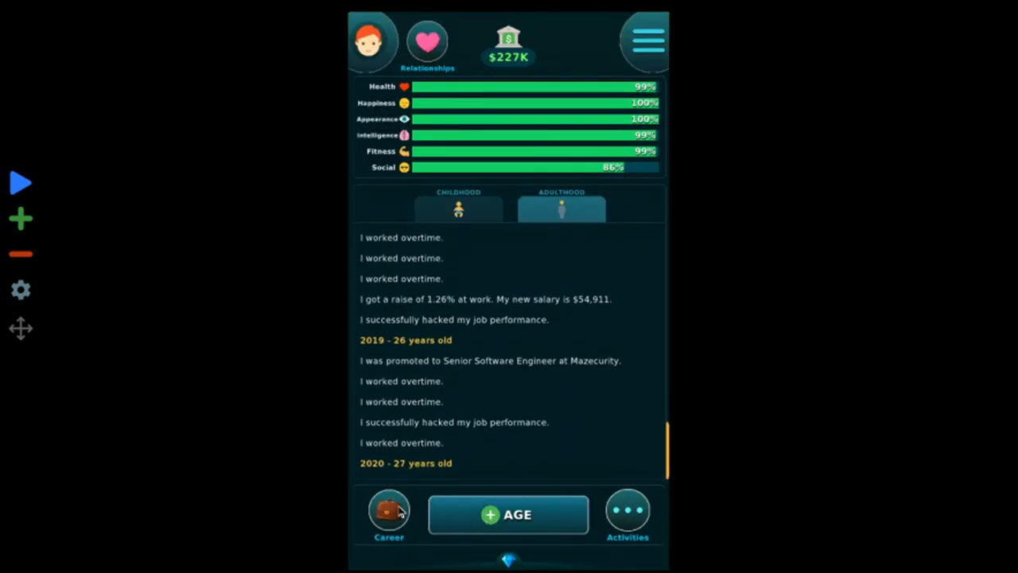
click(509, 514)
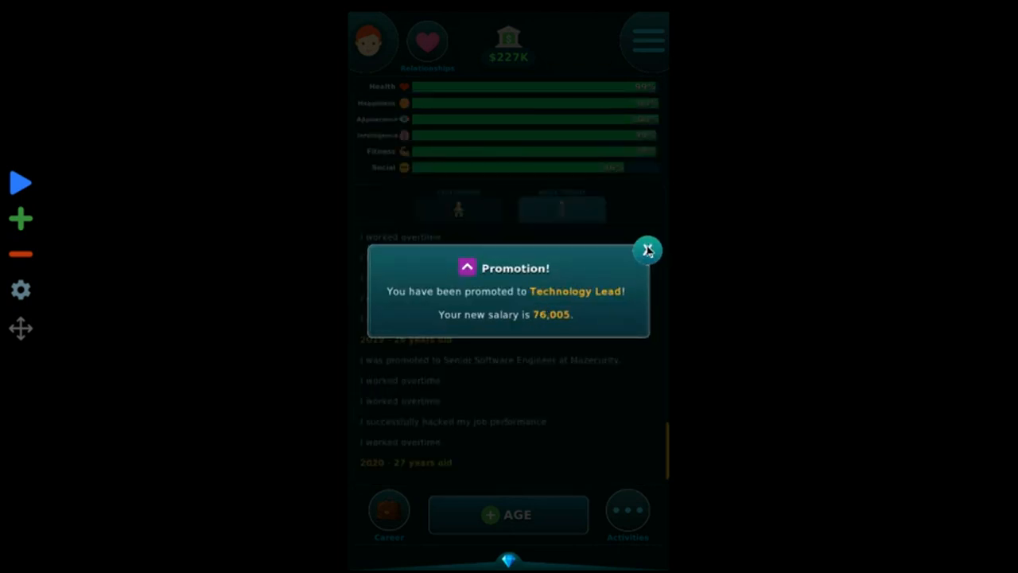
click(648, 249)
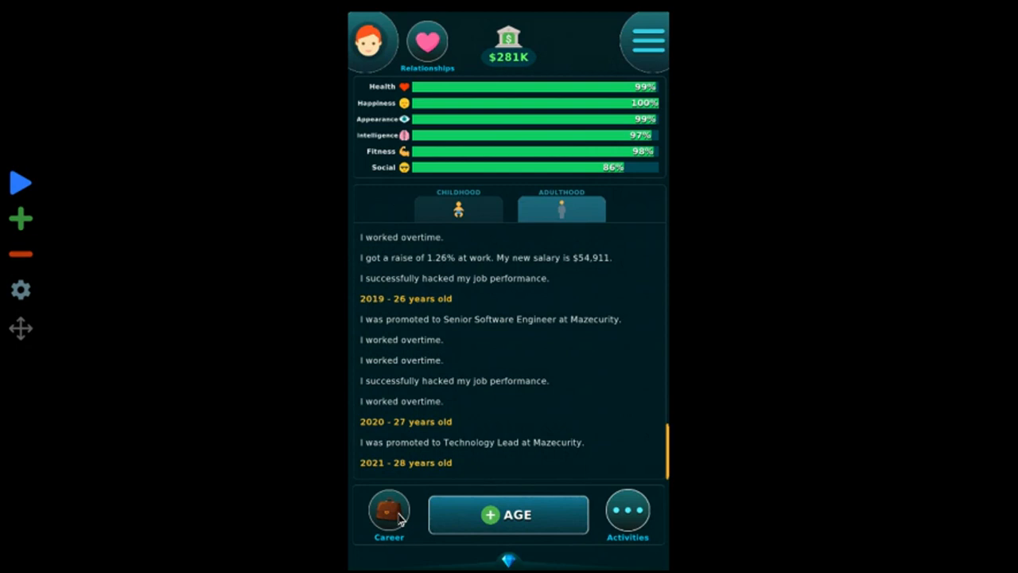
- Ask for a promotion, work overtime twice, and age up a year
click(389, 513)
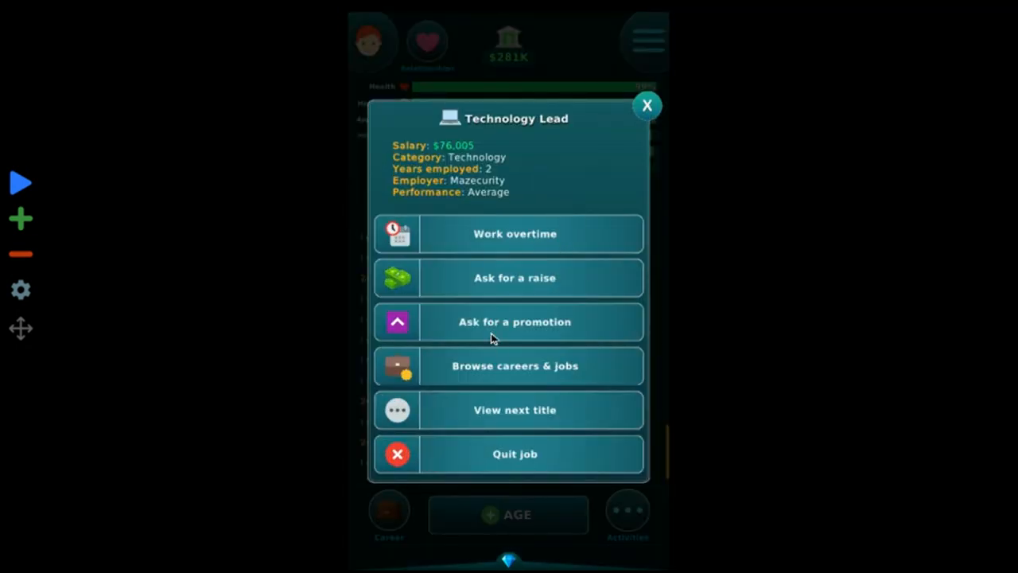
click(646, 105)
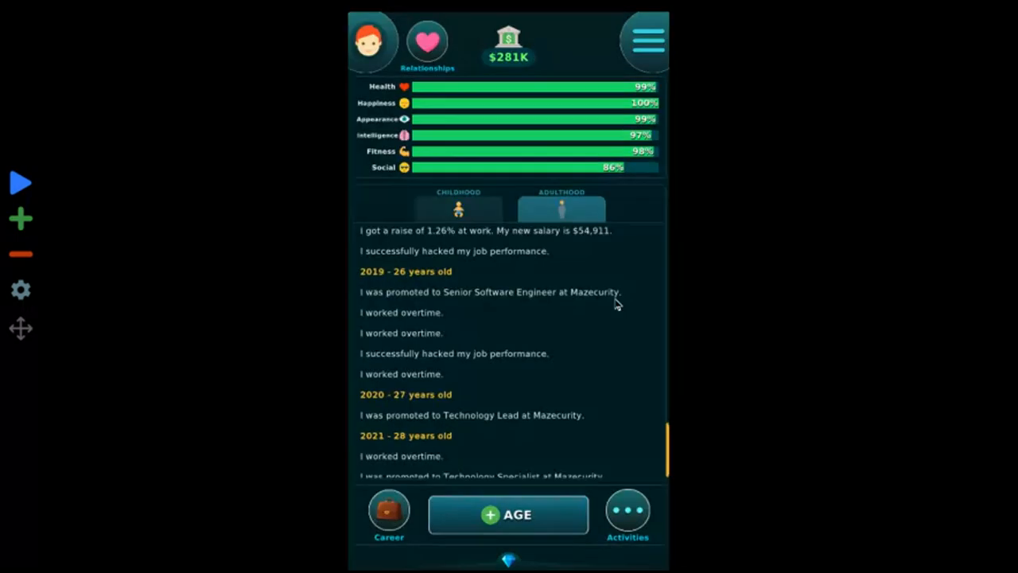
click(508, 514)
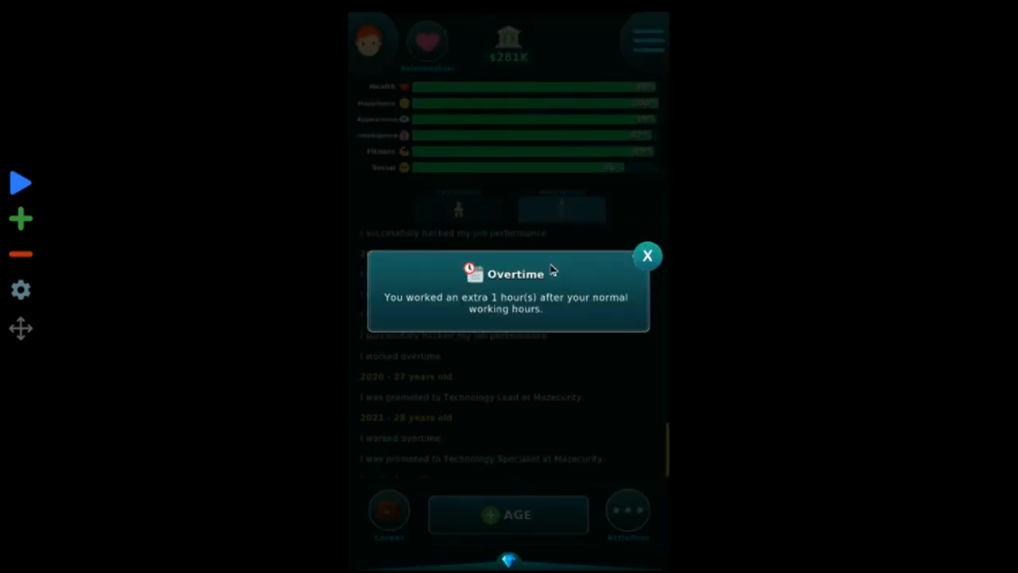
click(647, 255)
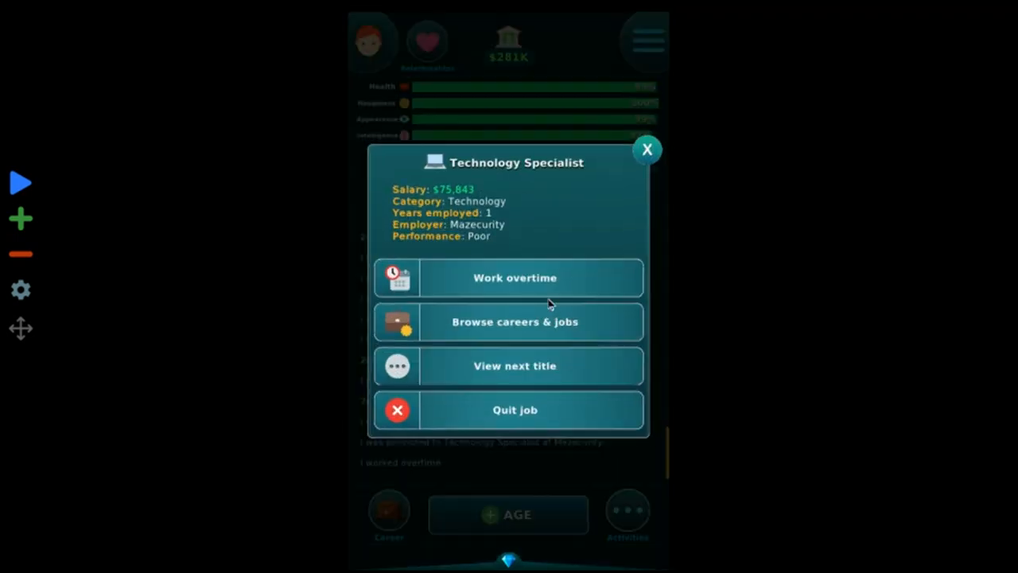
click(646, 150)
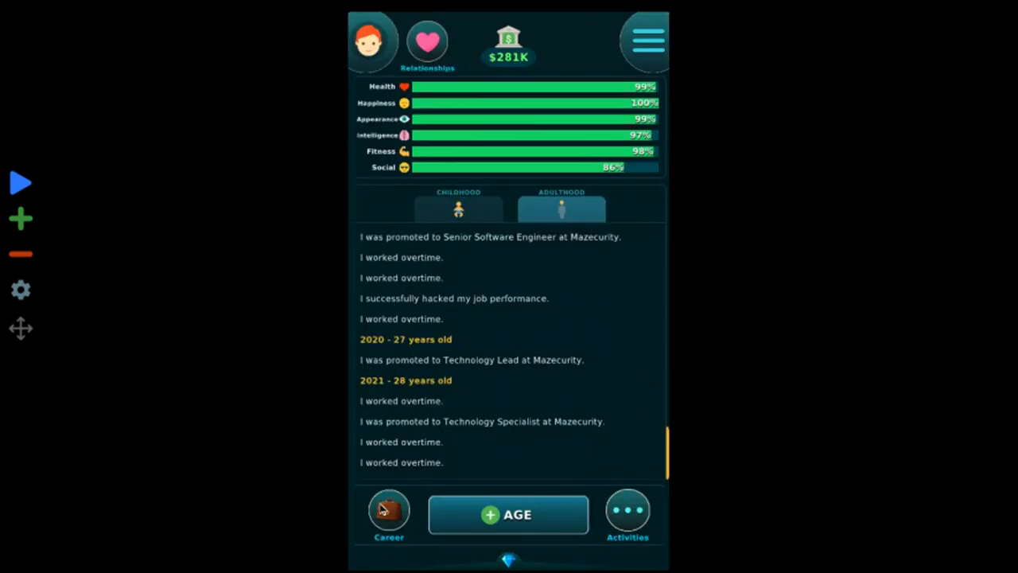
click(388, 513)
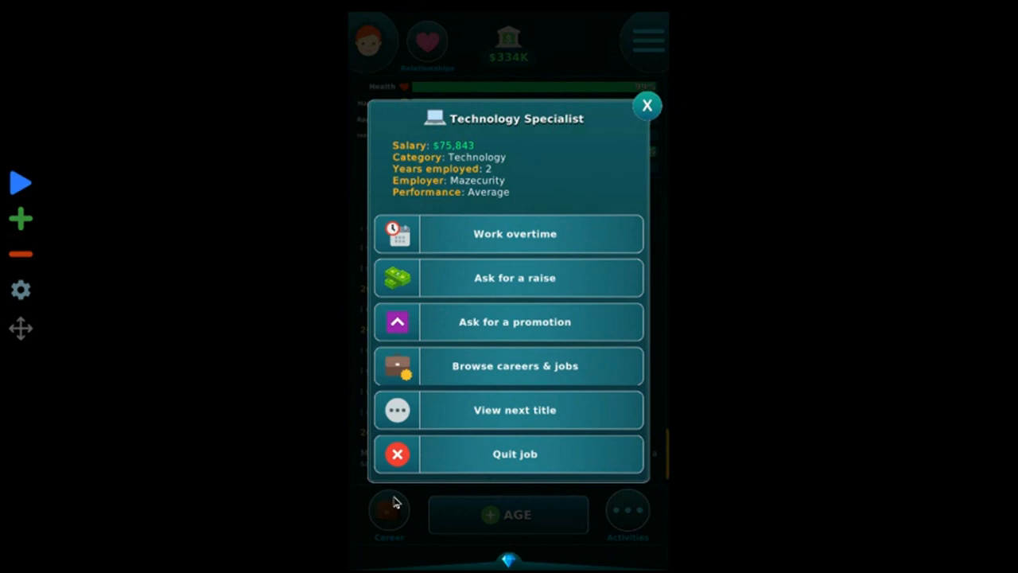
click(647, 105)
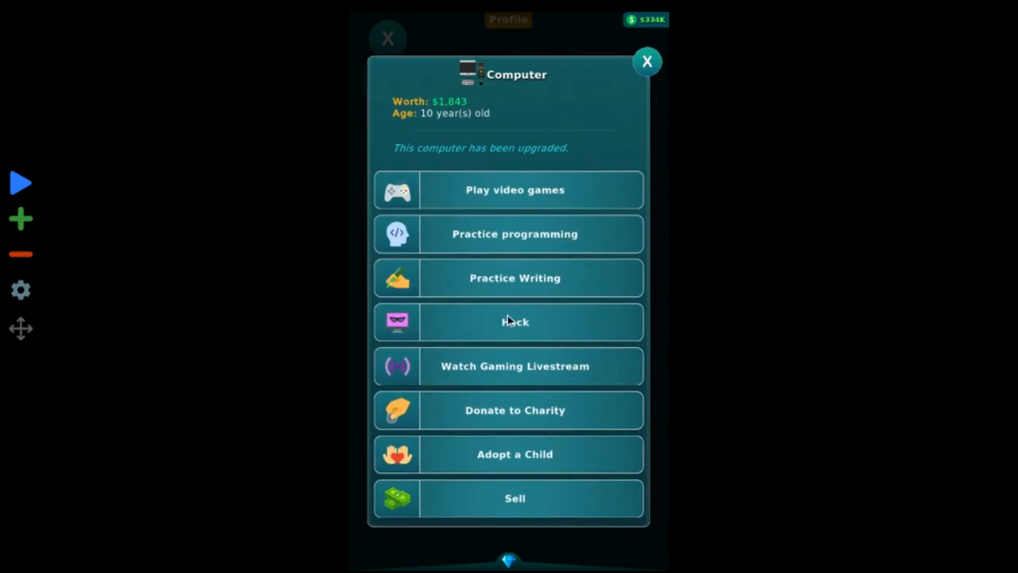
- Hack job performance, decline the coworker date, and become Senior Technical Manager at $99,155
click(514, 322)
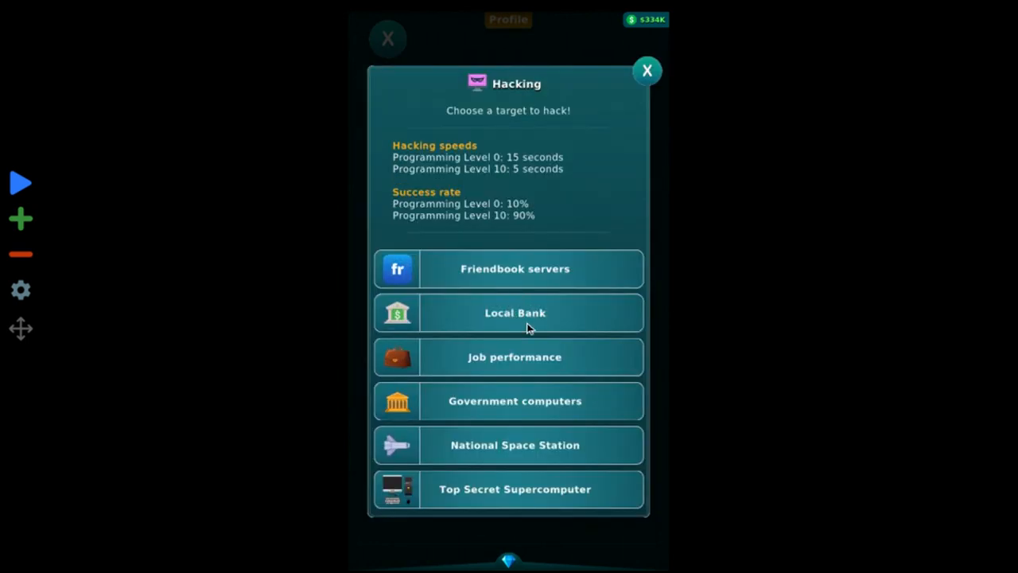
click(515, 357)
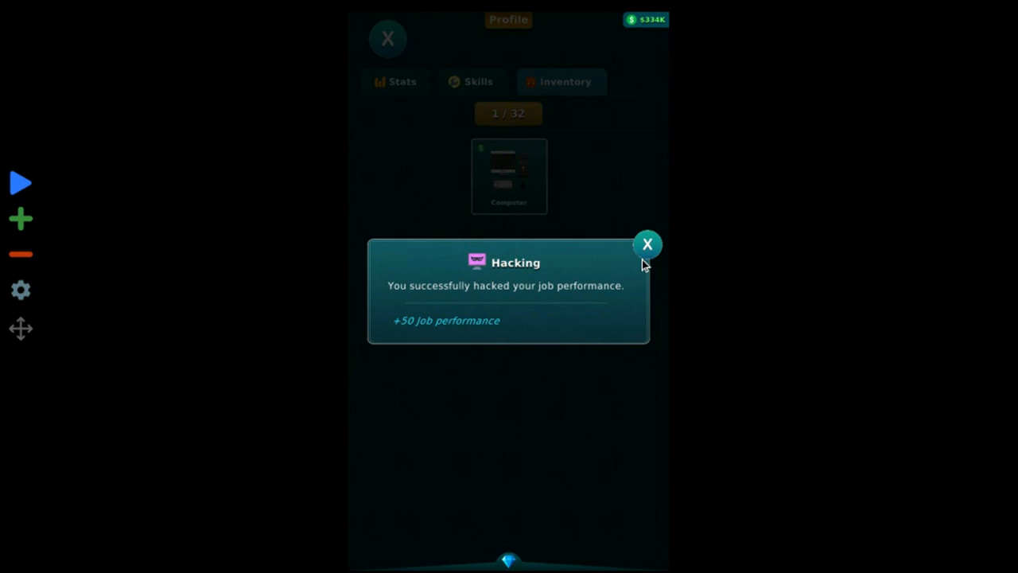
click(647, 244)
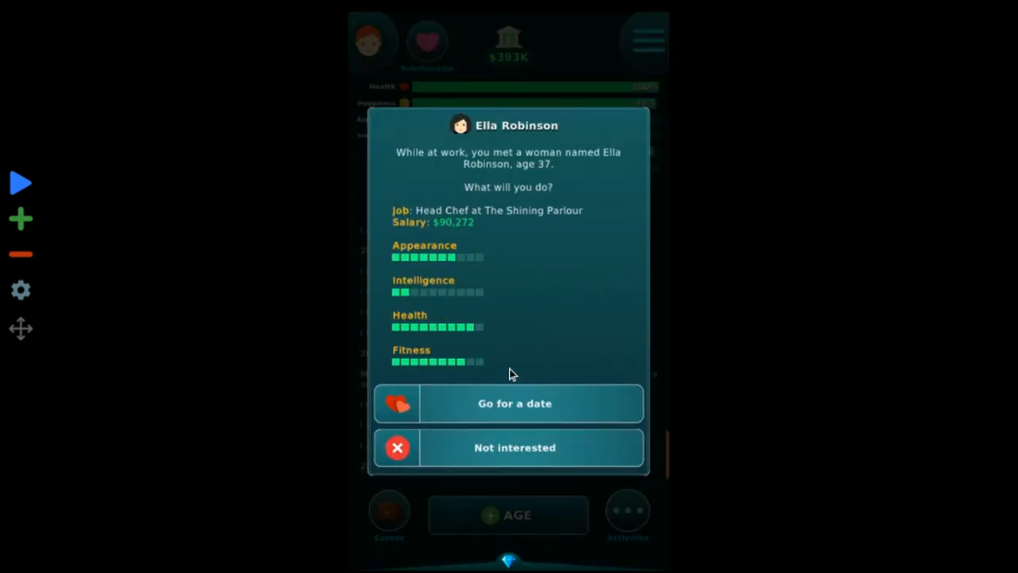
click(514, 404)
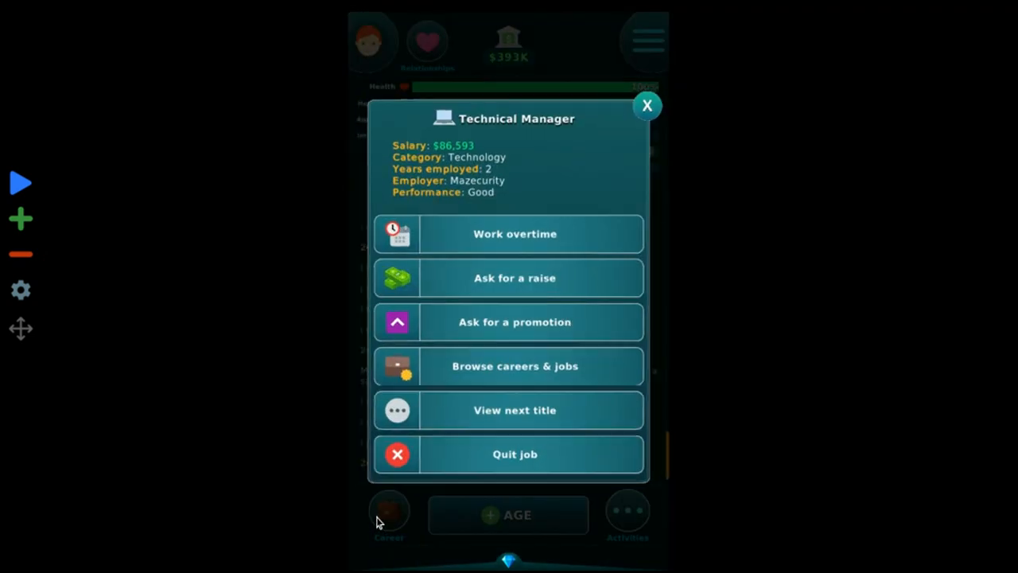
click(514, 321)
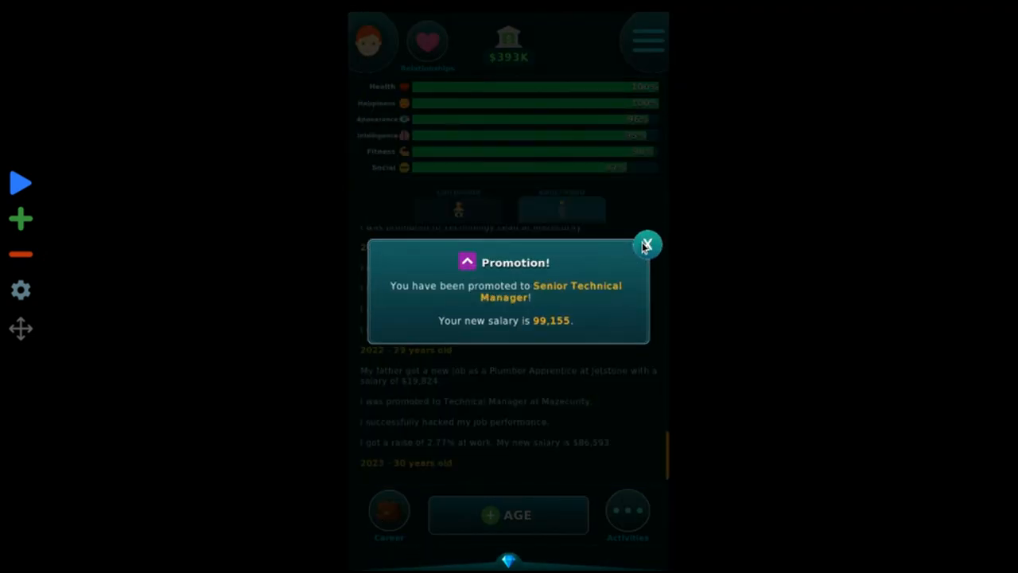
click(648, 244)
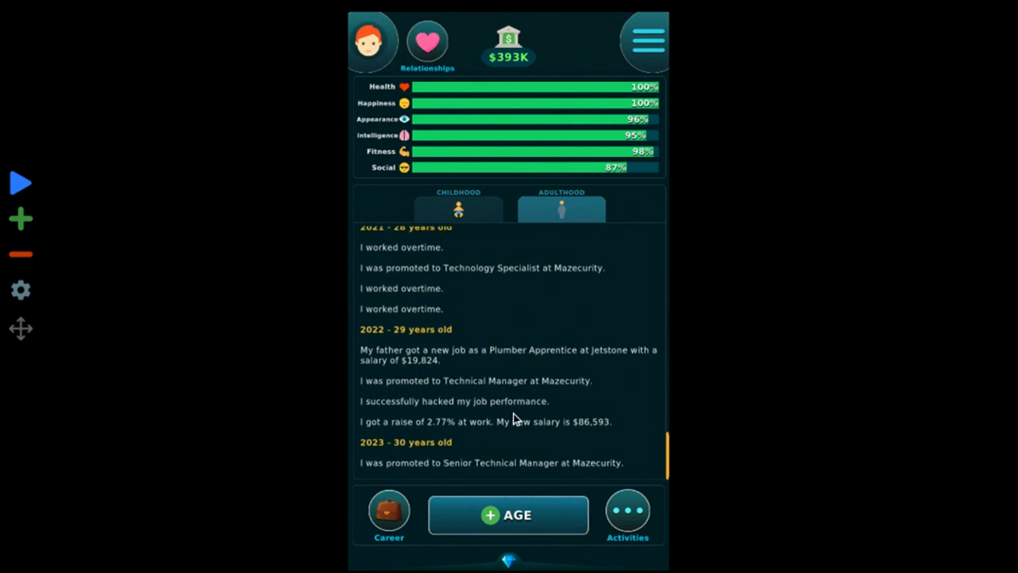
click(628, 515)
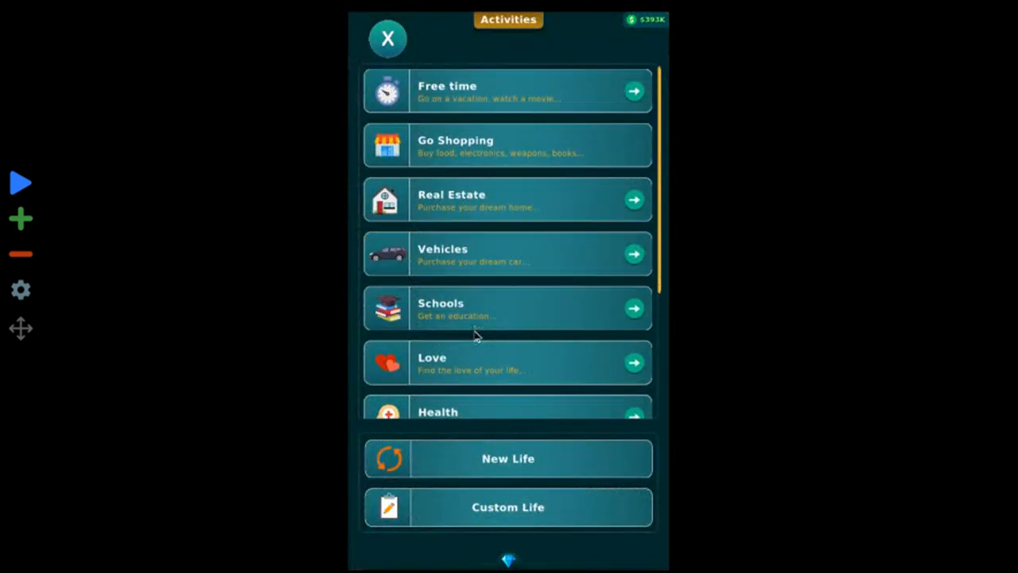
- Start dating coworker Ella Edwards, cuddle with her, and check career and relationships
click(507, 362)
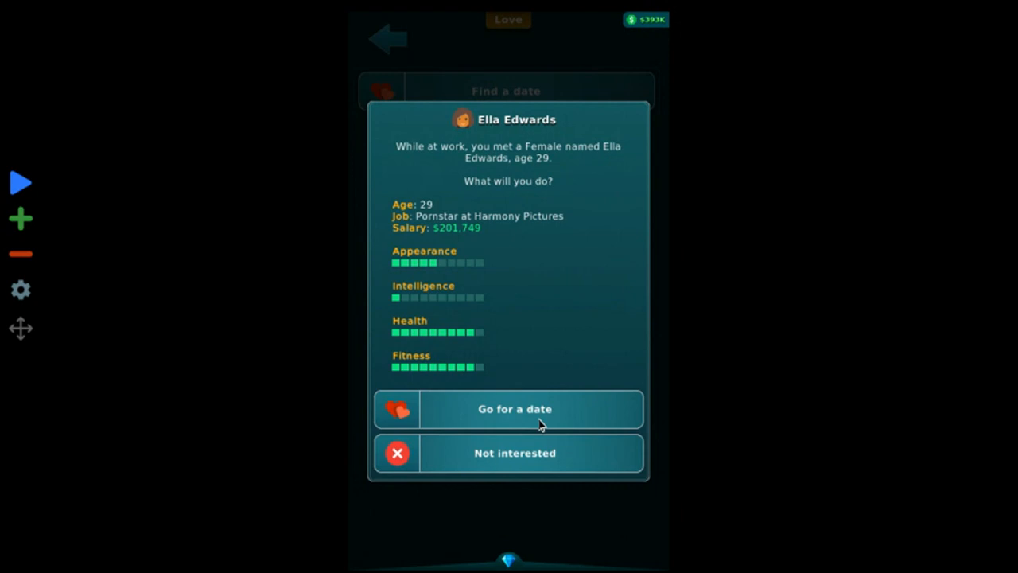
click(514, 408)
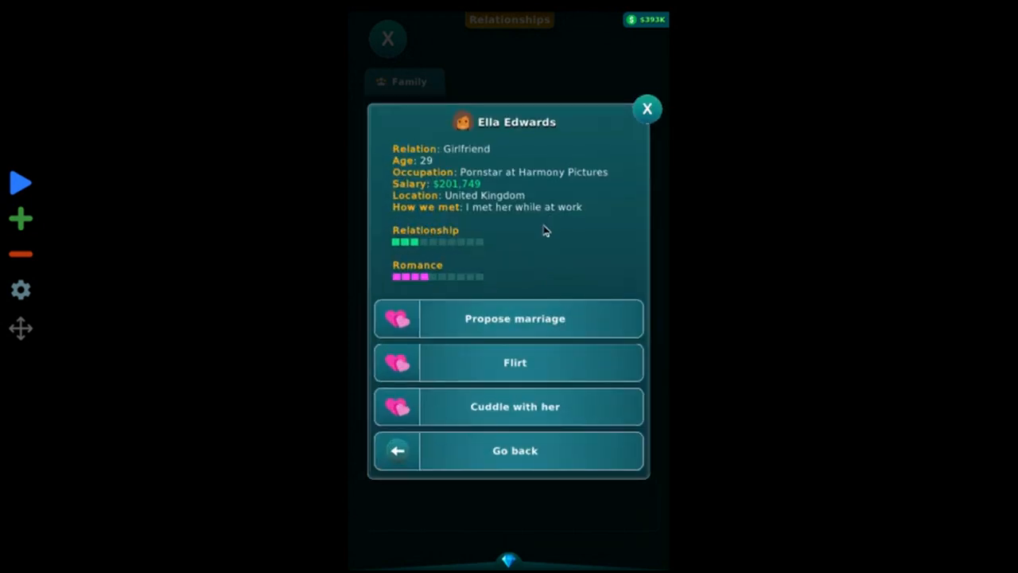
click(648, 109)
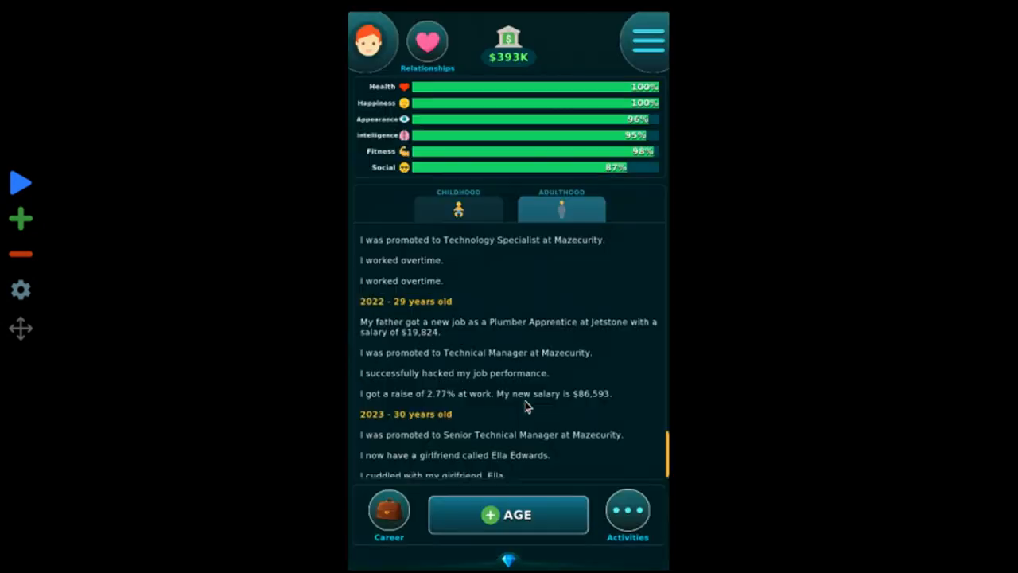
click(389, 514)
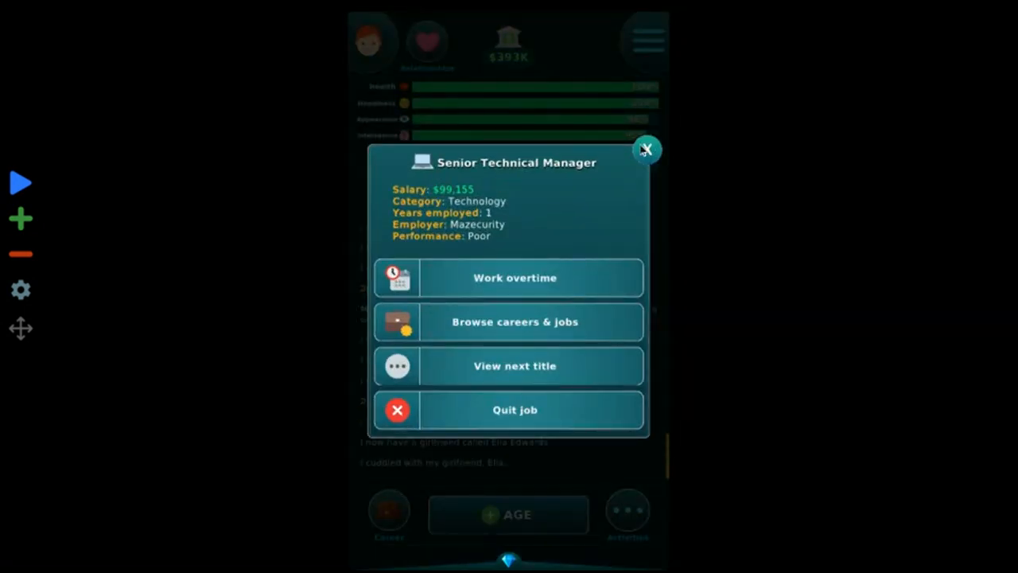
click(648, 150)
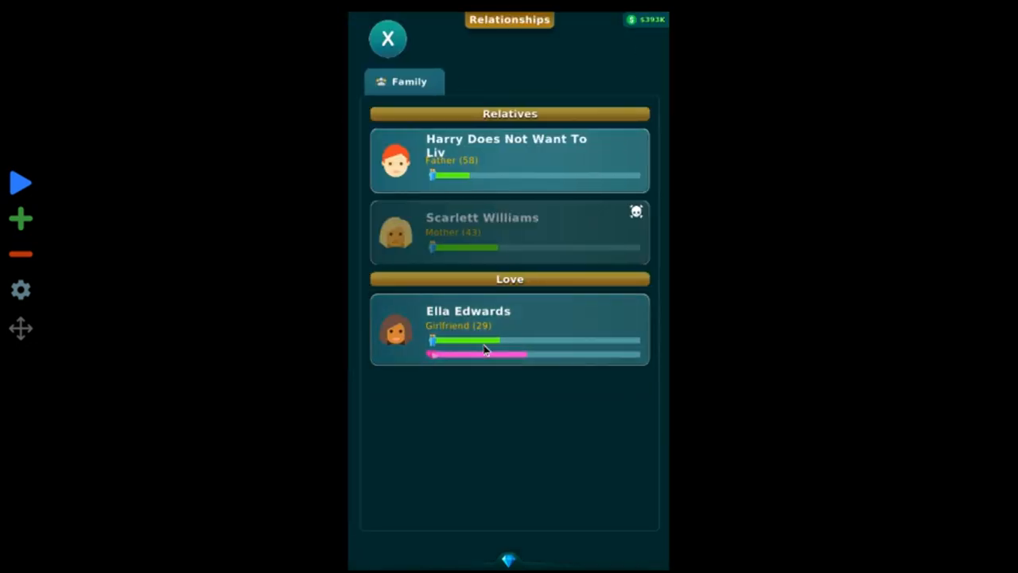
click(509, 329)
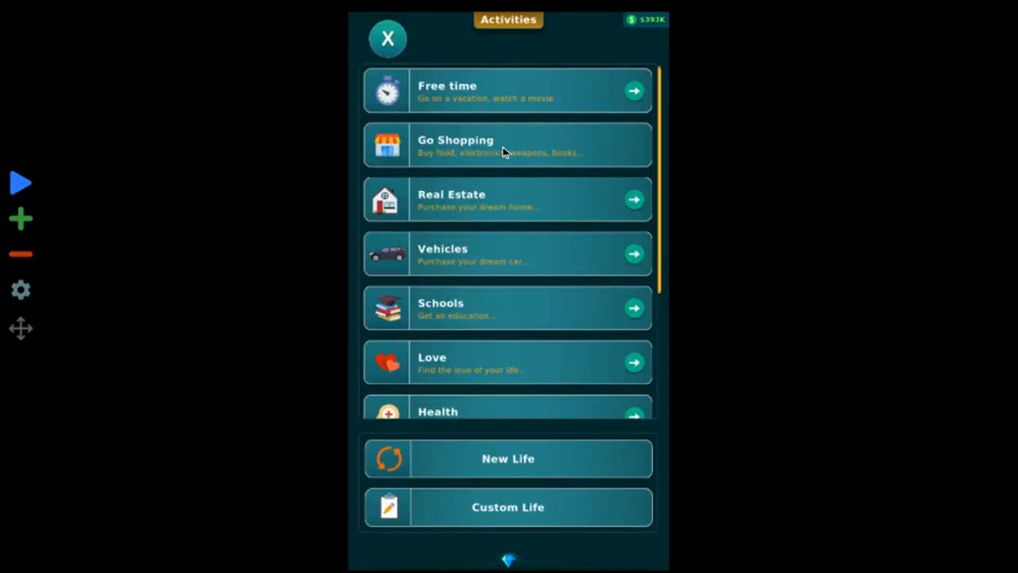
- Buy the Elixir of Love and the Elixir of Friendship from the sorcerer
click(507, 145)
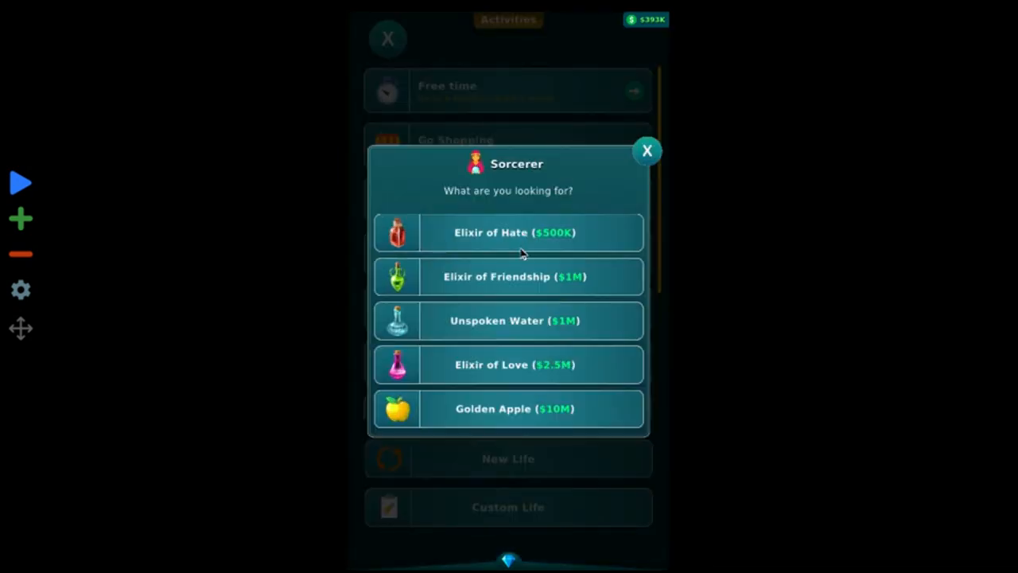
click(508, 364)
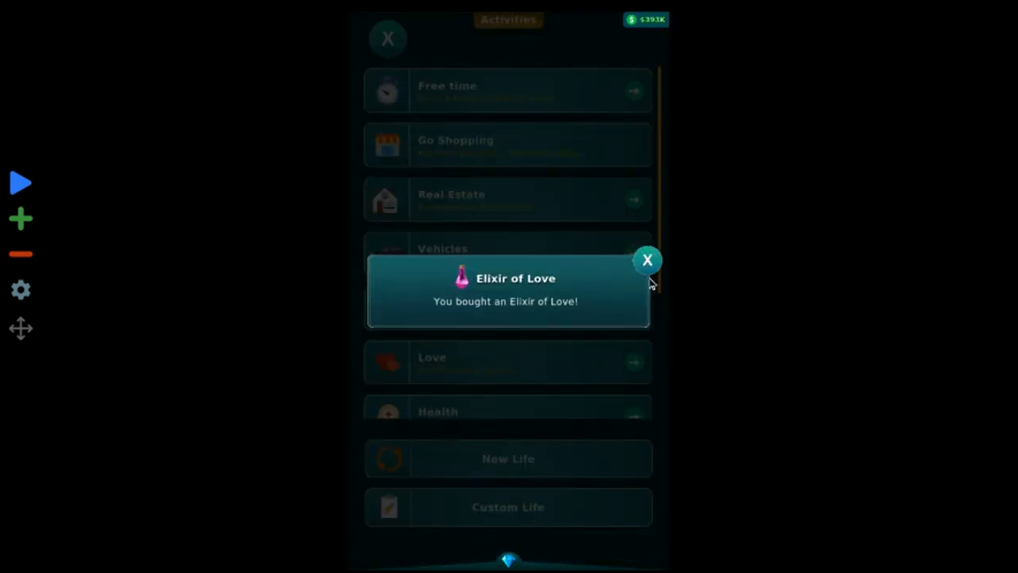
click(647, 260)
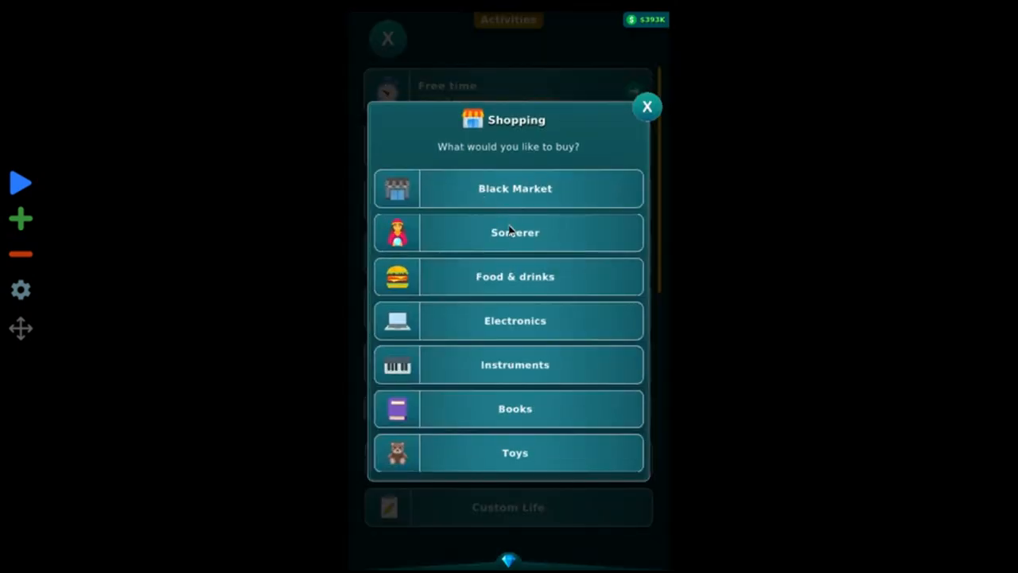
click(514, 232)
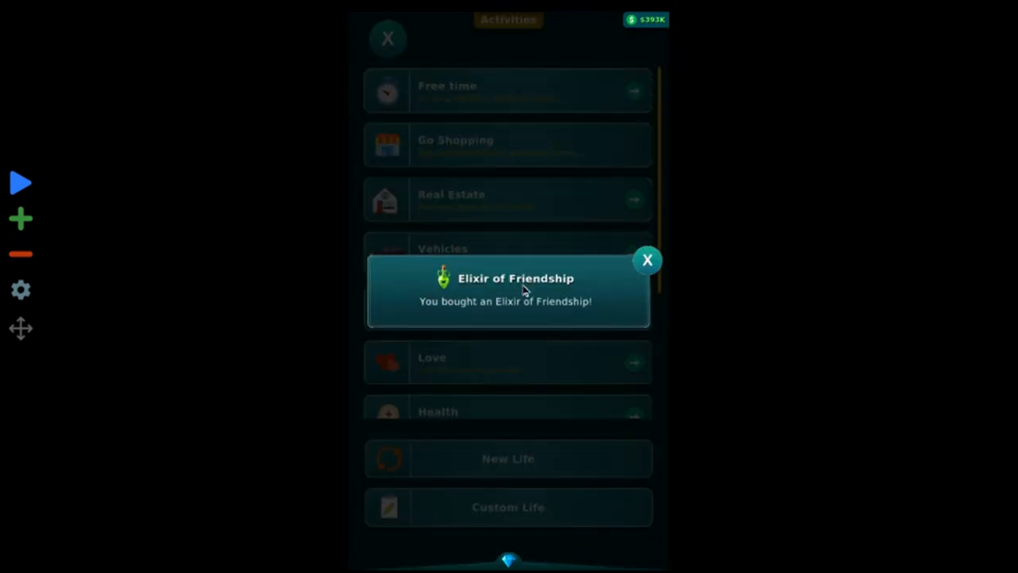
click(647, 260)
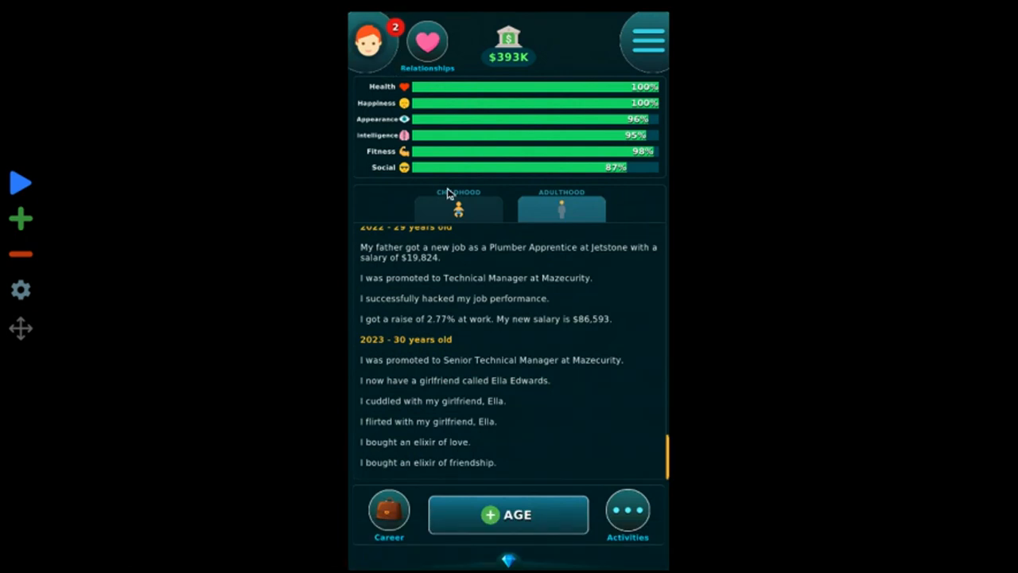
- Use both elixirs on Ella, keep the baby, and age up a year
click(370, 42)
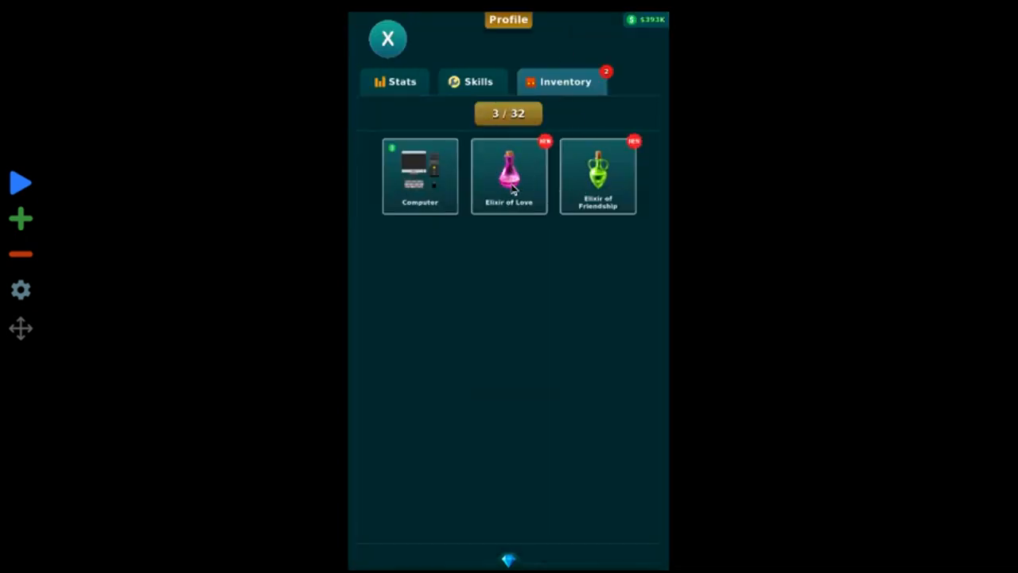
click(508, 175)
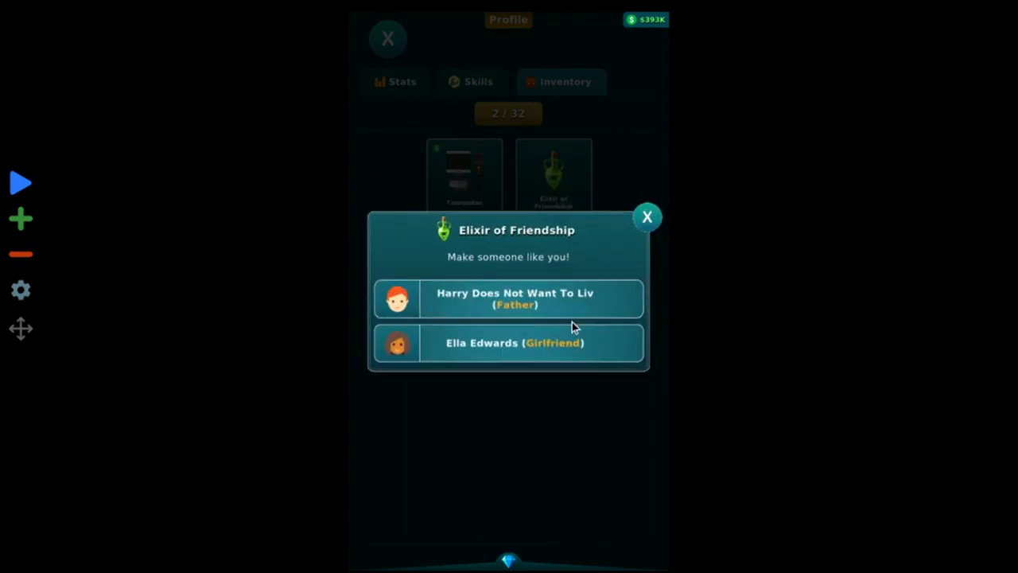
click(509, 343)
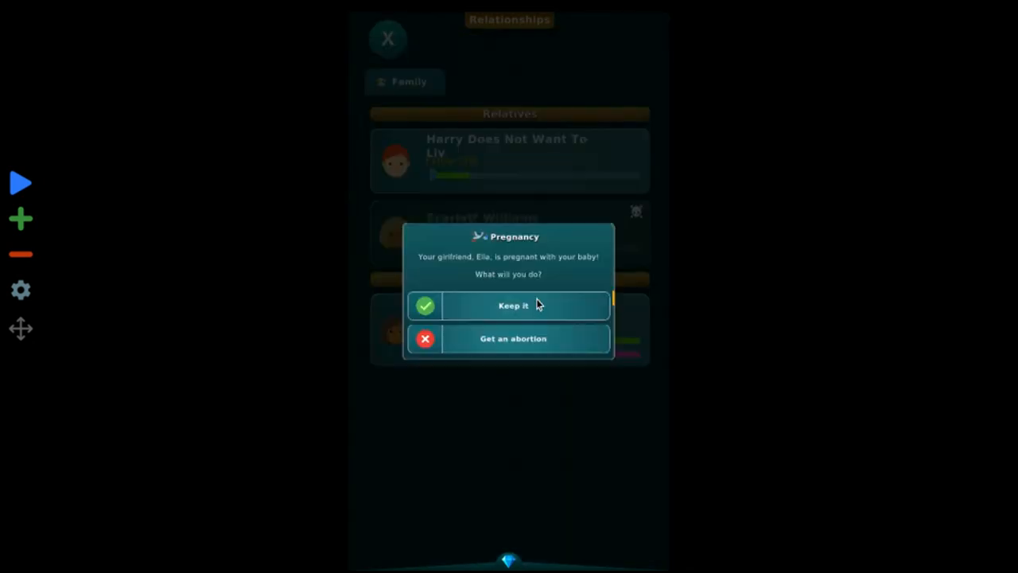
click(513, 305)
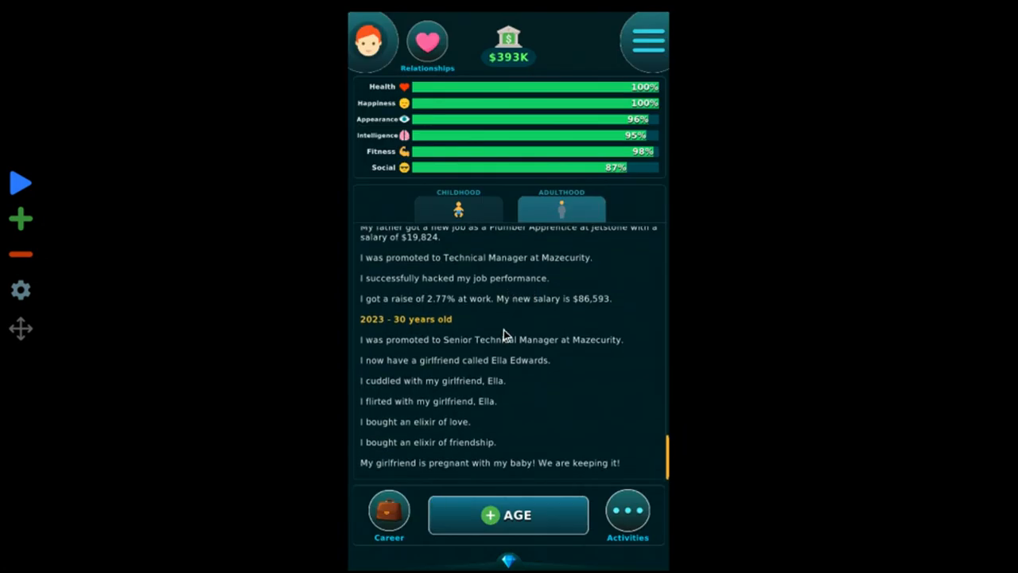
mouse_move(402, 408)
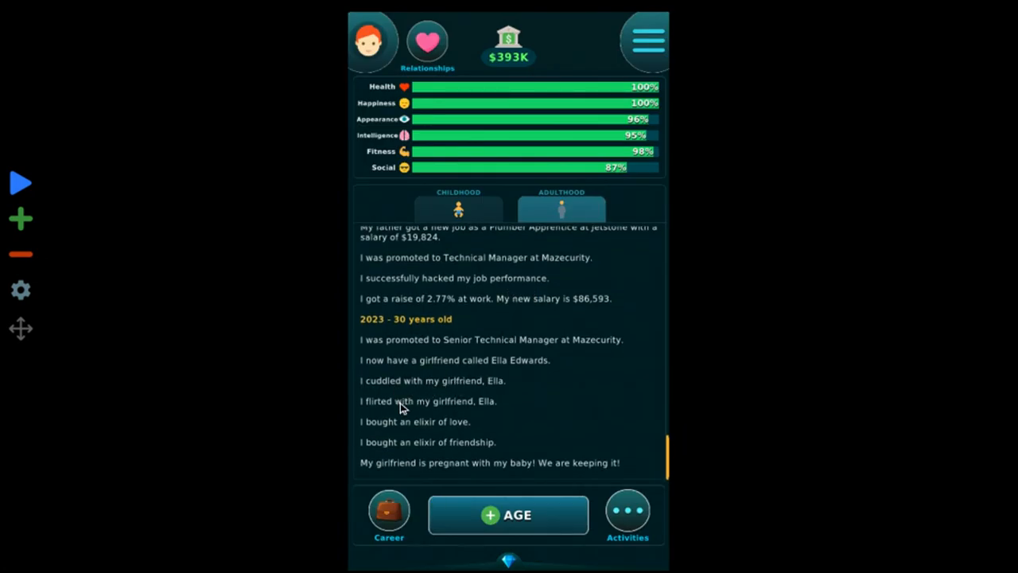
click(508, 514)
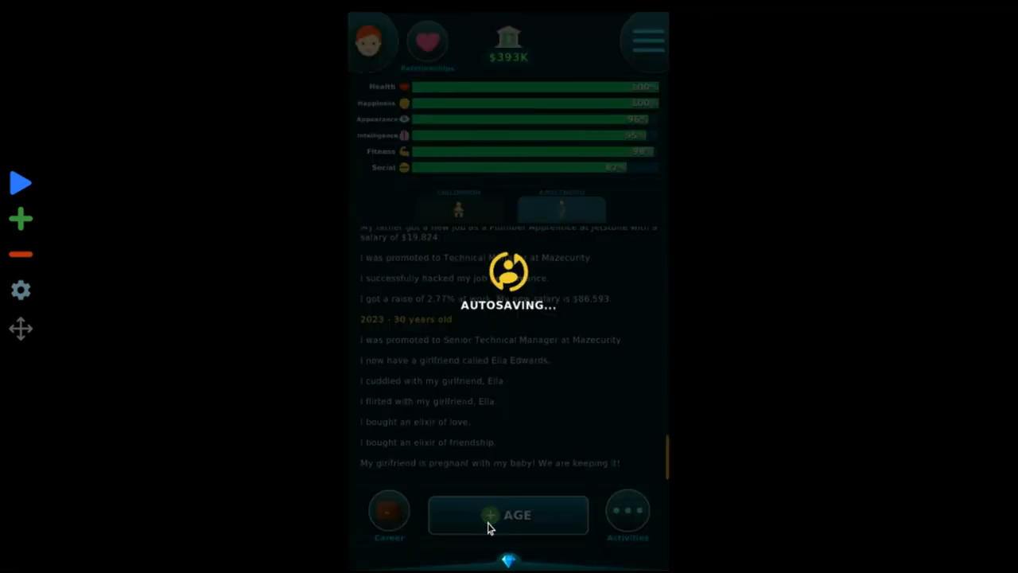
- Name the newborn son 'Yeet Boi Edwards' and dismiss the birth announcement
click(508, 515)
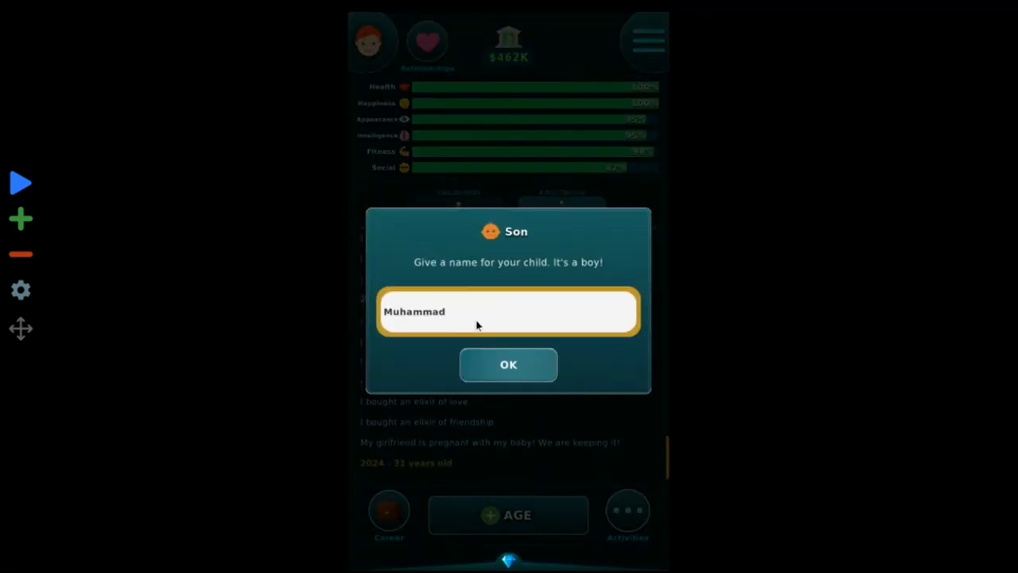
click(508, 311)
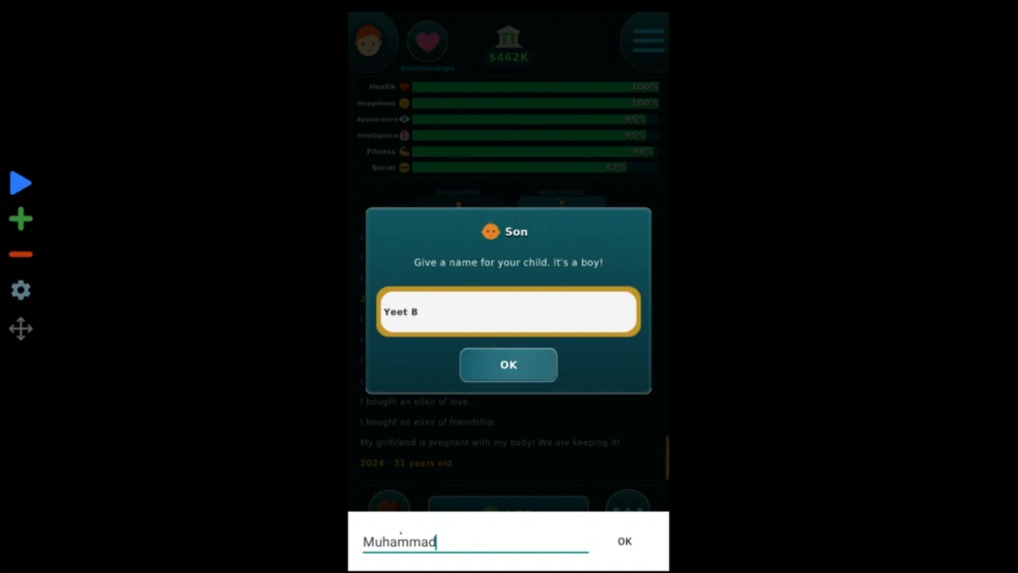
click(508, 365)
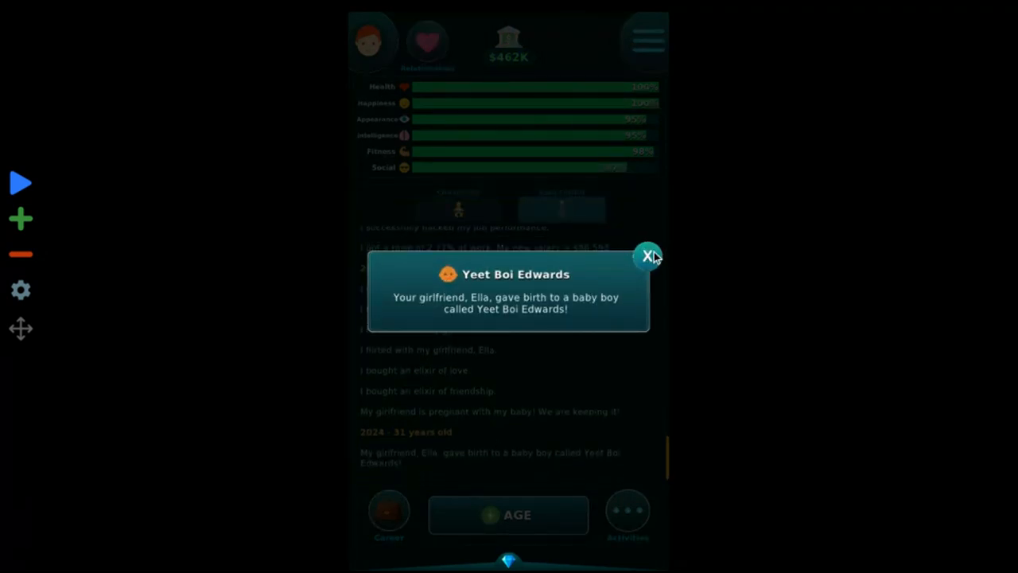
click(647, 256)
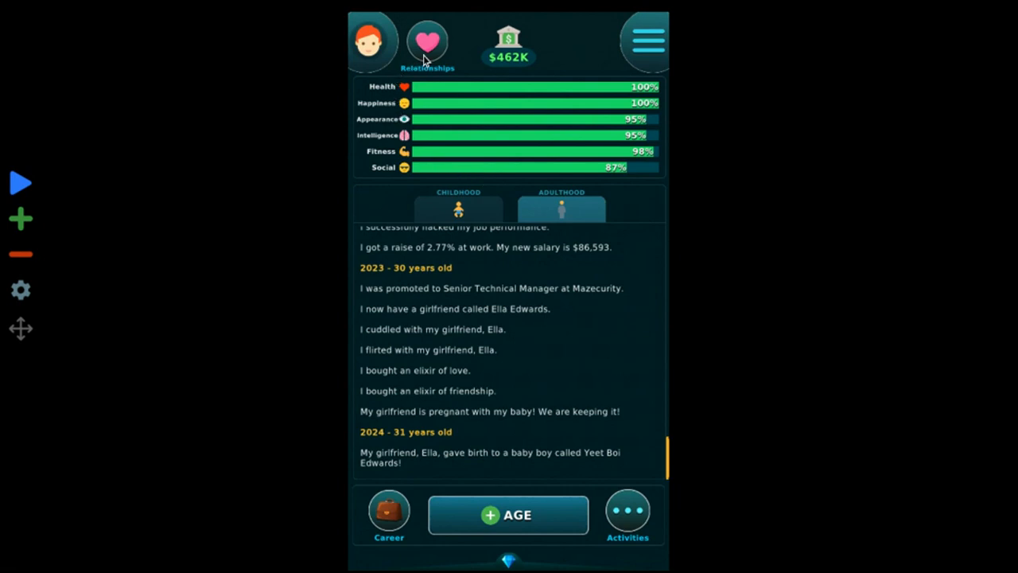
- Give girlfriend Ella Edwards $100,000 through her Friendly actions
click(427, 41)
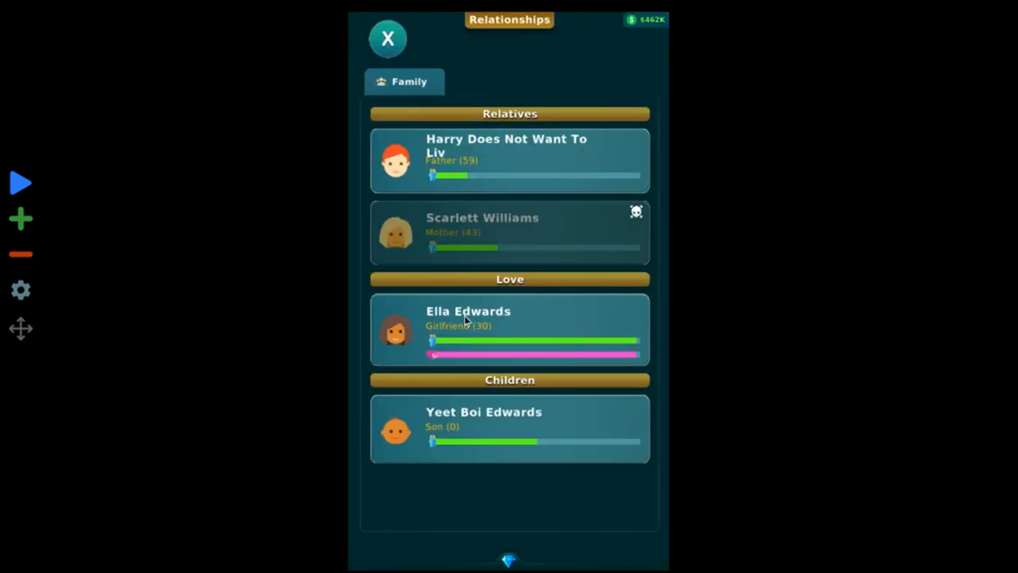
mouse_move(564, 299)
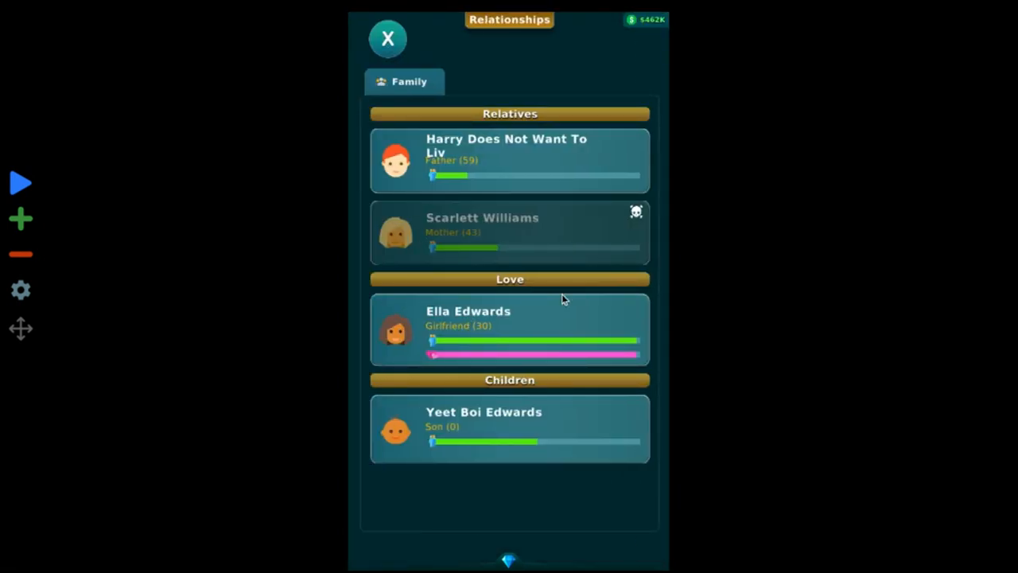
click(509, 329)
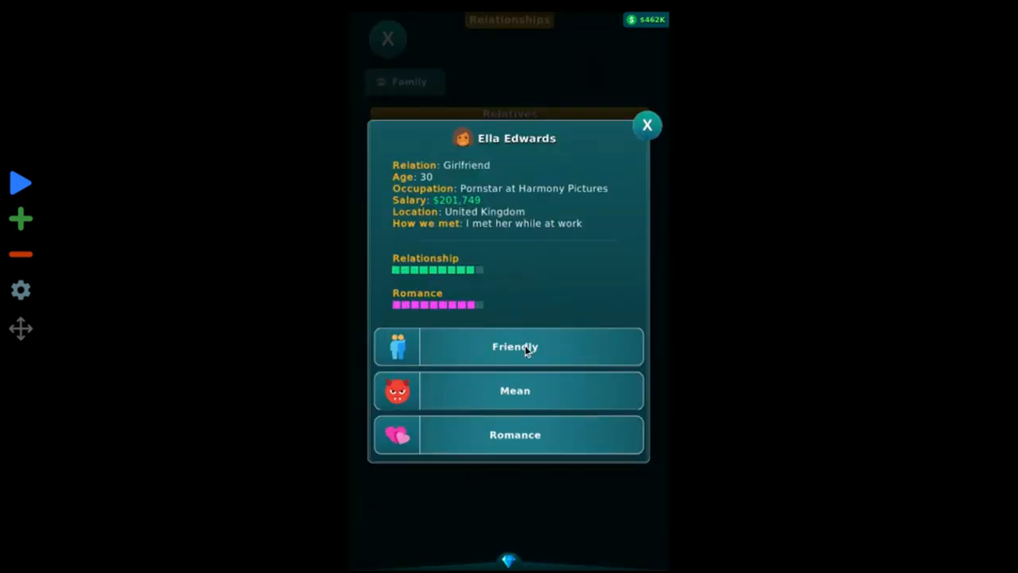
click(515, 346)
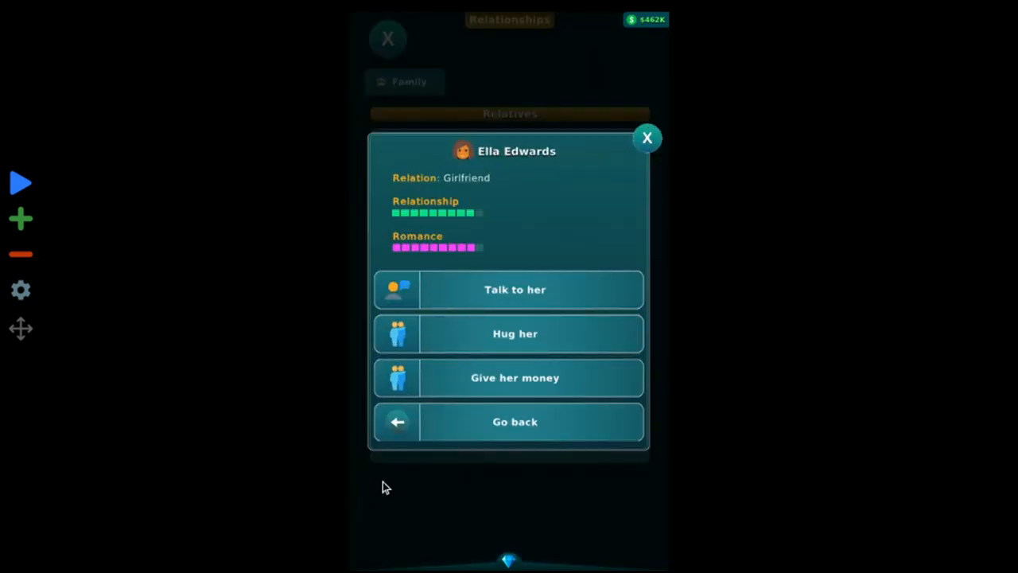
click(515, 377)
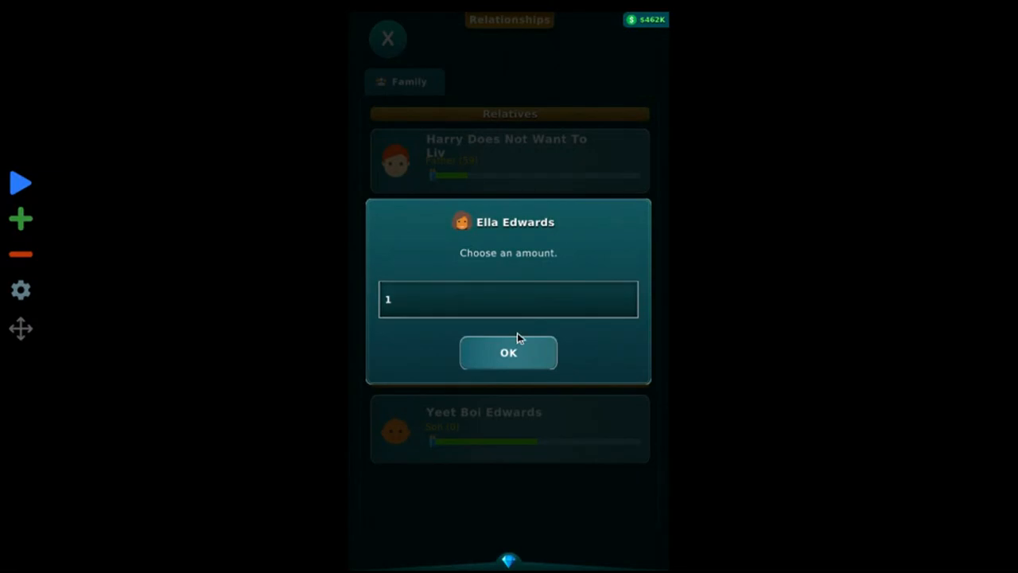
click(508, 298)
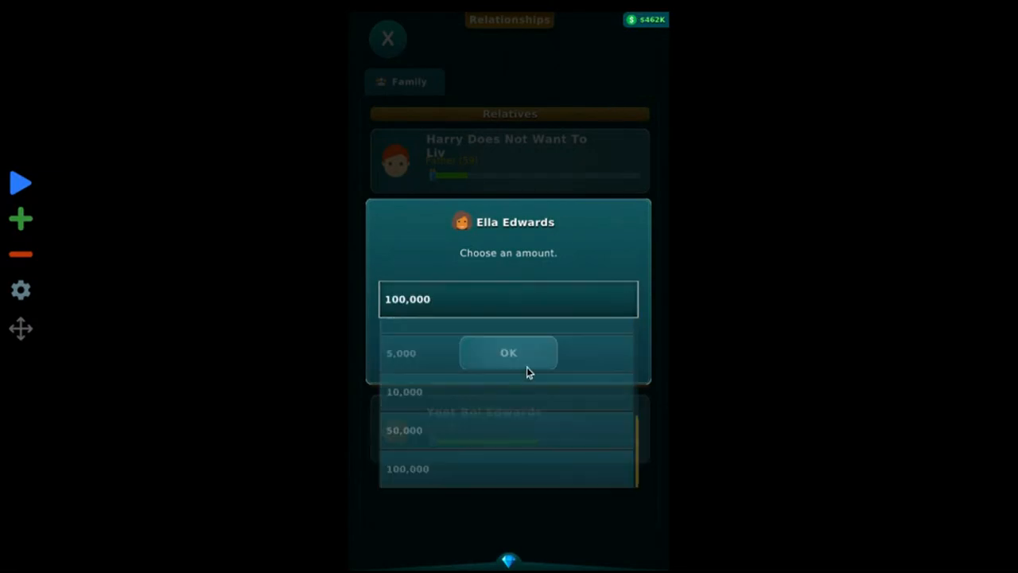
click(508, 352)
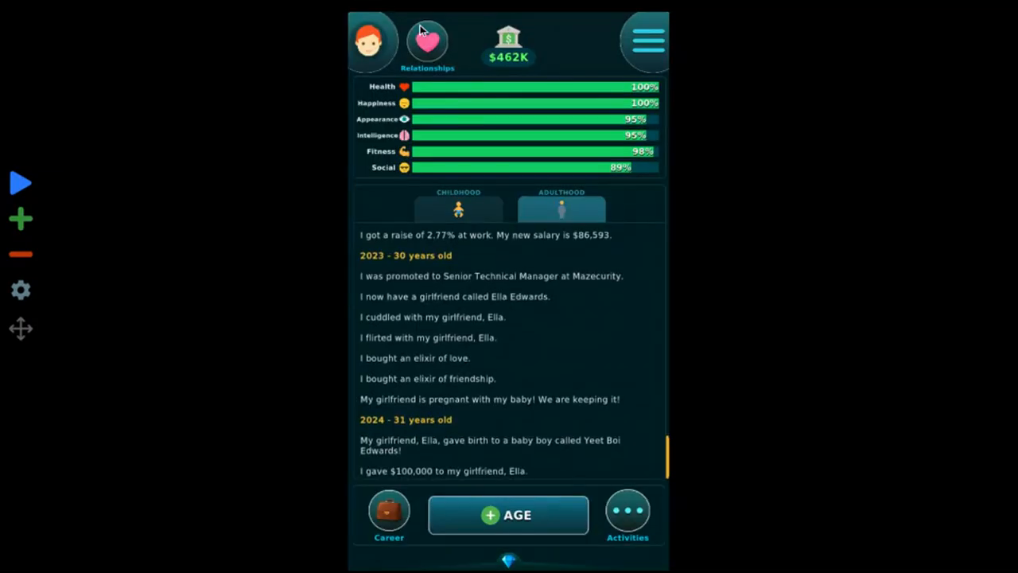
click(427, 40)
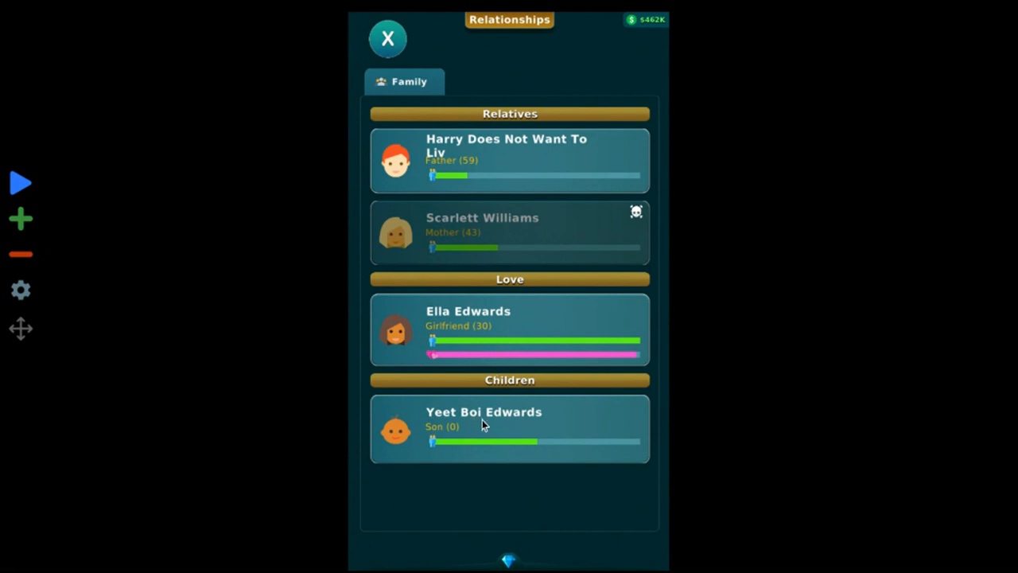
- Hug son Yeet Boi, age to 34, and refuse the offered LSD
click(483, 428)
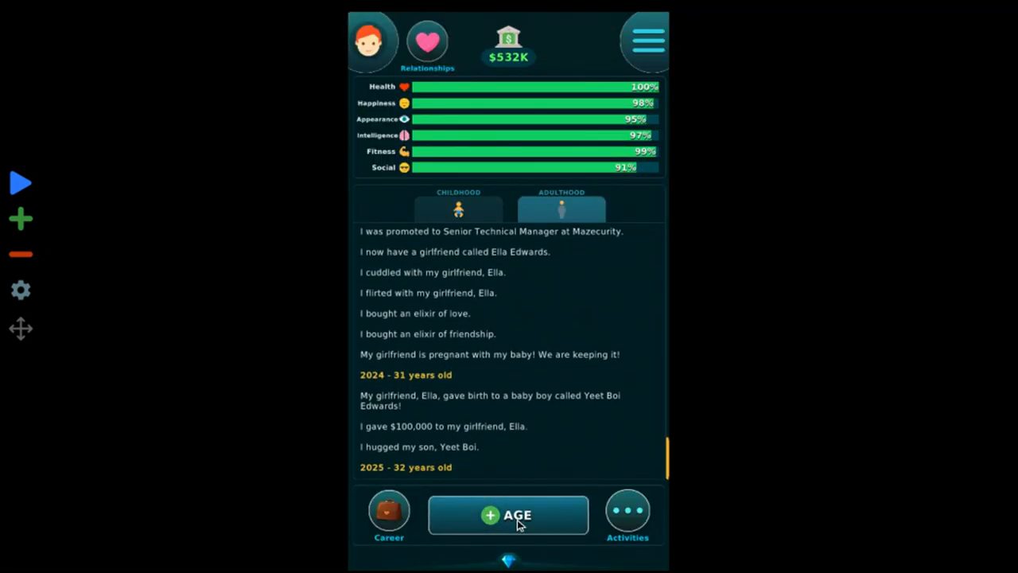
click(508, 515)
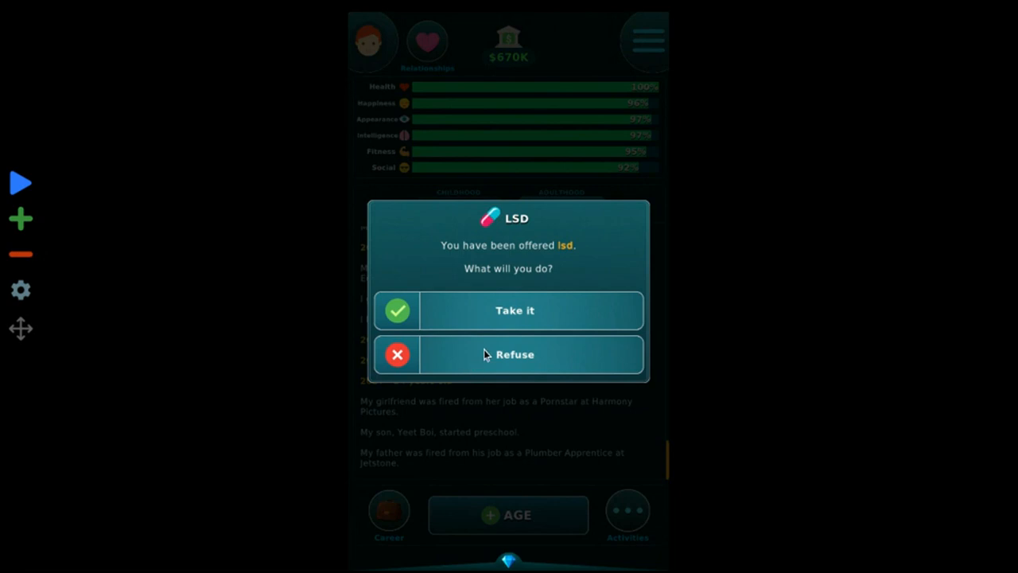
click(509, 353)
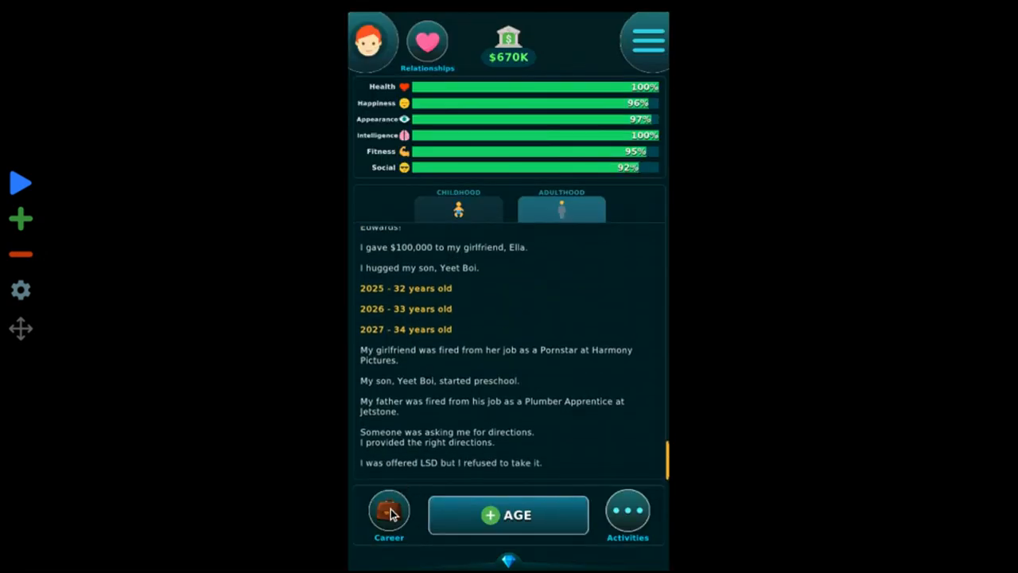
click(388, 515)
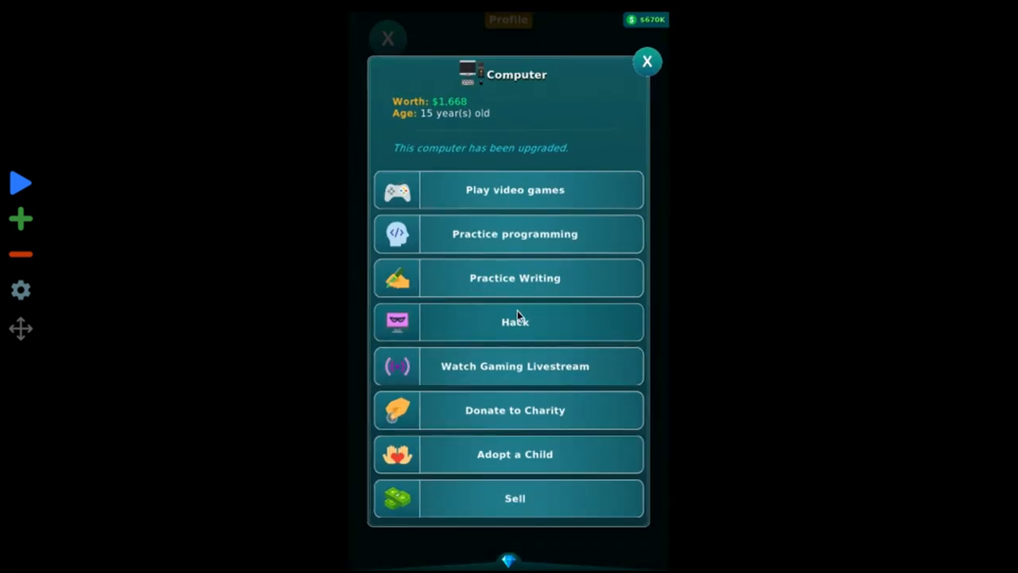
- Hack job performance and ask for the Solutions Architect promotion at Mazecurity
click(514, 321)
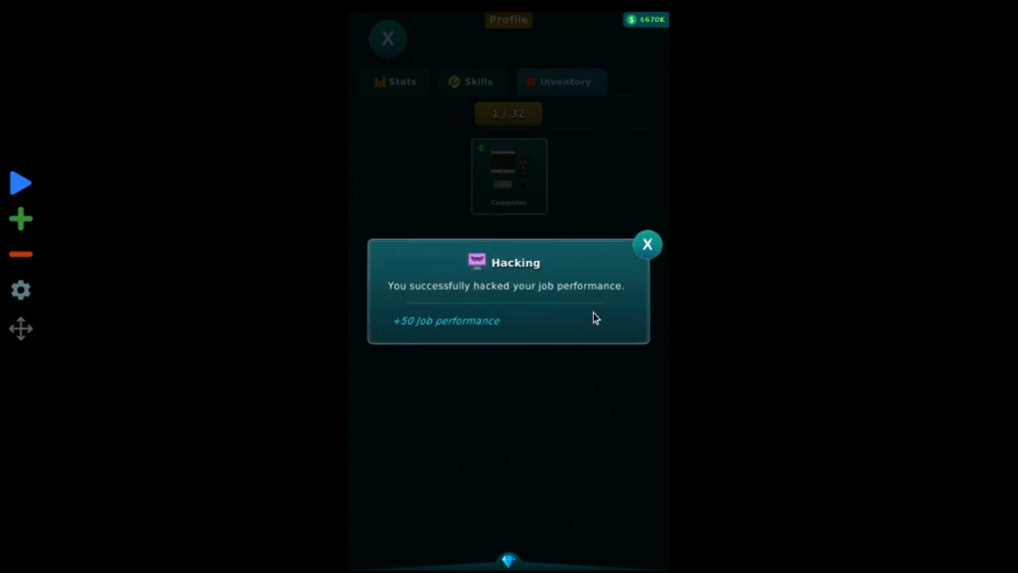
click(647, 245)
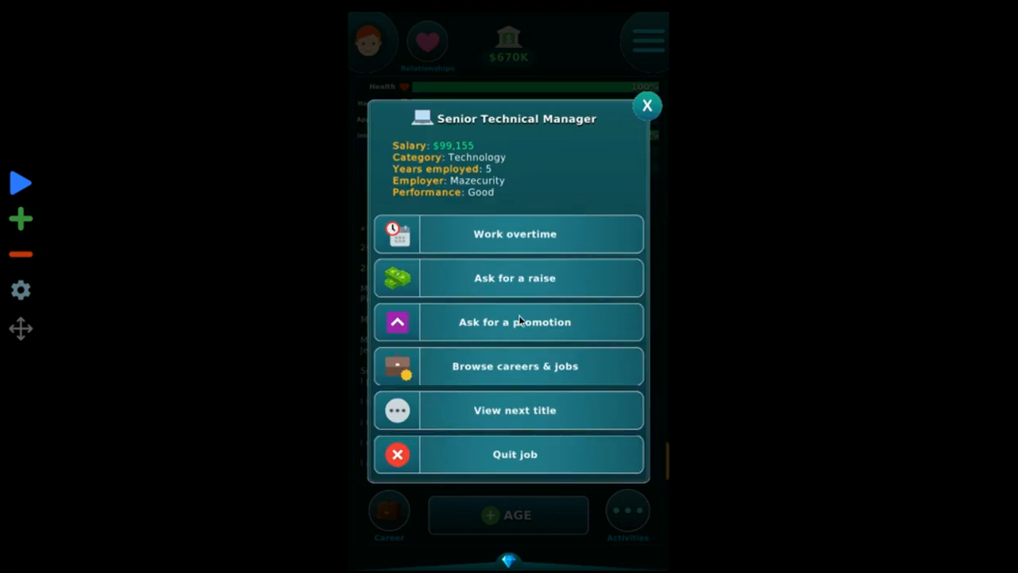
click(647, 105)
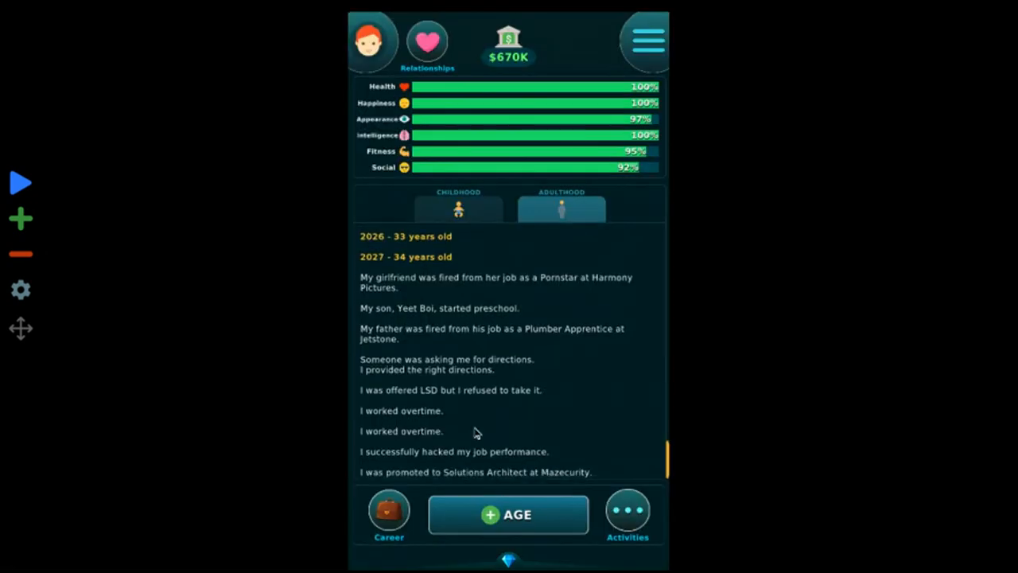
- Buy the Large Mansion for 23,337,172 from the real estate market
click(508, 514)
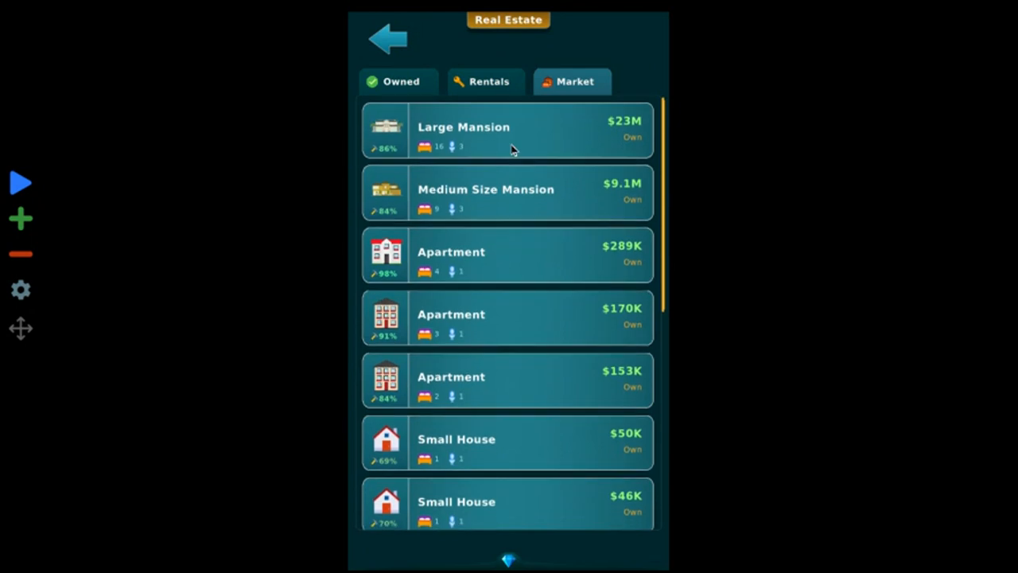
click(508, 130)
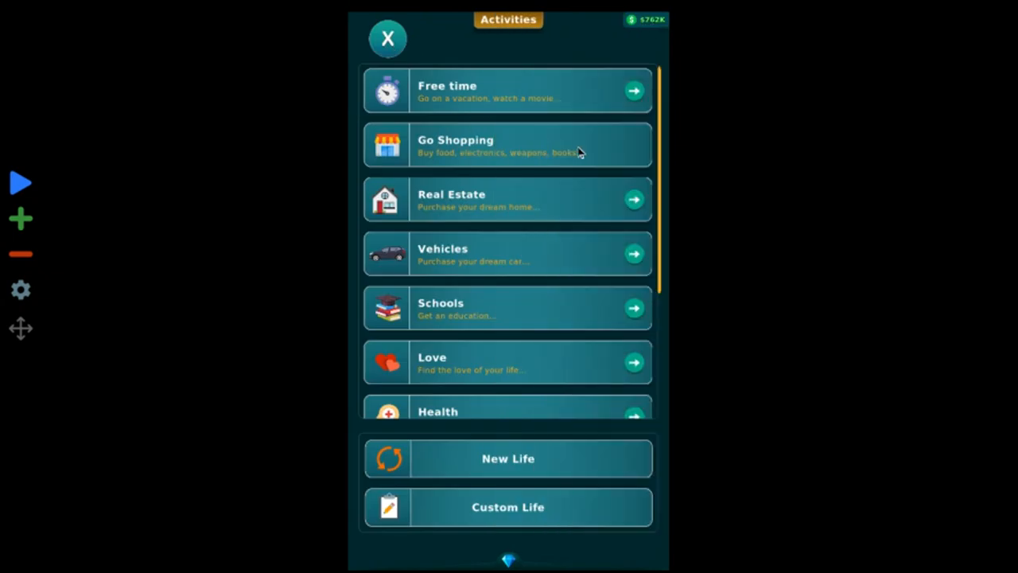
click(388, 38)
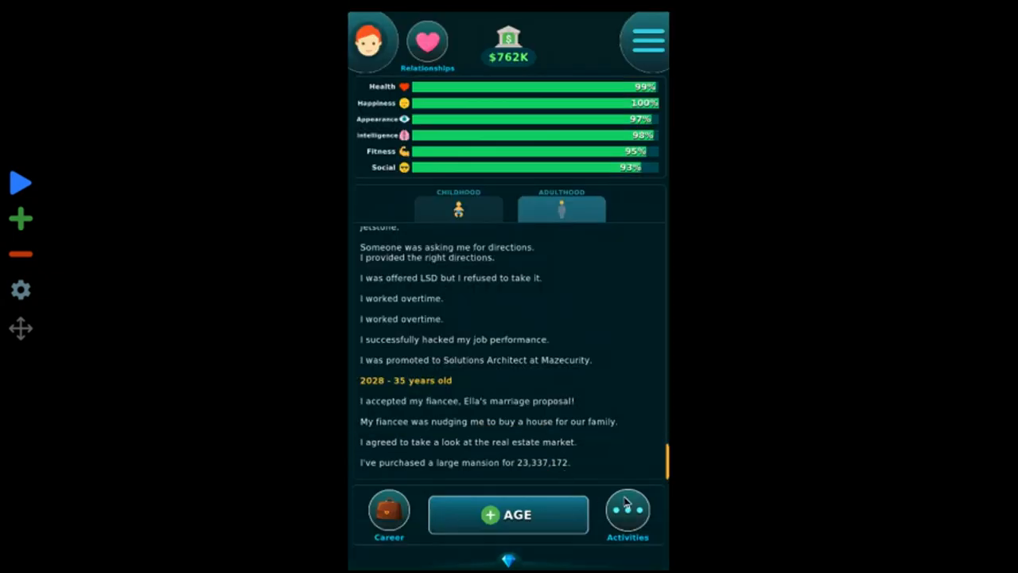
- Buy the Lamboghetti Avontodor SWJ with cash and return to the life log
click(627, 513)
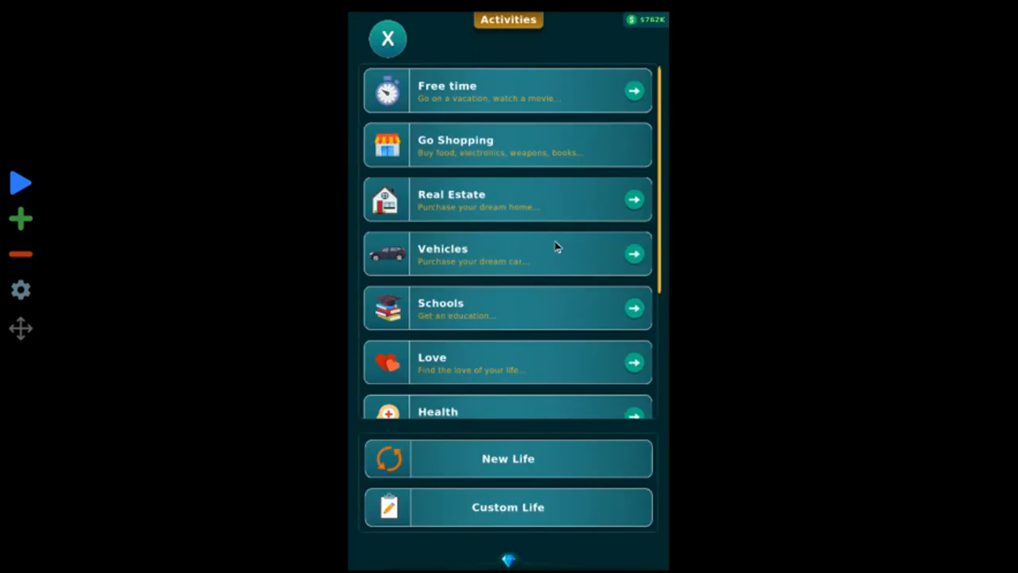
click(508, 254)
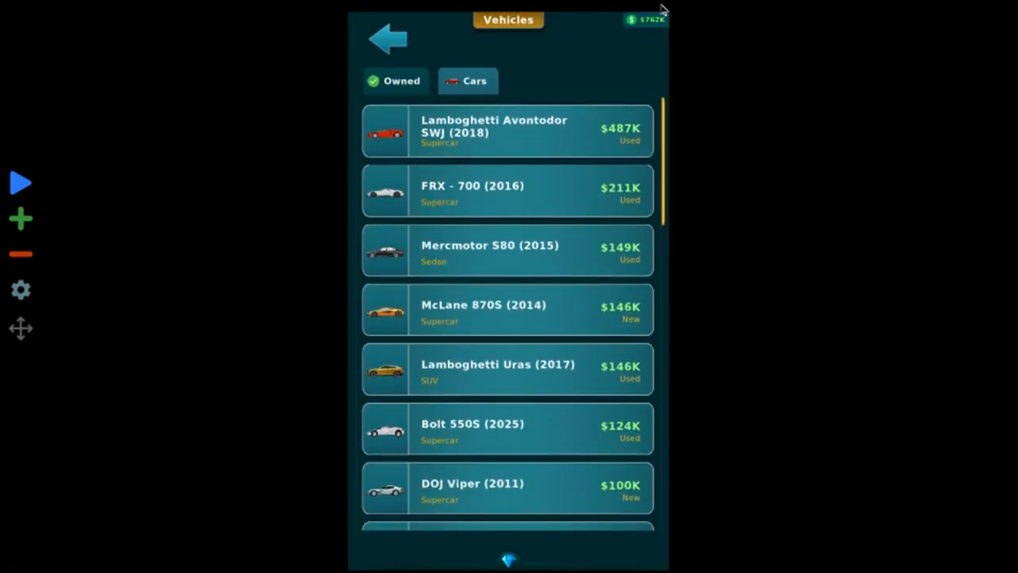
click(506, 131)
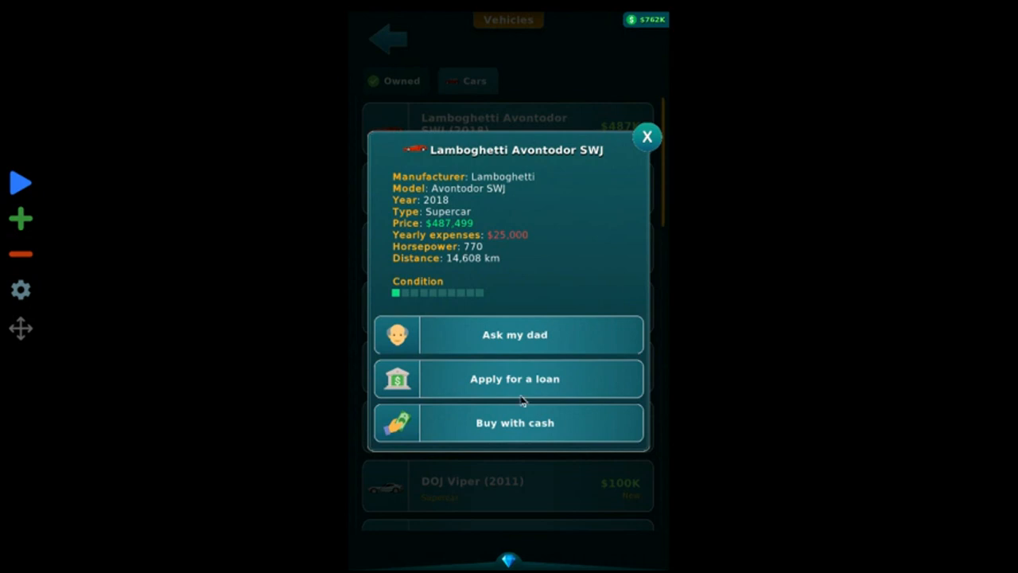
click(514, 422)
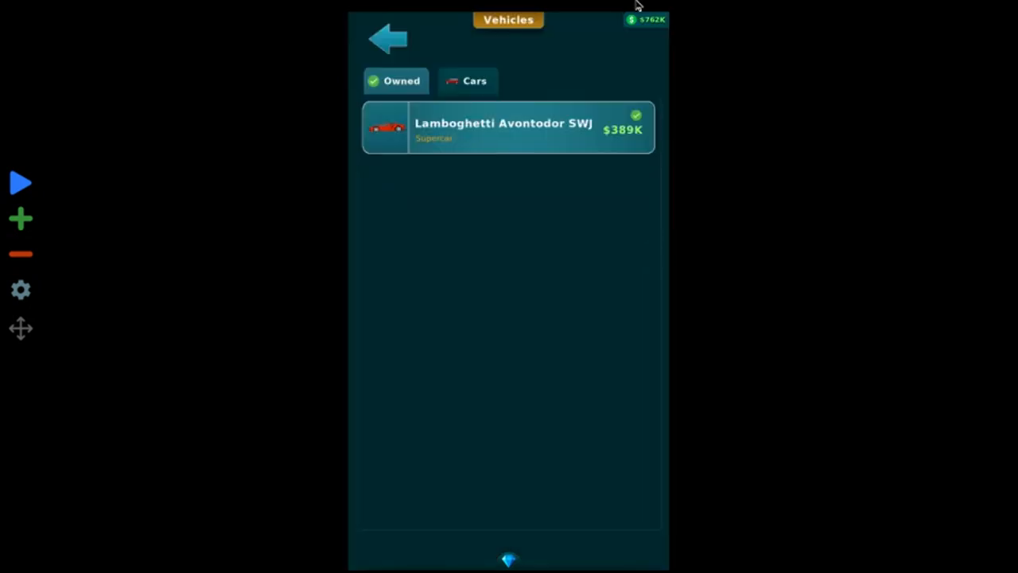
click(388, 38)
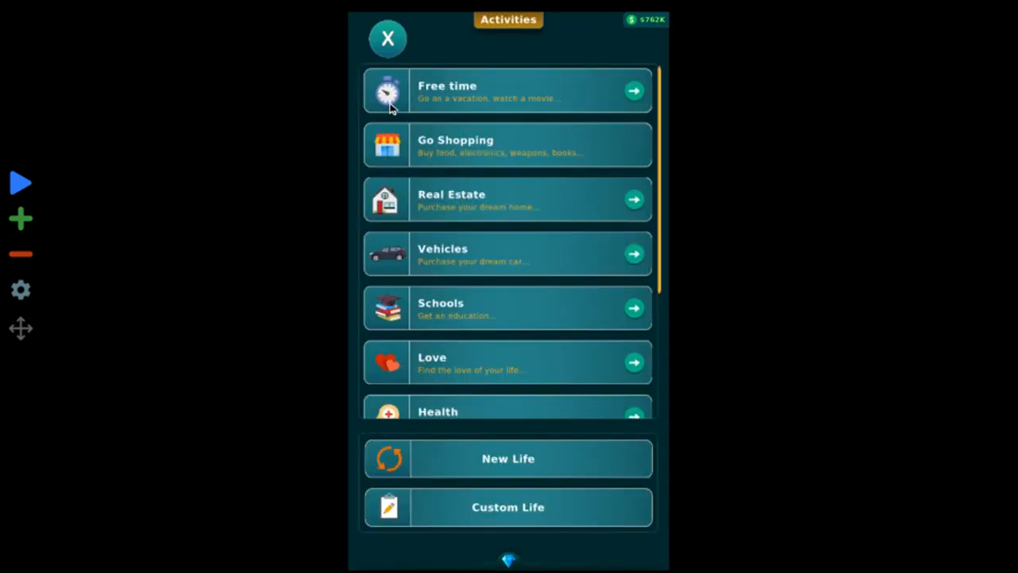
click(387, 38)
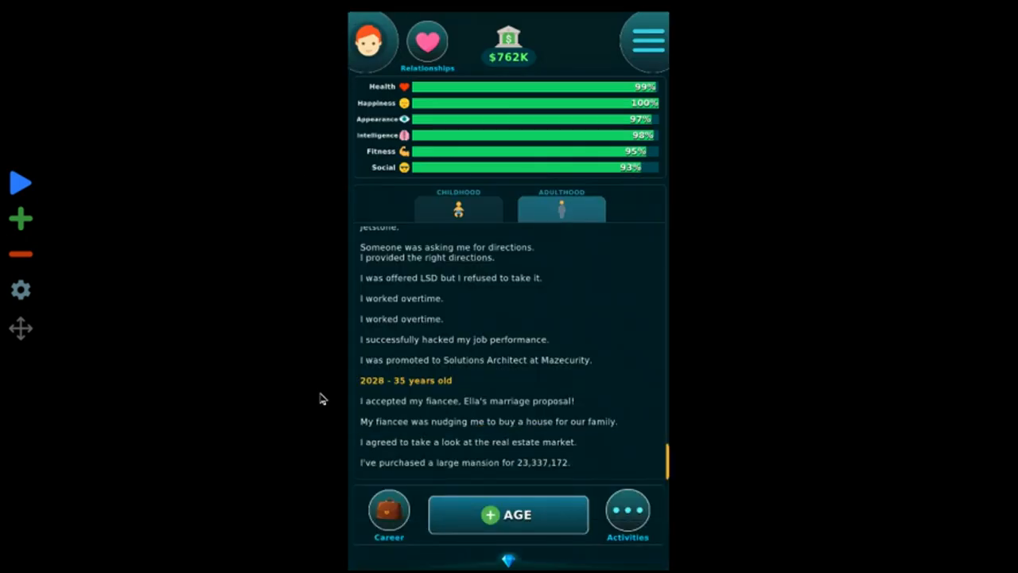
mouse_move(422, 308)
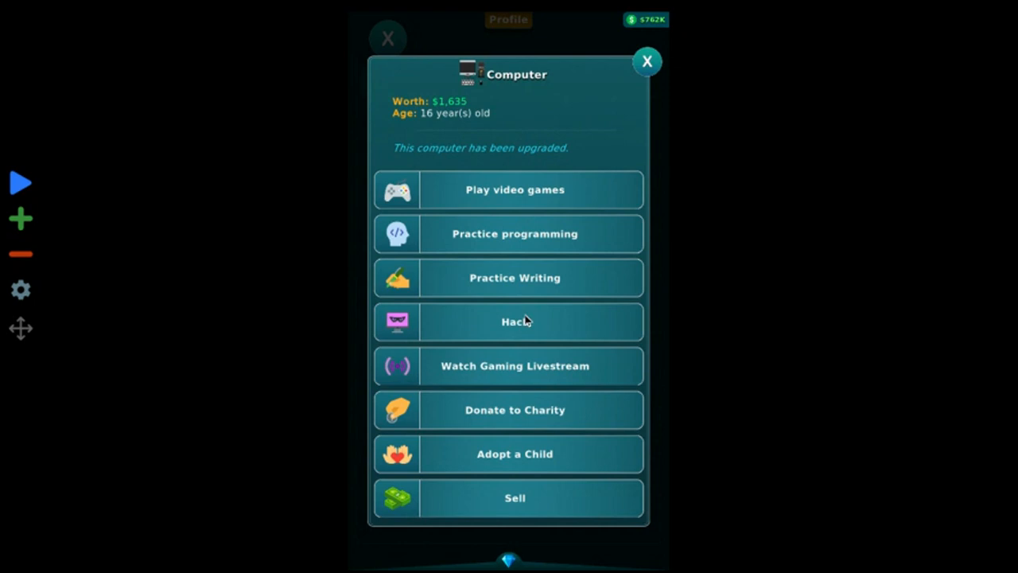
- Hack job performance from the computer, then have a promotion request denied
click(514, 321)
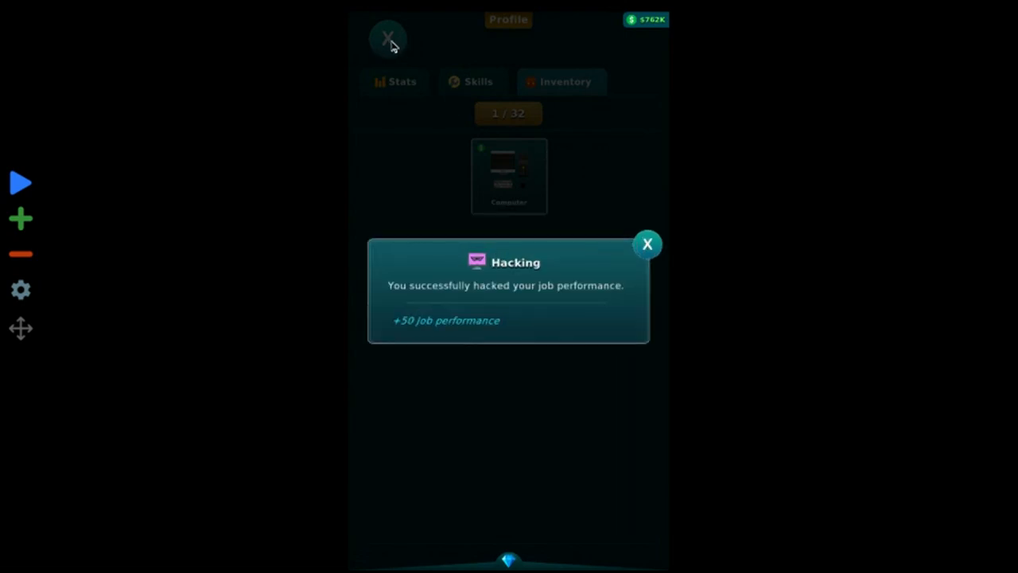
click(647, 244)
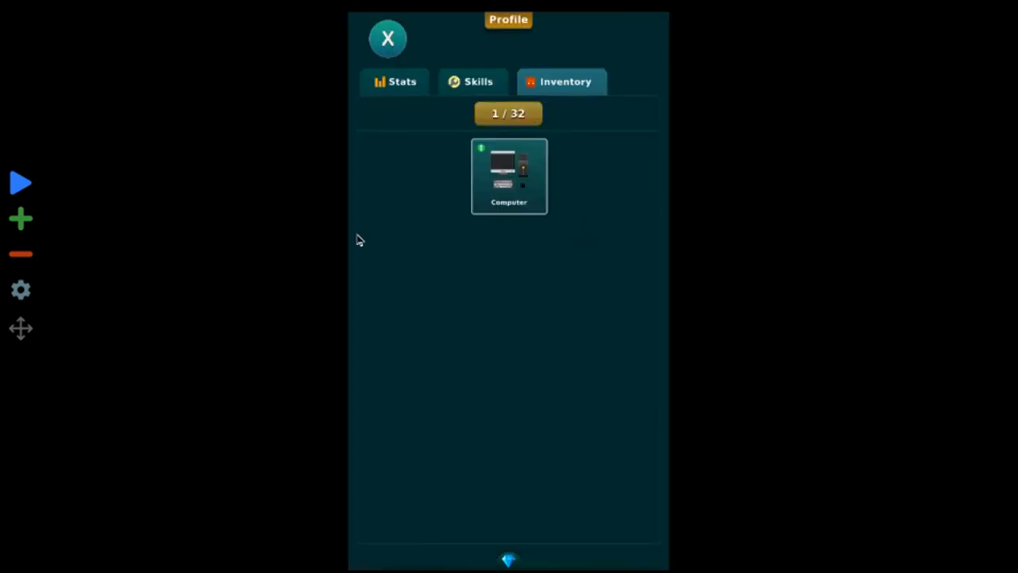
click(388, 38)
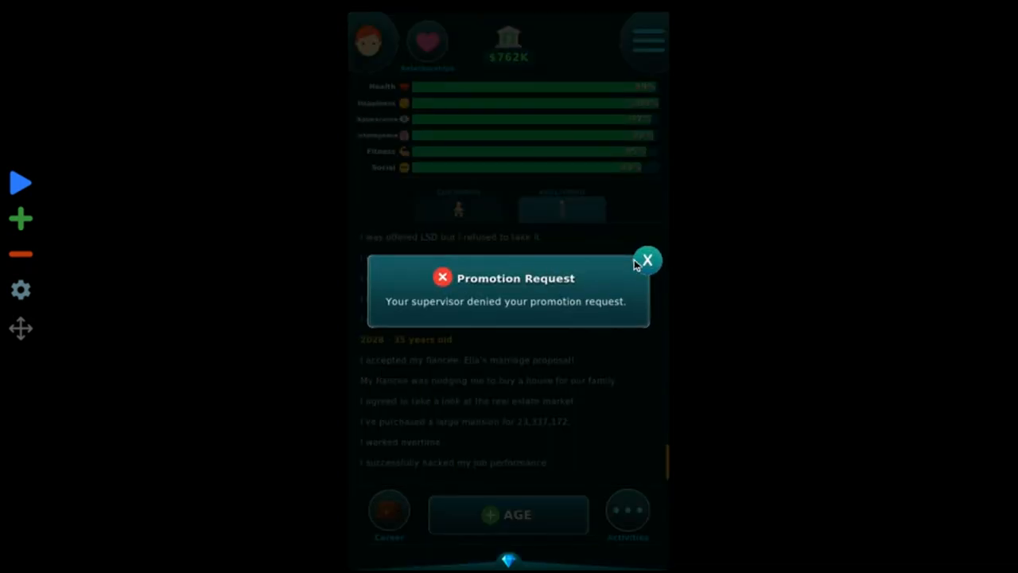
click(648, 260)
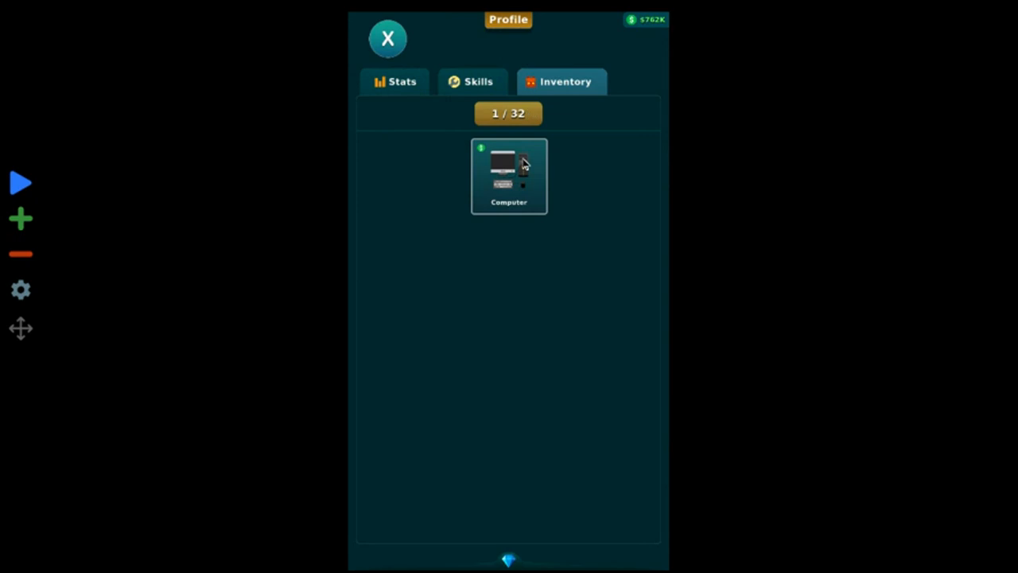
- Hack job performance again from the computer's hacking targets and dismiss the success notice
click(508, 171)
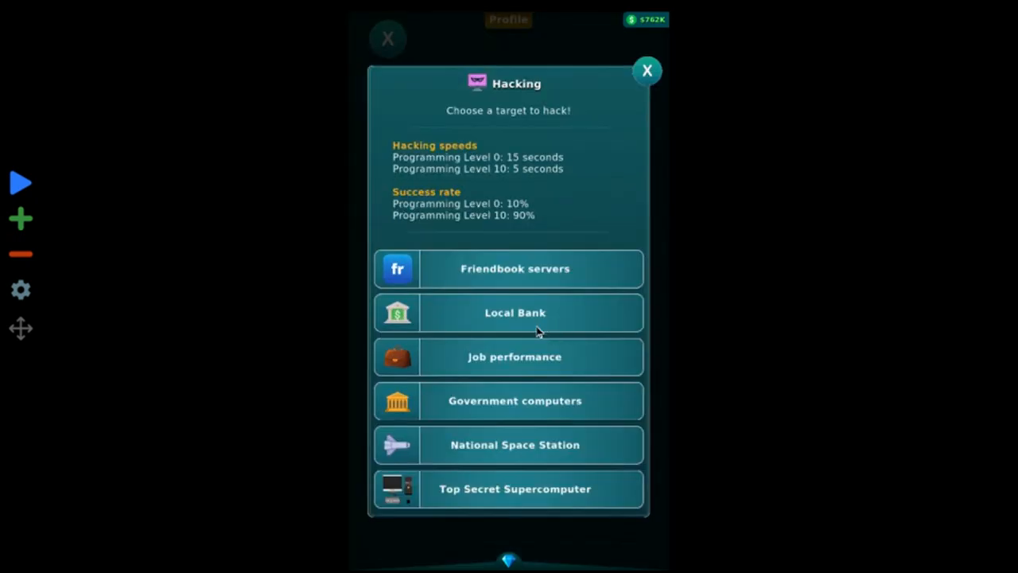
click(647, 70)
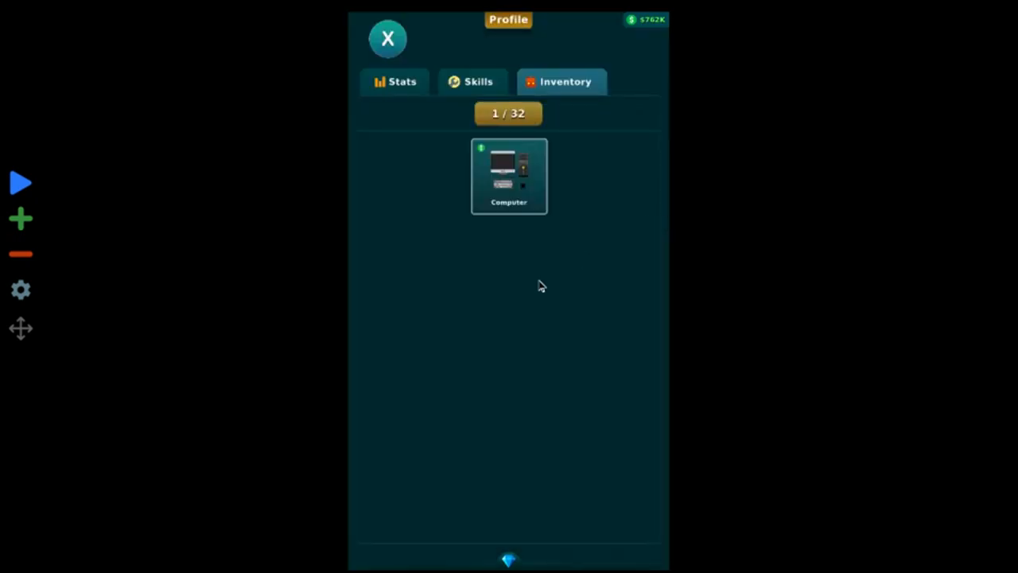
click(508, 174)
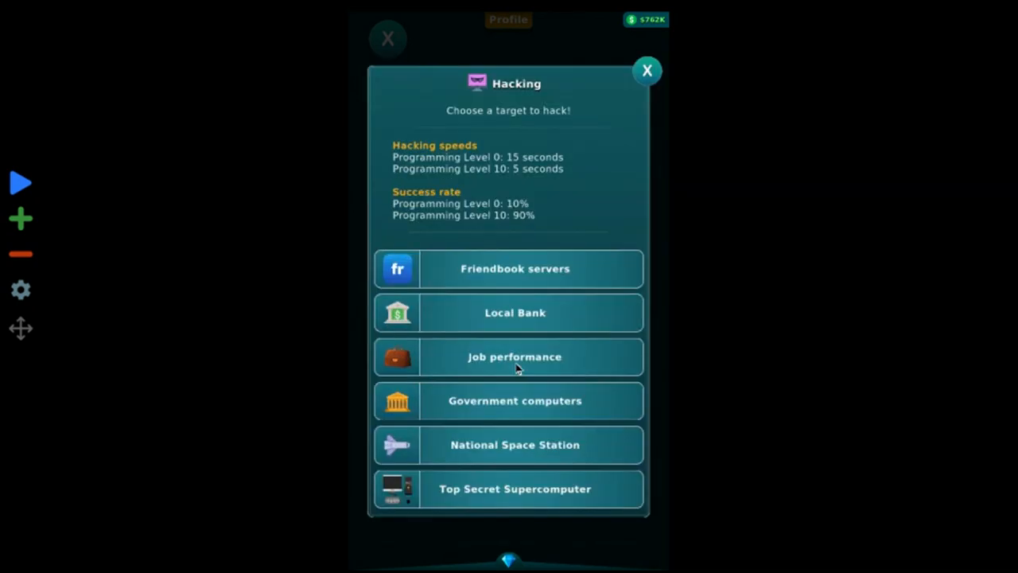
click(515, 356)
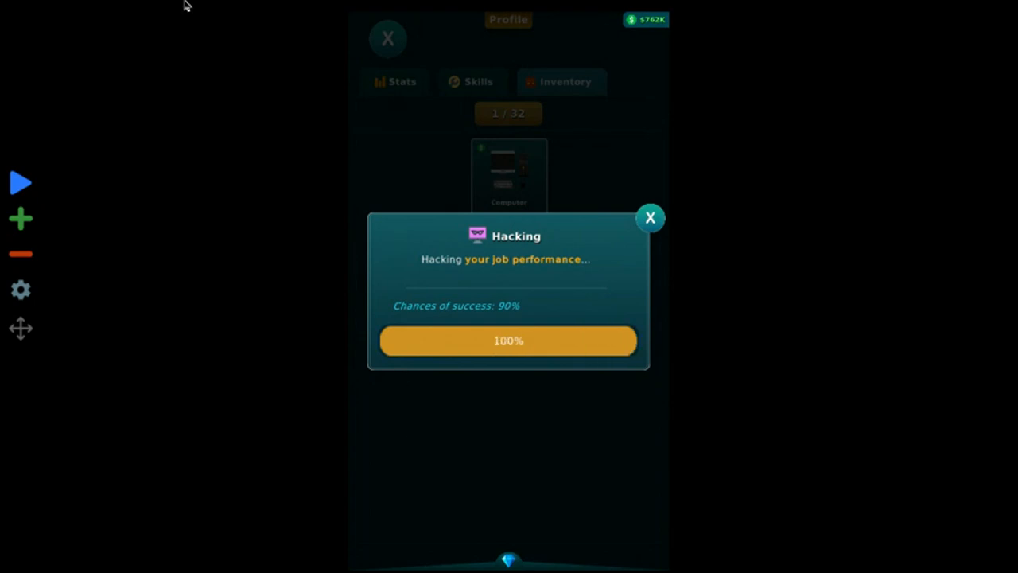
click(508, 340)
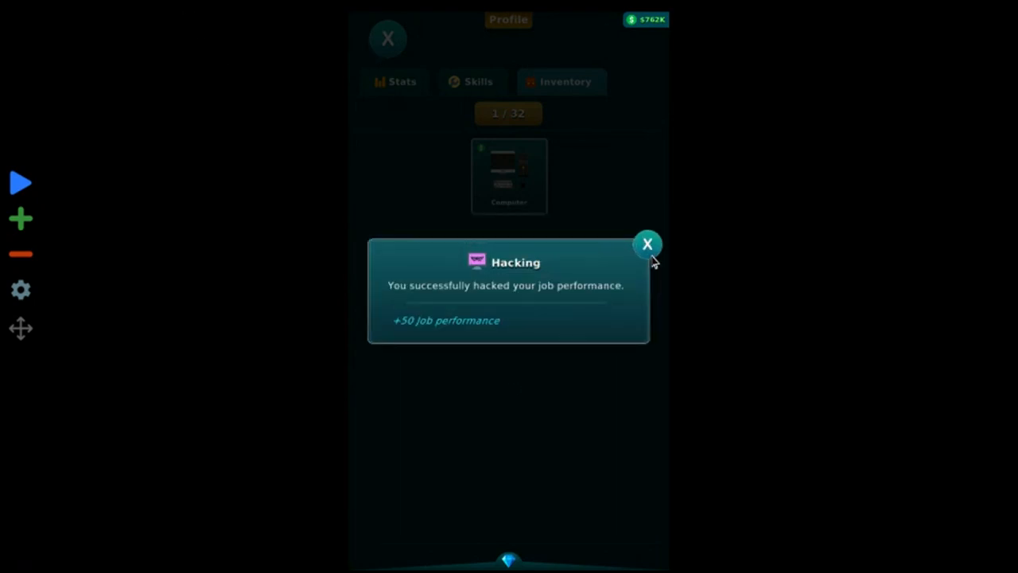
click(648, 244)
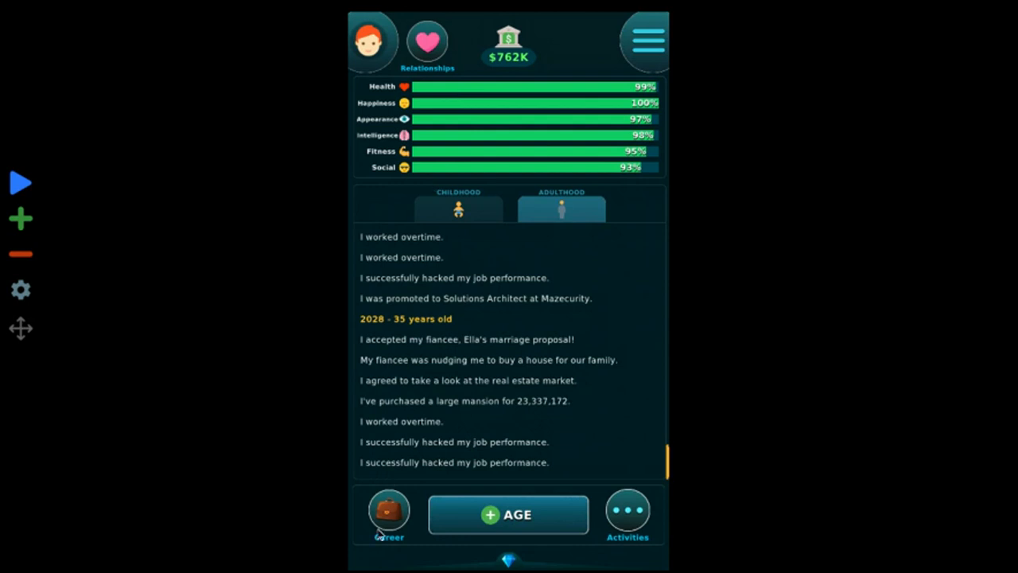
- Work overtime, age a year, get promoted to Director at Mazecurity, and age to 37
click(389, 513)
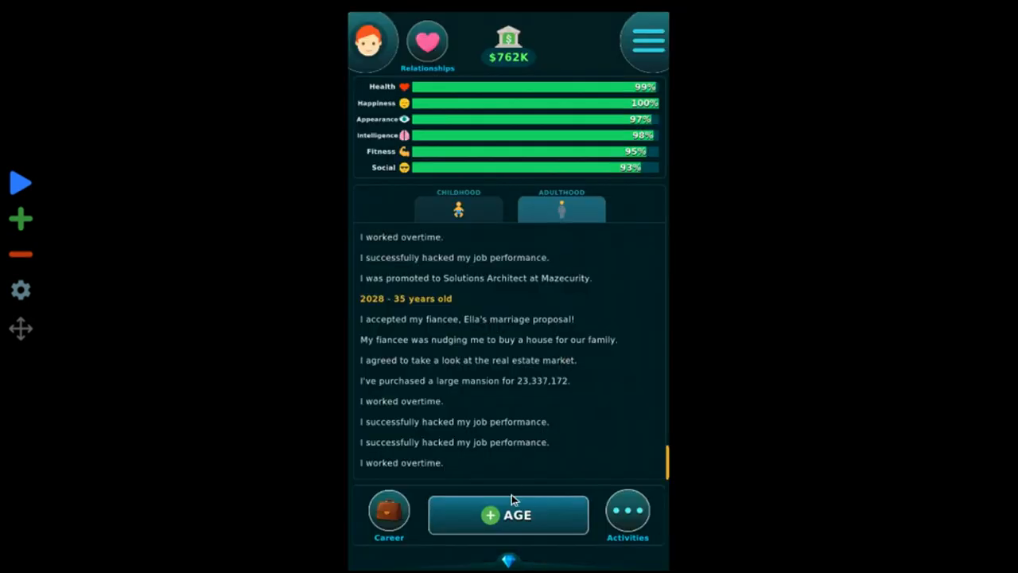
click(389, 514)
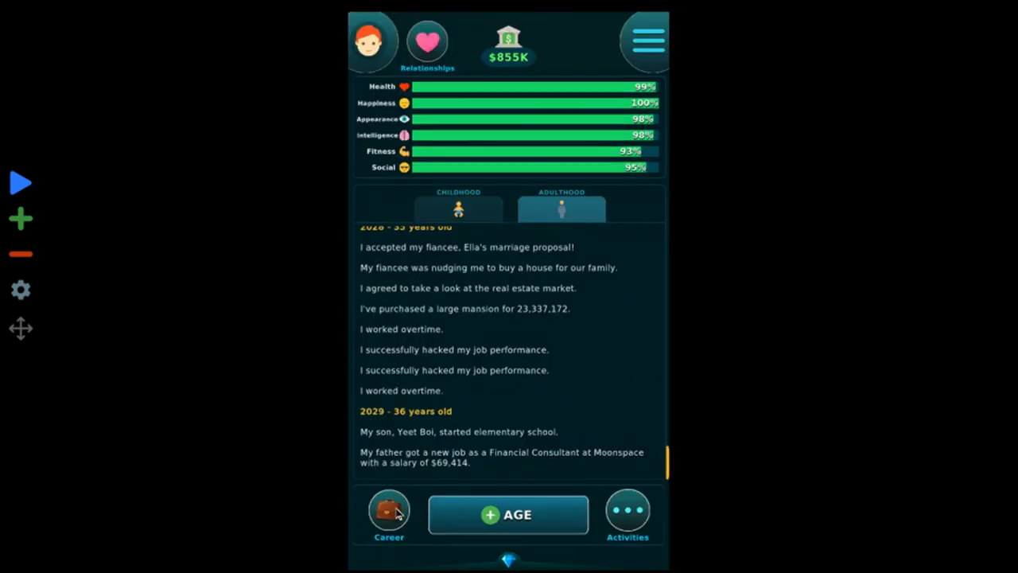
click(389, 513)
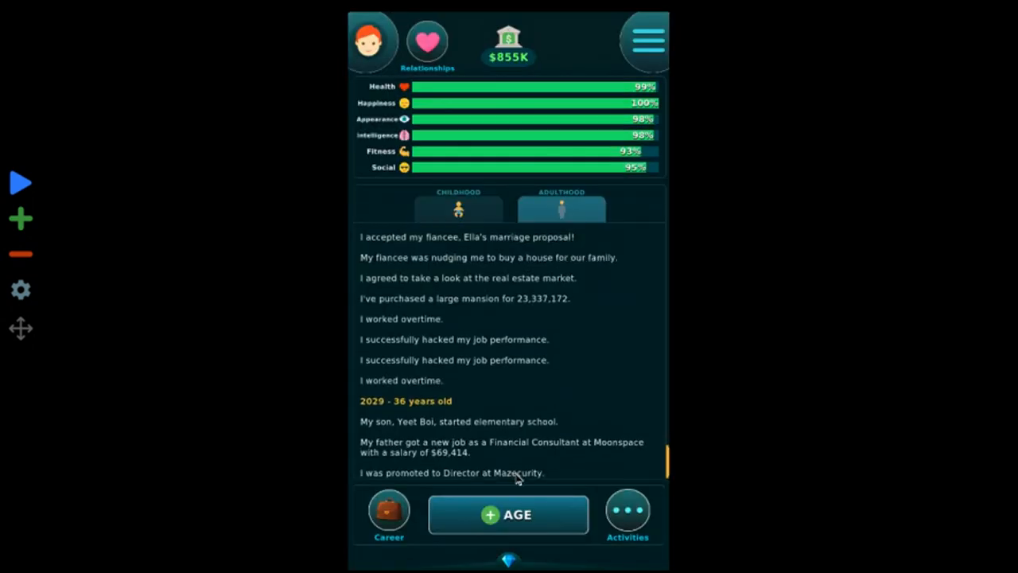
click(509, 514)
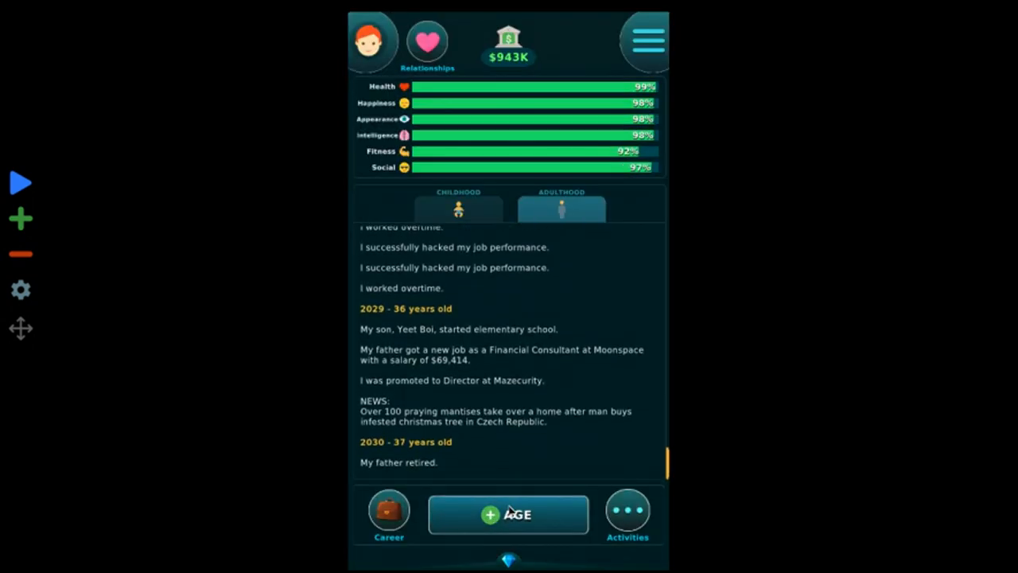
- Age to 38 and marry Ella in a tree house, high budget, Paris honeymoon
click(508, 514)
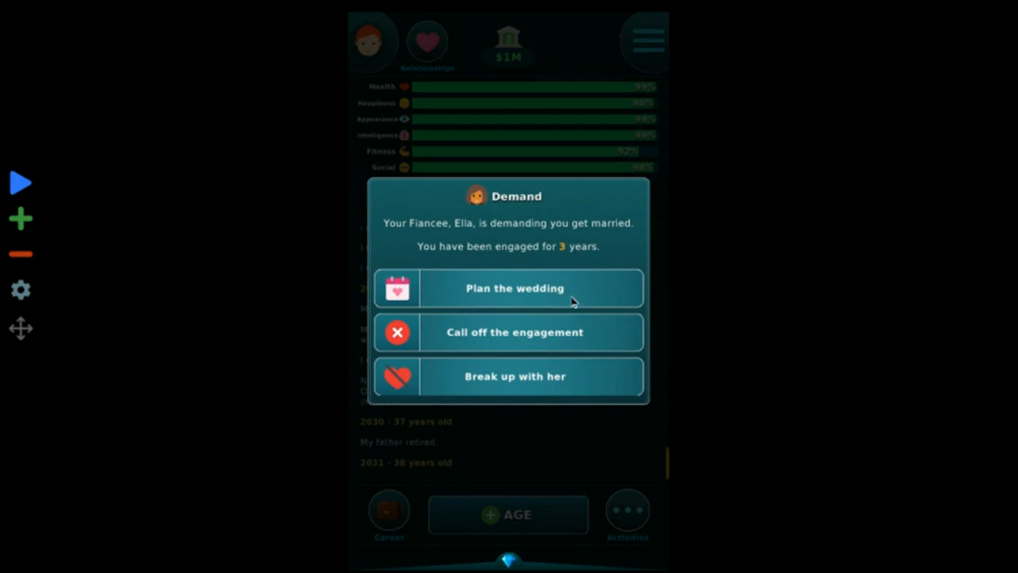
click(515, 288)
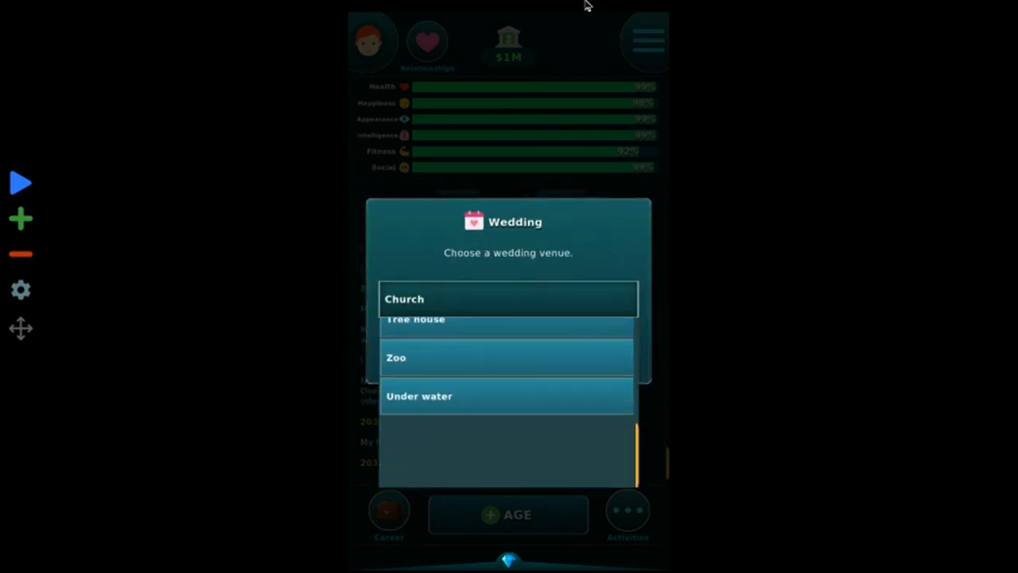
scroll(down, 3)
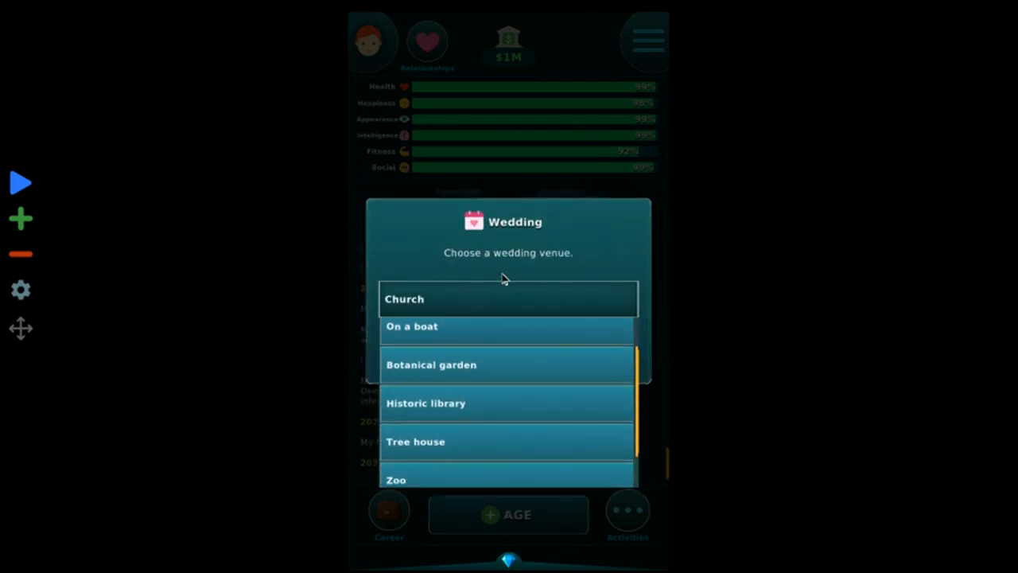
click(507, 298)
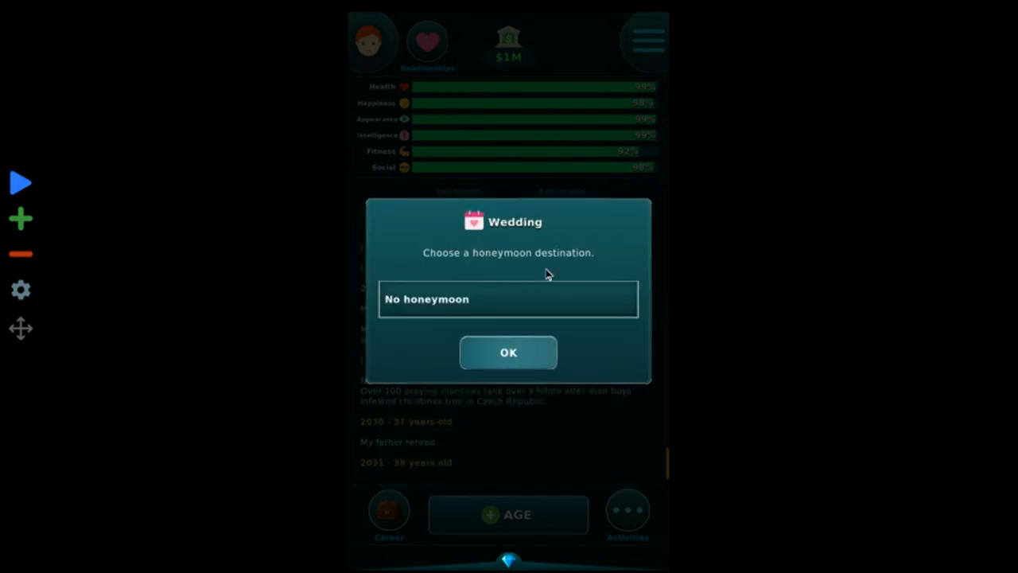
click(507, 299)
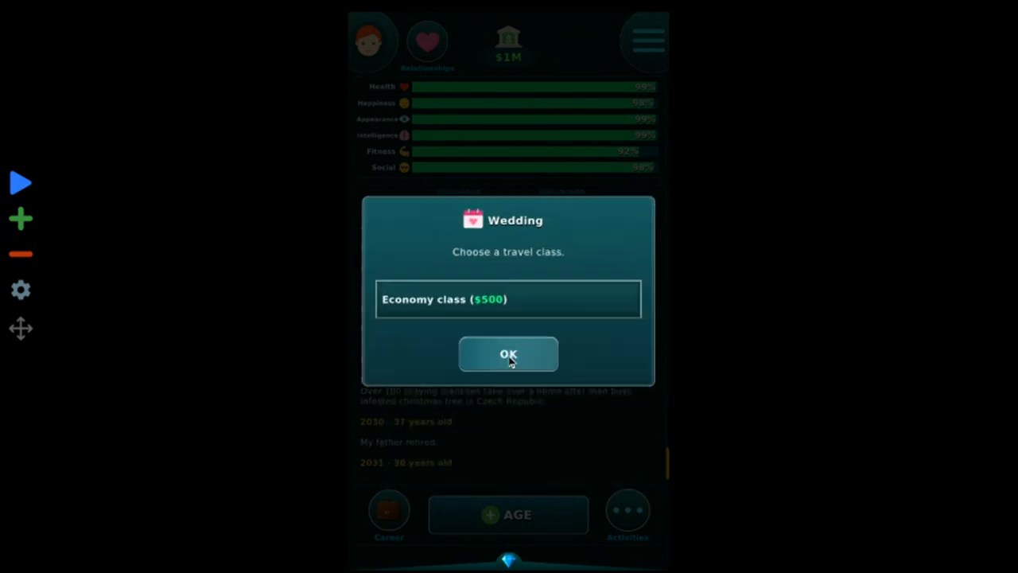
click(508, 299)
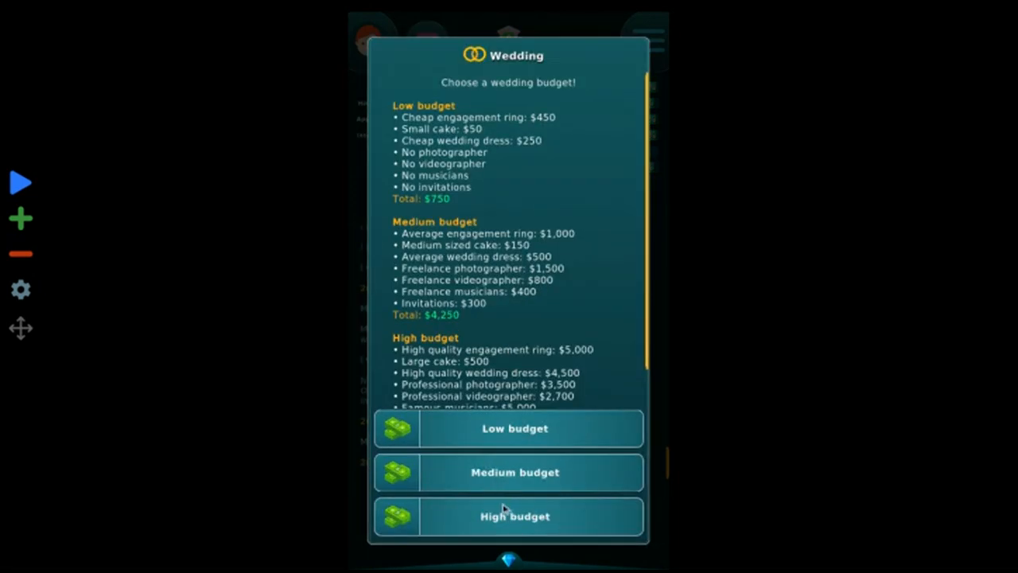
click(515, 515)
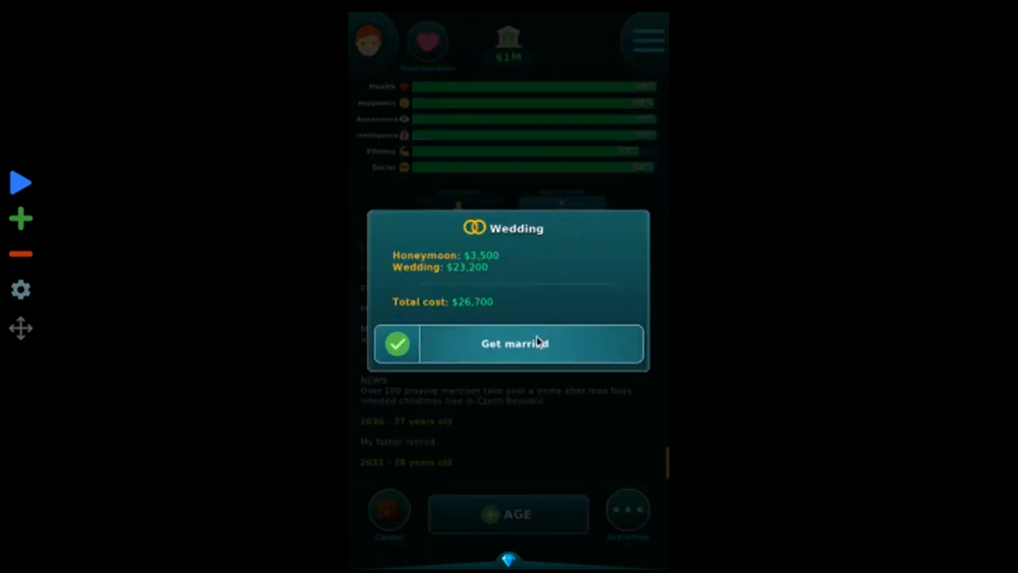
click(514, 343)
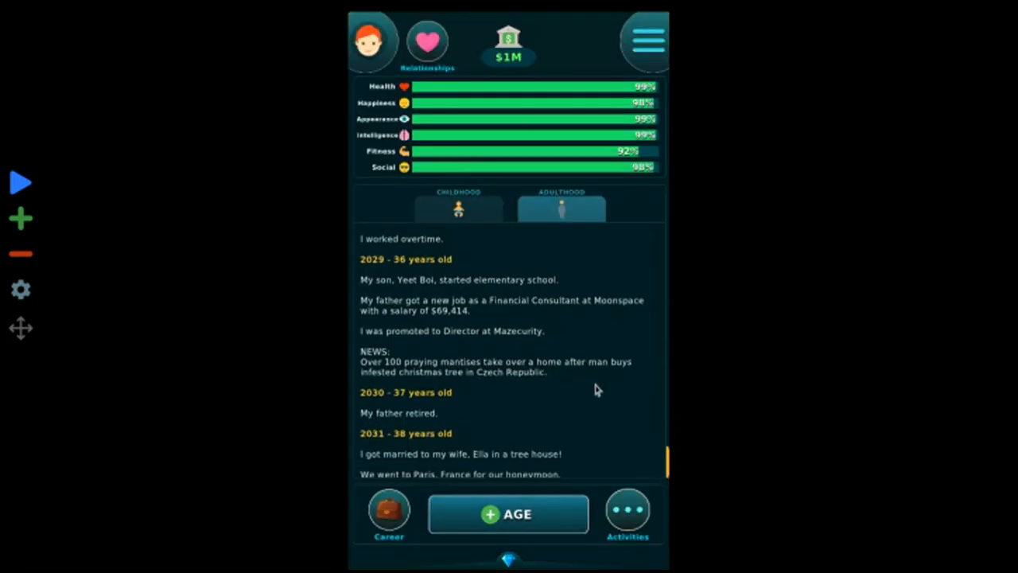
- Age to 44, accepting the stranger's $5,000 drug deal offer at 41
click(507, 514)
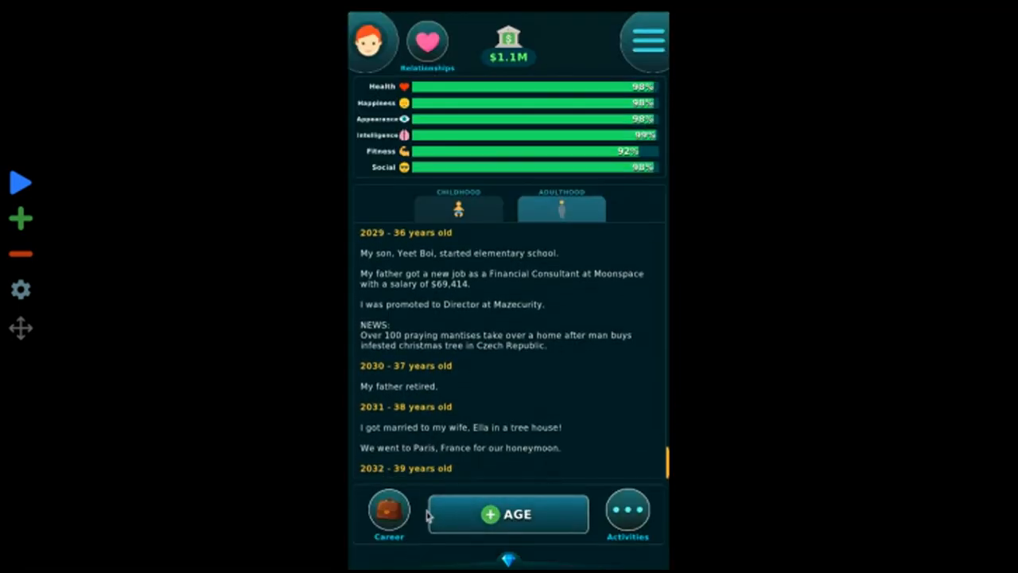
click(507, 514)
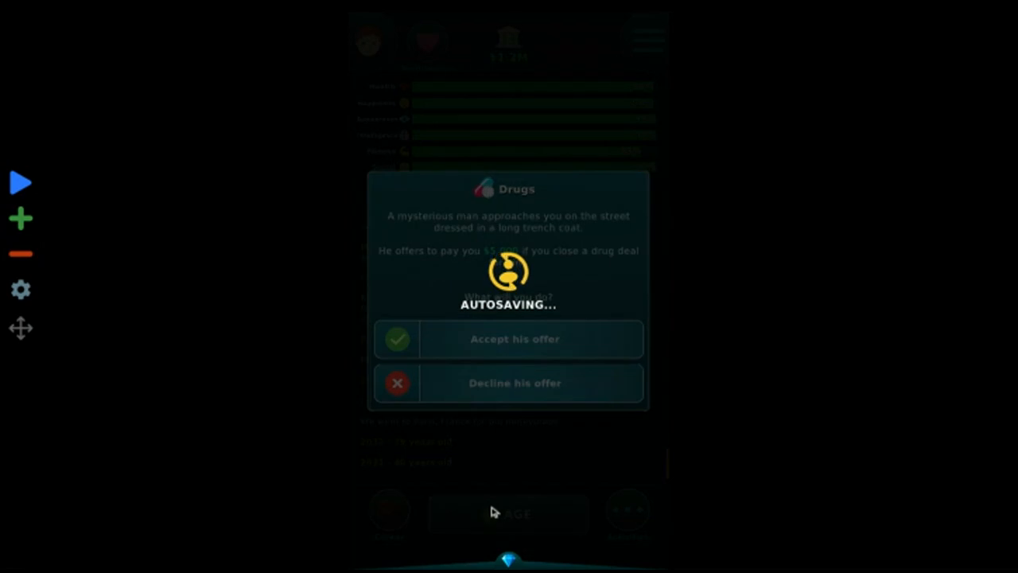
click(508, 339)
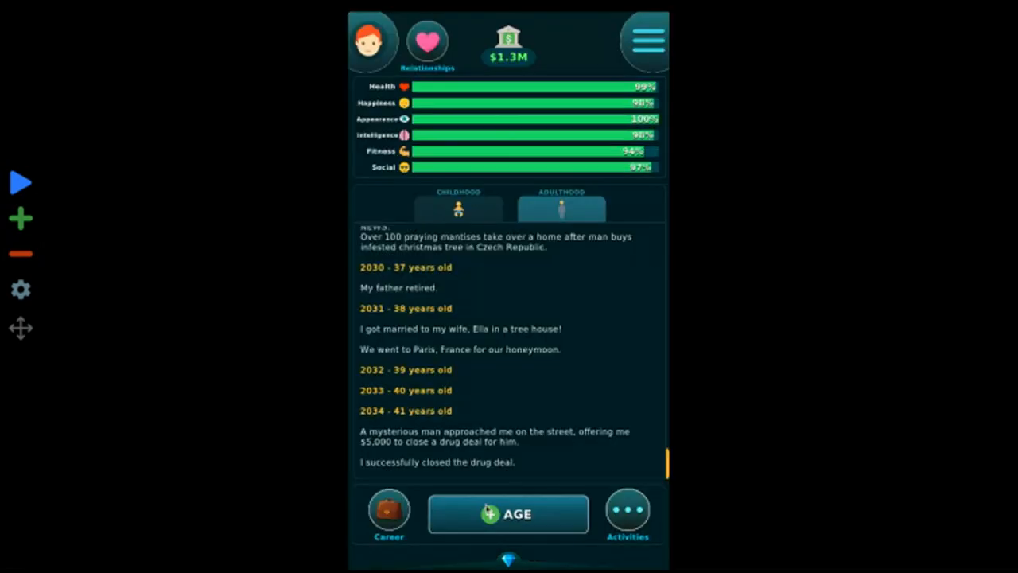
click(507, 514)
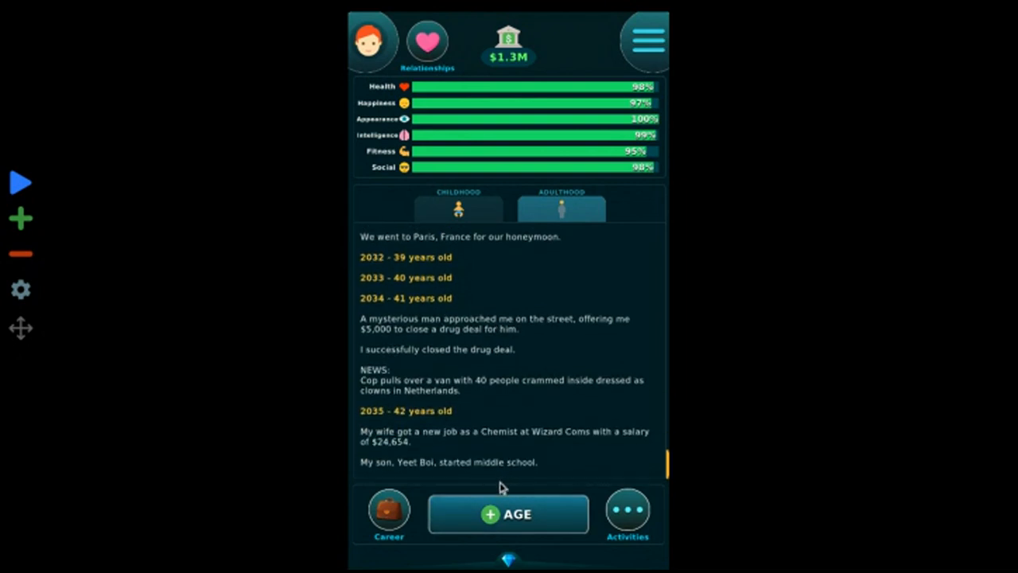
click(508, 513)
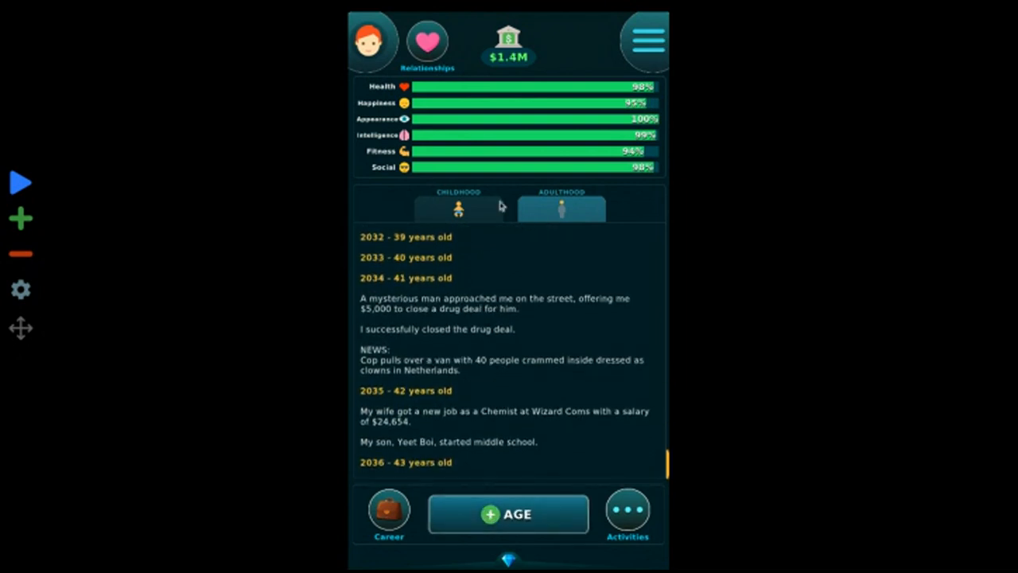
click(507, 513)
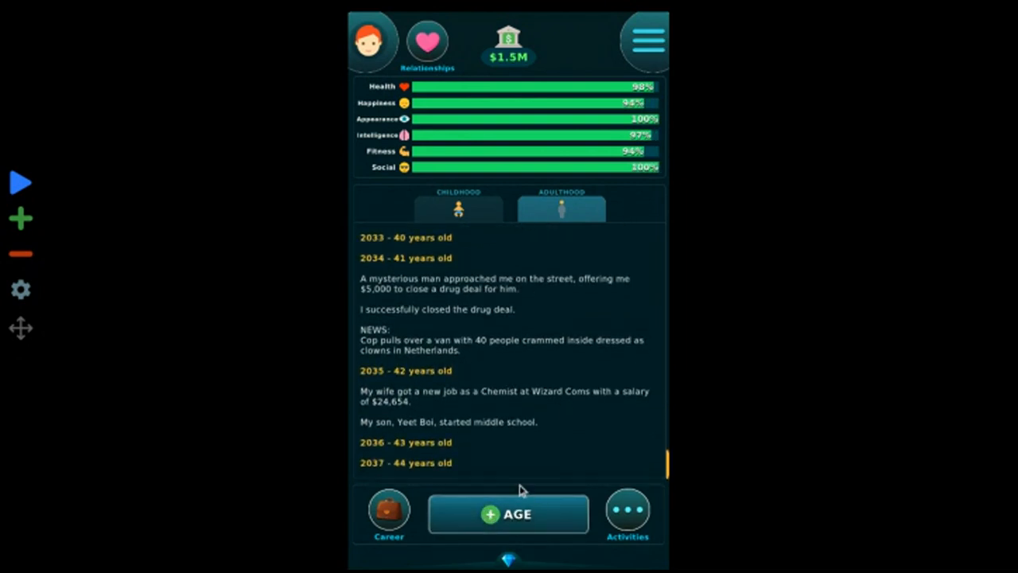
click(644, 40)
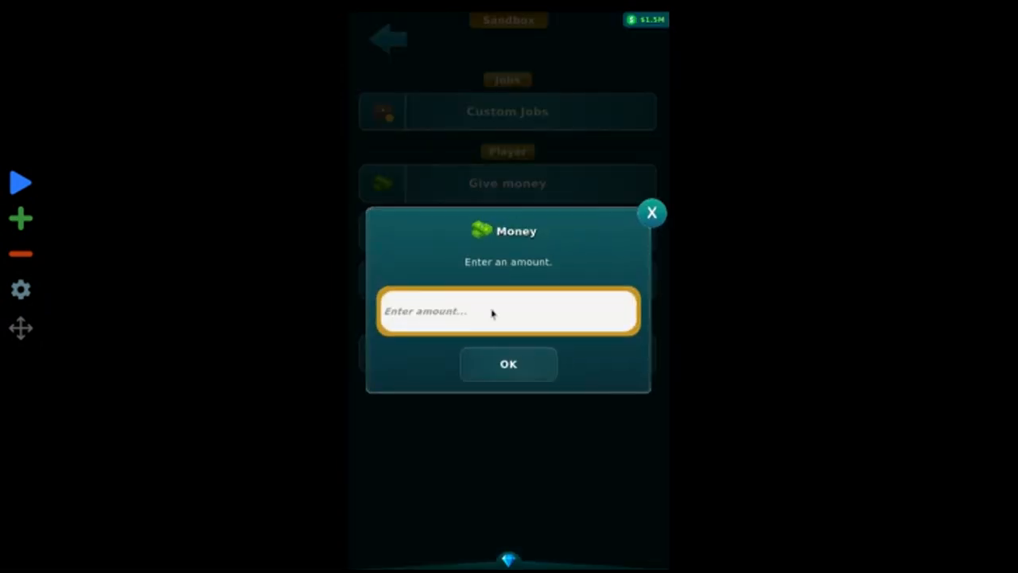
- Give Jack $999,999,999 through the sandbox so the bank shows $1B
text(999999)
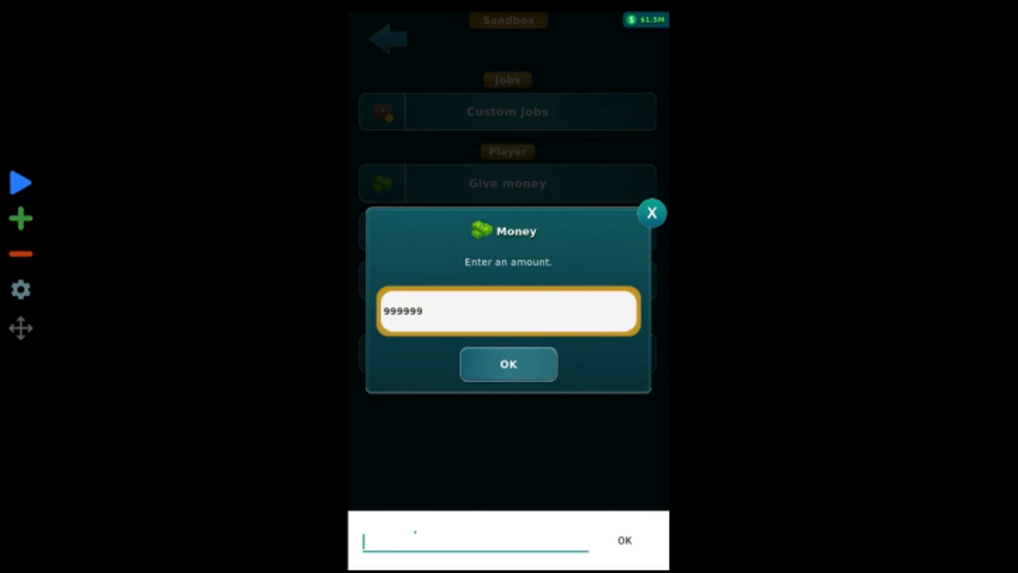
click(508, 364)
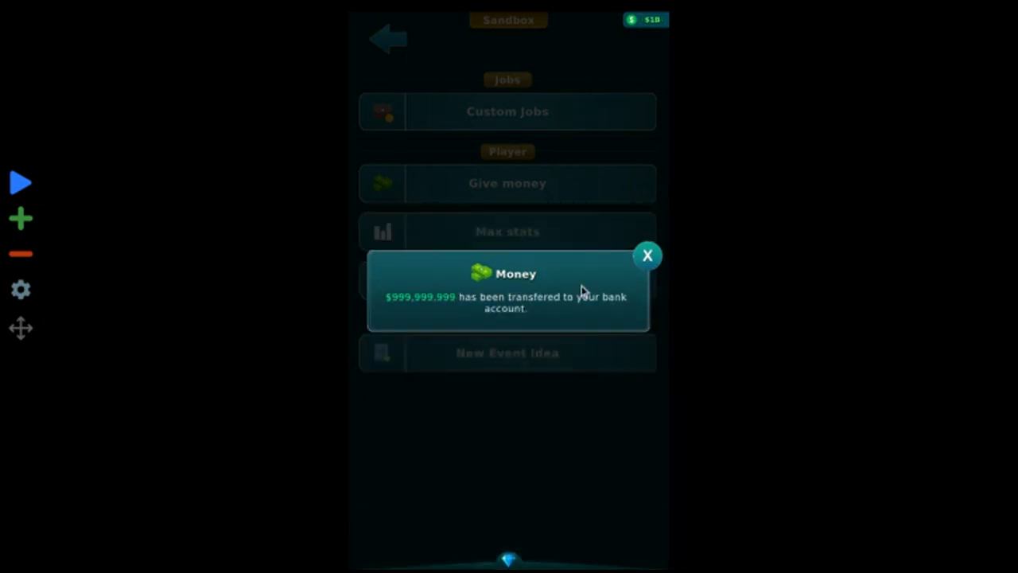
click(648, 255)
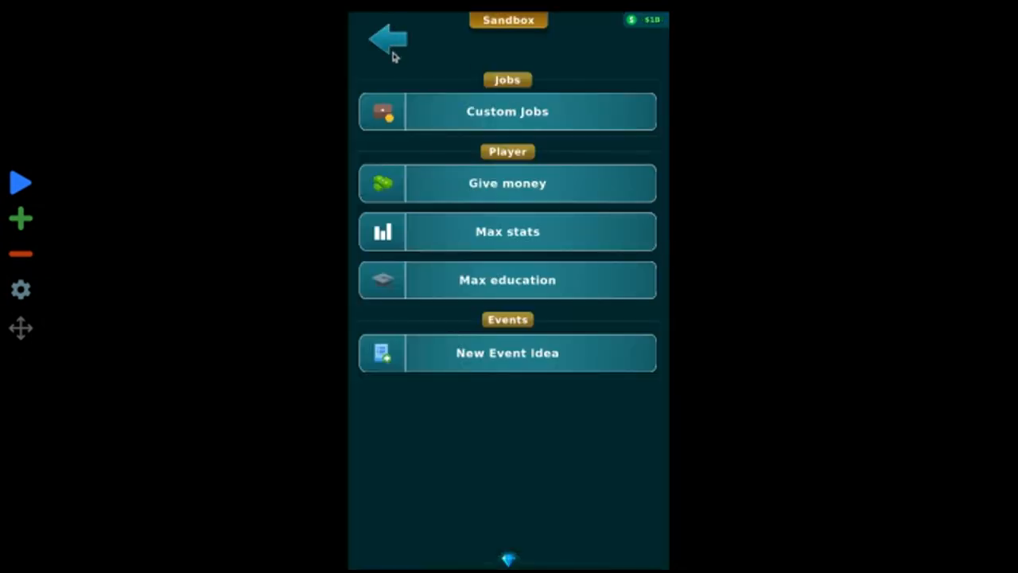
click(389, 38)
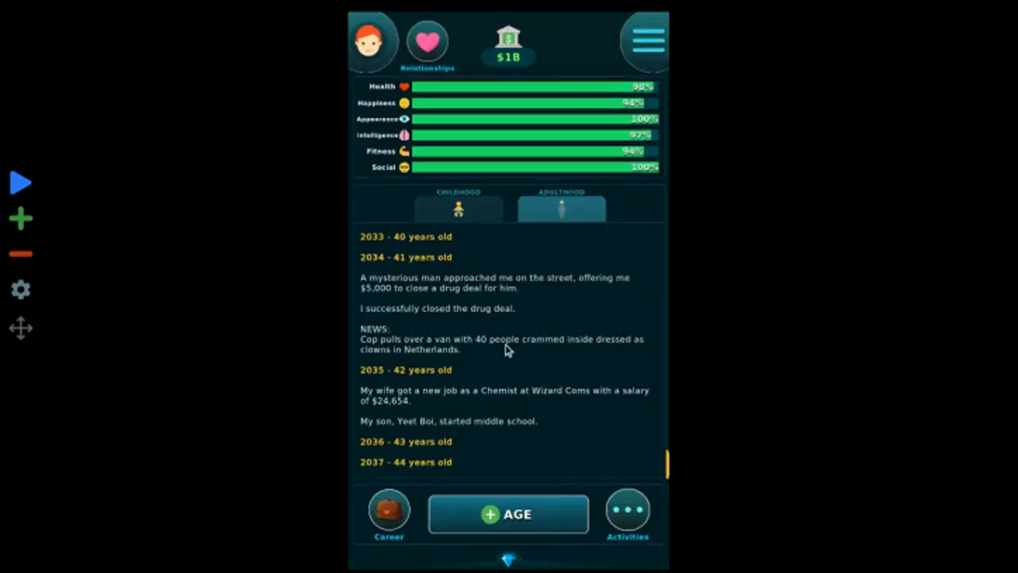
- Age a year, try repairing the broken TV yourself, and age again
click(508, 514)
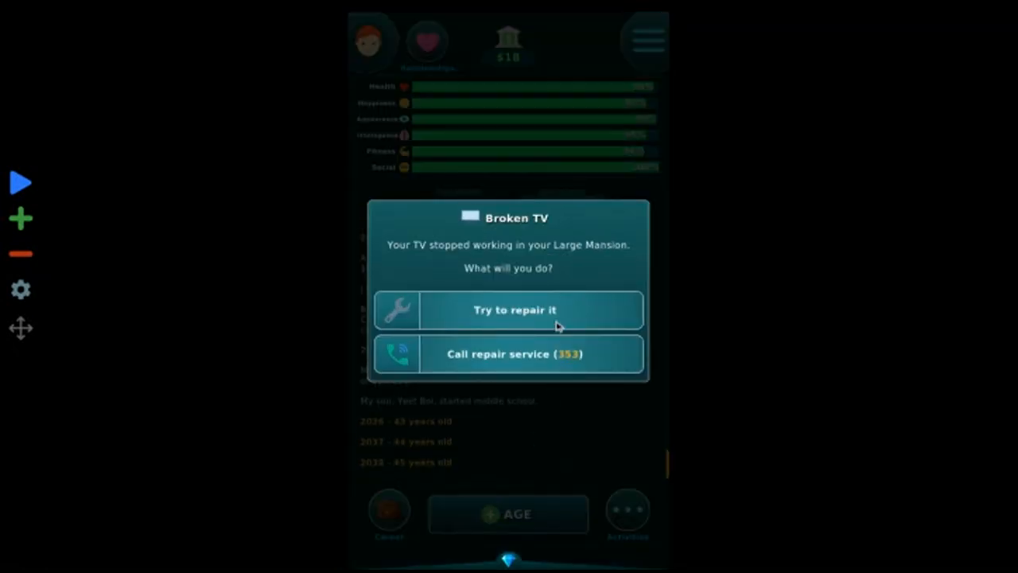
click(515, 309)
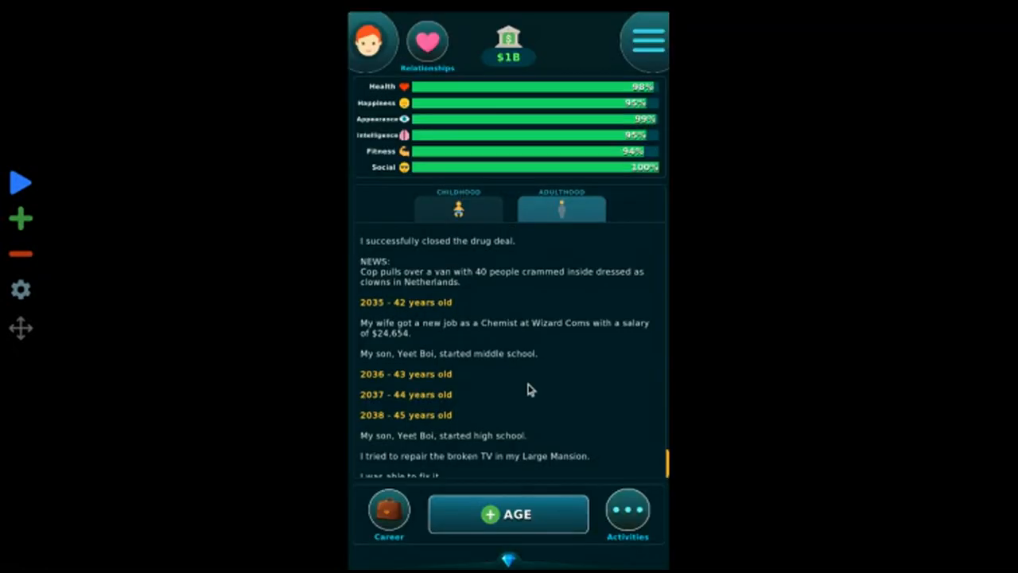
click(507, 514)
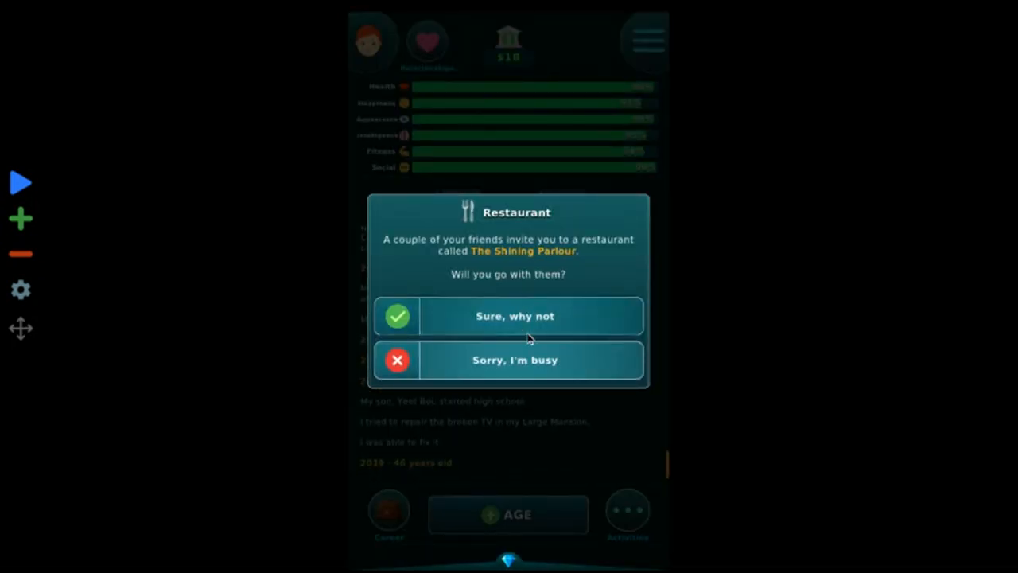
- Eat out with friends: banana split, pay the bill, tip $1,000; age to 48
click(515, 316)
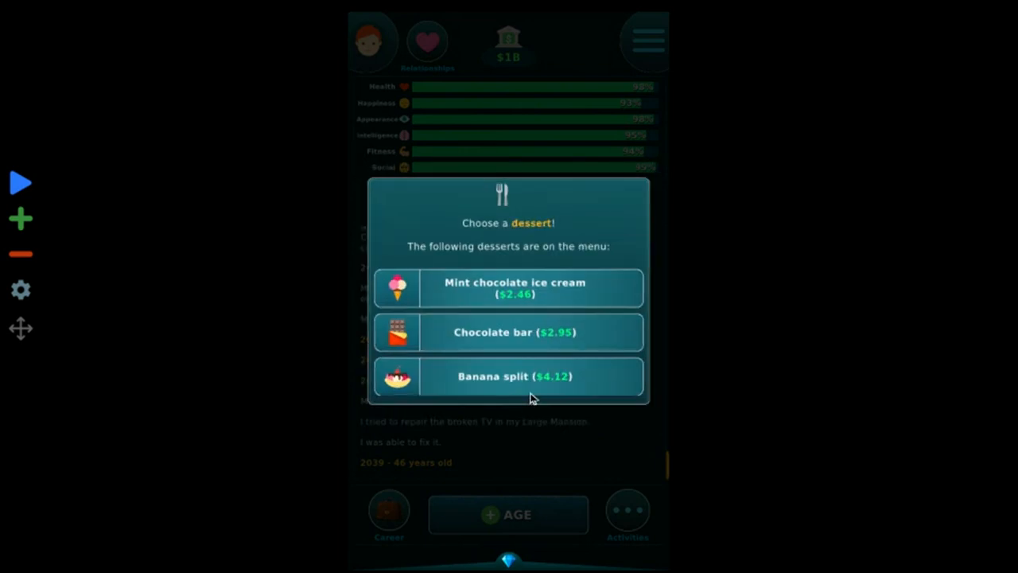
click(515, 376)
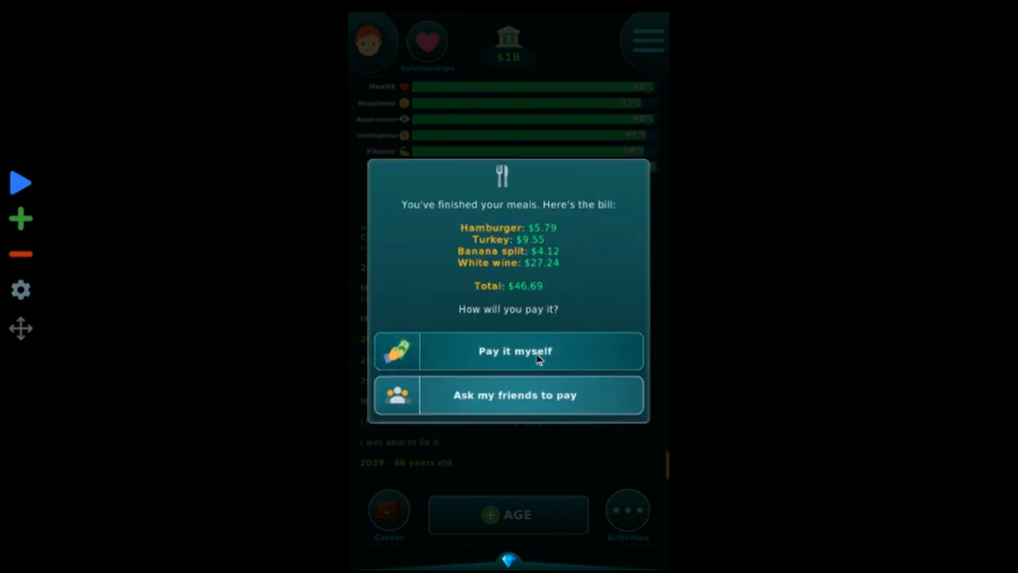
click(514, 351)
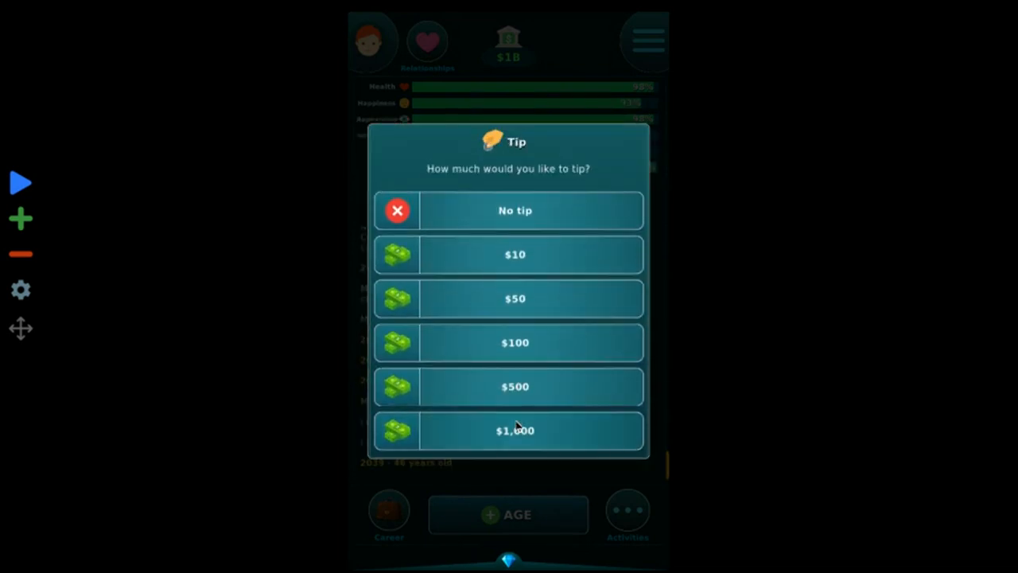
click(514, 430)
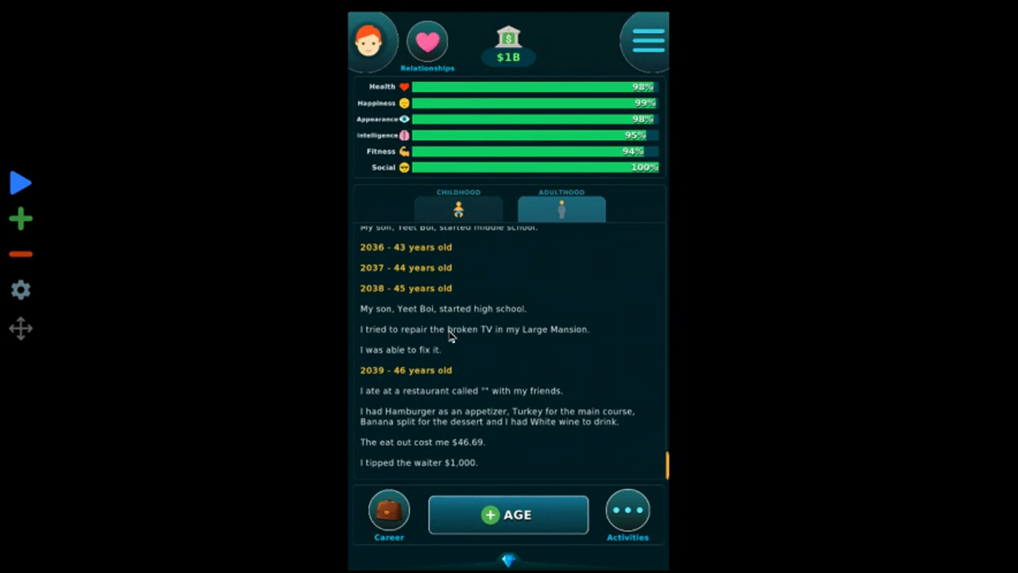
mouse_move(478, 404)
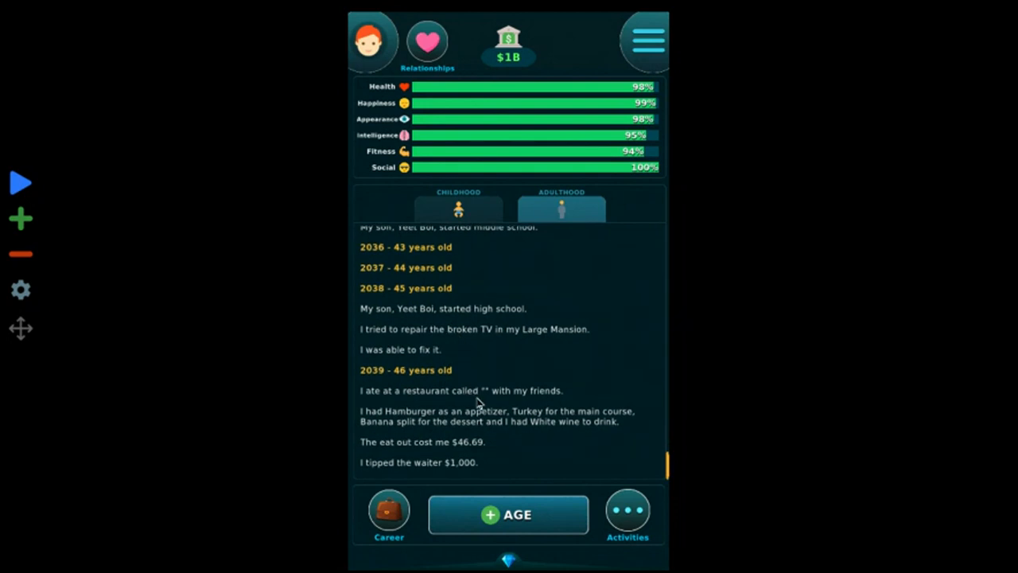
mouse_move(473, 507)
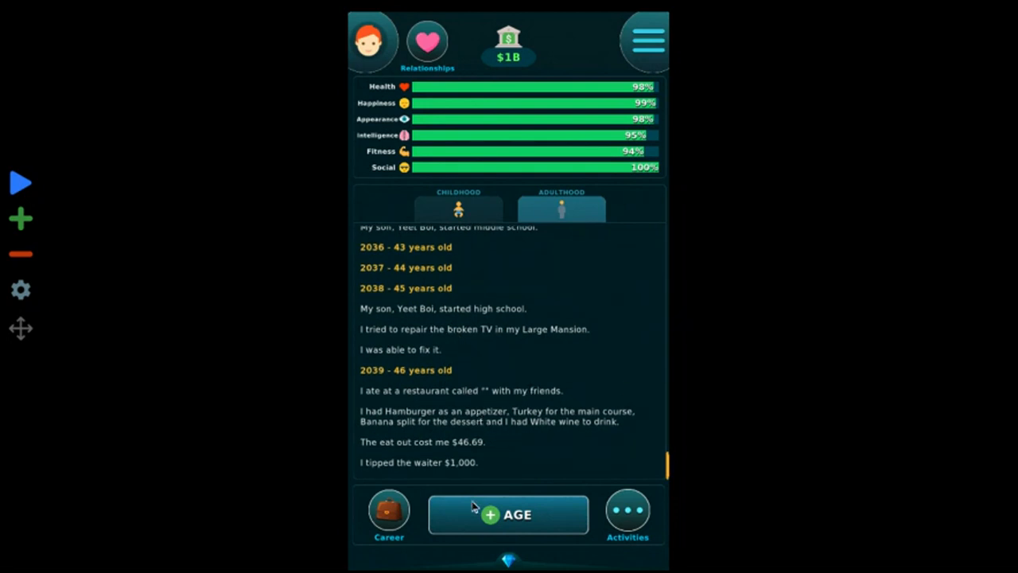
click(509, 515)
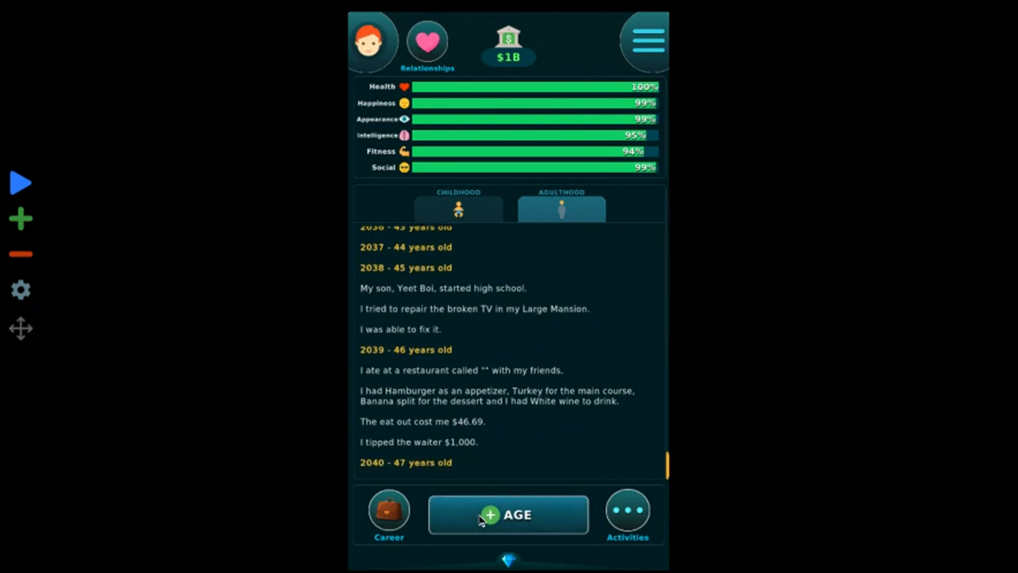
click(508, 514)
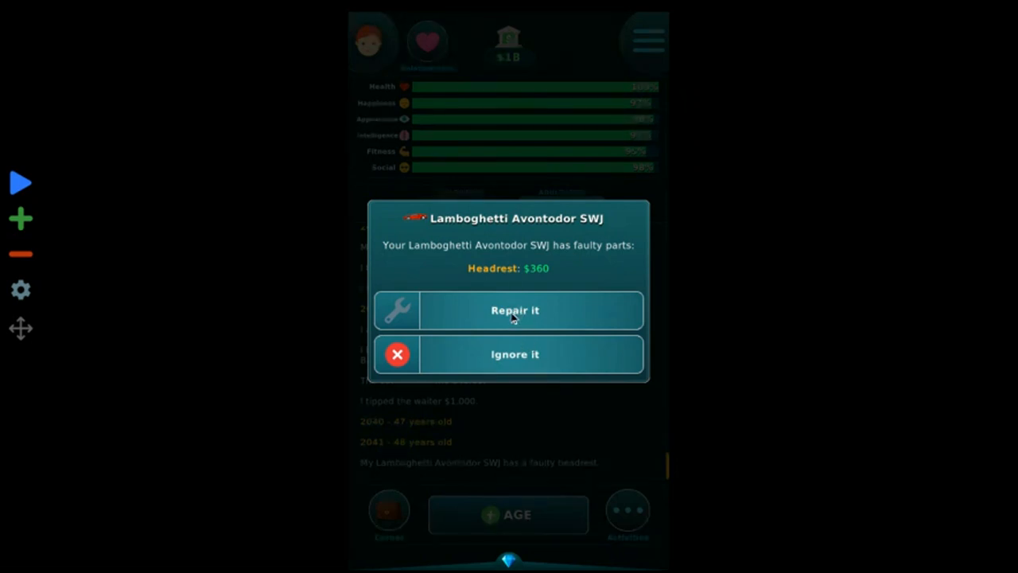
mouse_move(501, 283)
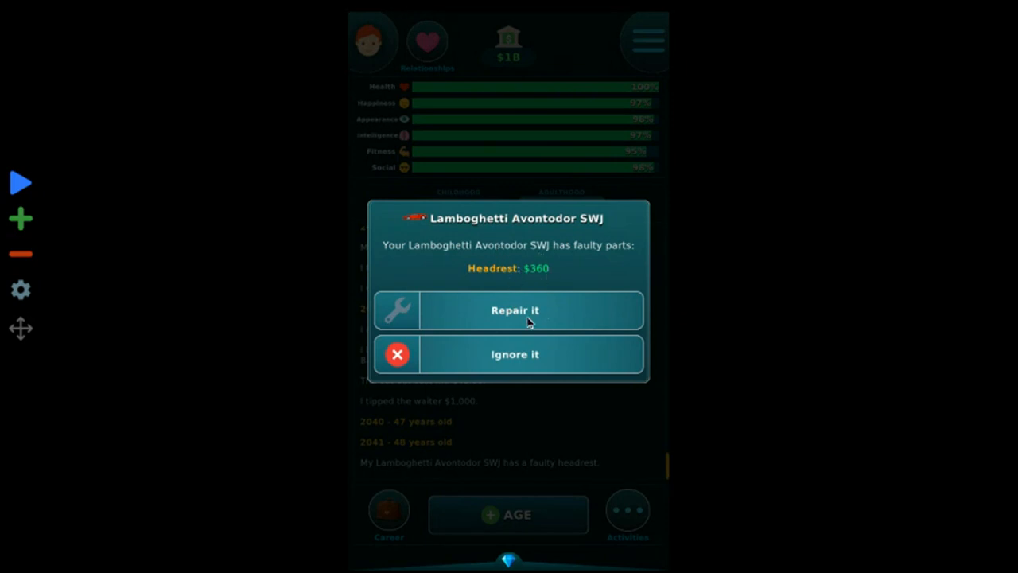
- Pay $360 to repair the Lamboghetti's faulty headrest and age to 49
click(508, 310)
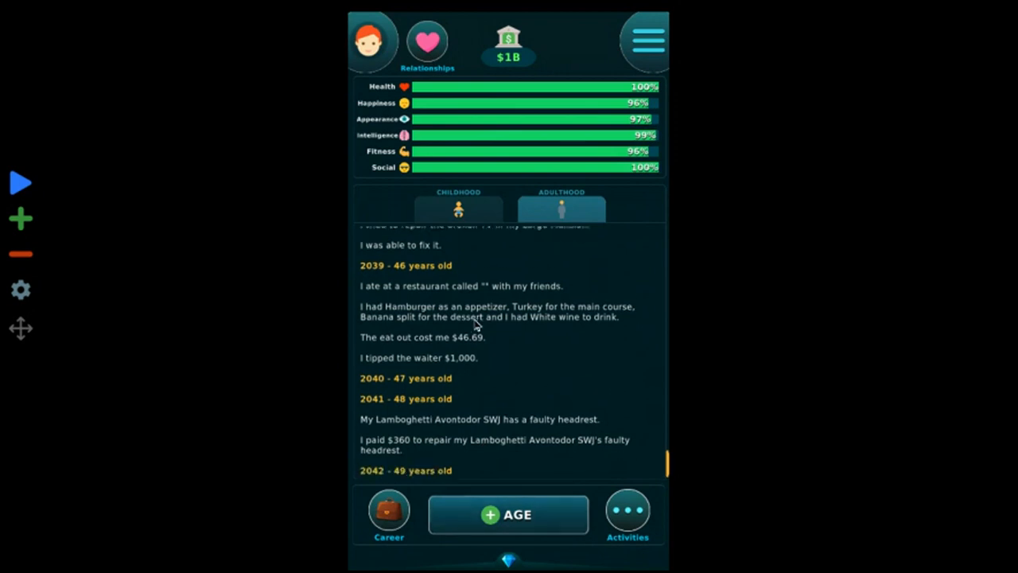
click(508, 515)
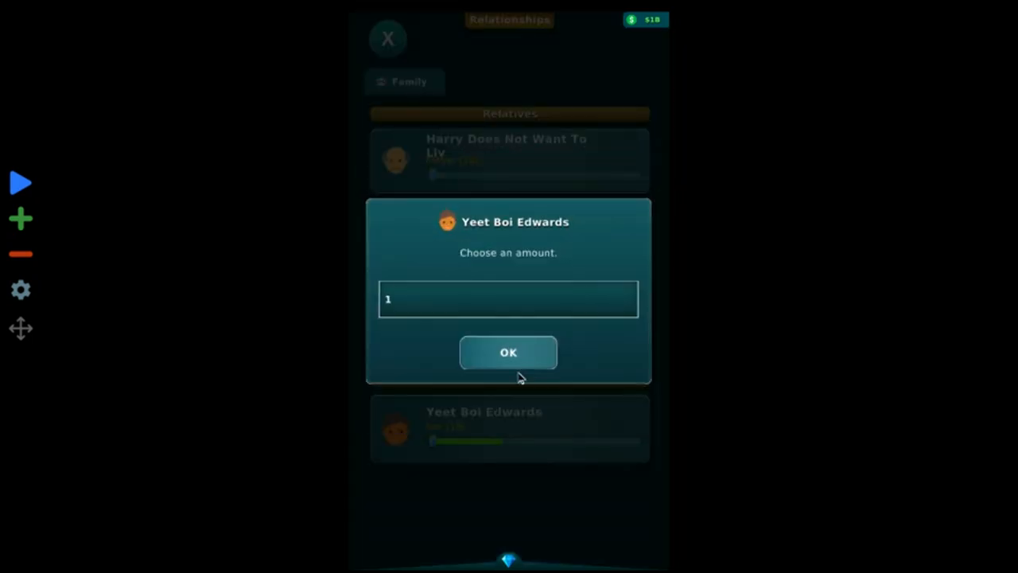
- Give son Yeet Boi $100,000, hug him twice, and age to 50
click(508, 298)
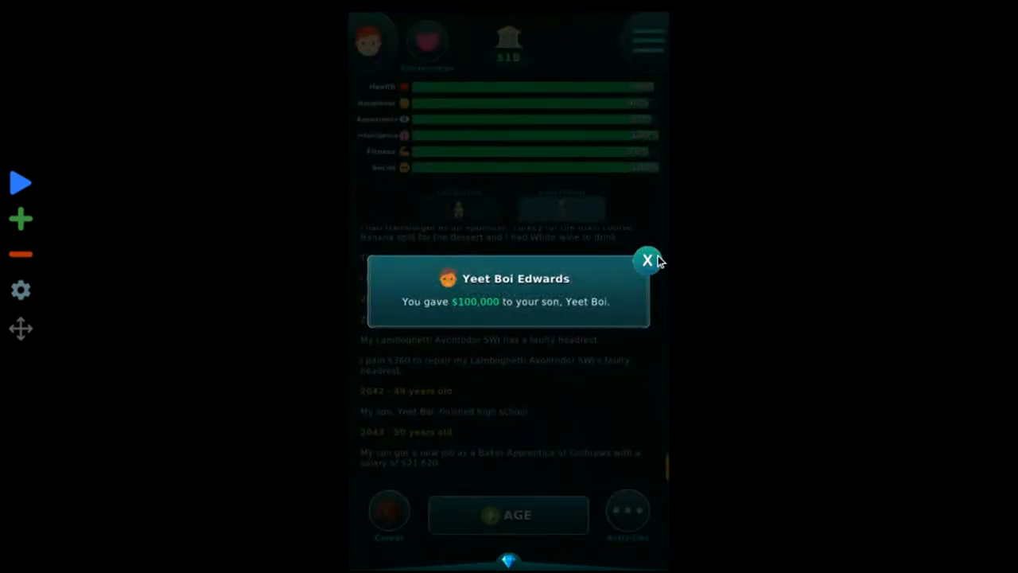
click(648, 260)
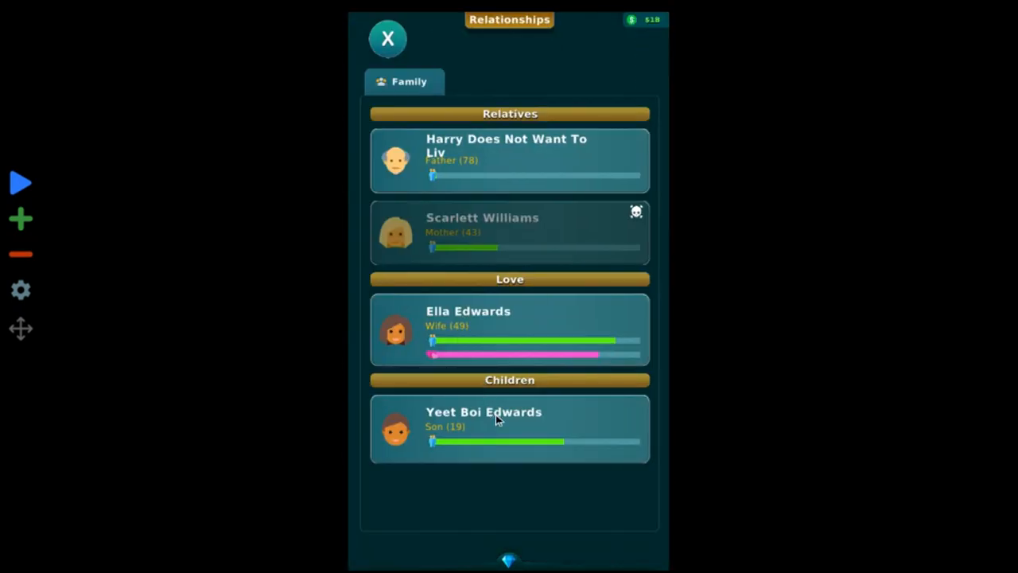
click(509, 428)
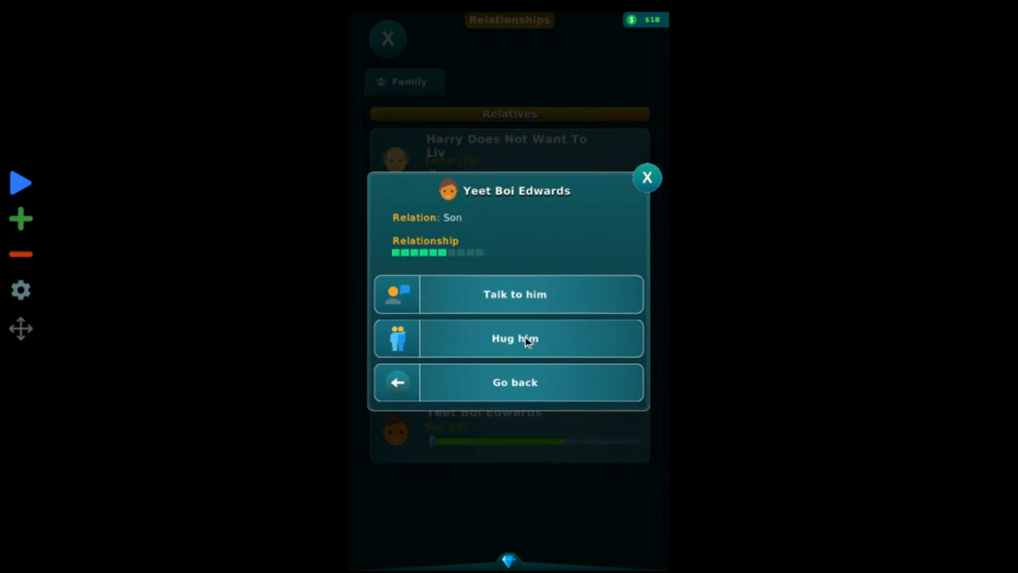
click(515, 338)
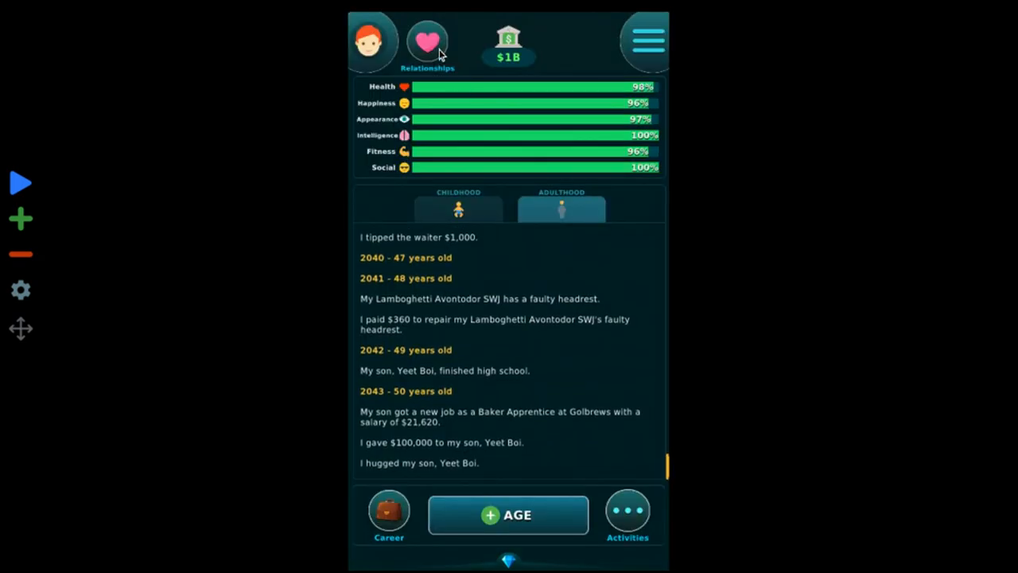
click(427, 42)
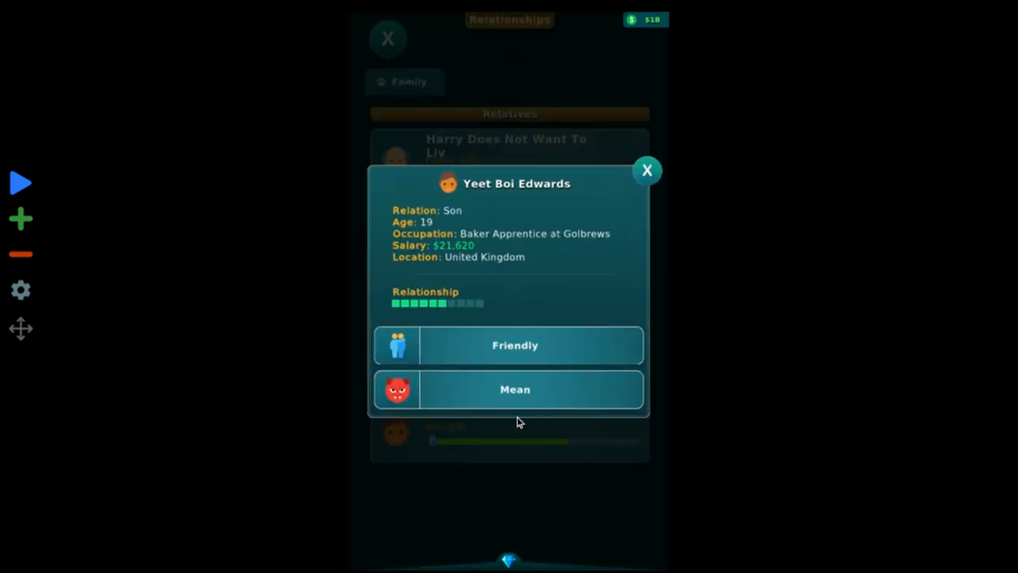
click(646, 170)
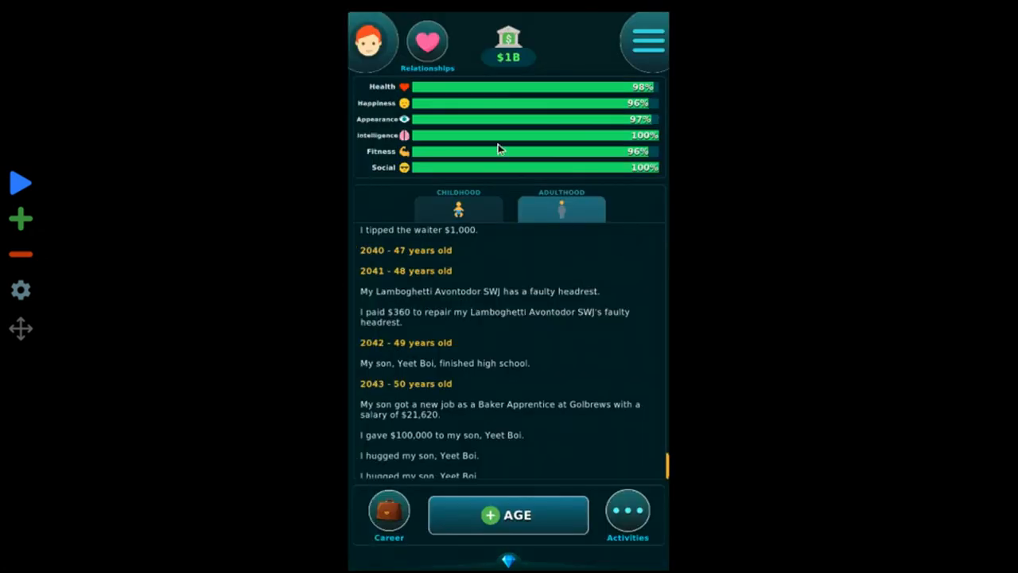
click(507, 515)
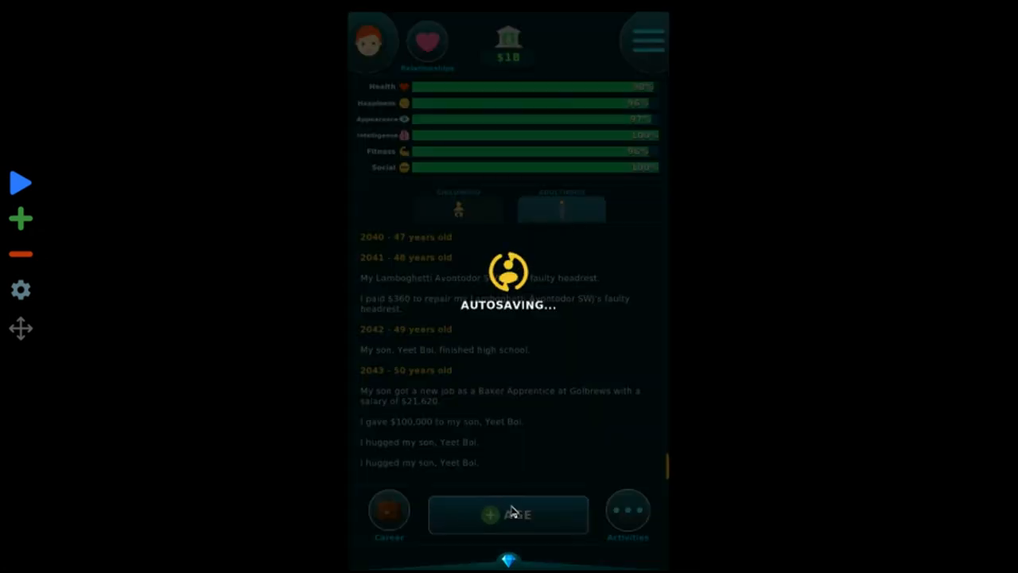
- Age to 57, paying $30 for the Lamboghetti's faulty horn along the way
click(508, 515)
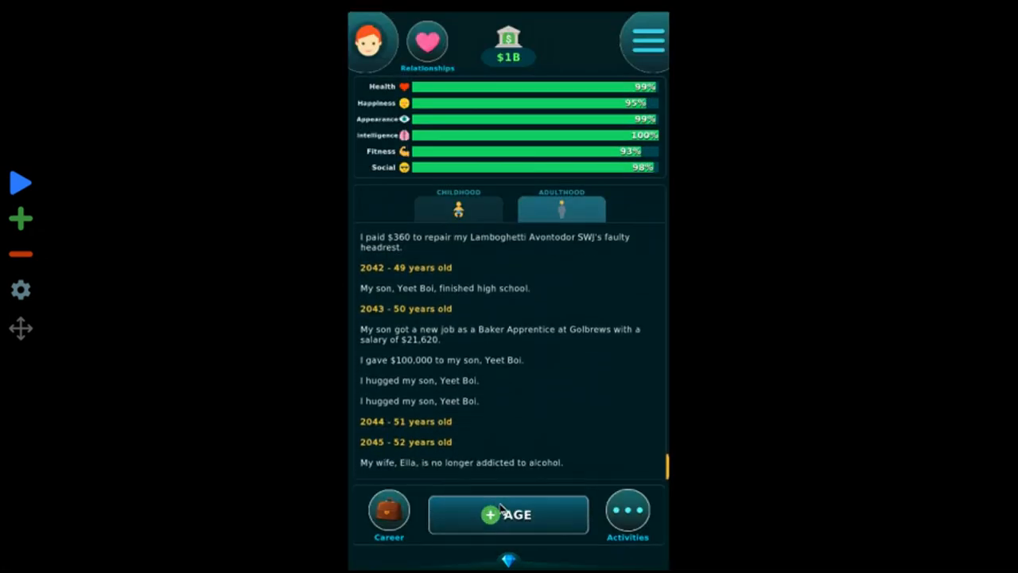
click(509, 515)
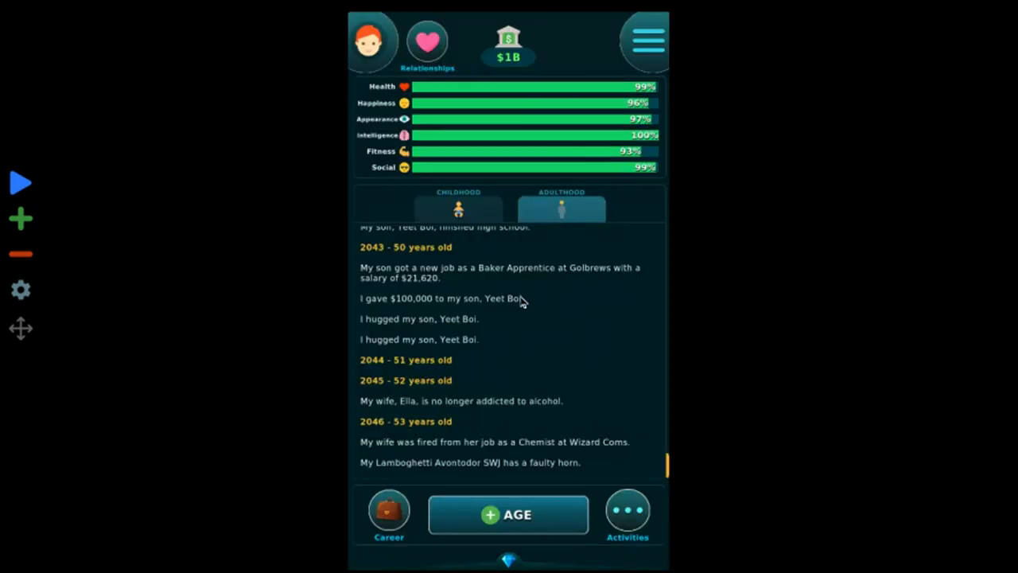
click(507, 515)
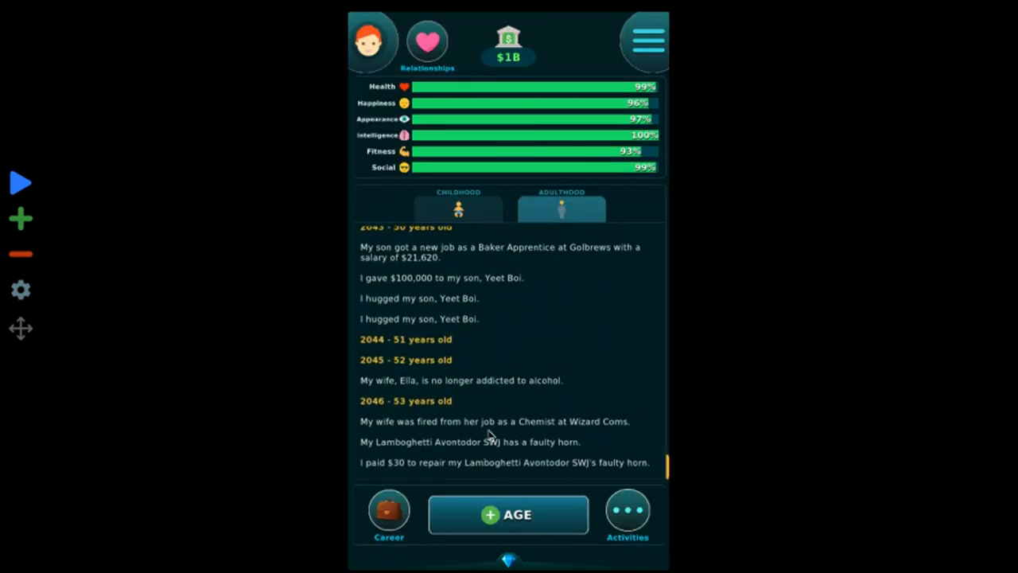
mouse_move(609, 455)
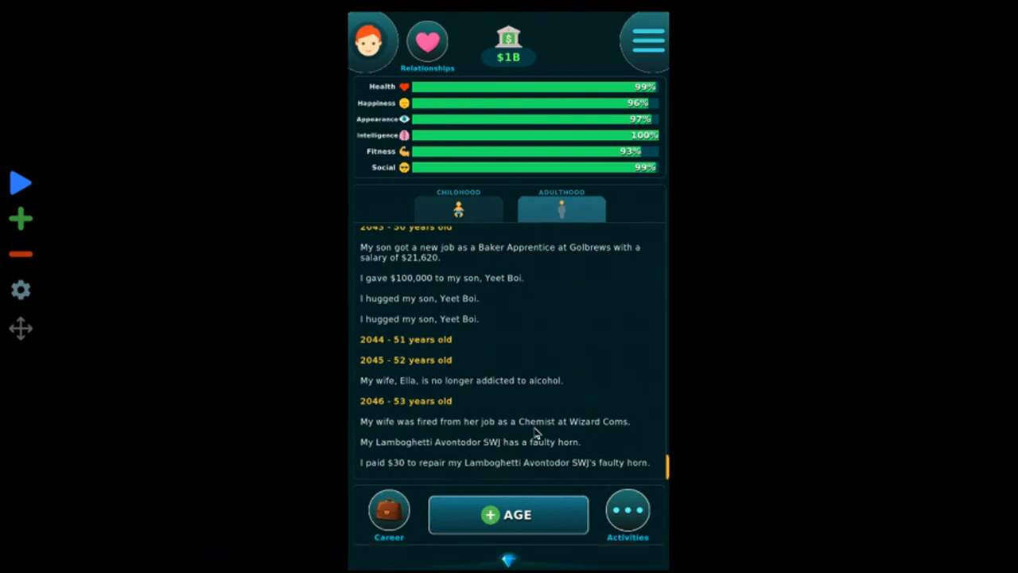
mouse_move(494, 495)
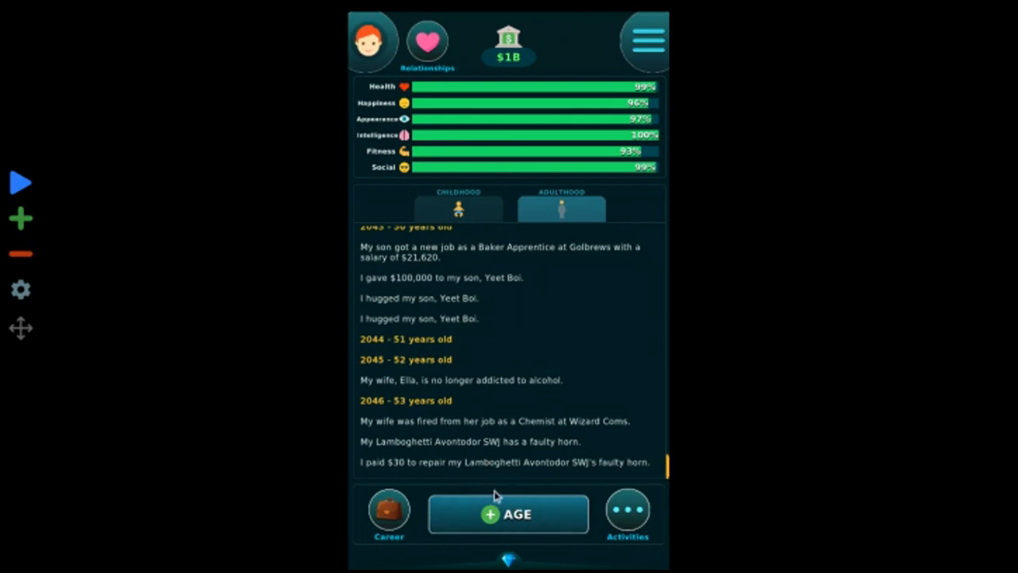
click(507, 513)
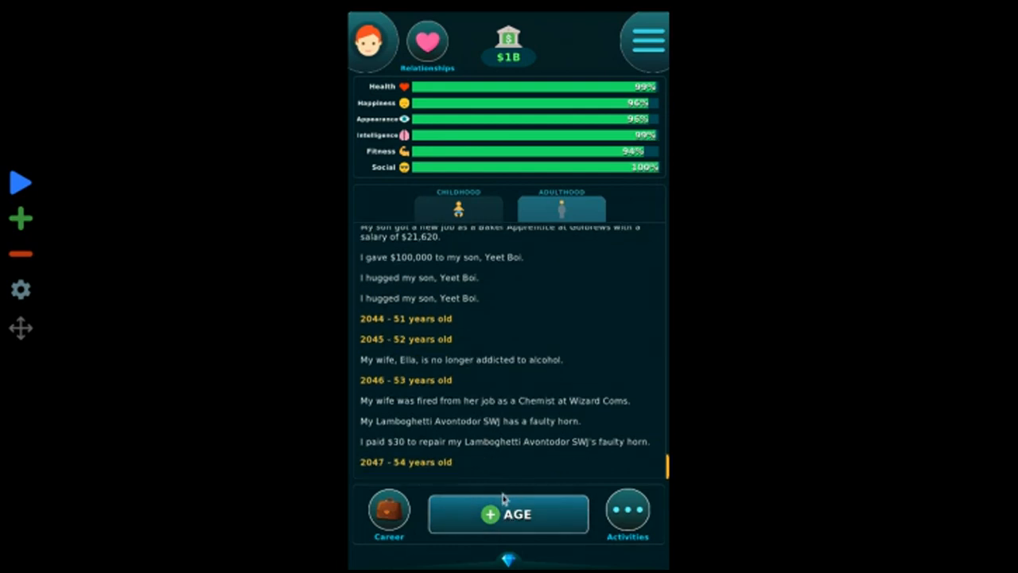
click(507, 514)
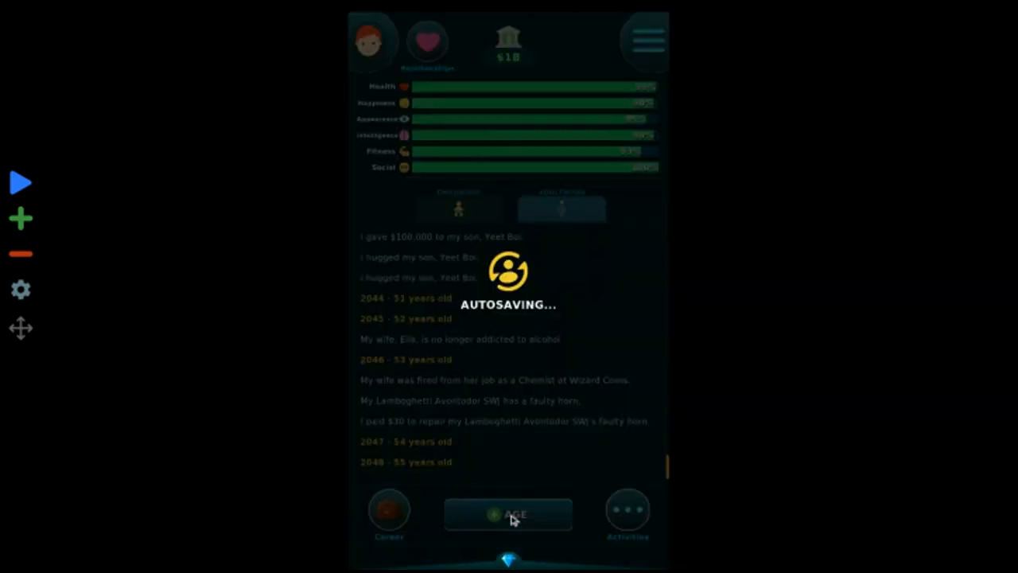
click(509, 514)
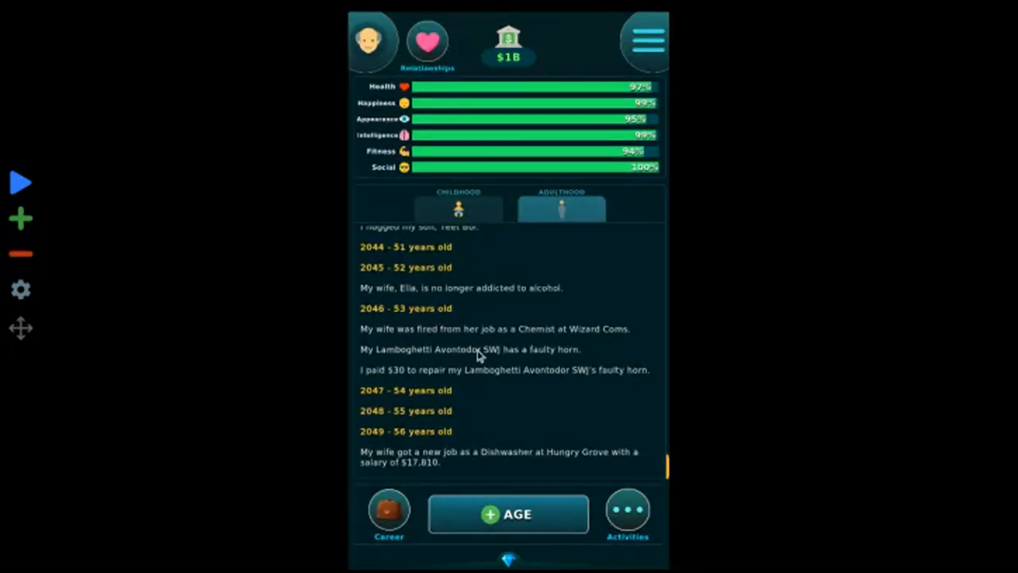
mouse_move(468, 475)
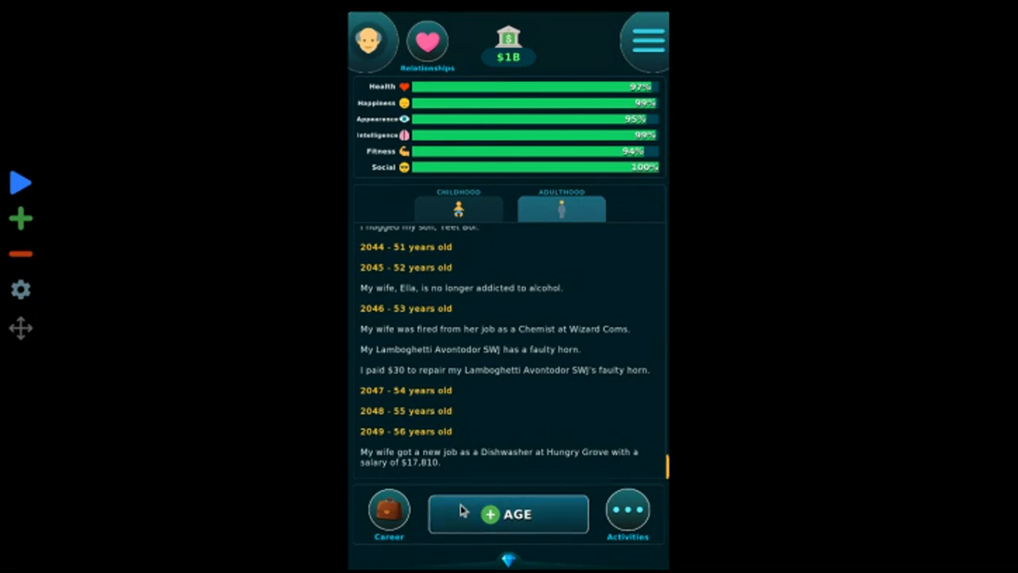
click(507, 514)
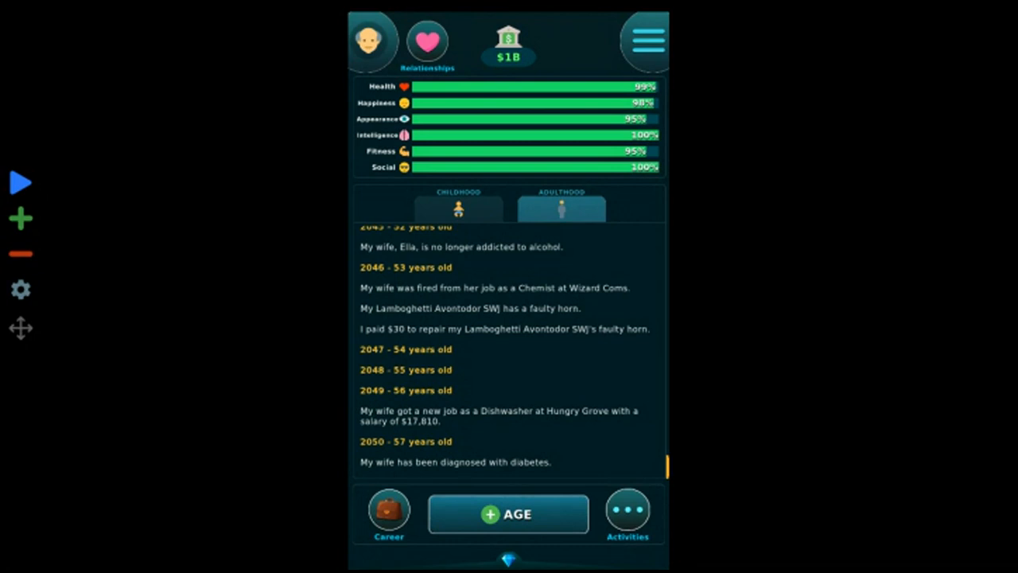
mouse_move(499, 434)
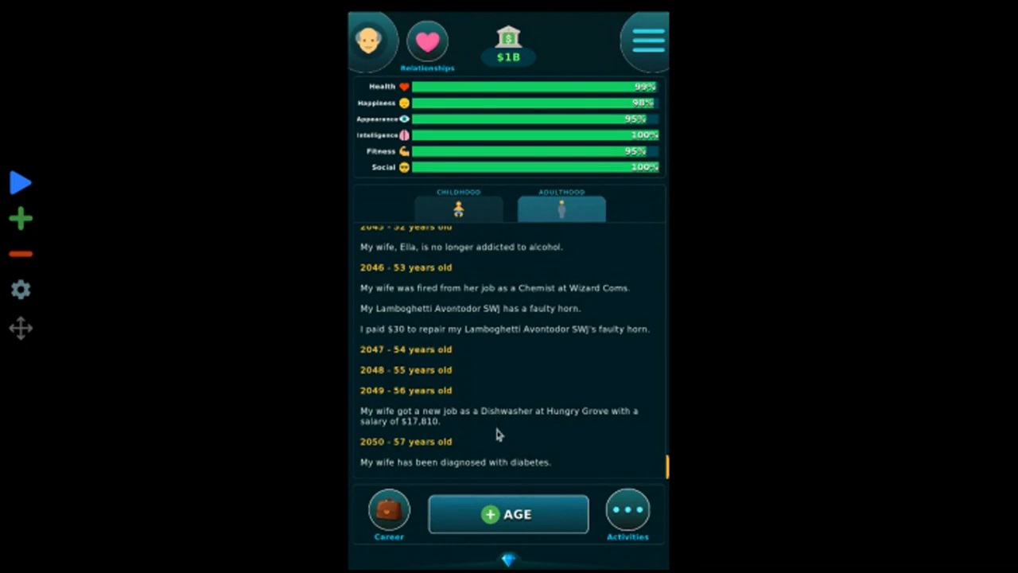
click(628, 513)
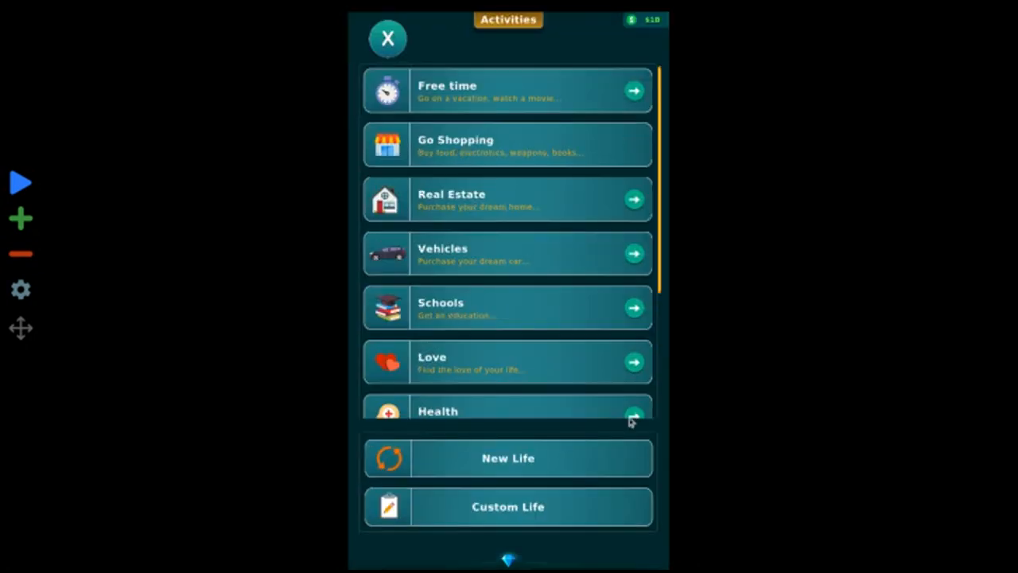
- Buy a Golden Apple from the sorcerer's shop and eat it from the inventory
click(507, 145)
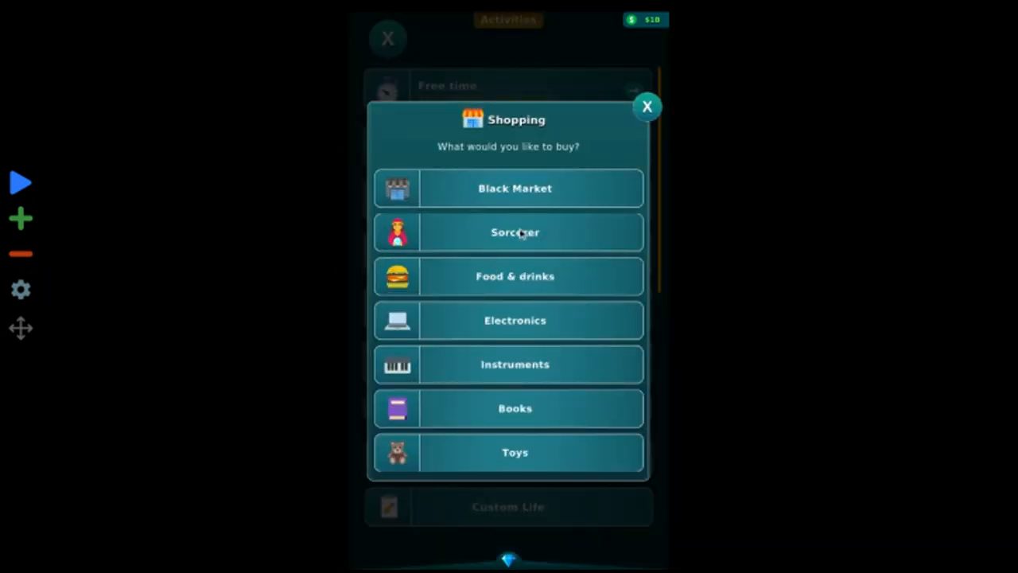
click(647, 106)
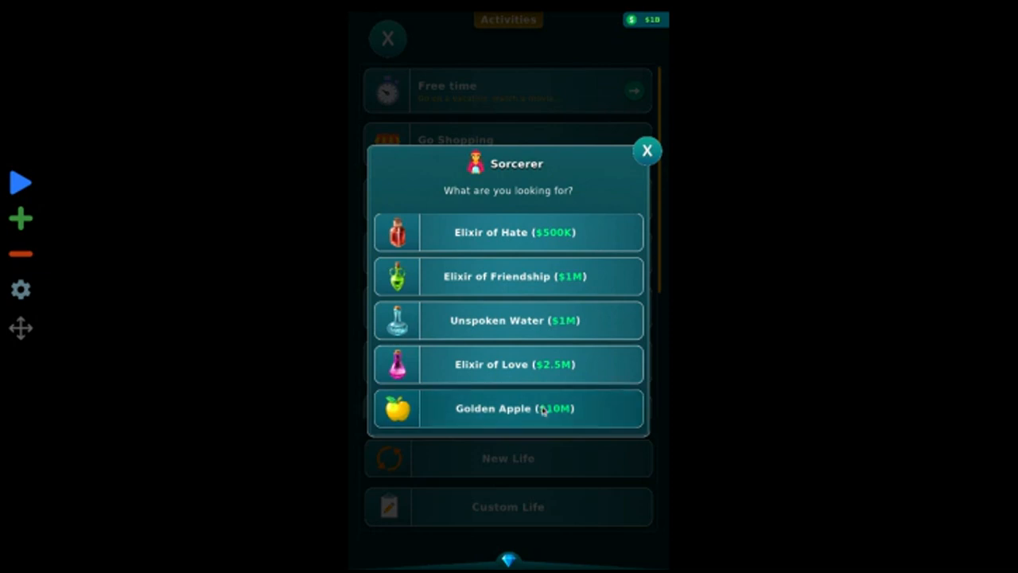
click(647, 151)
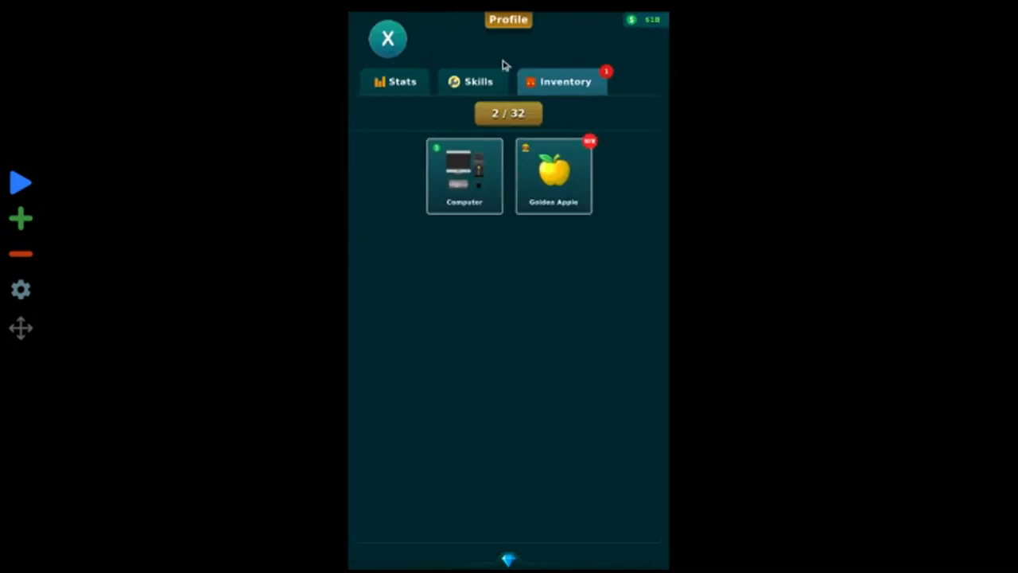
click(553, 175)
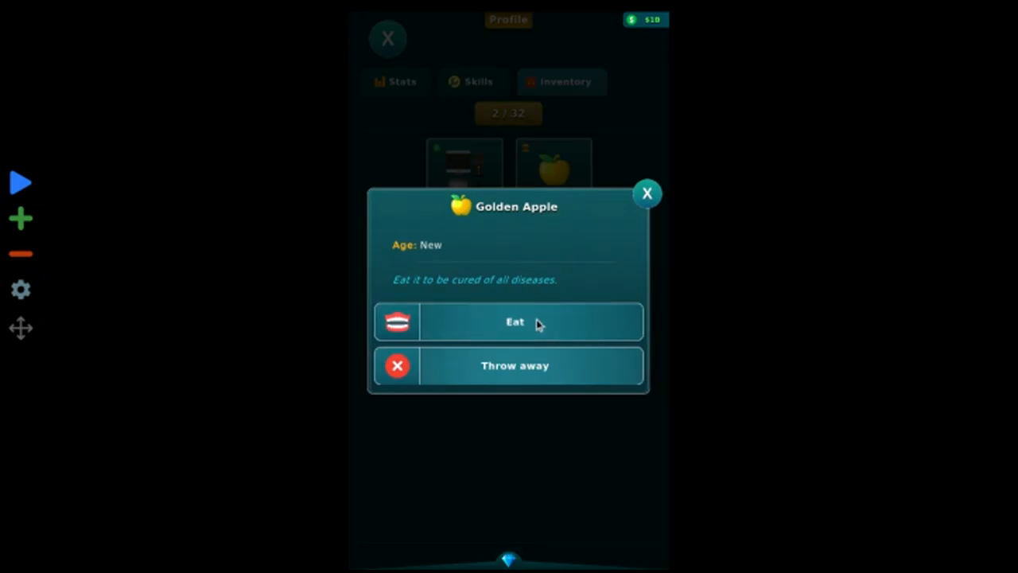
click(515, 322)
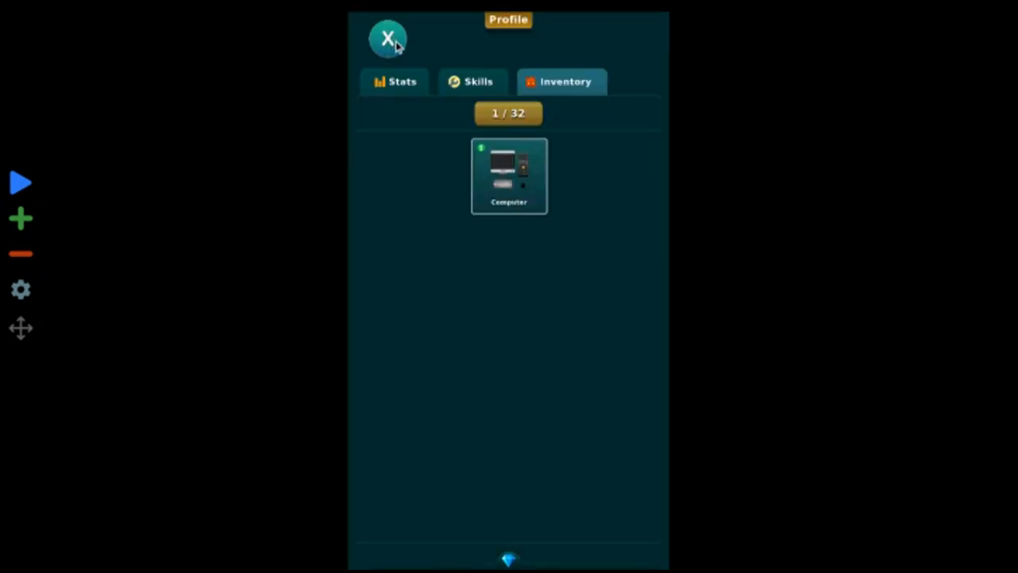
click(387, 39)
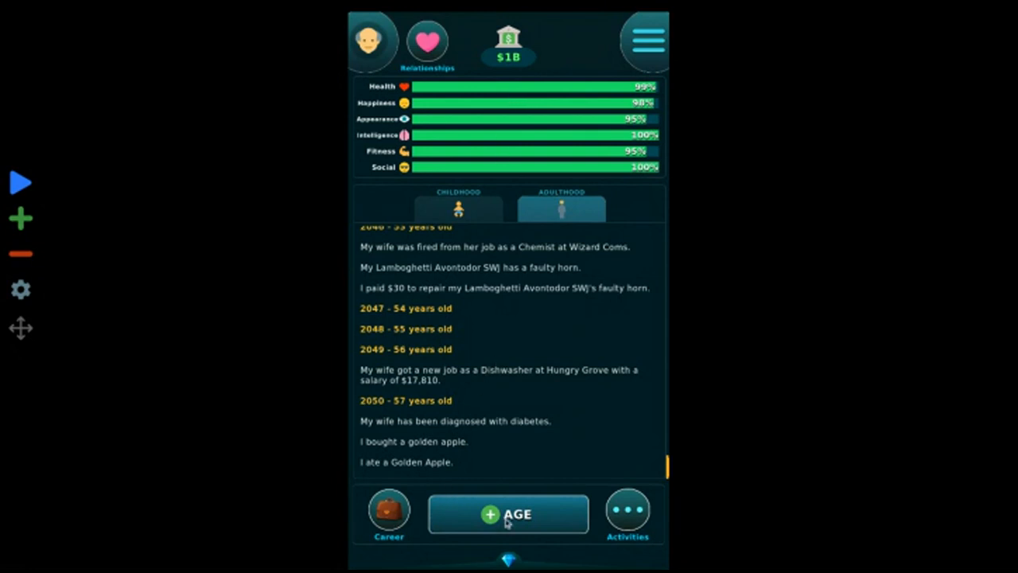
- Age four more years to 64, reaching the mugging situation
click(508, 514)
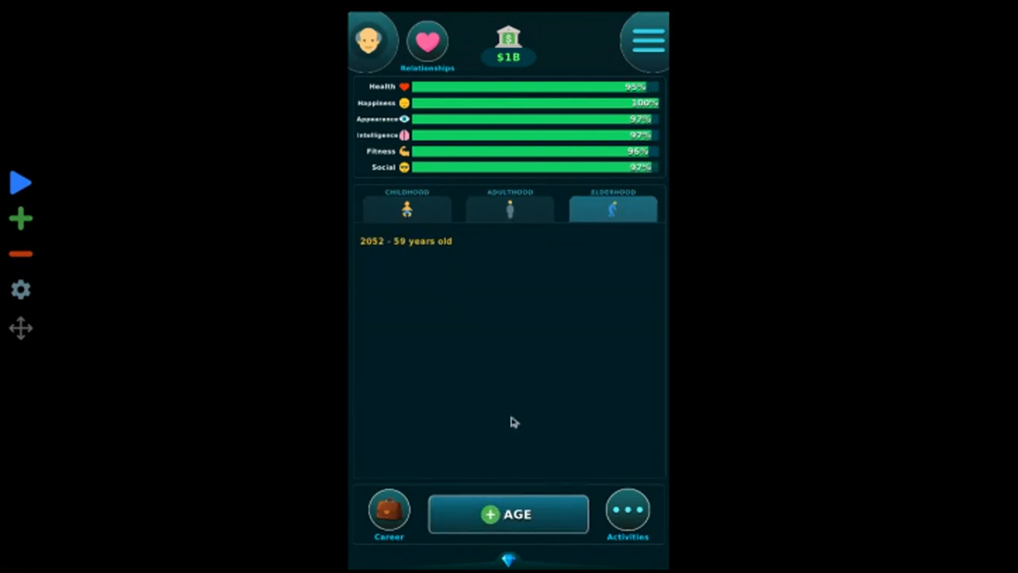
click(508, 514)
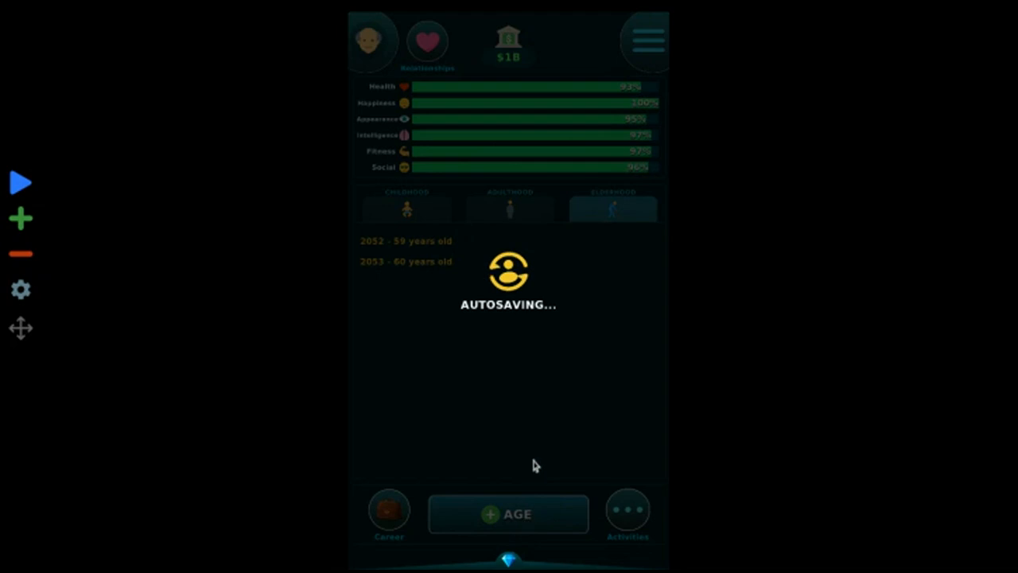
click(508, 513)
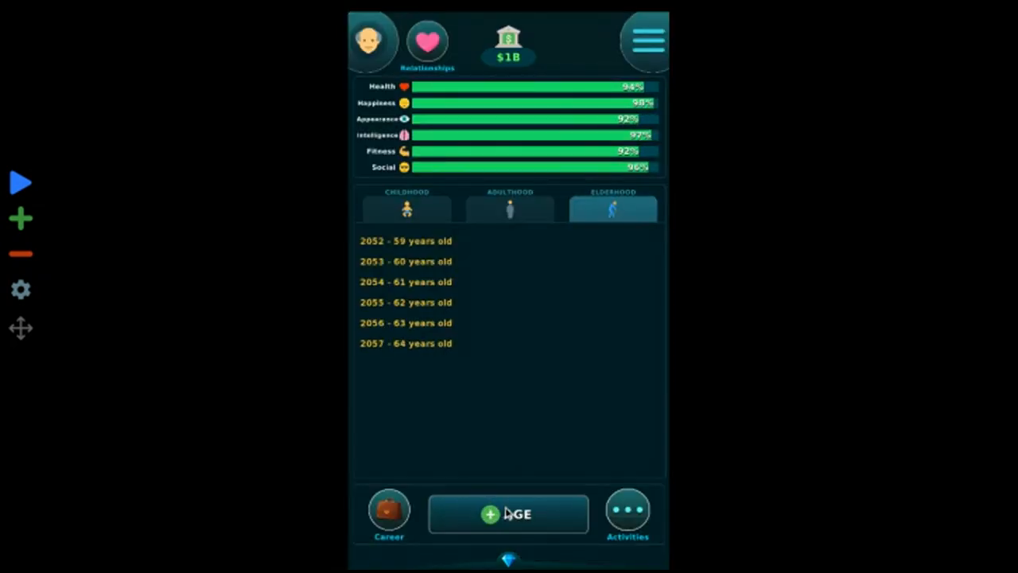
click(508, 514)
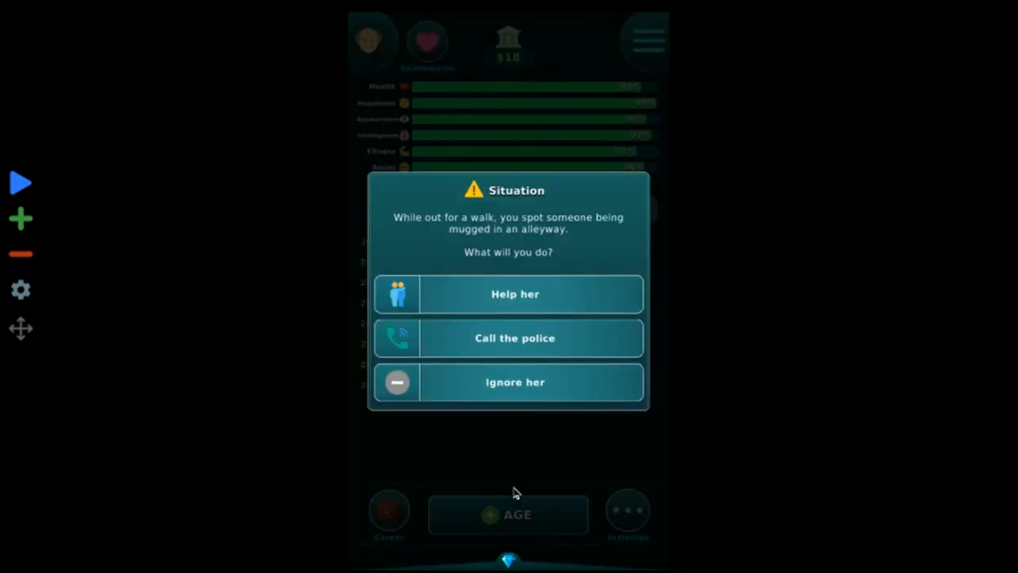
mouse_move(545, 293)
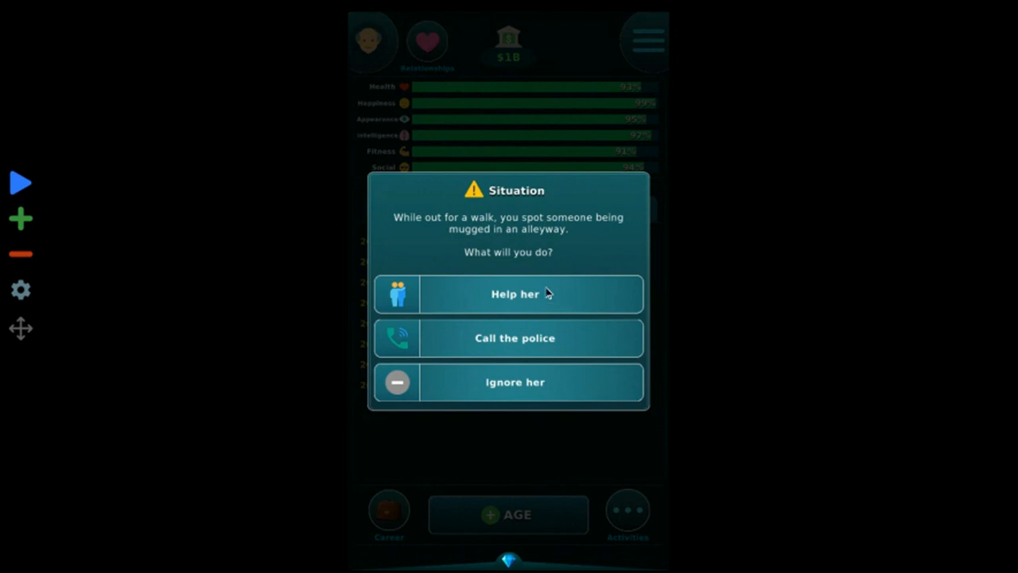
- Report the mugging to the police, then fight the mugger by attacking his head
click(509, 337)
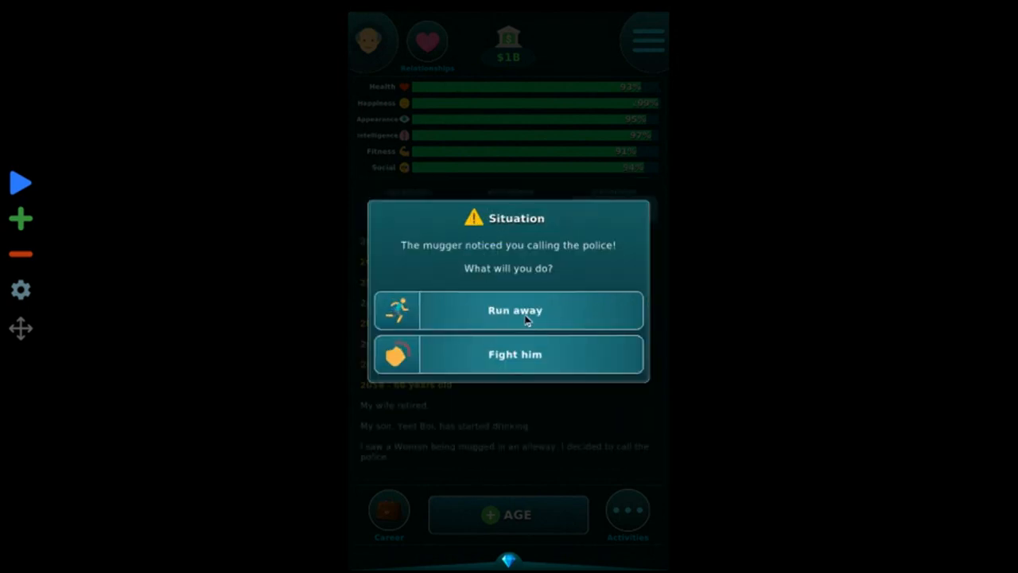
click(514, 354)
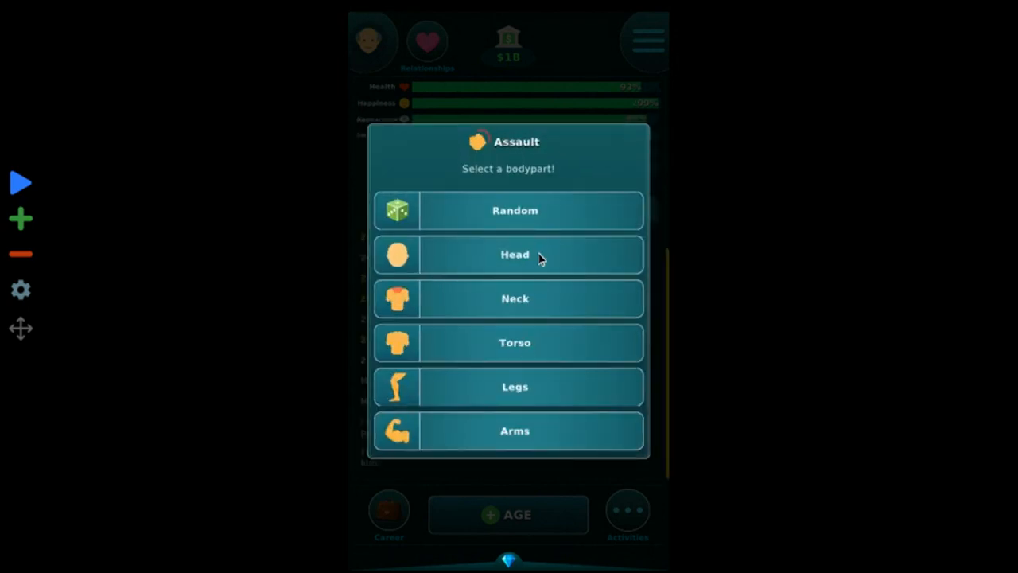
click(514, 254)
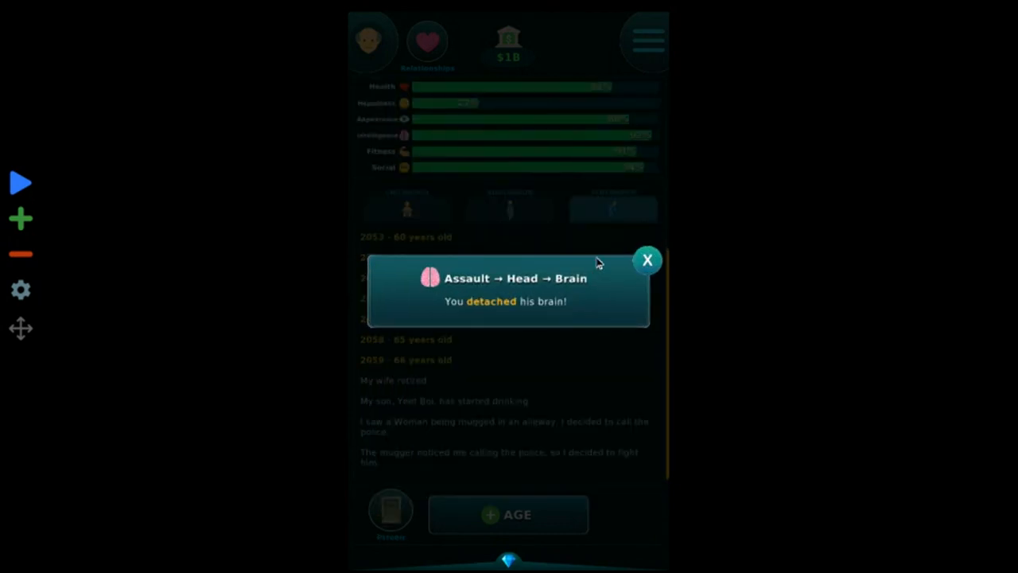
- Dismiss the brain detached, 39-year prison sentence, firing and inventory cleared notices
click(647, 261)
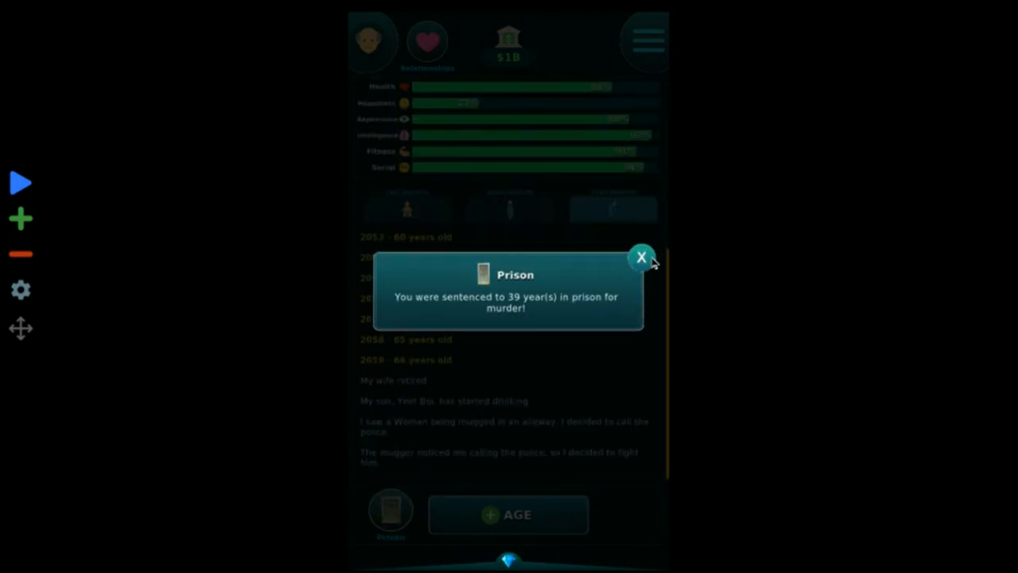
click(642, 256)
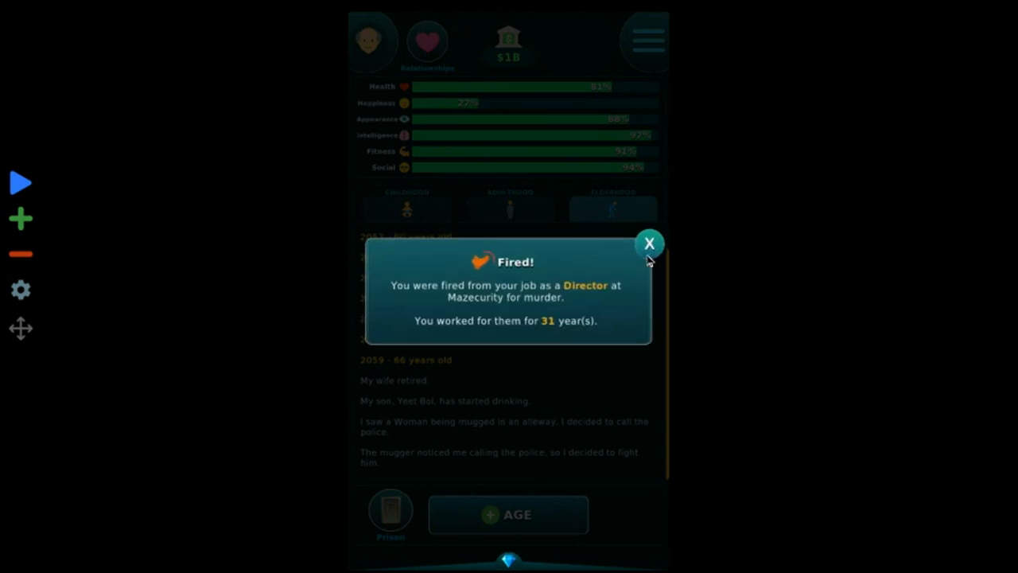
click(649, 243)
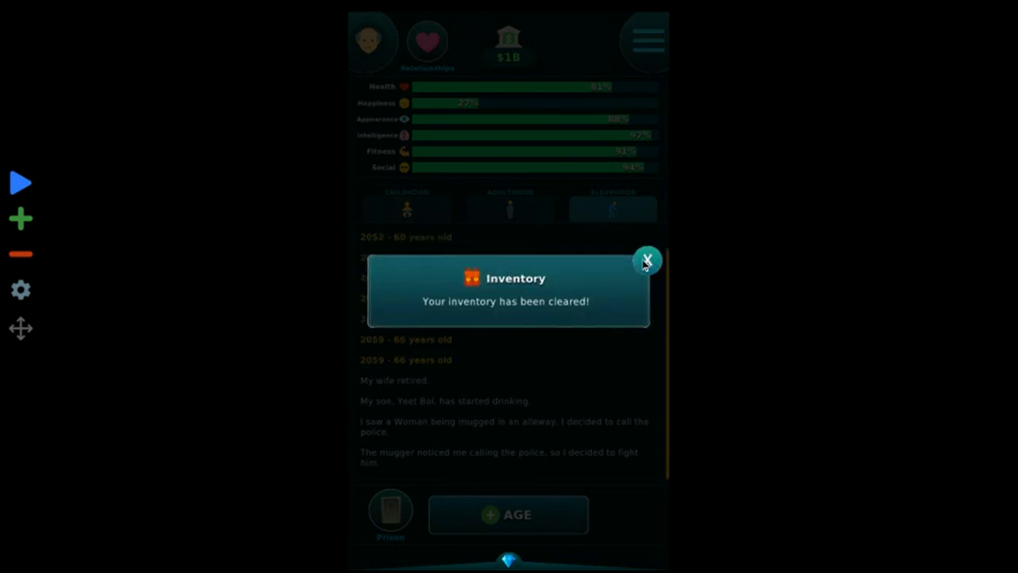
click(647, 261)
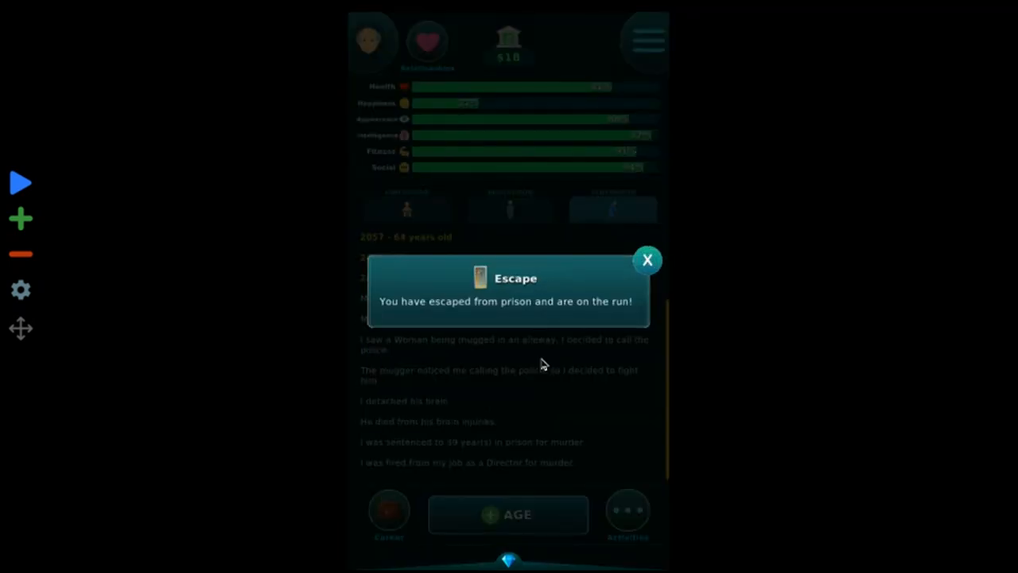
- Decline a custom life and take the Lamboghetti Avontodor SWJ for a drive
click(648, 259)
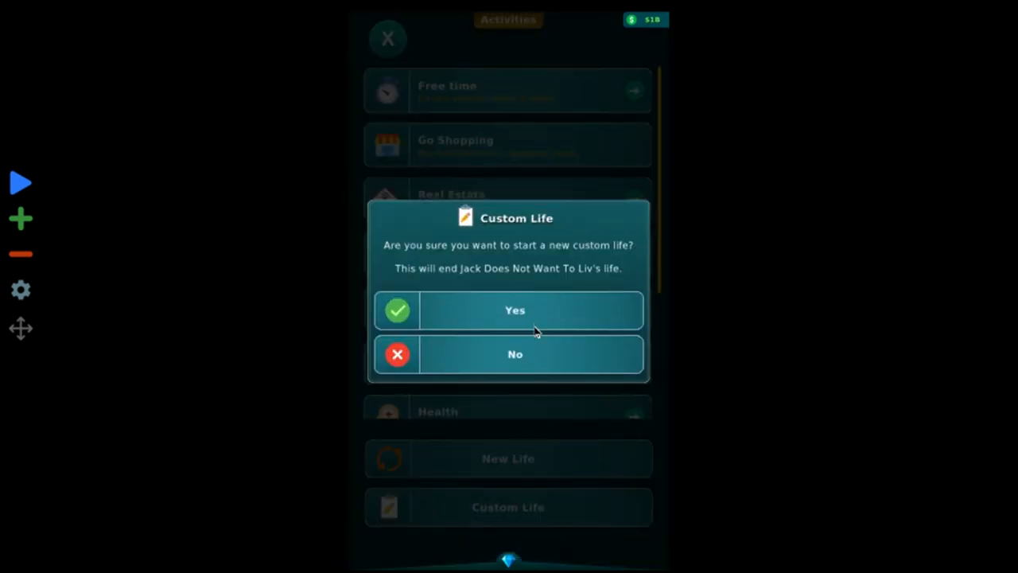
click(514, 354)
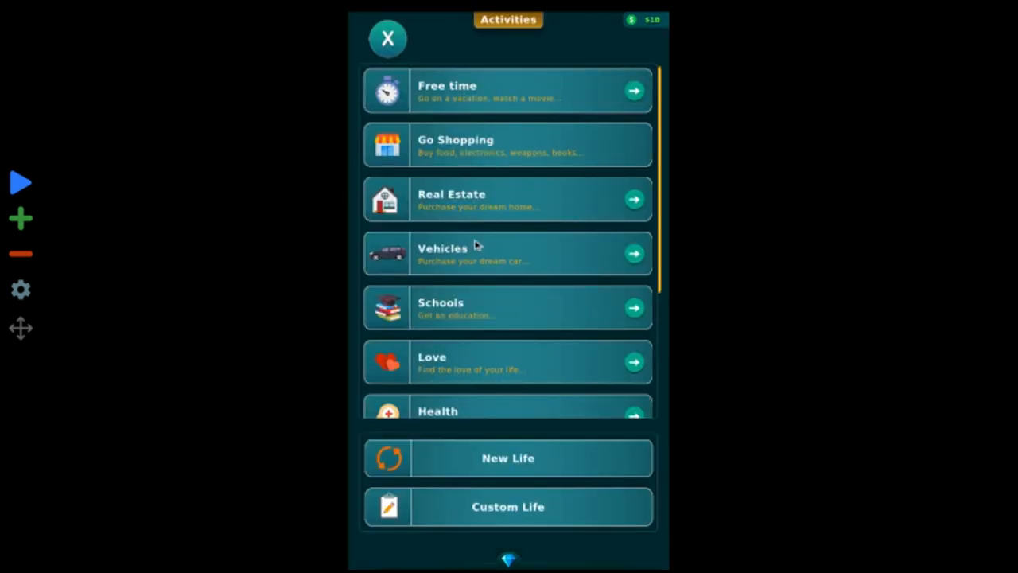
click(508, 253)
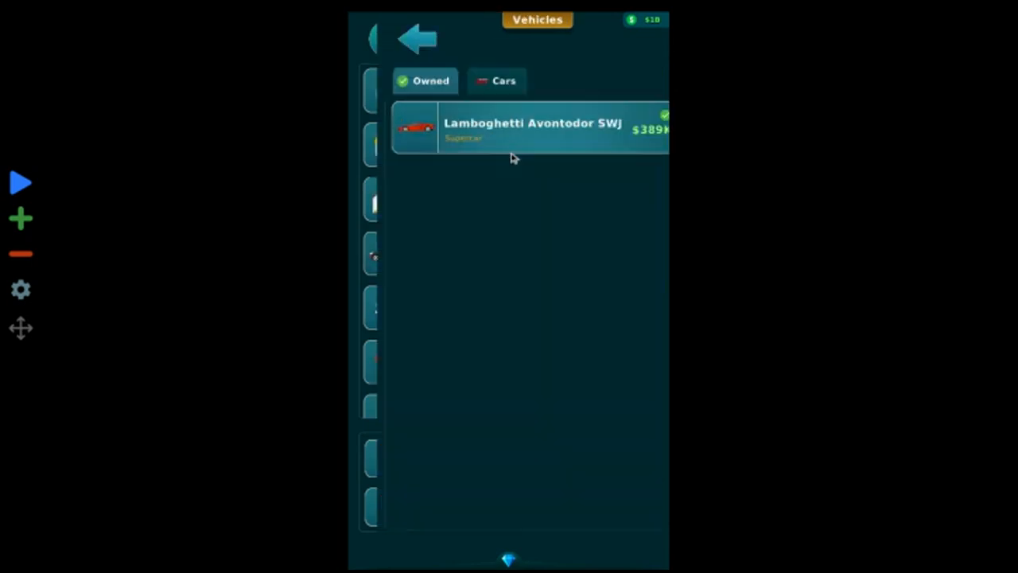
click(531, 127)
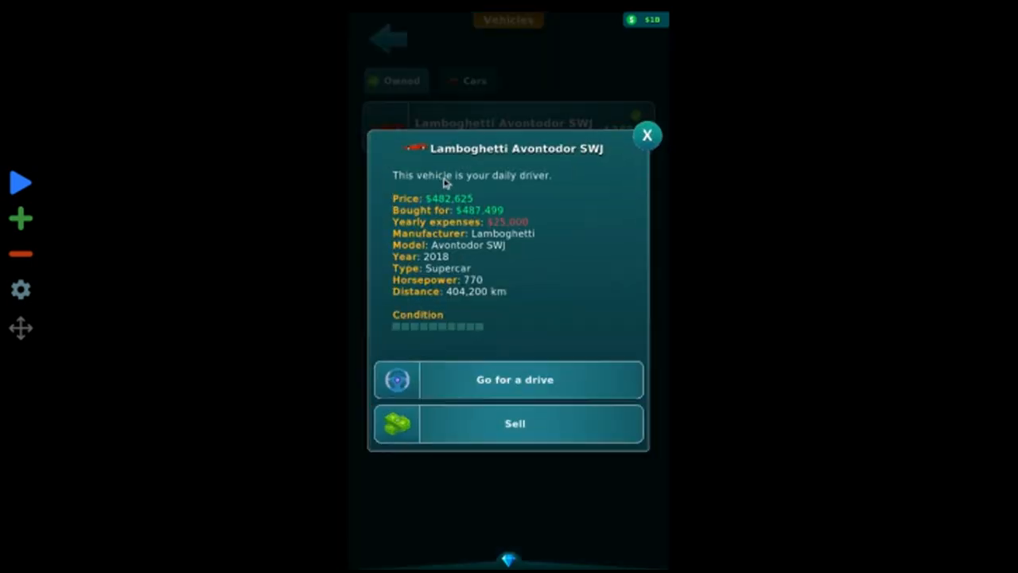
click(515, 379)
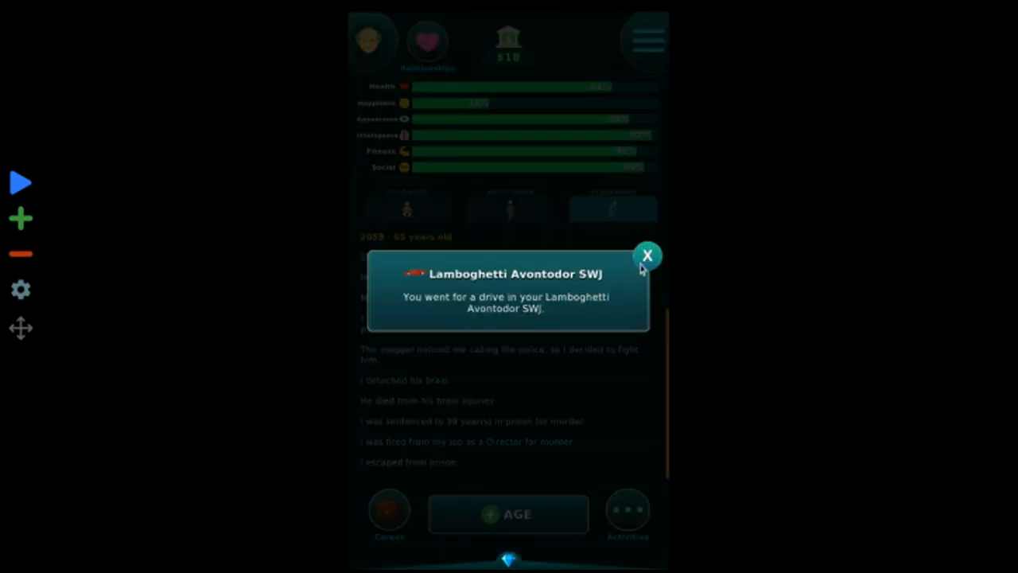
click(647, 256)
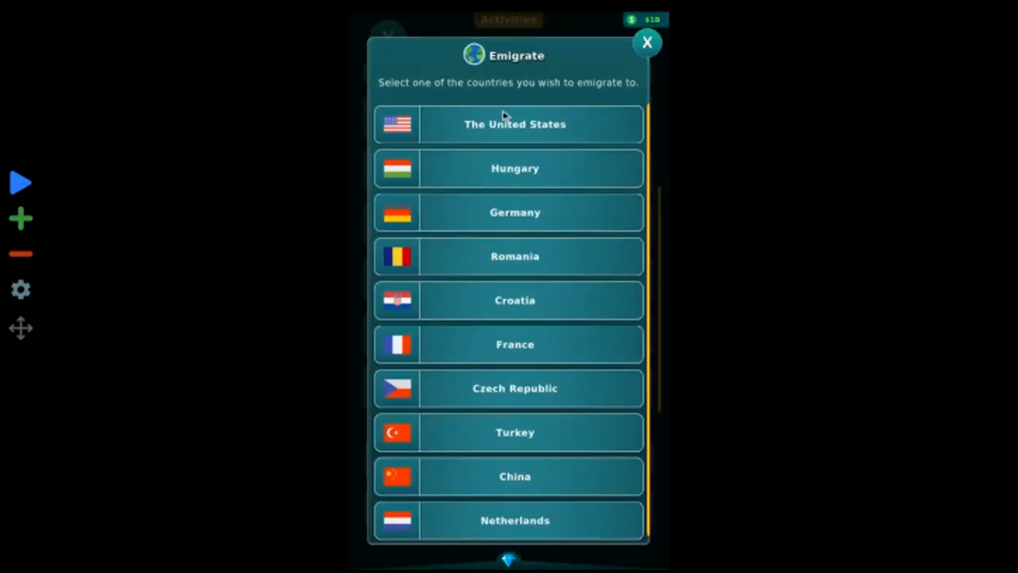
- Try emigrating illegally to The United States and dismiss the capture and inventory notices
click(515, 124)
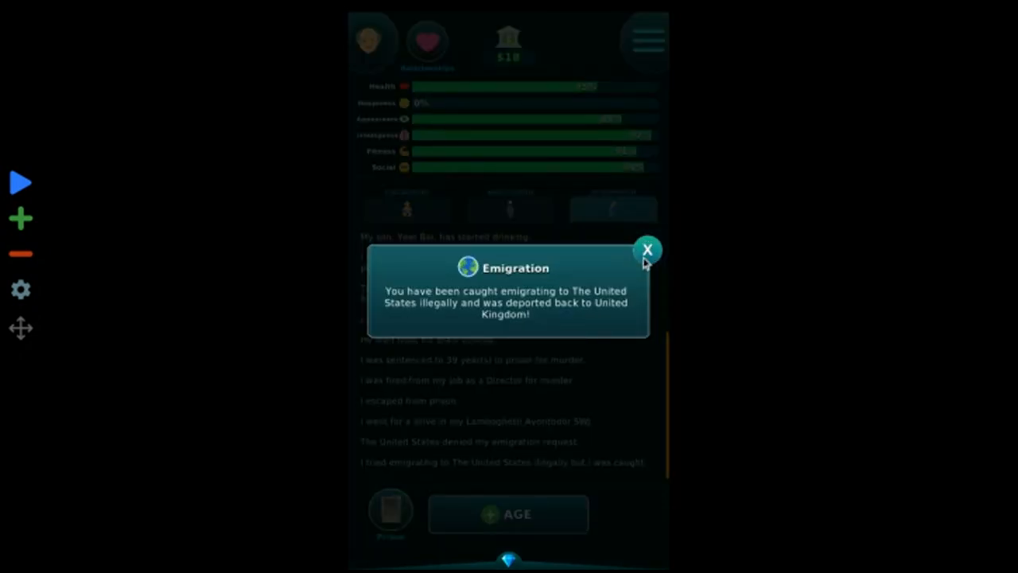
click(649, 249)
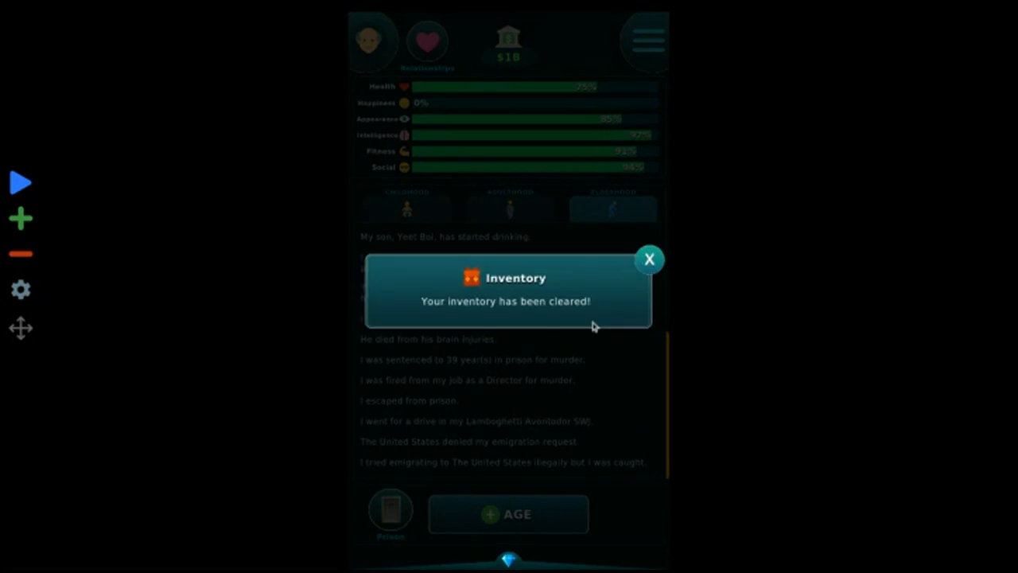
click(649, 259)
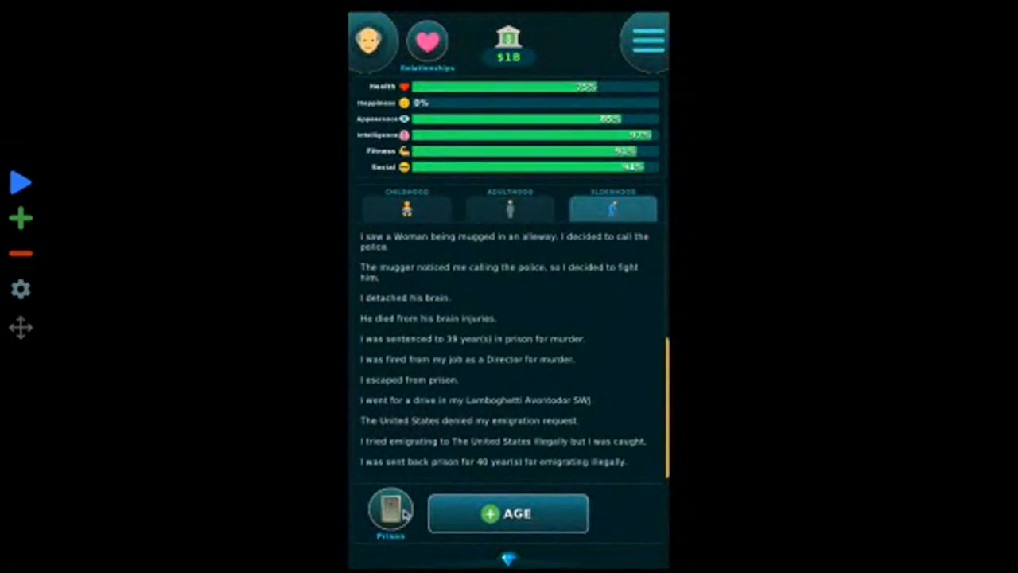
- Open and close the prison options twice, then age Jack up until he dies at 70
click(390, 513)
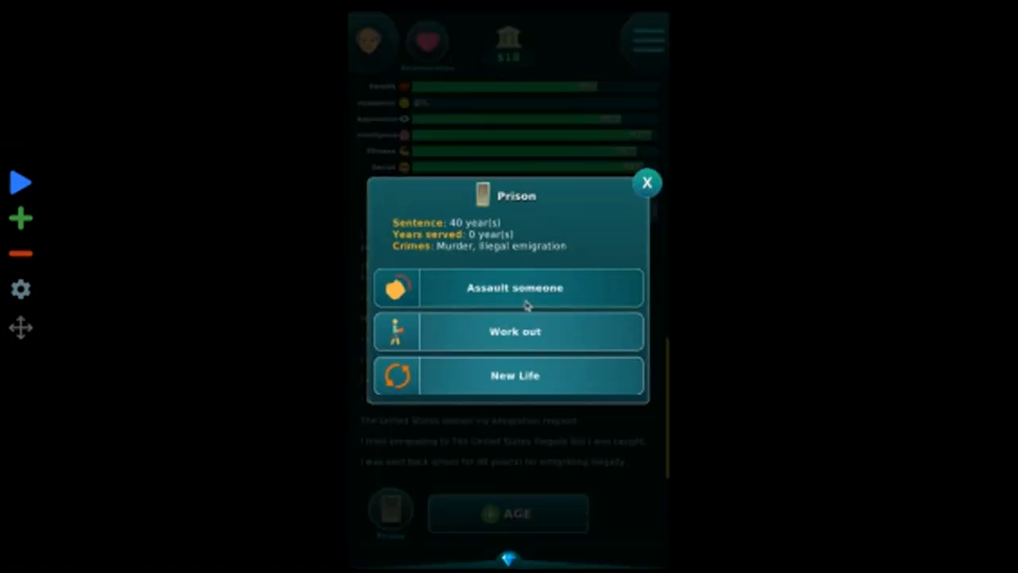
click(646, 183)
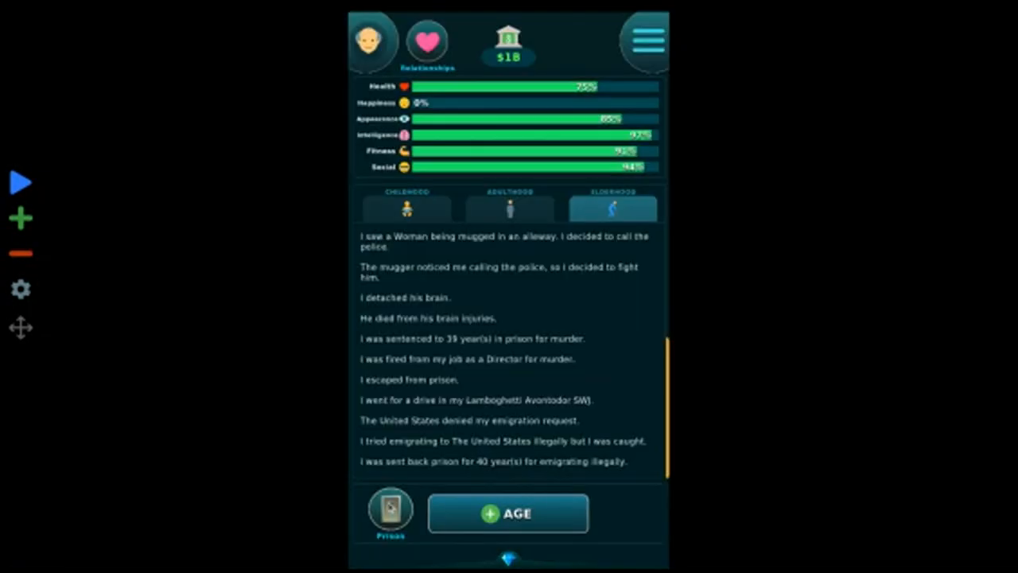
click(389, 513)
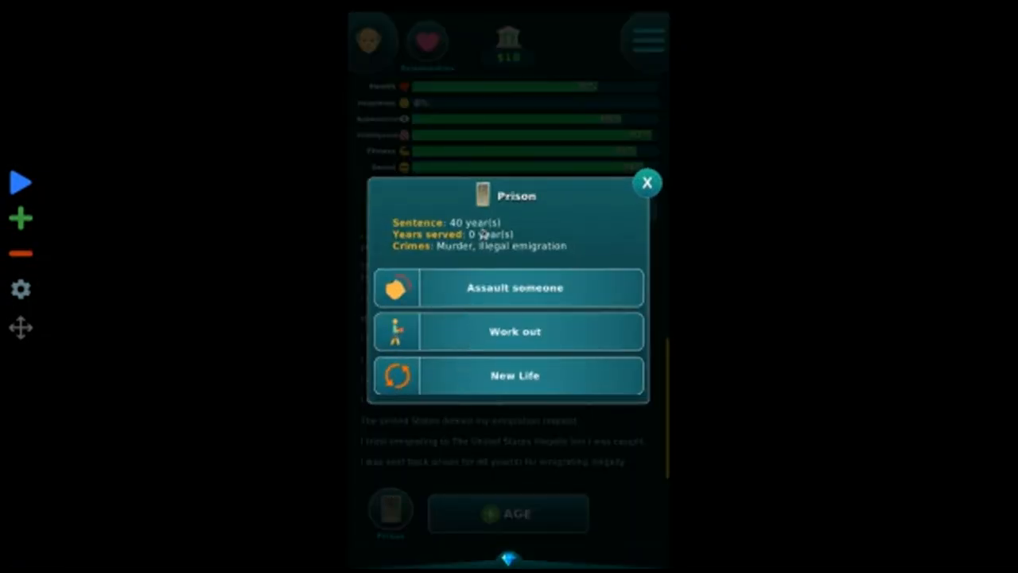
click(646, 183)
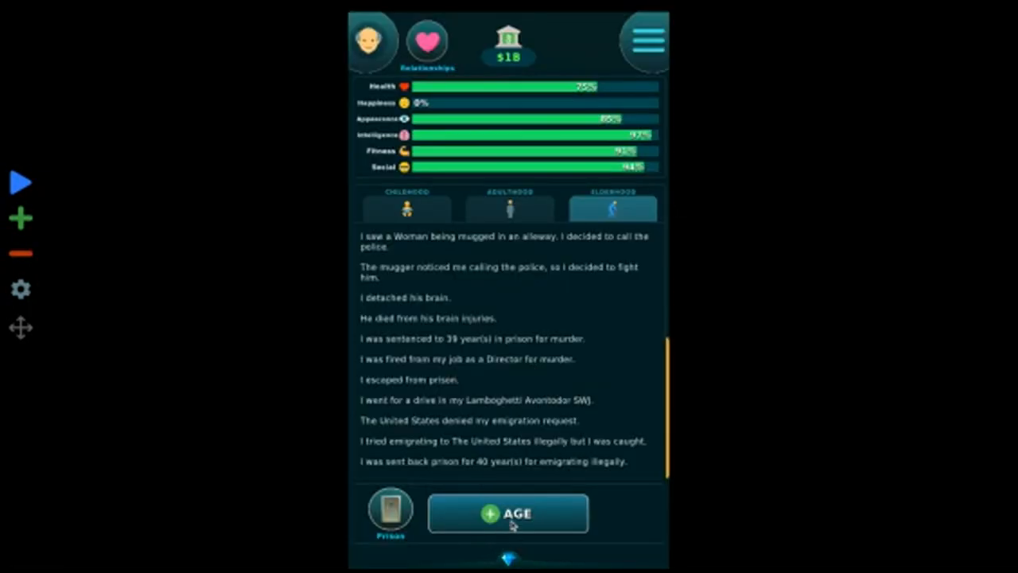
click(507, 513)
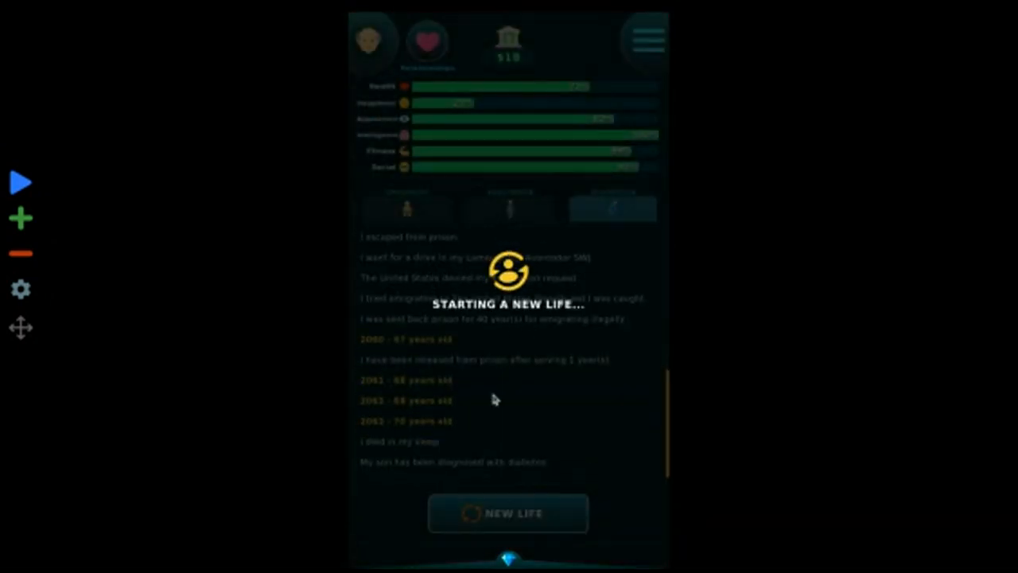
- Begin the new life as Sarah Smith, born in The United States in 2012
click(507, 513)
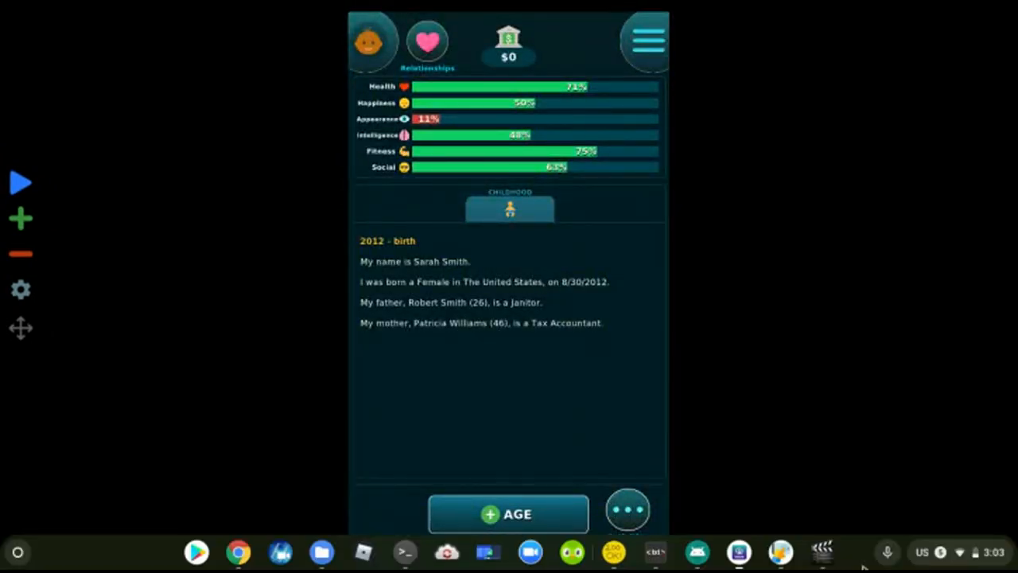
mouse_move(824, 551)
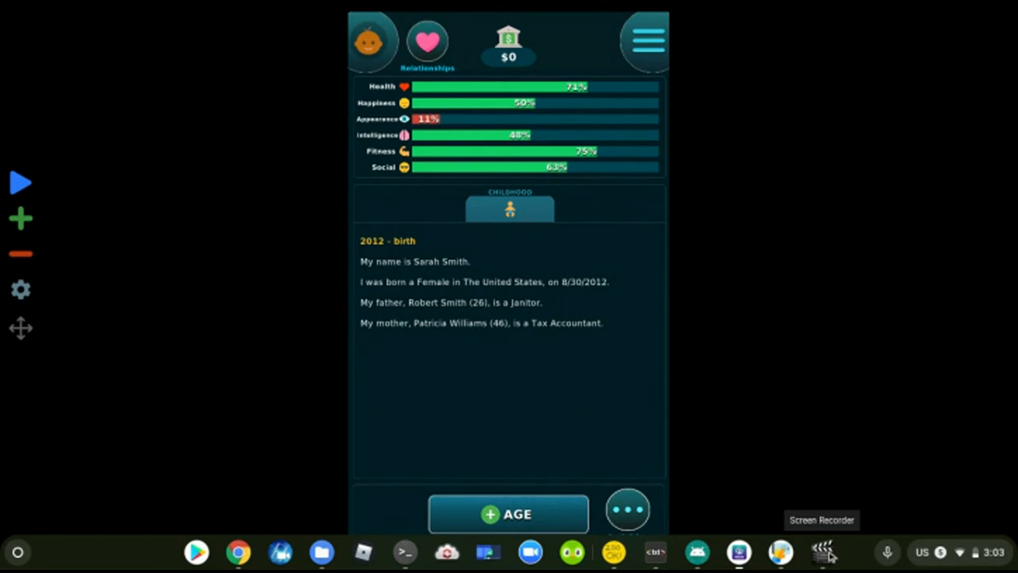